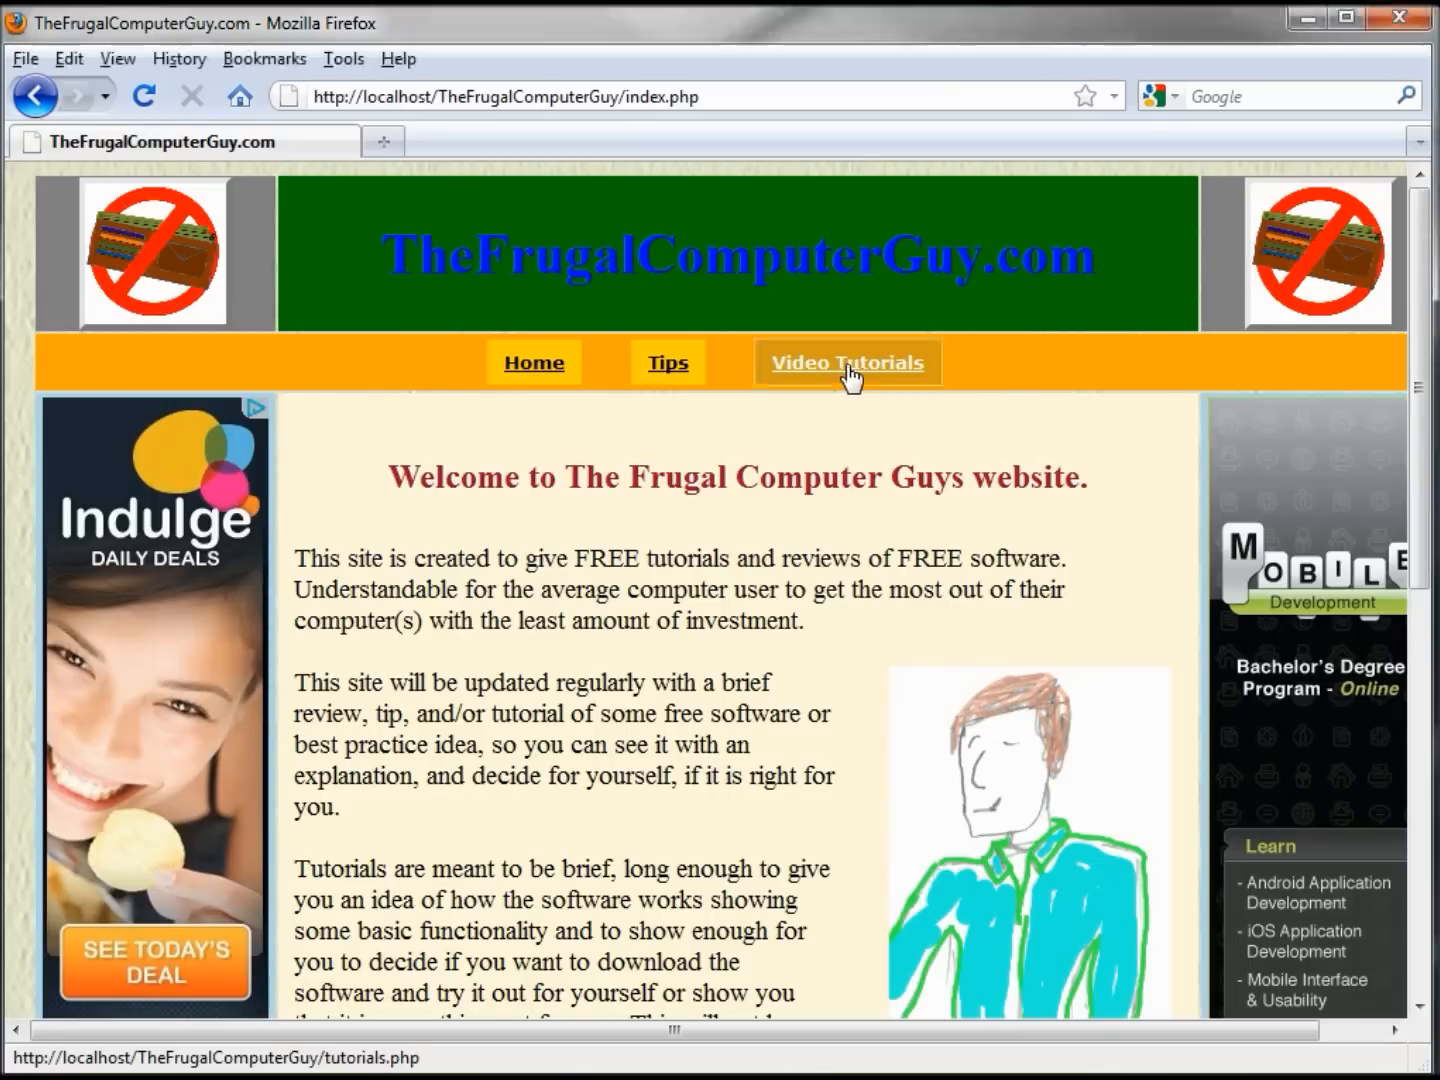
# Step: Navigate from the home page to the Office Spreadsheet video tutorials page
pyautogui.click(848, 362)
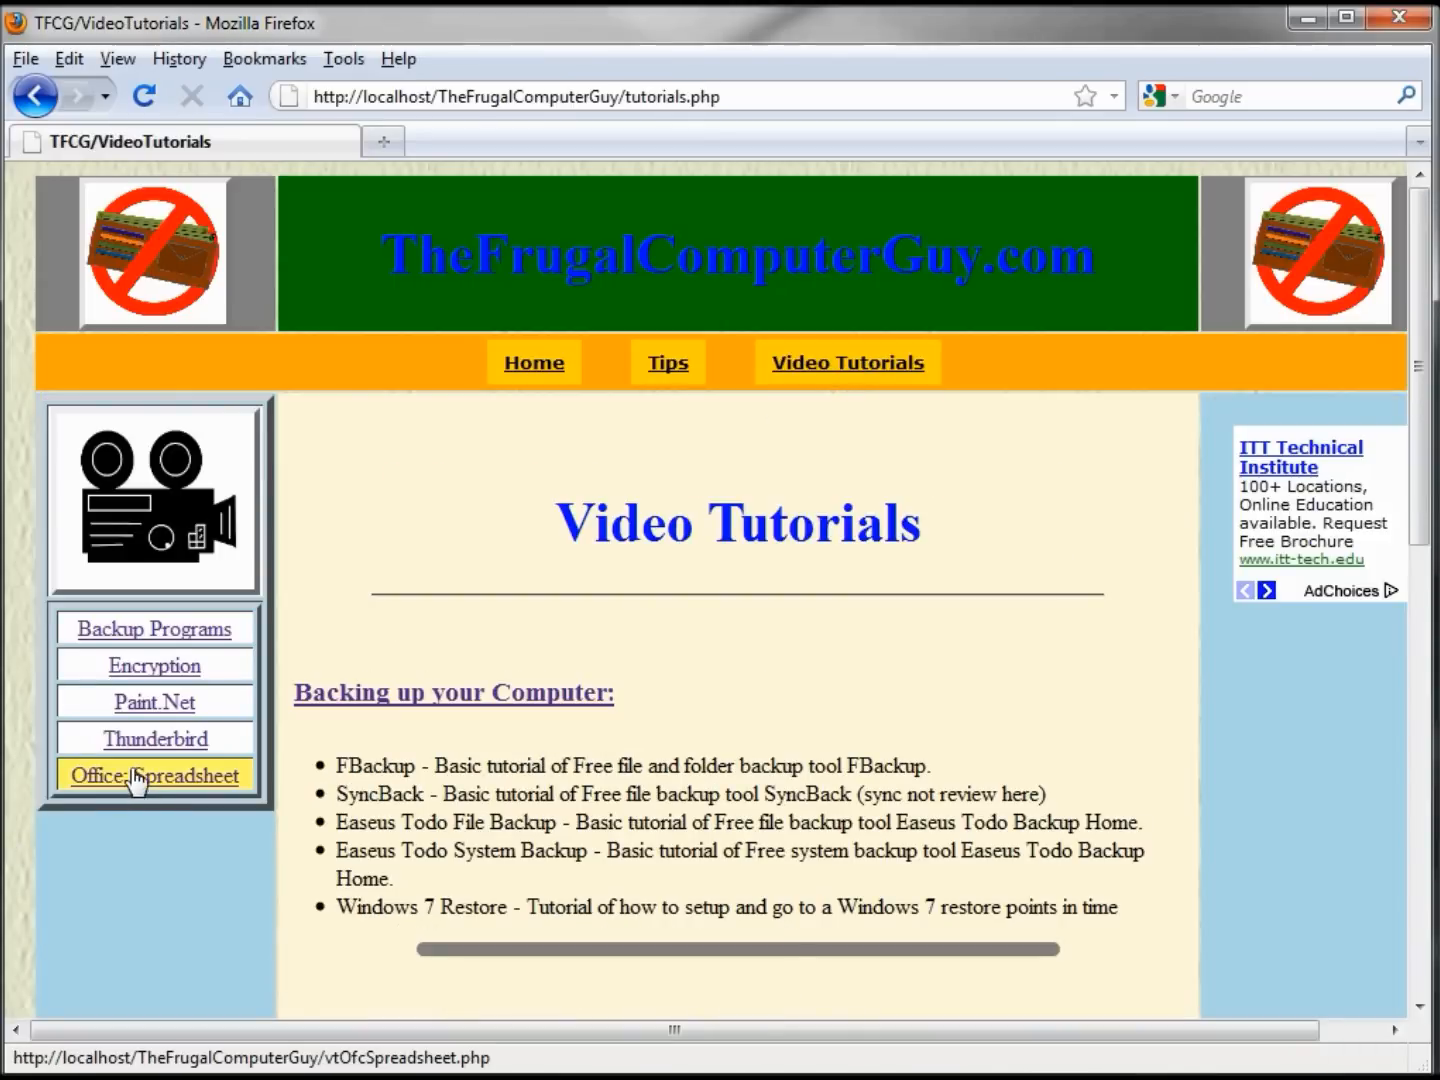
pyautogui.click(154, 776)
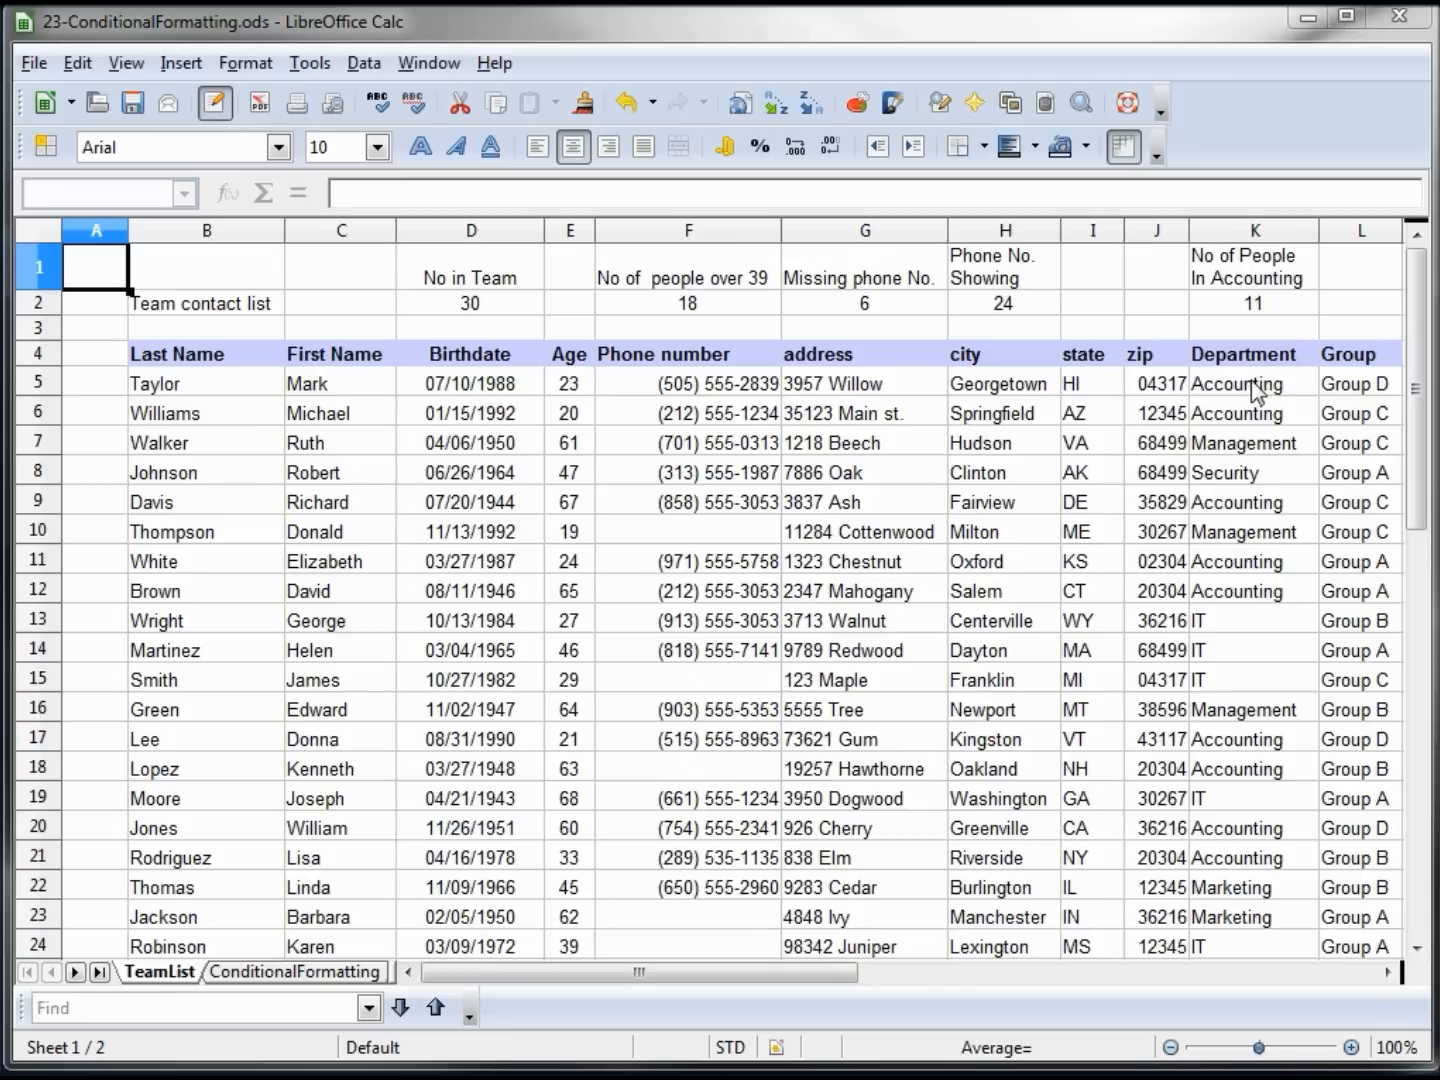
# Step: Start a conditional format on K5 with Condition 1: cell value equal to "Accounting"
pyautogui.click(1252, 384)
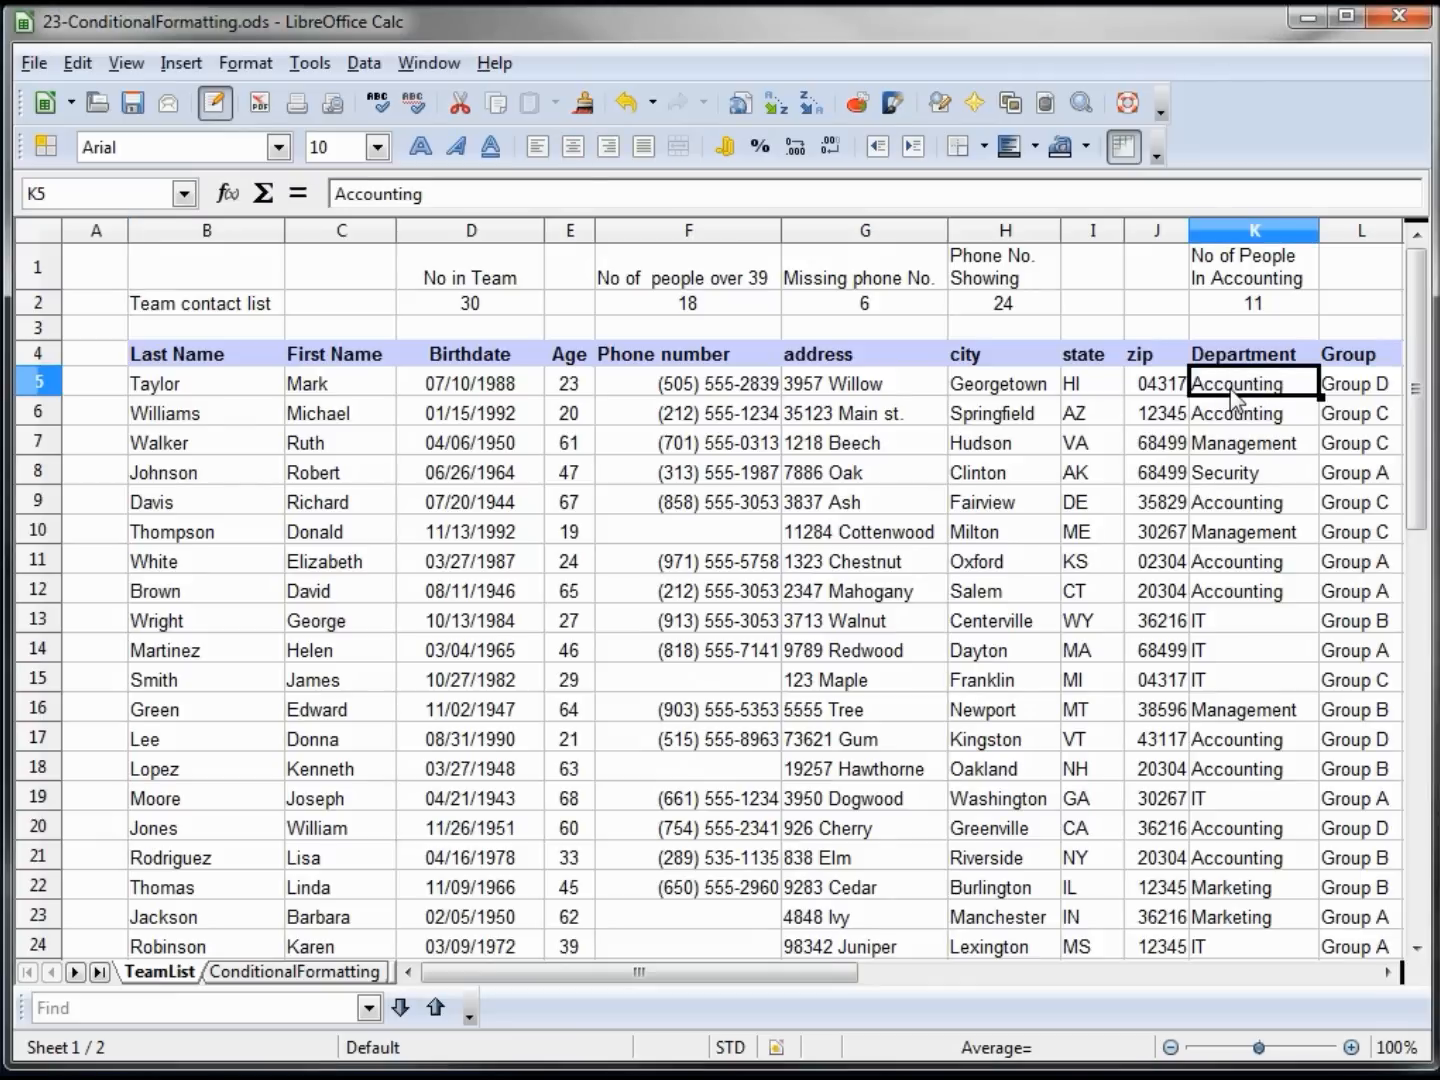
pyautogui.click(244, 62)
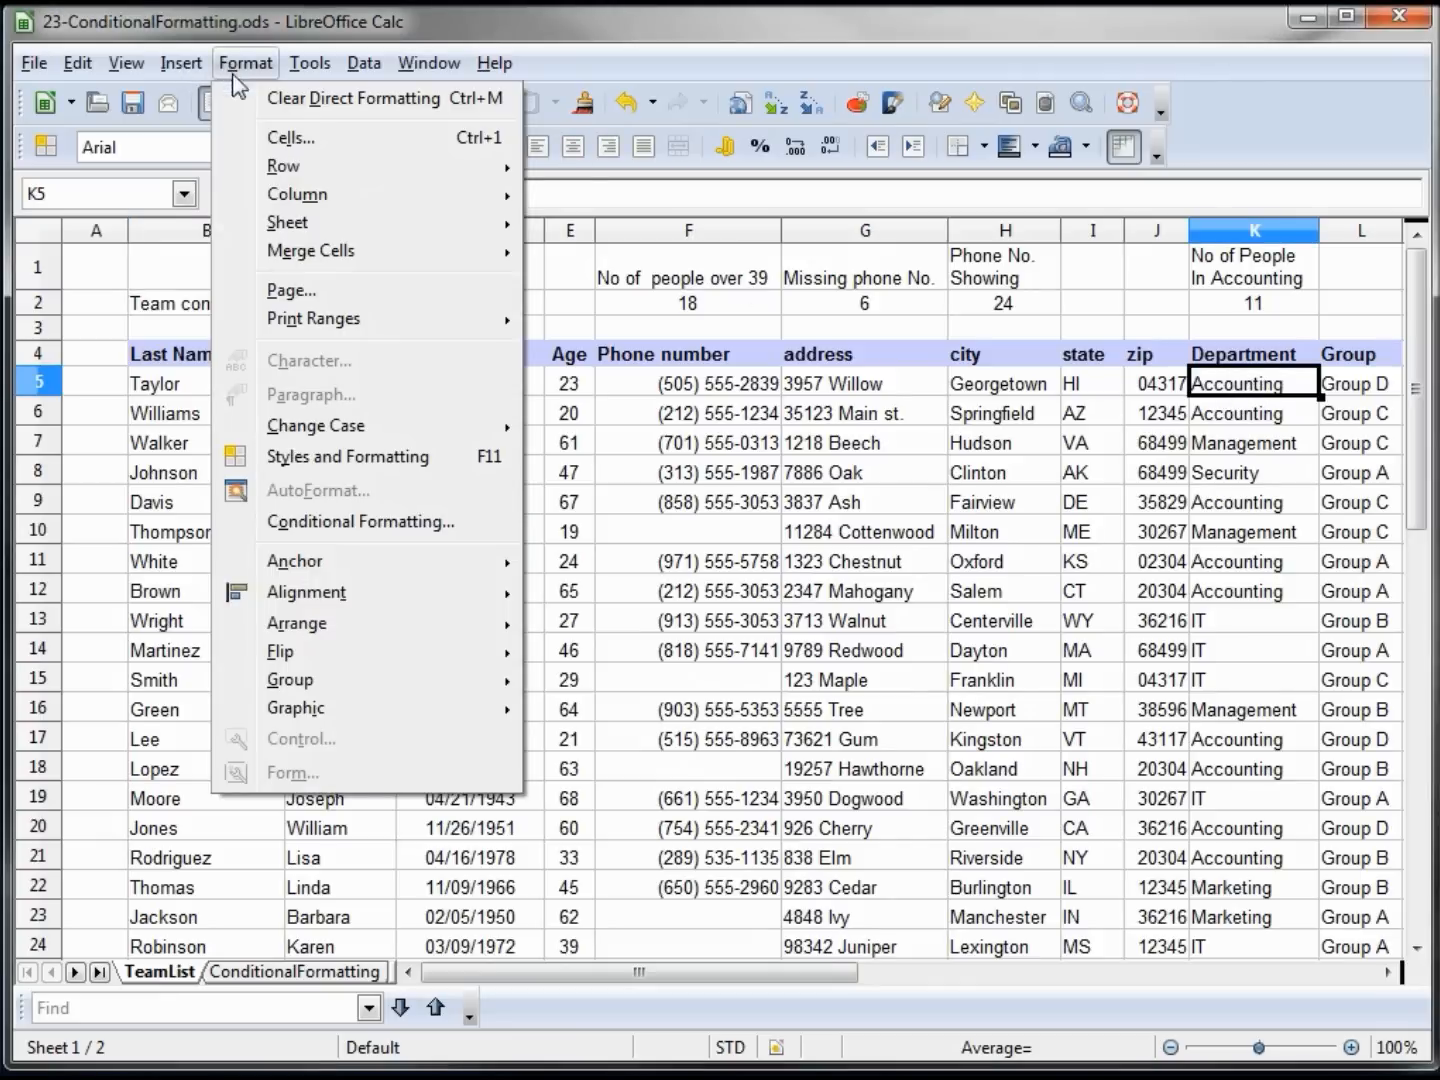
pyautogui.moveTo(360, 520)
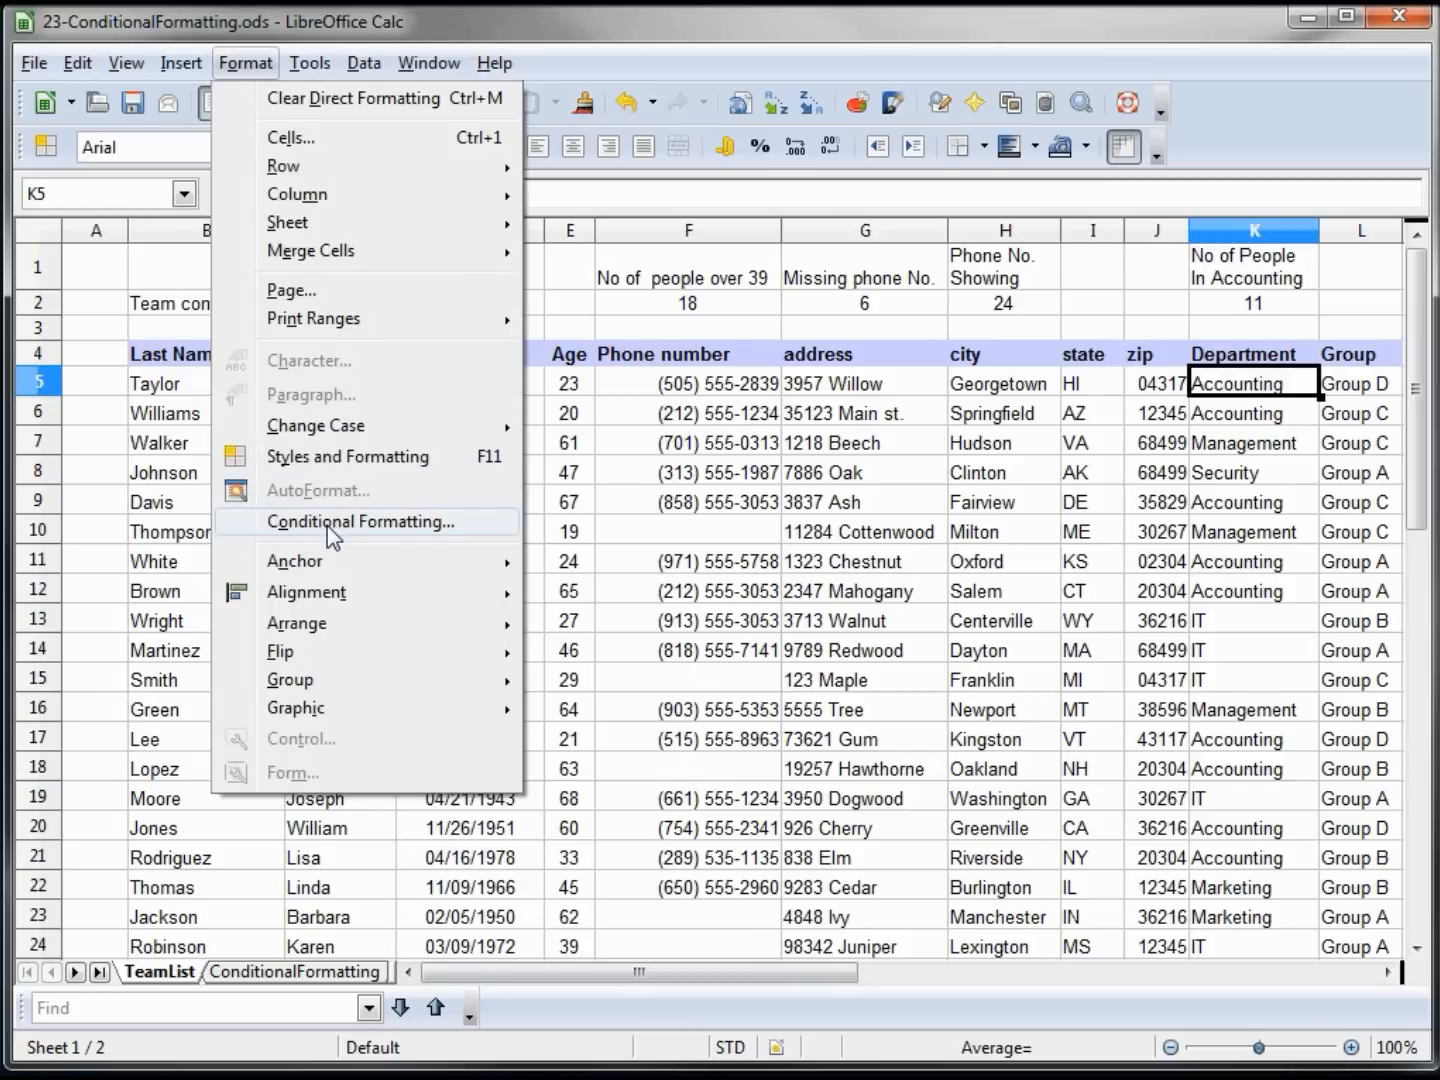
pyautogui.click(360, 520)
pyautogui.write('"')
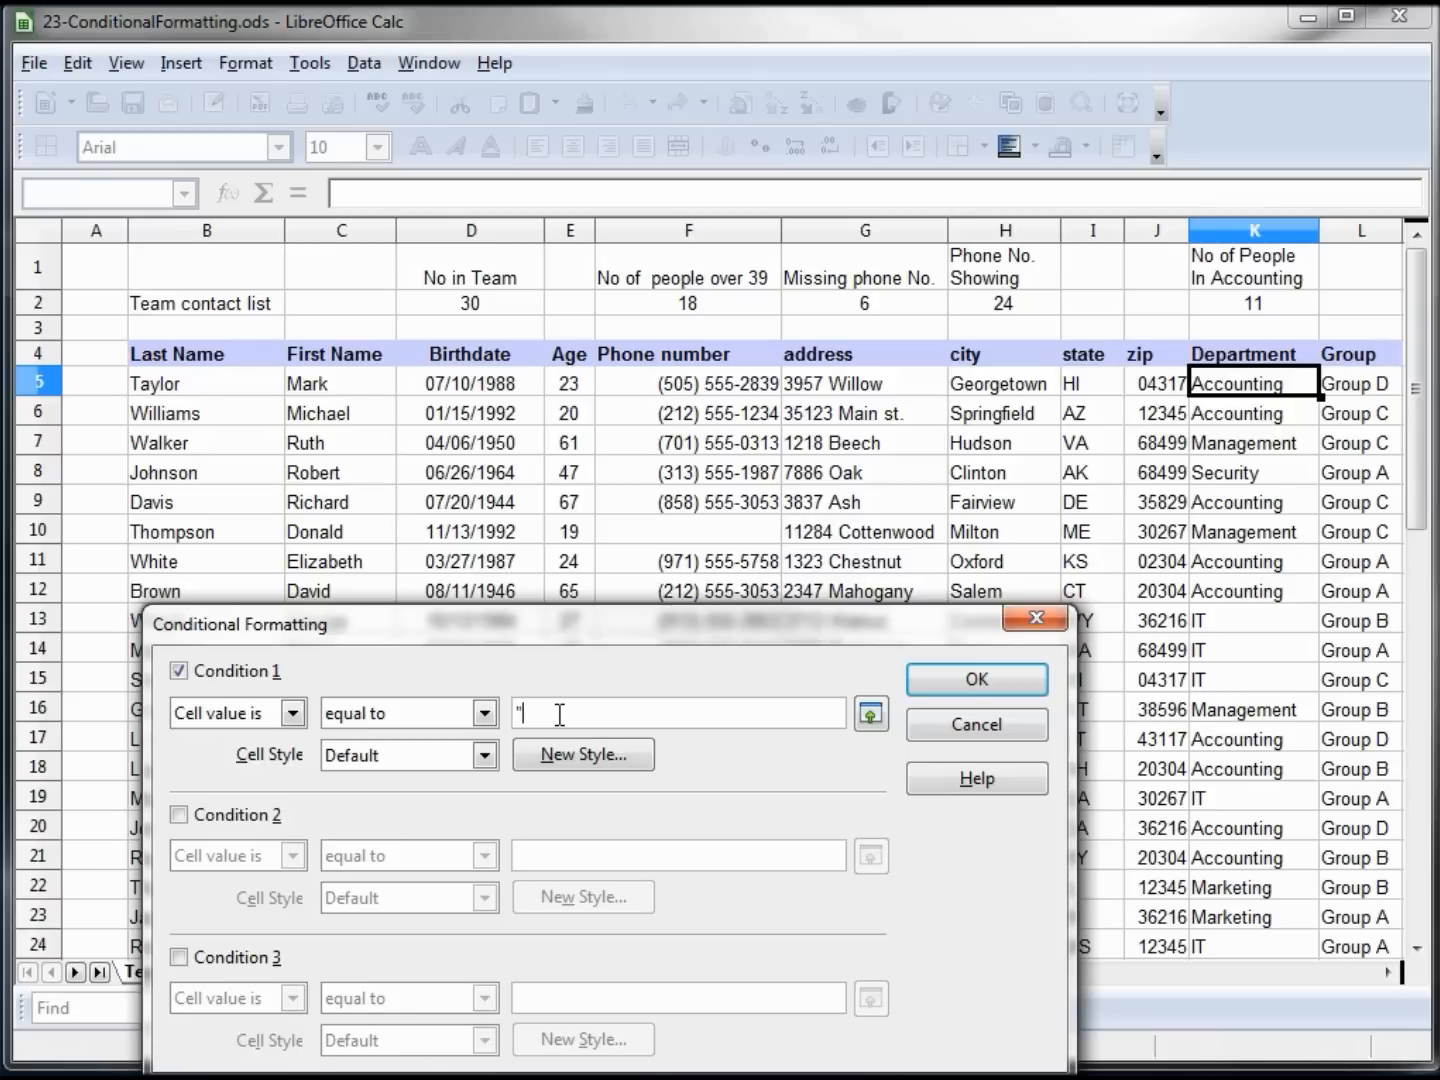
pyautogui.write('Accoun')
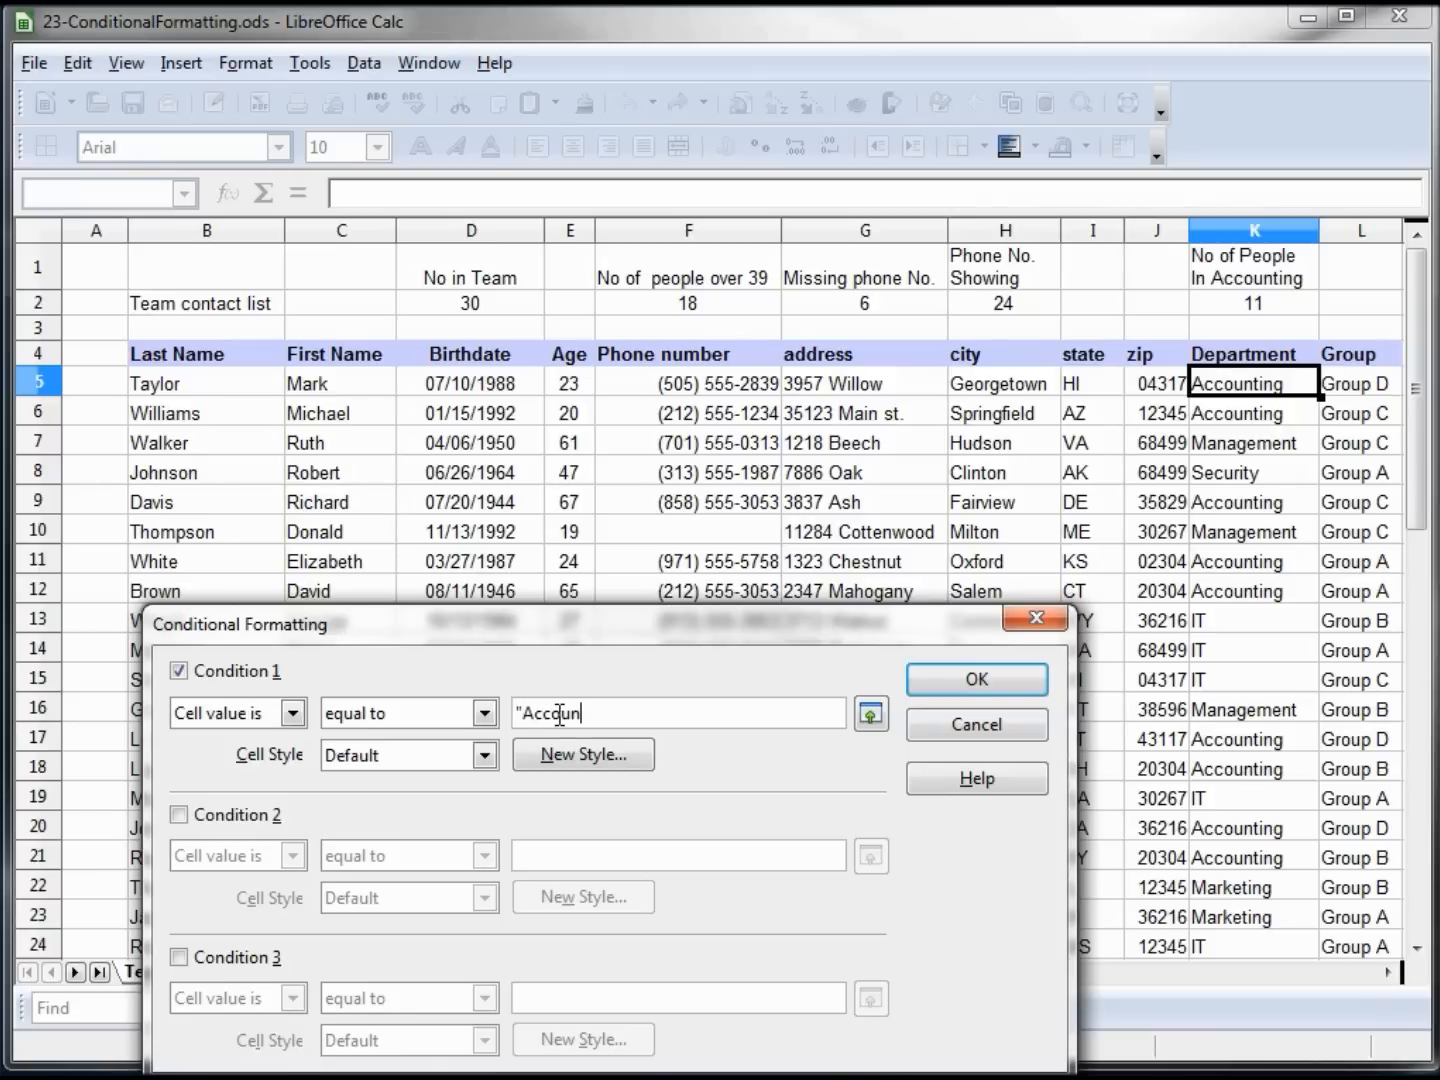
pyautogui.write('ting"')
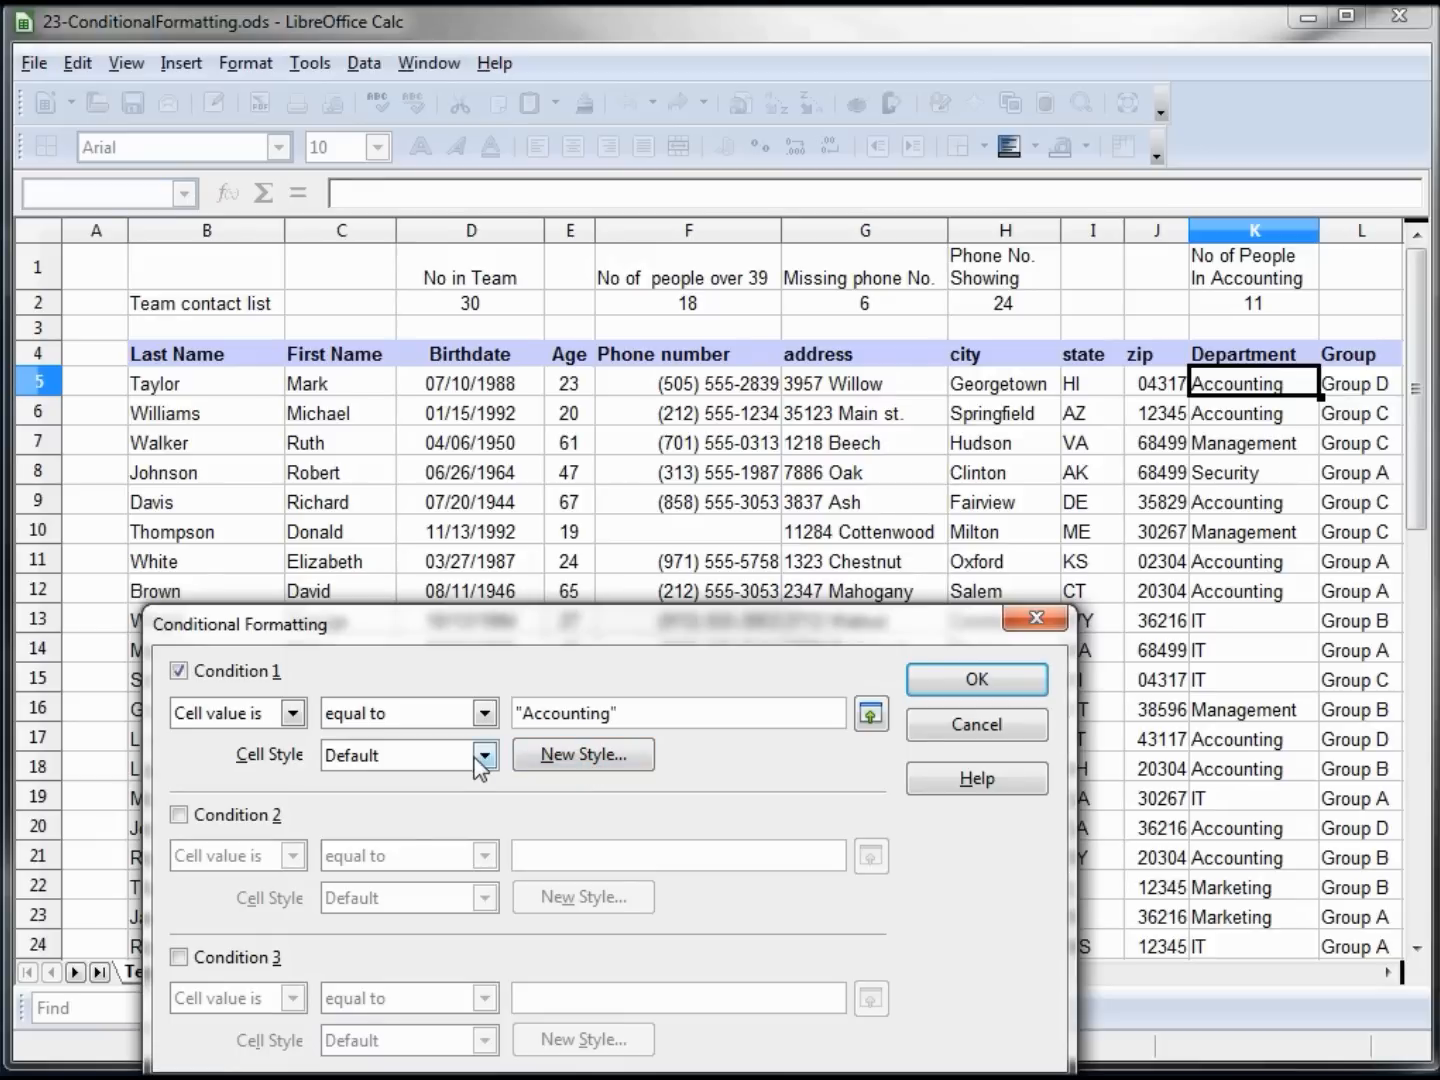
pyautogui.click(484, 754)
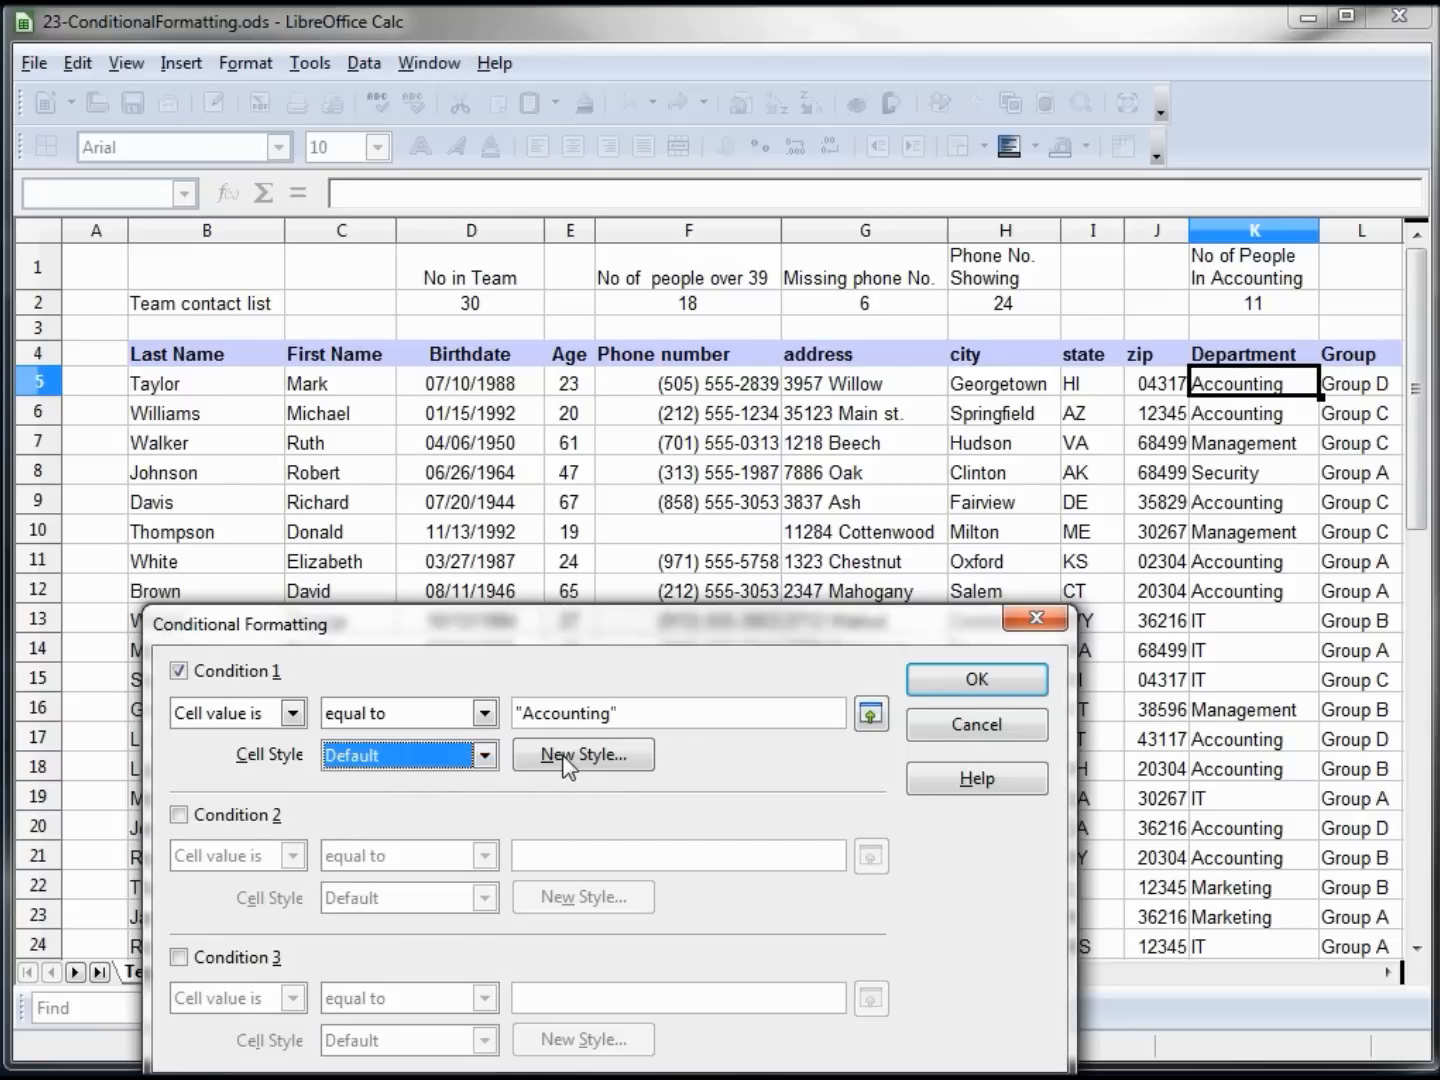
# Step: Create a new cell style Accounting with yellow background and bold font for the condition
pyautogui.click(584, 754)
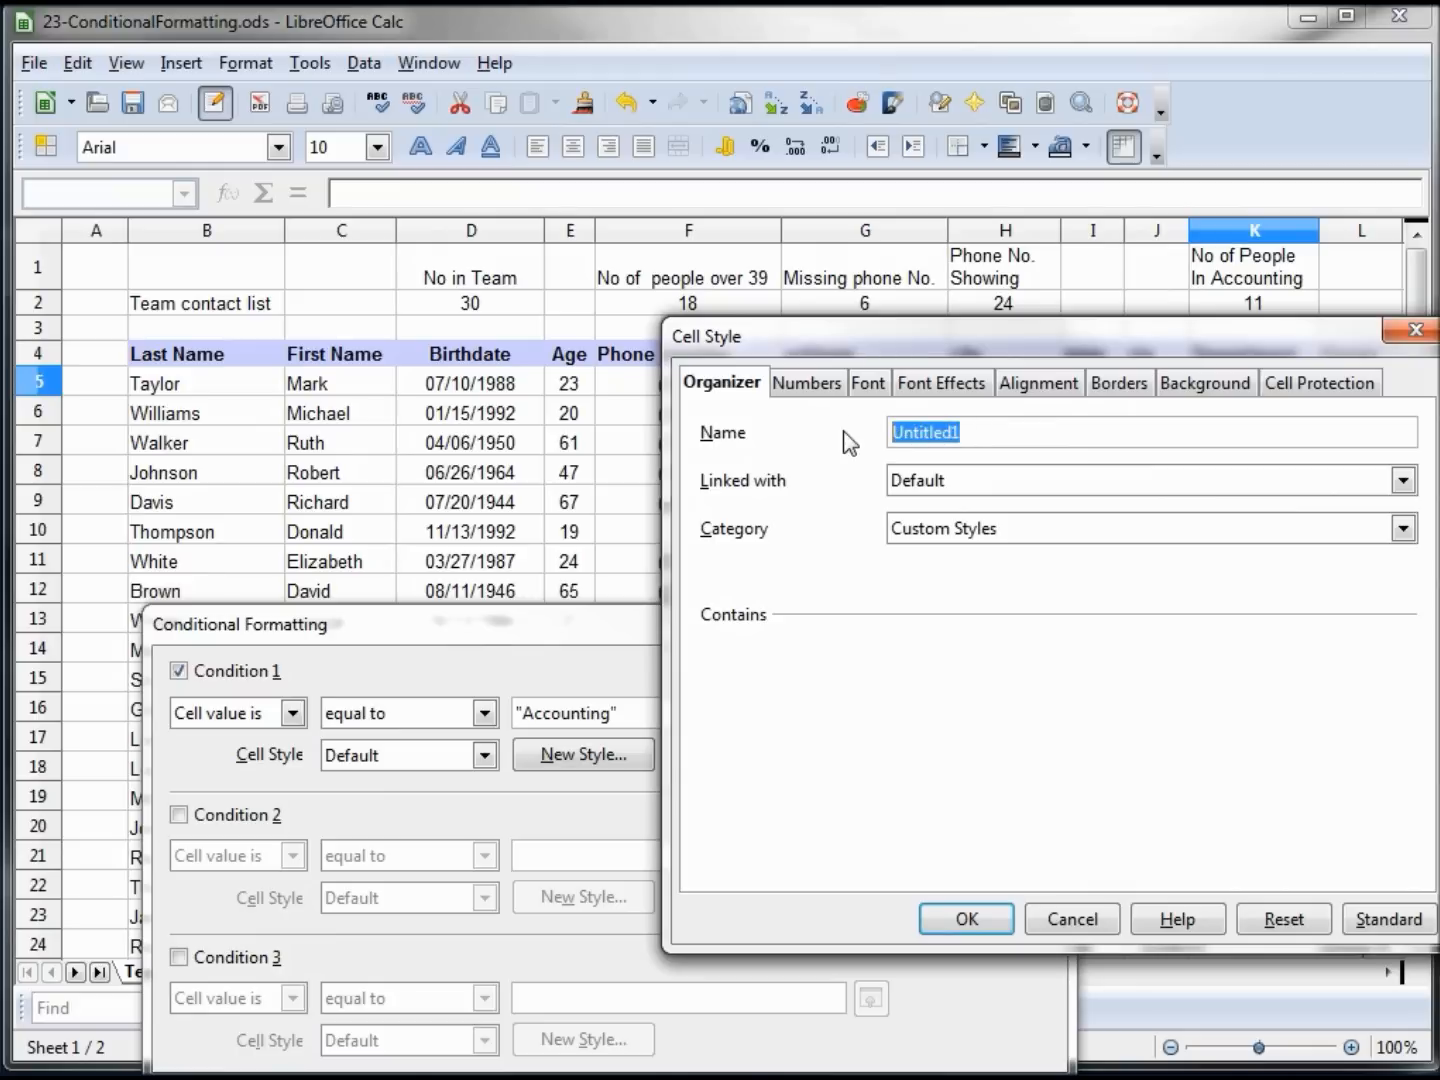
pyautogui.write('Accounting')
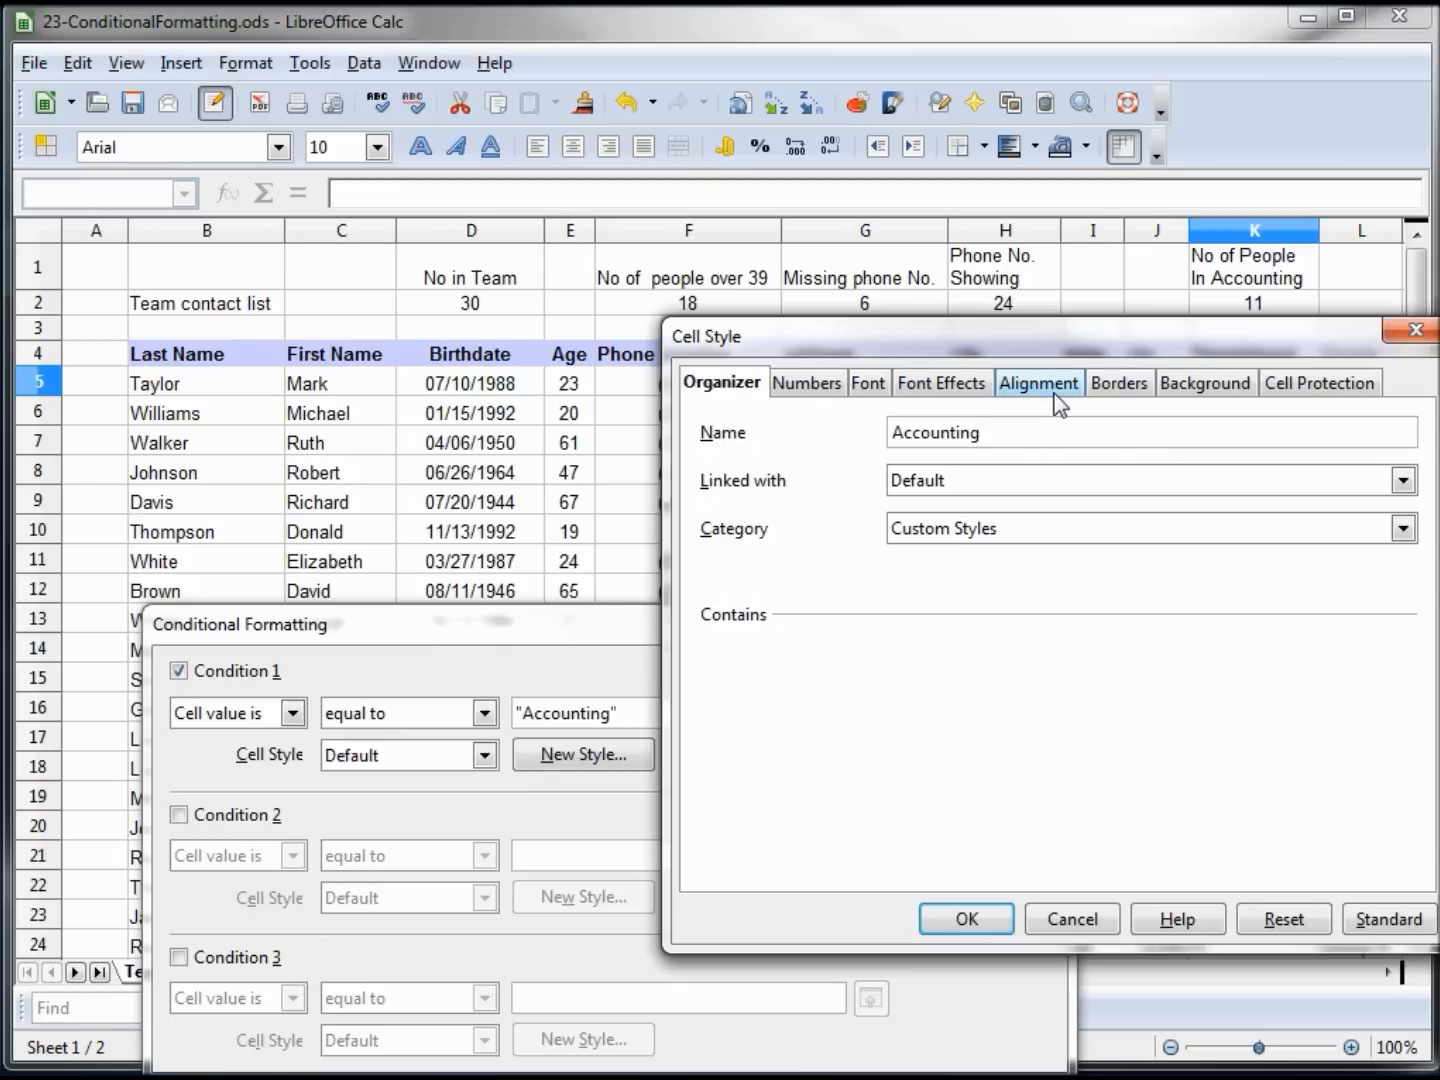
pyautogui.click(1204, 382)
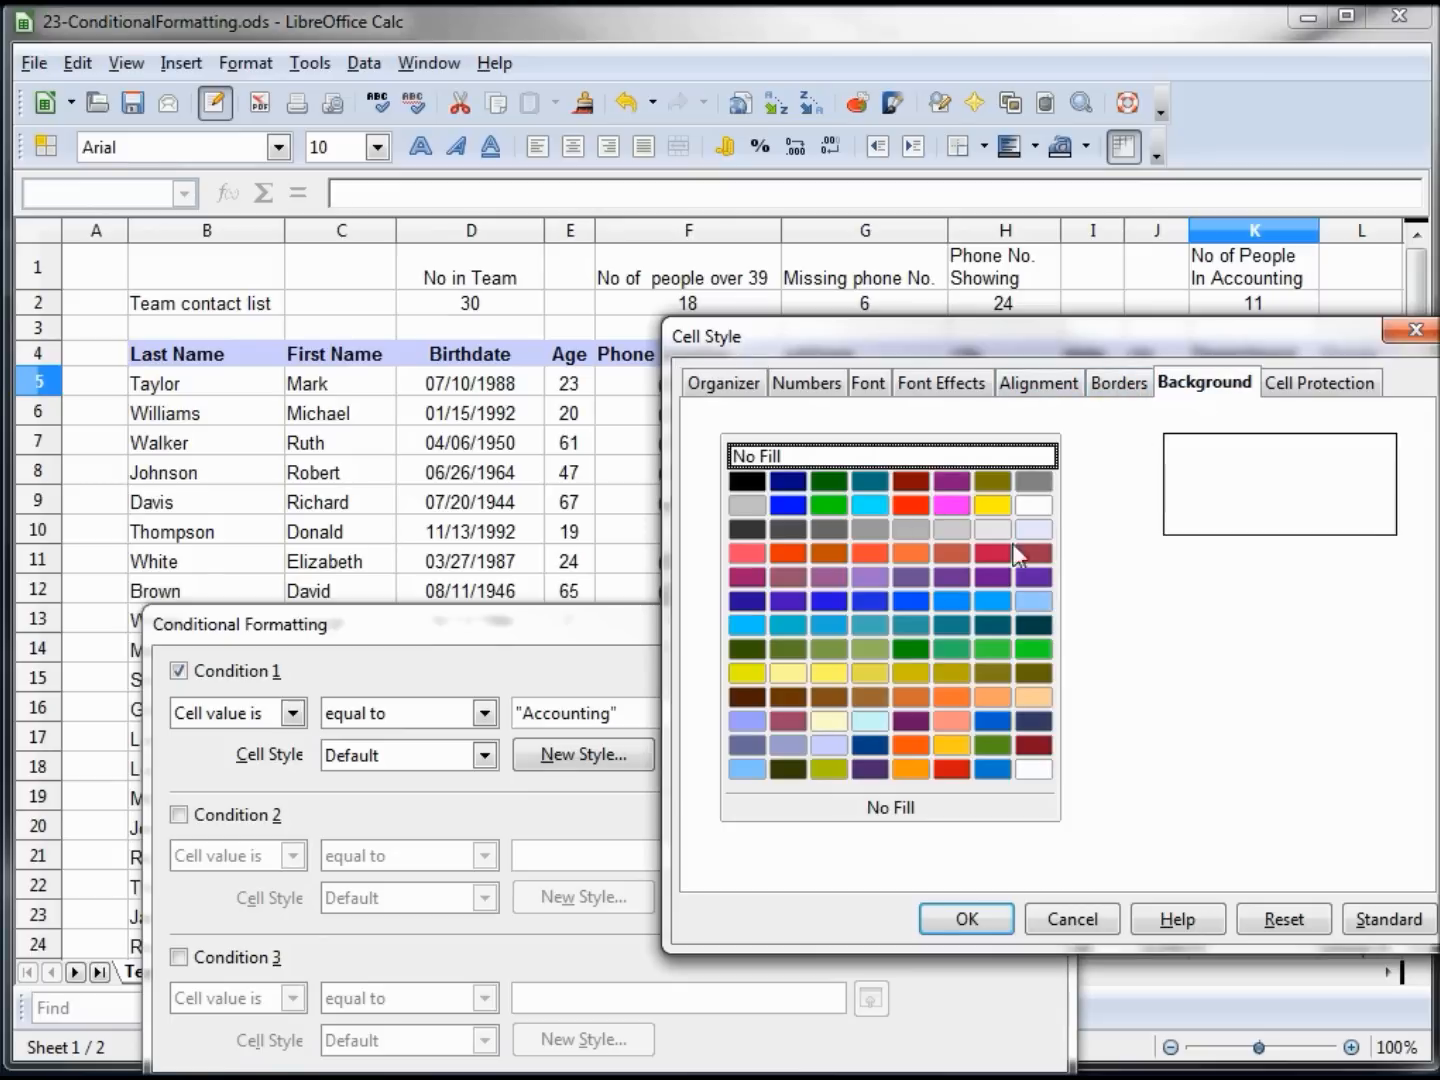
pyautogui.click(992, 504)
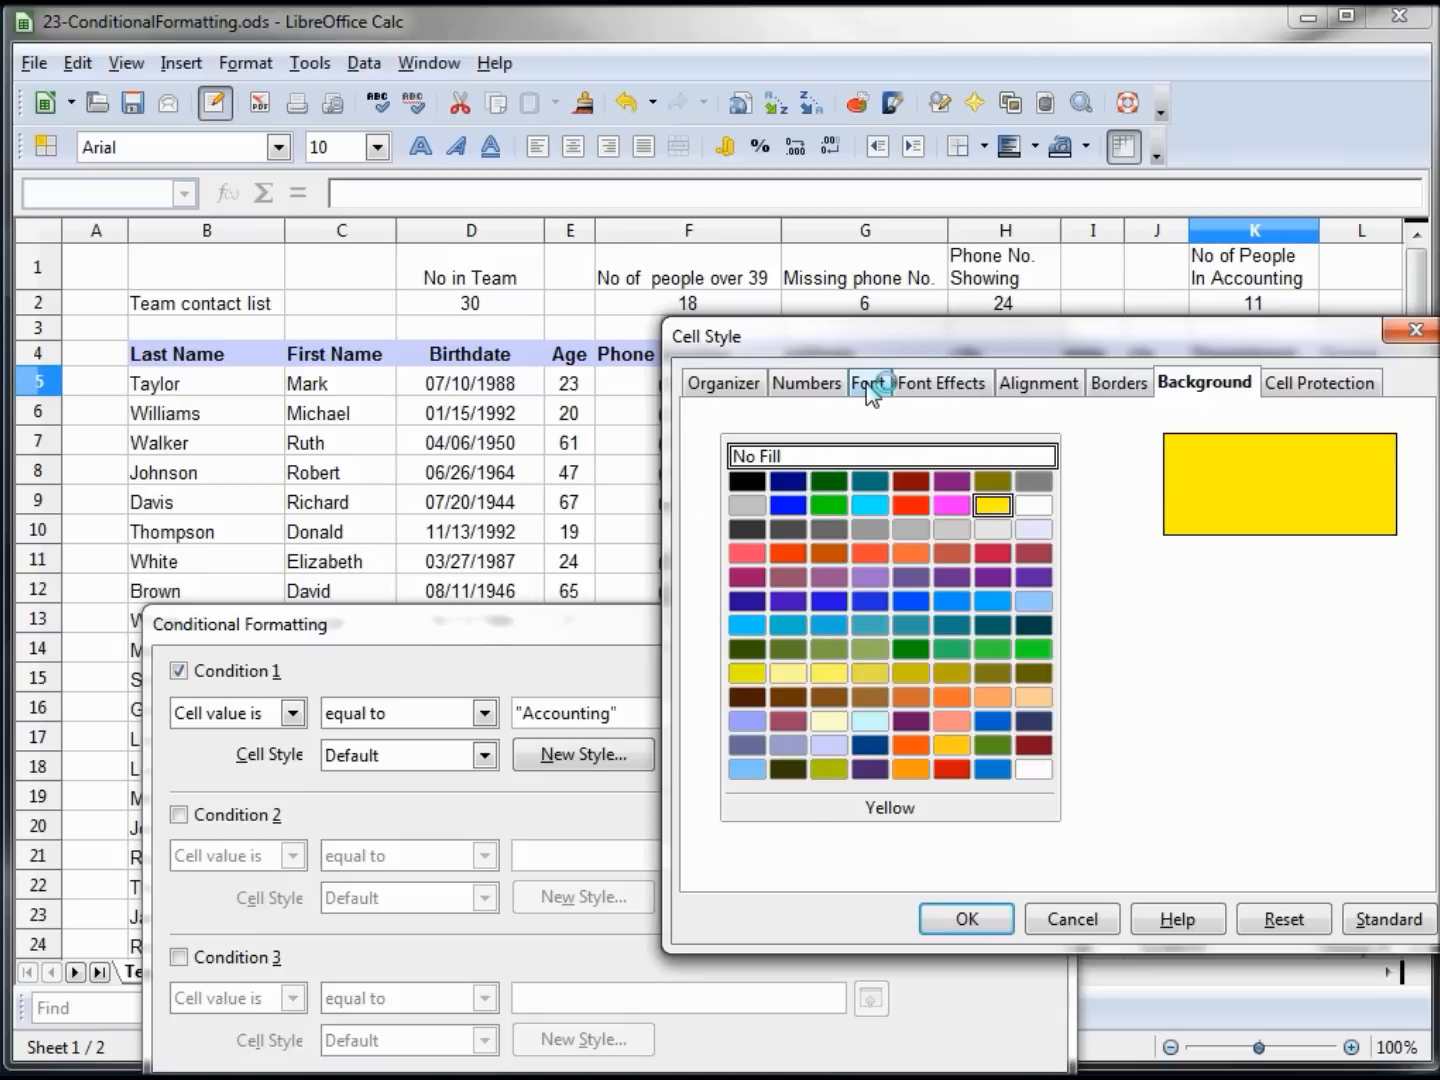
pyautogui.click(866, 382)
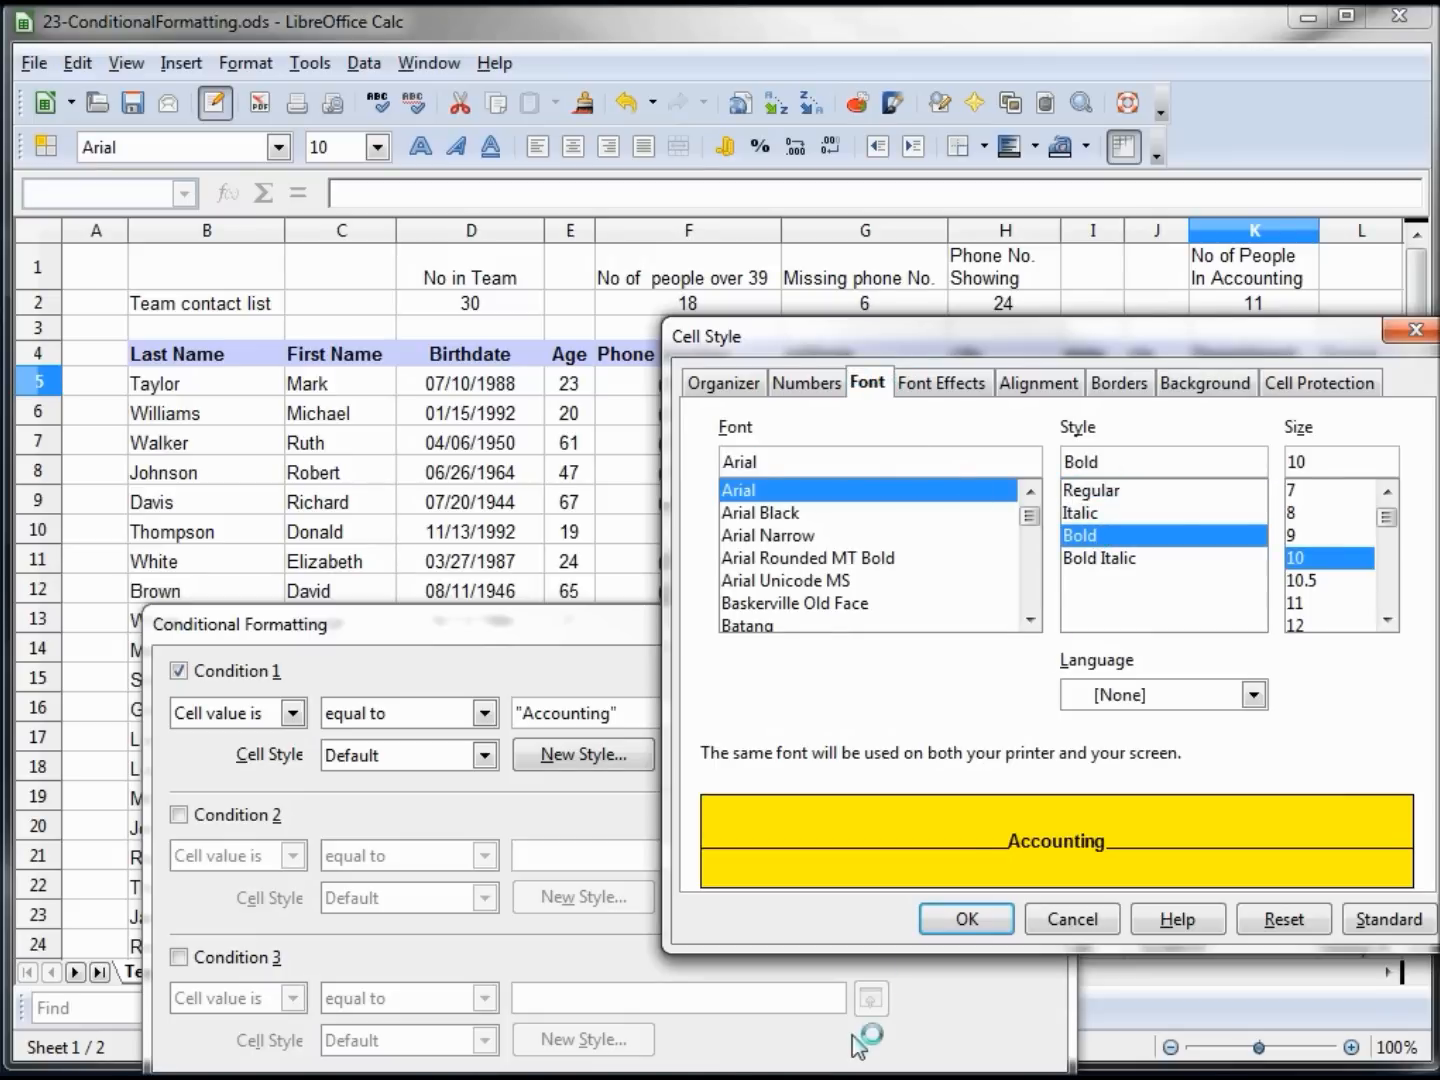
pyautogui.click(964, 918)
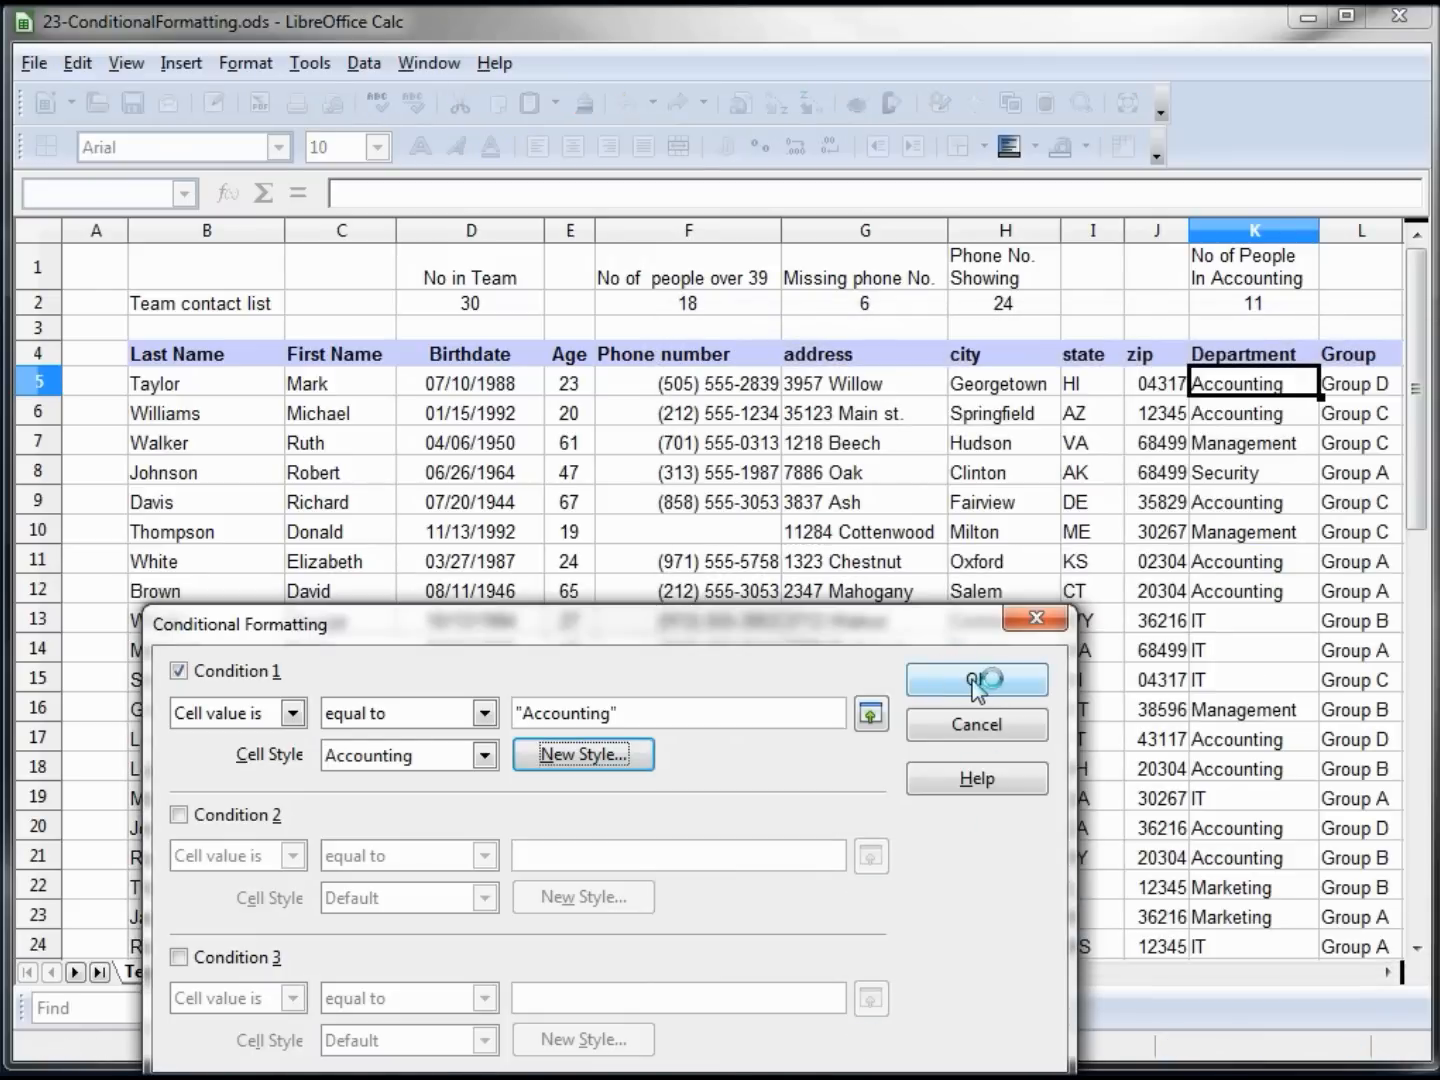
# Step: Confirm the Accounting rule and clone it down the Department column
pyautogui.click(976, 680)
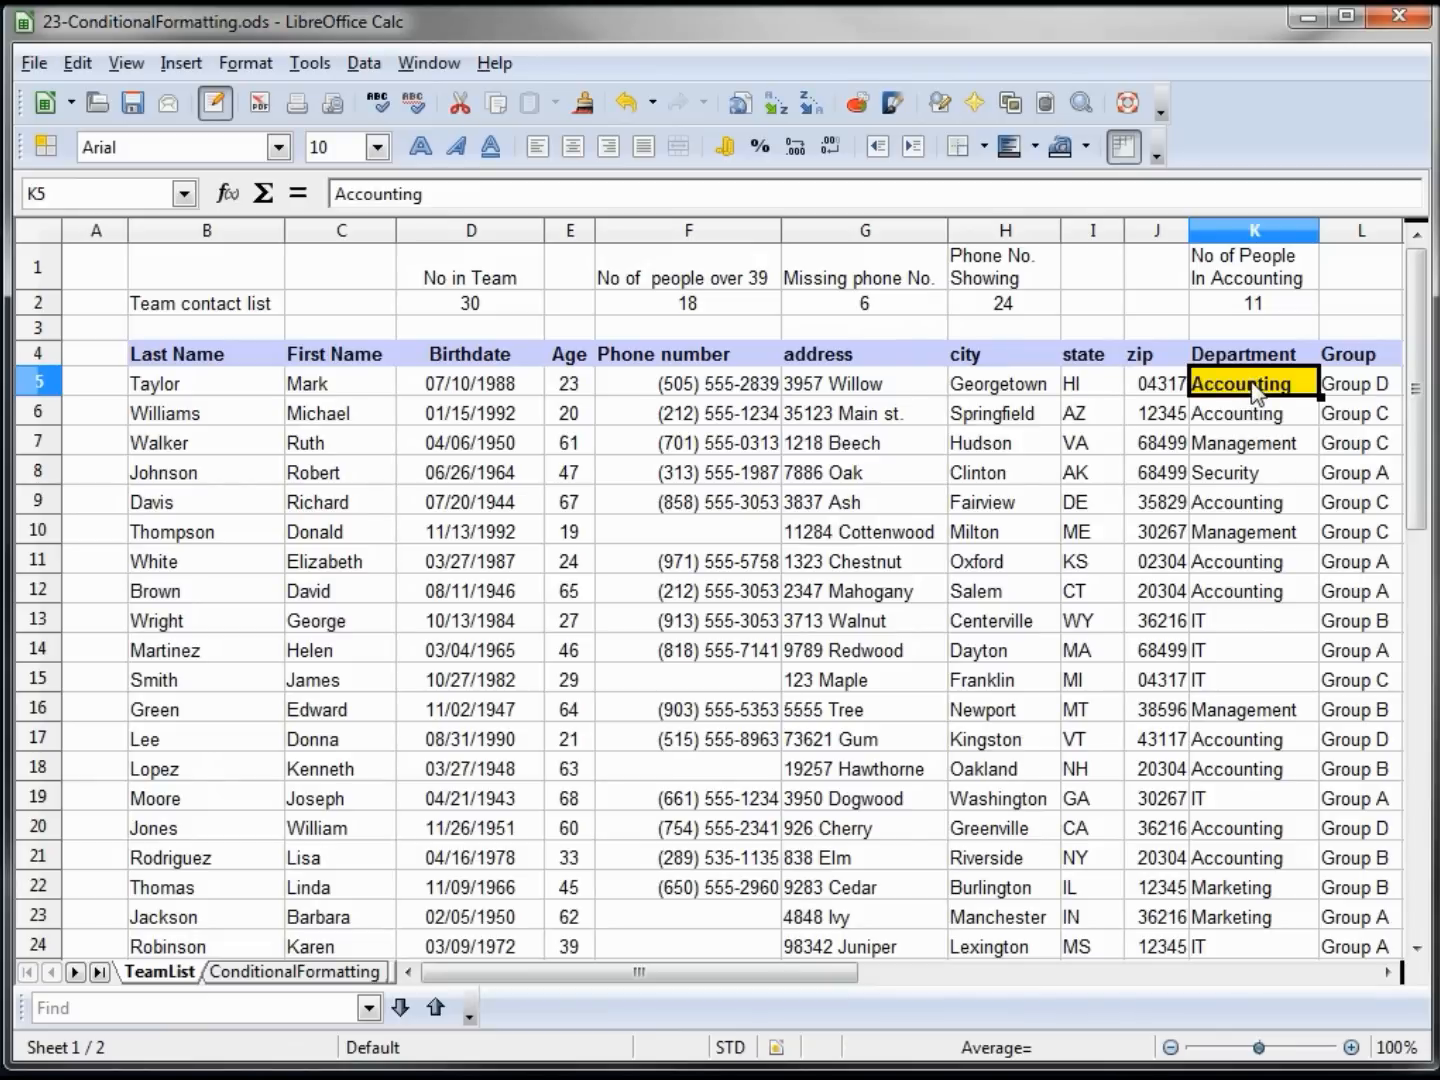
pyautogui.moveTo(584, 104)
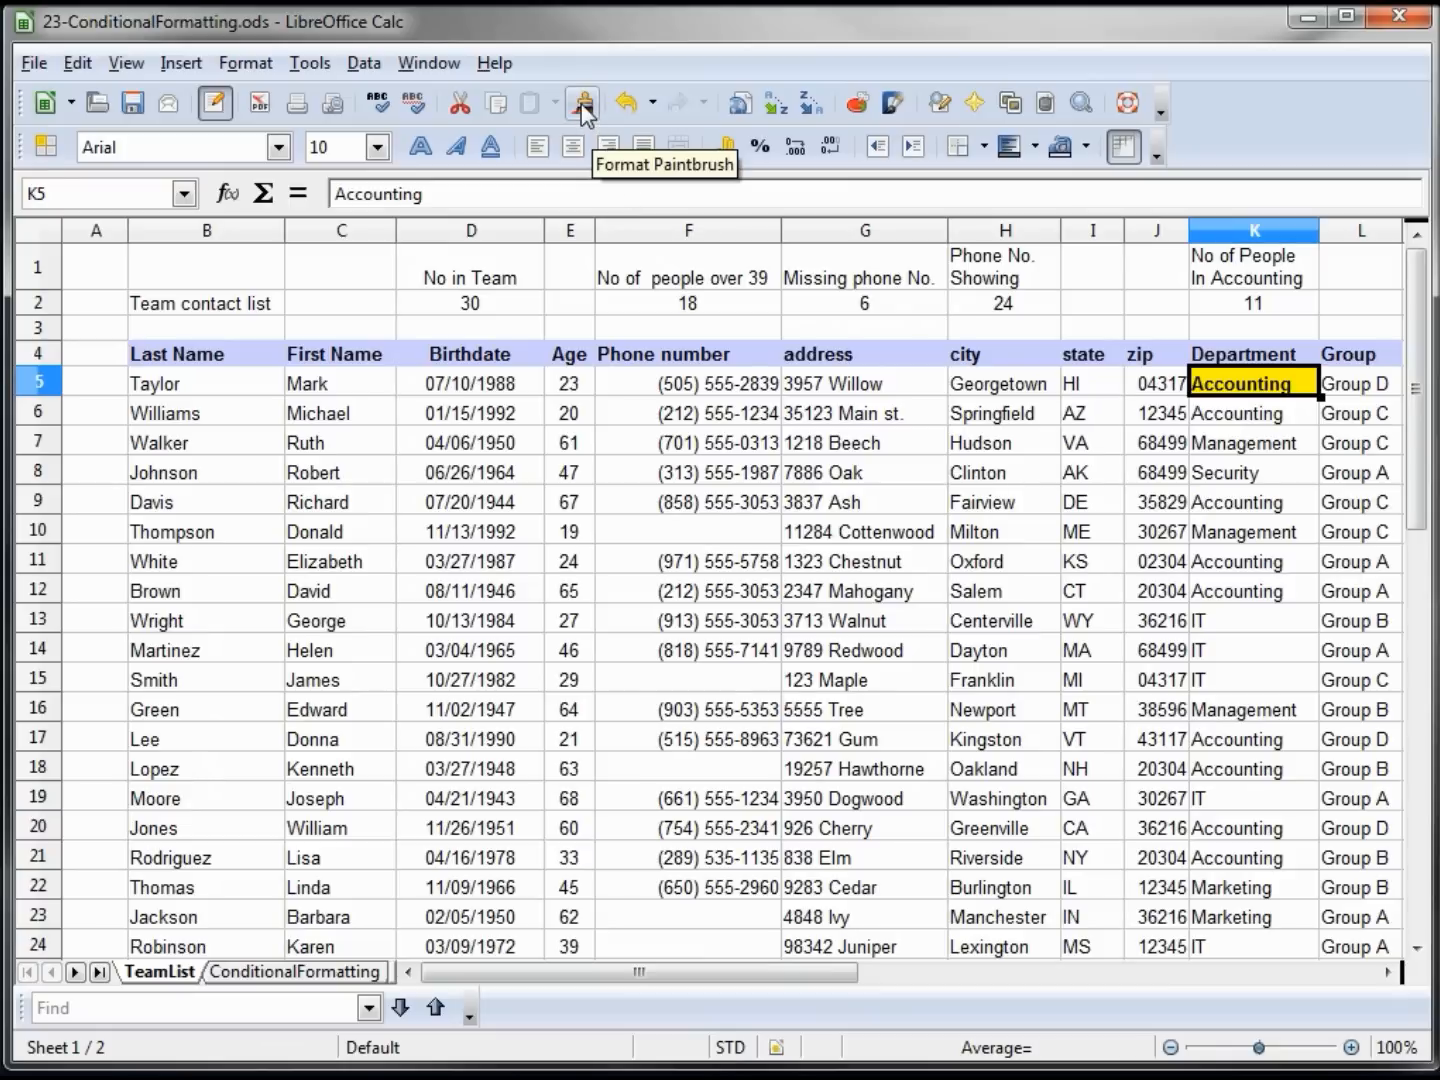
pyautogui.moveTo(884, 284)
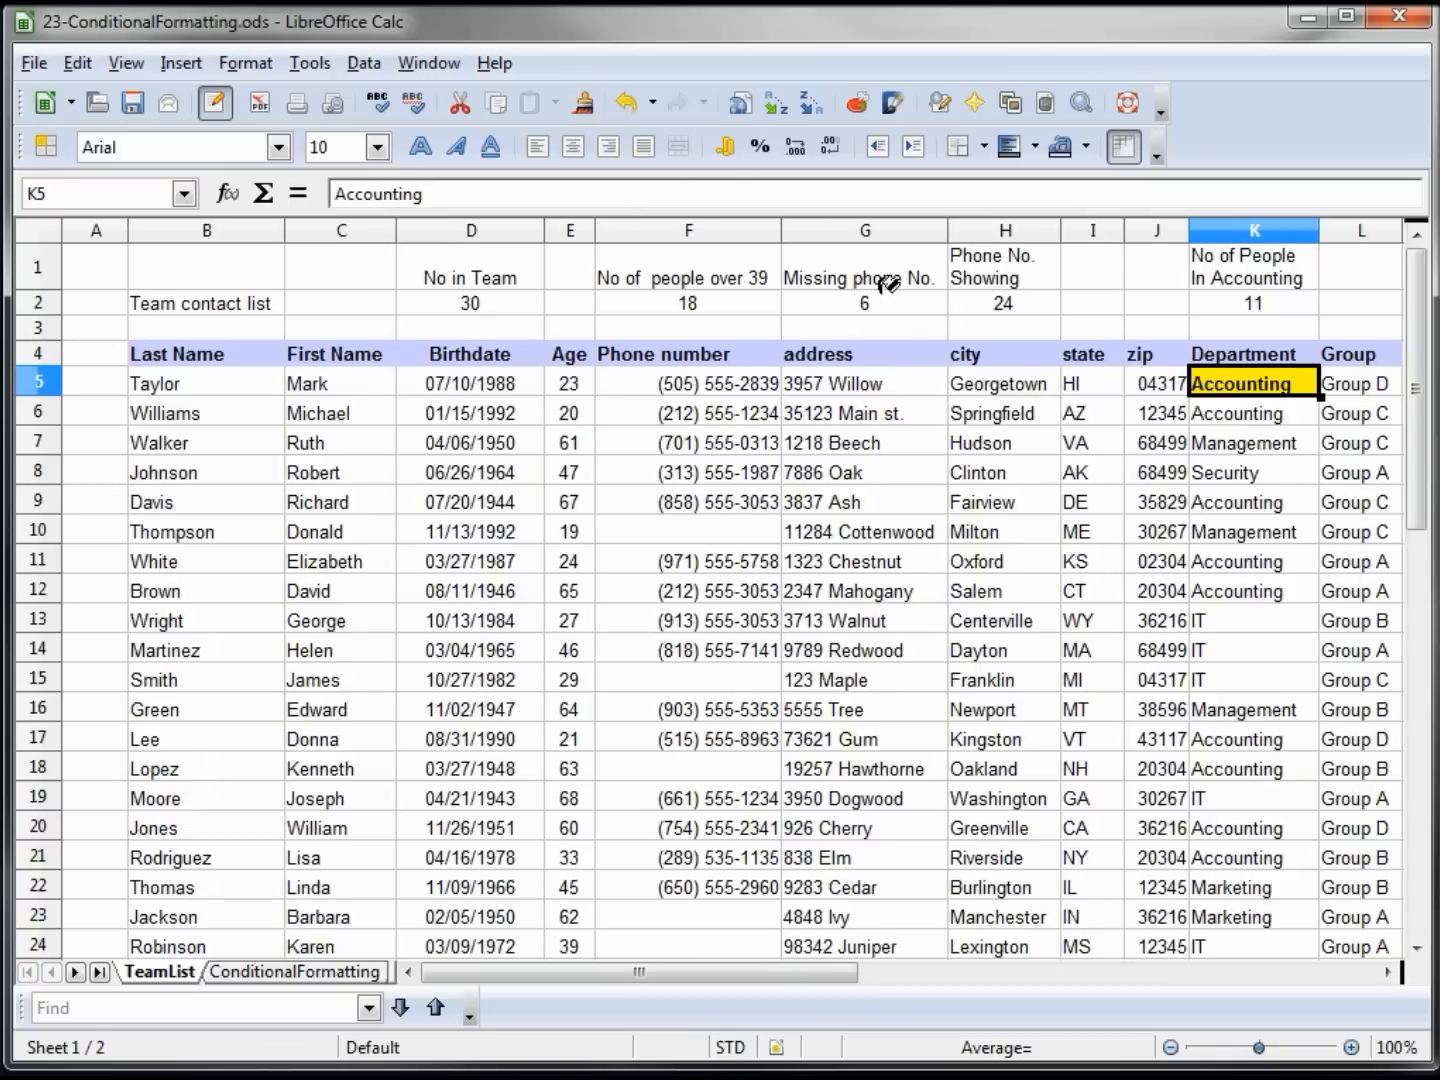
pyautogui.moveTo(1252, 412); pyautogui.dragTo(1252, 532)
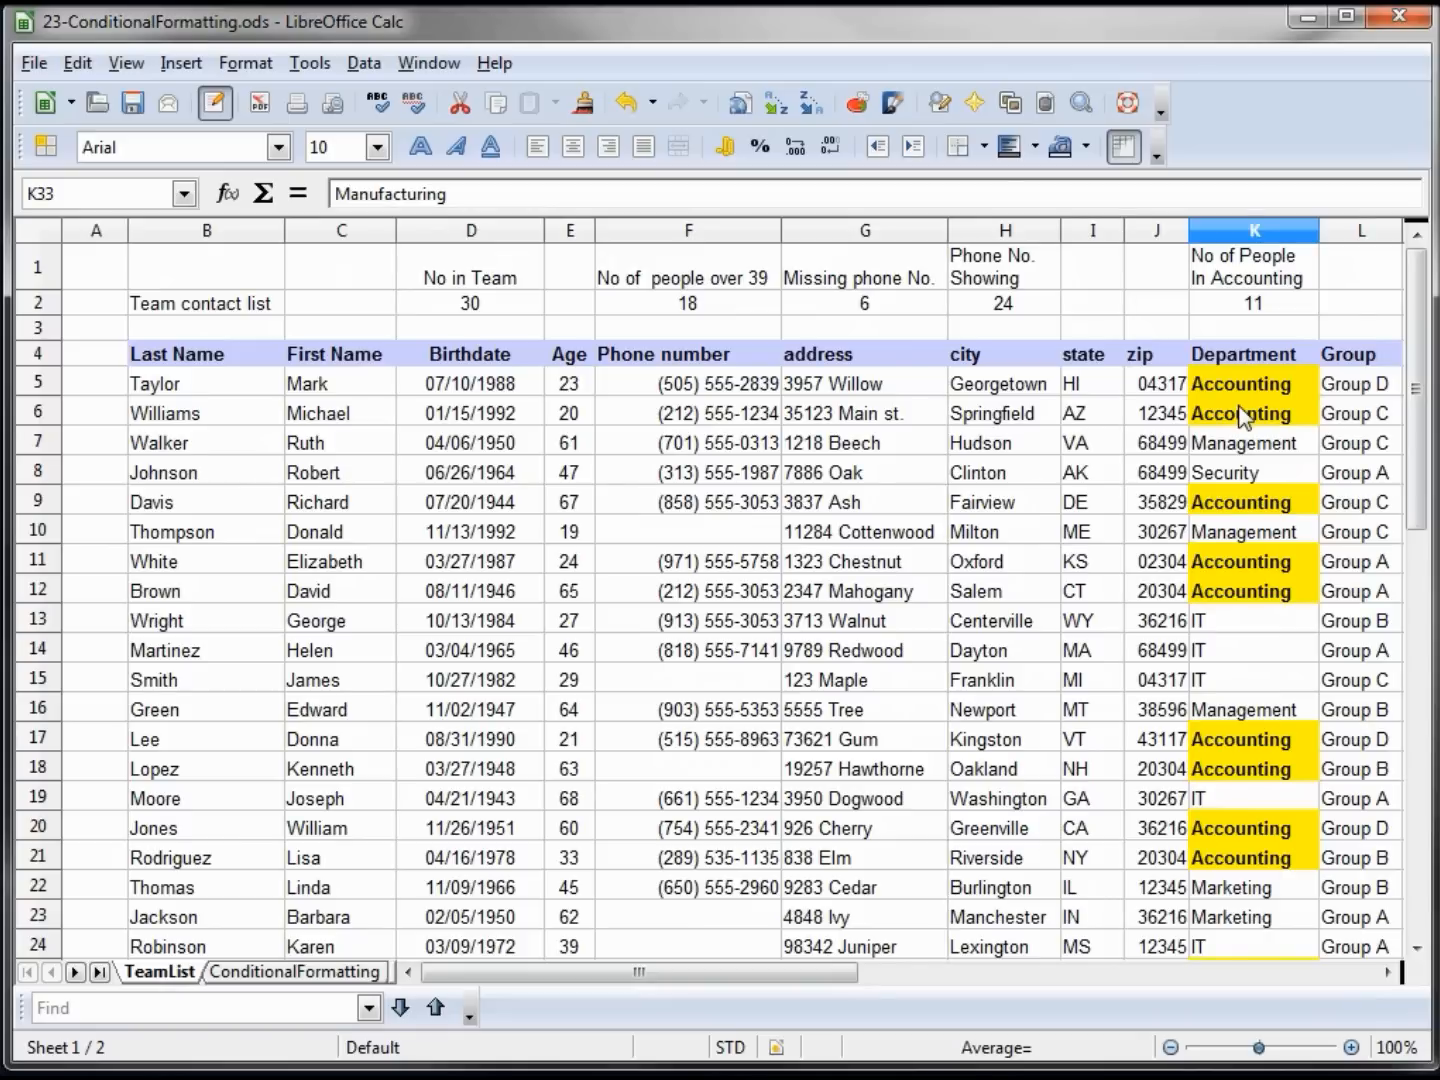
# Step: Start a conditional format on the first Age cell with Condition 1: cell value less than 40
pyautogui.click(568, 382)
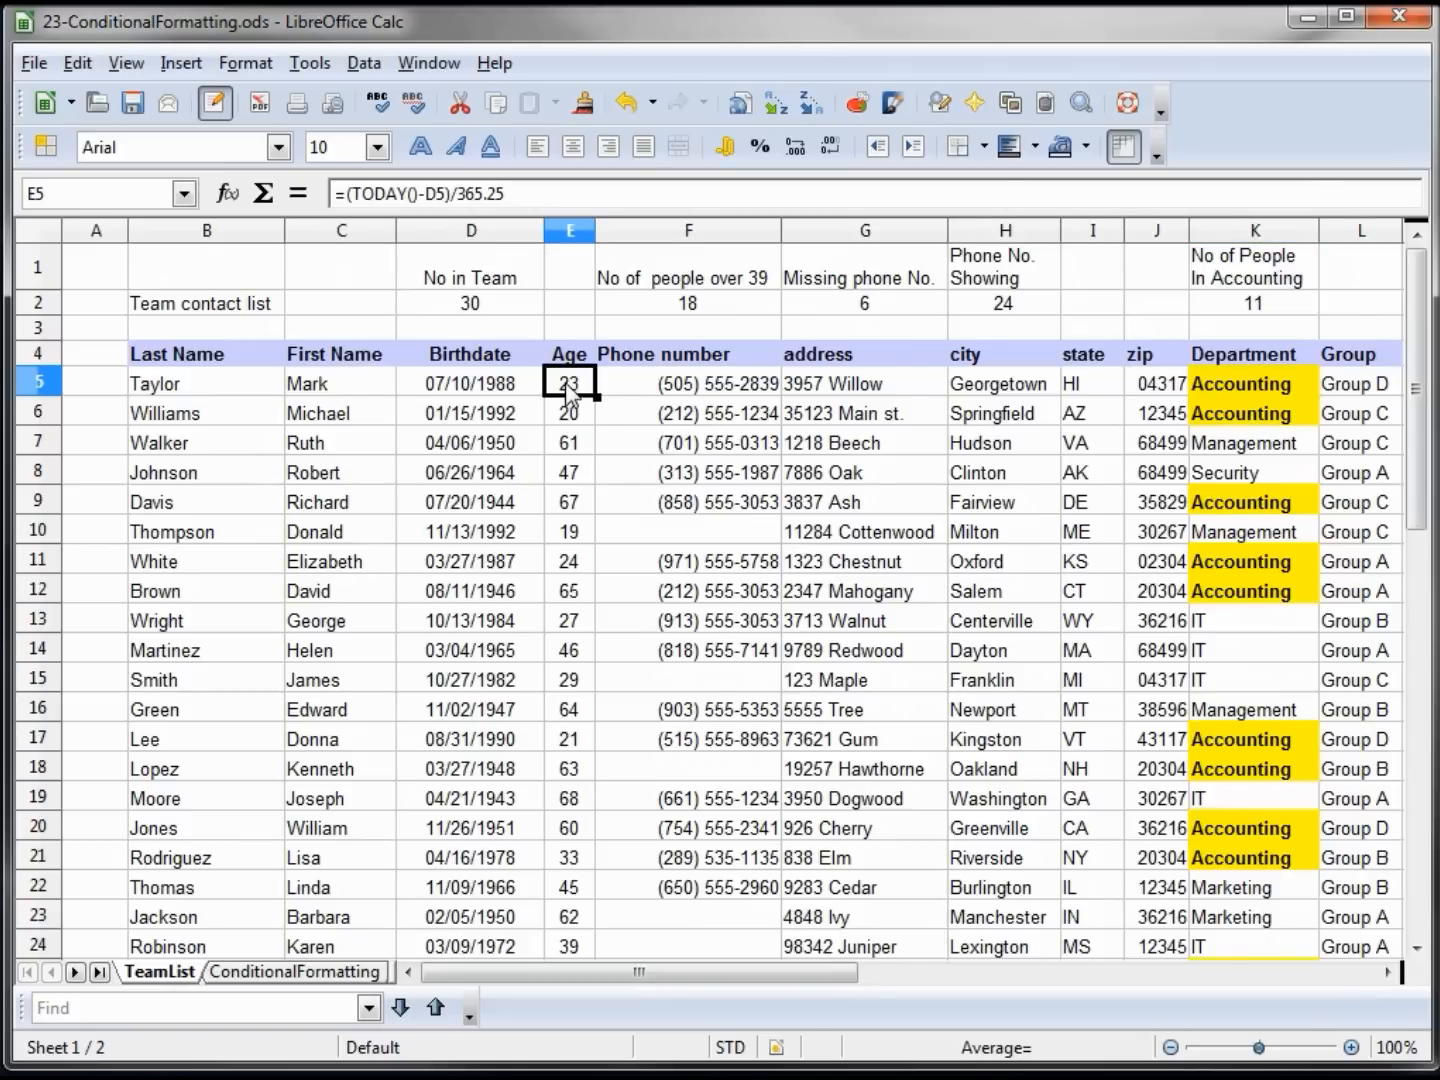
pyautogui.click(568, 382)
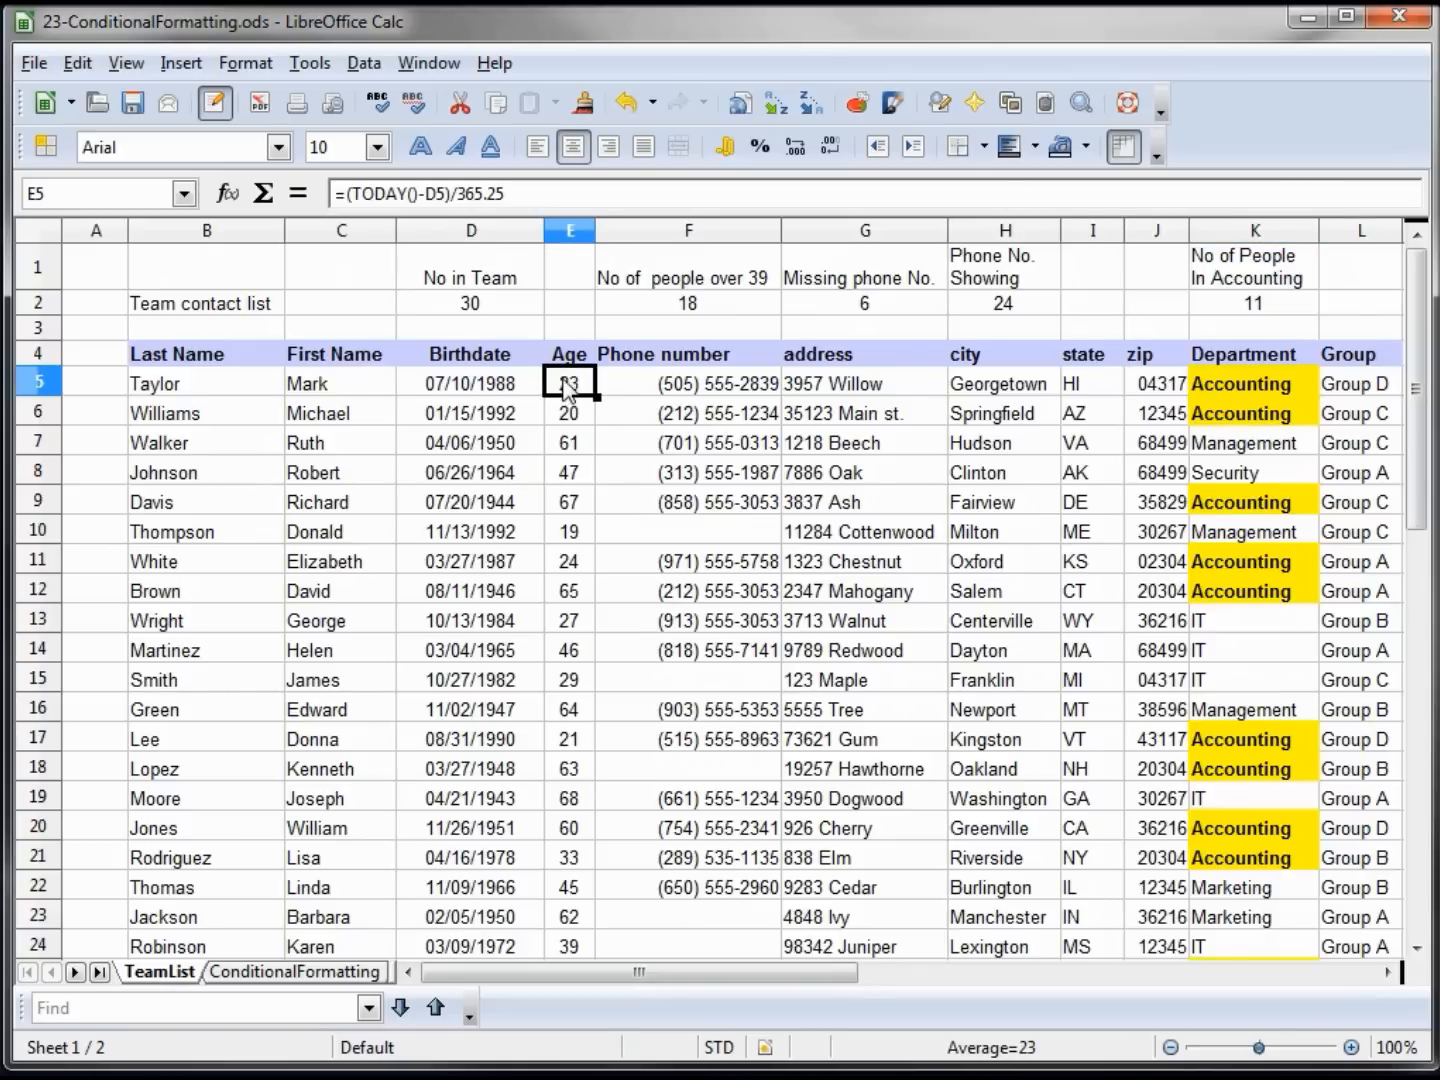
pyautogui.click(180, 64)
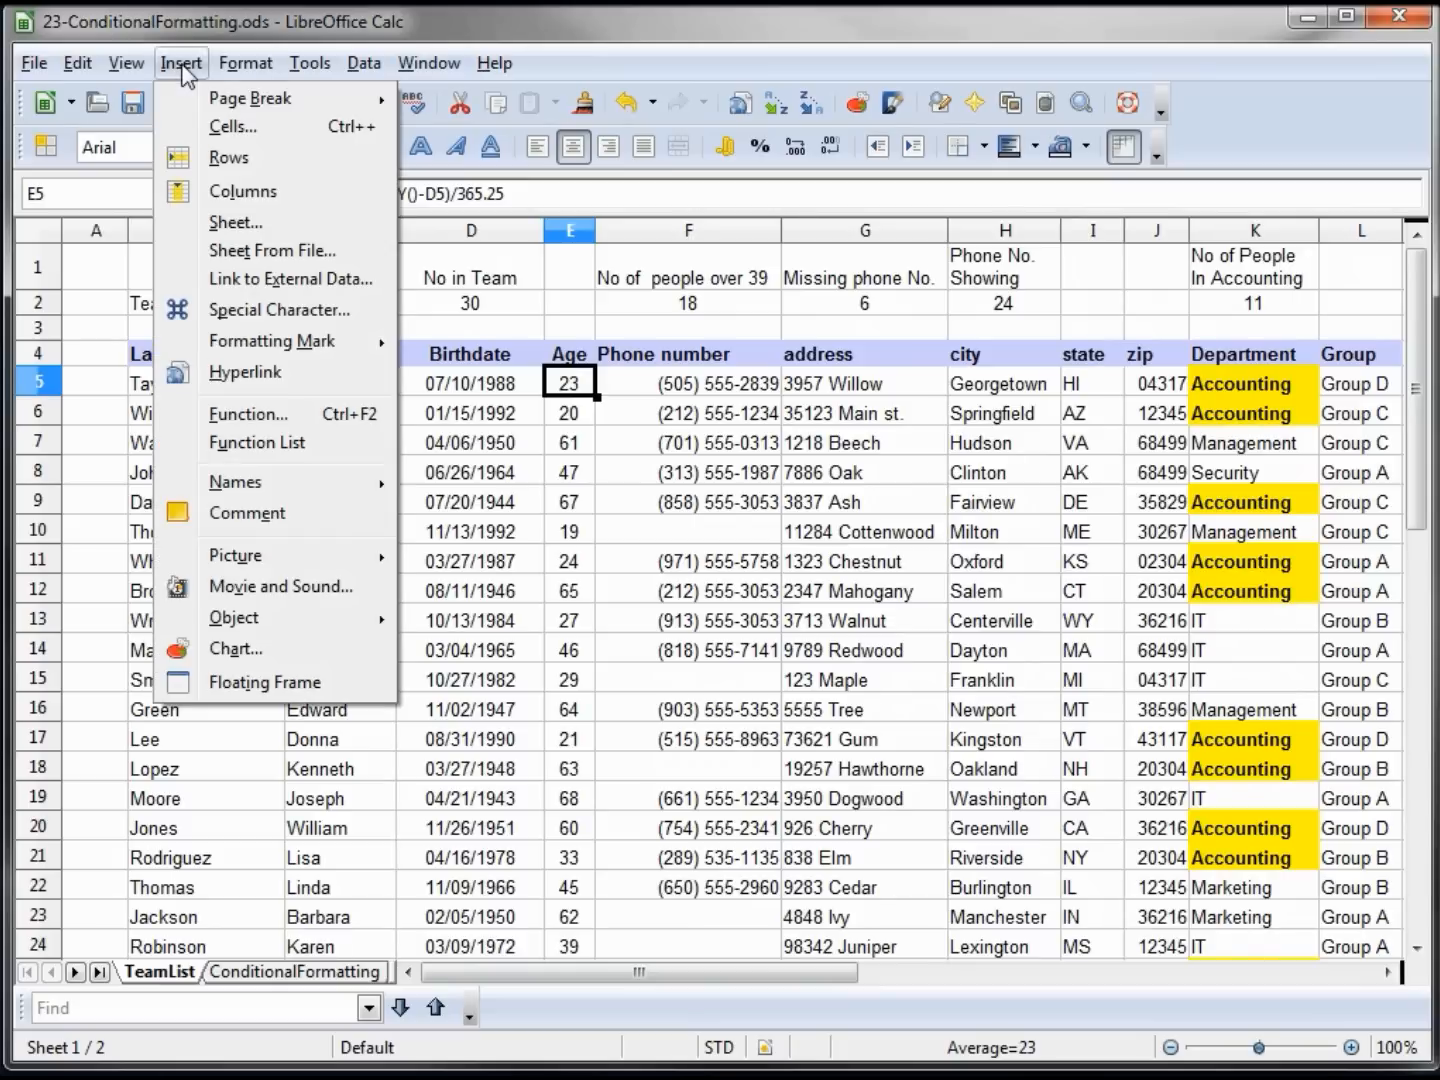
pyautogui.click(244, 62)
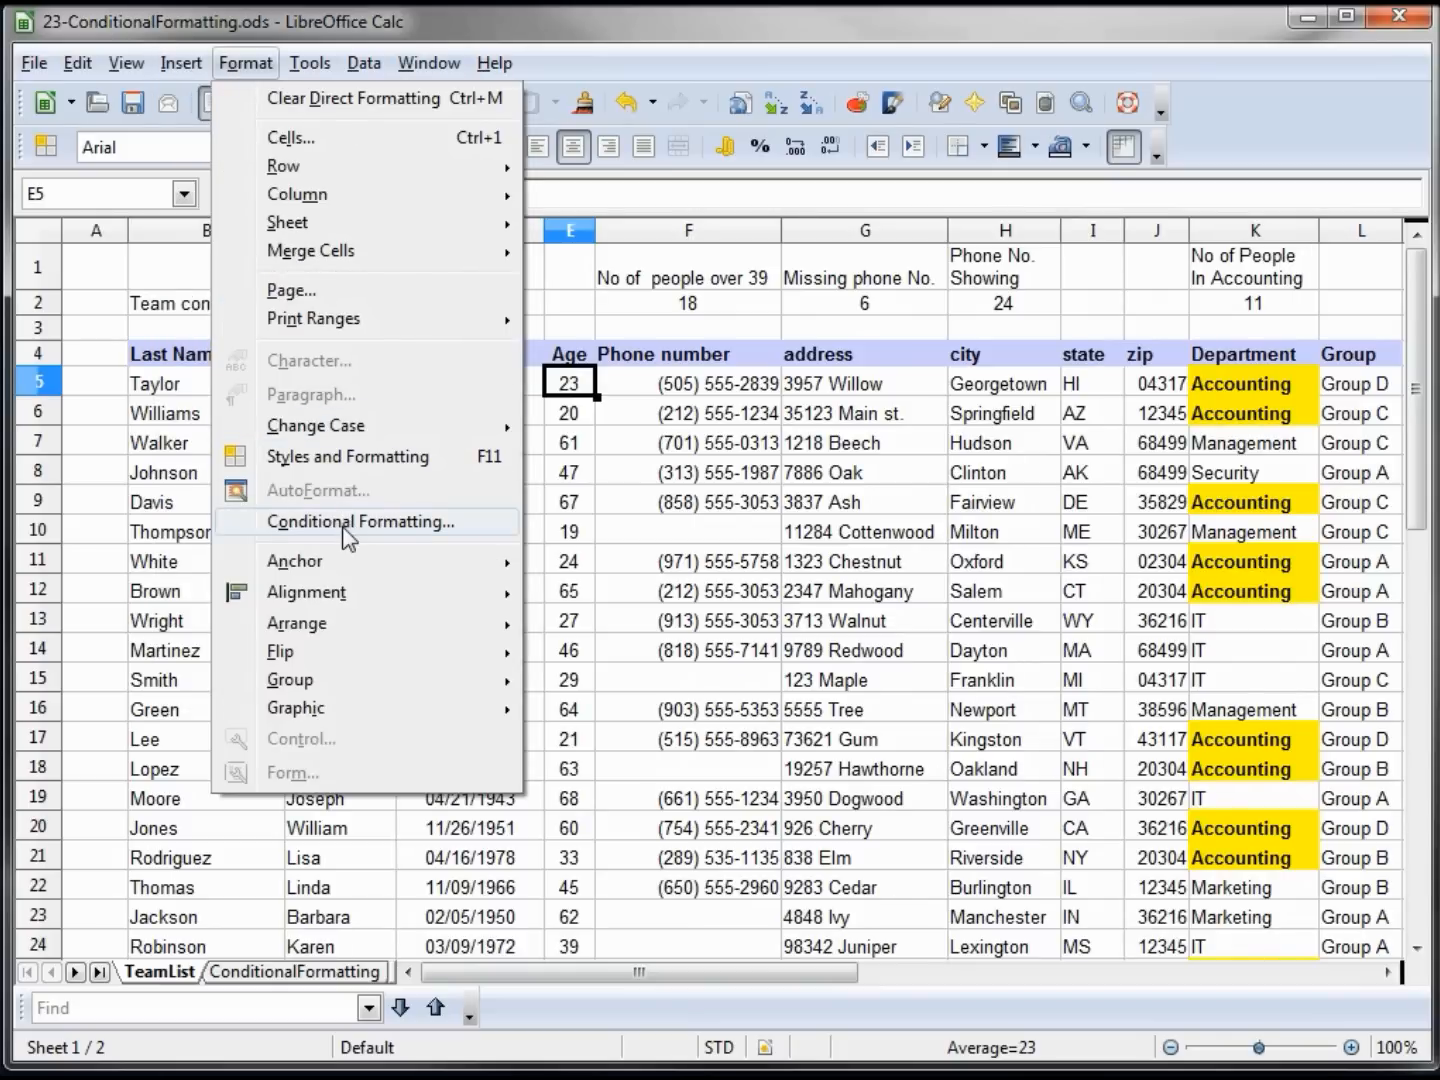
pyautogui.click(360, 520)
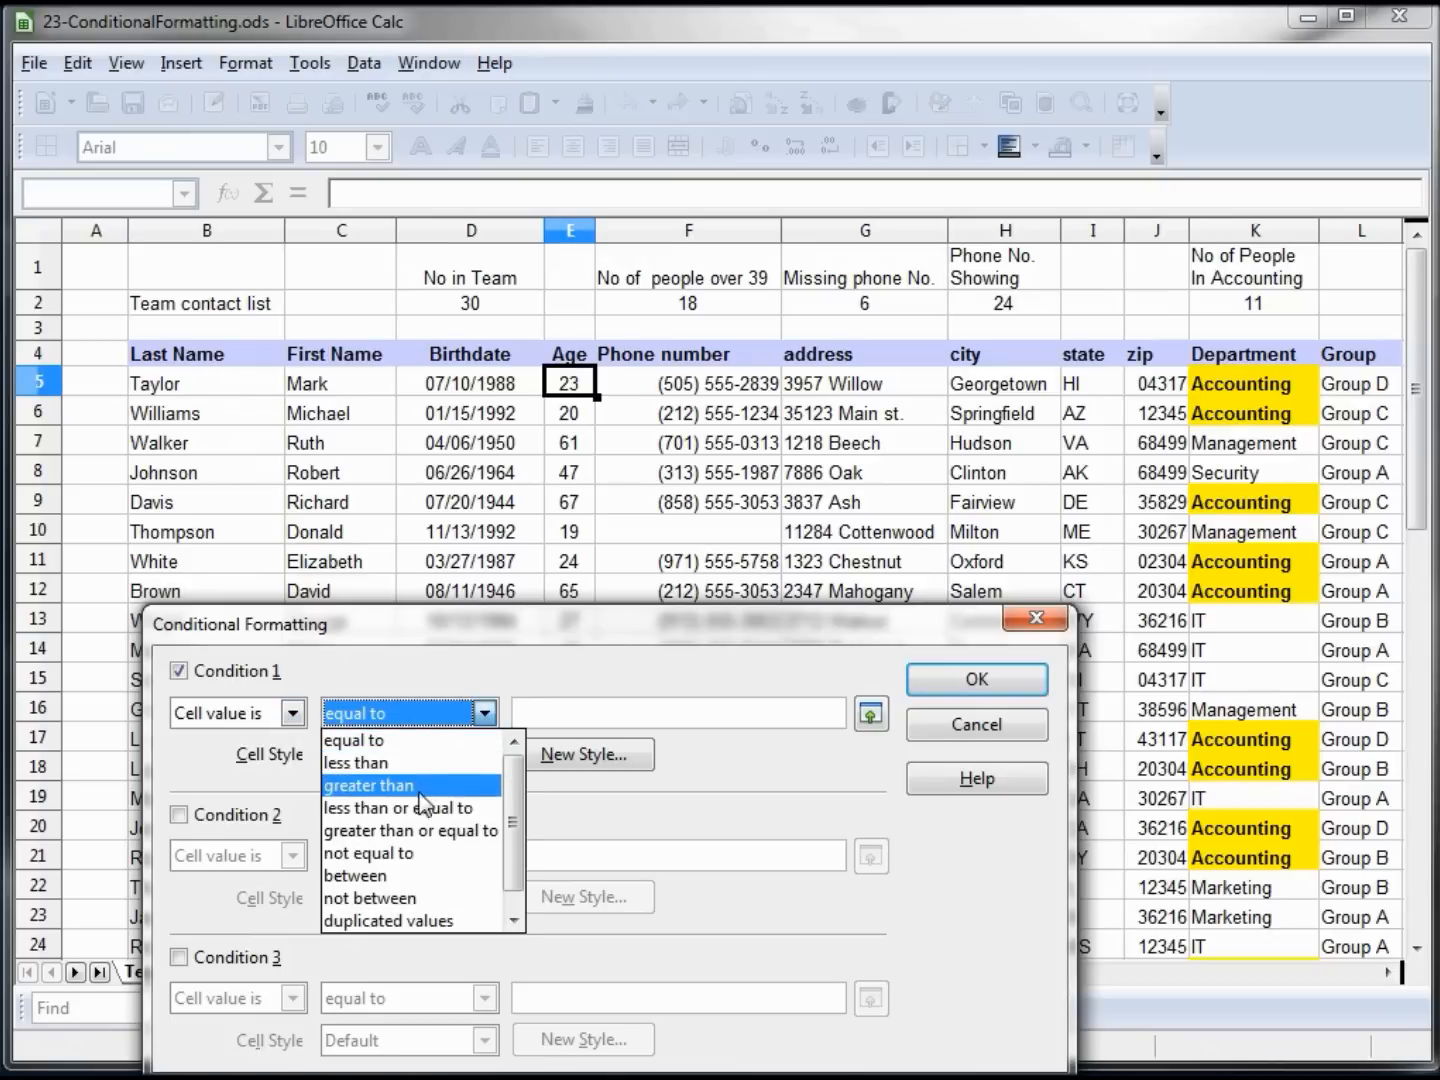
pyautogui.click(356, 762)
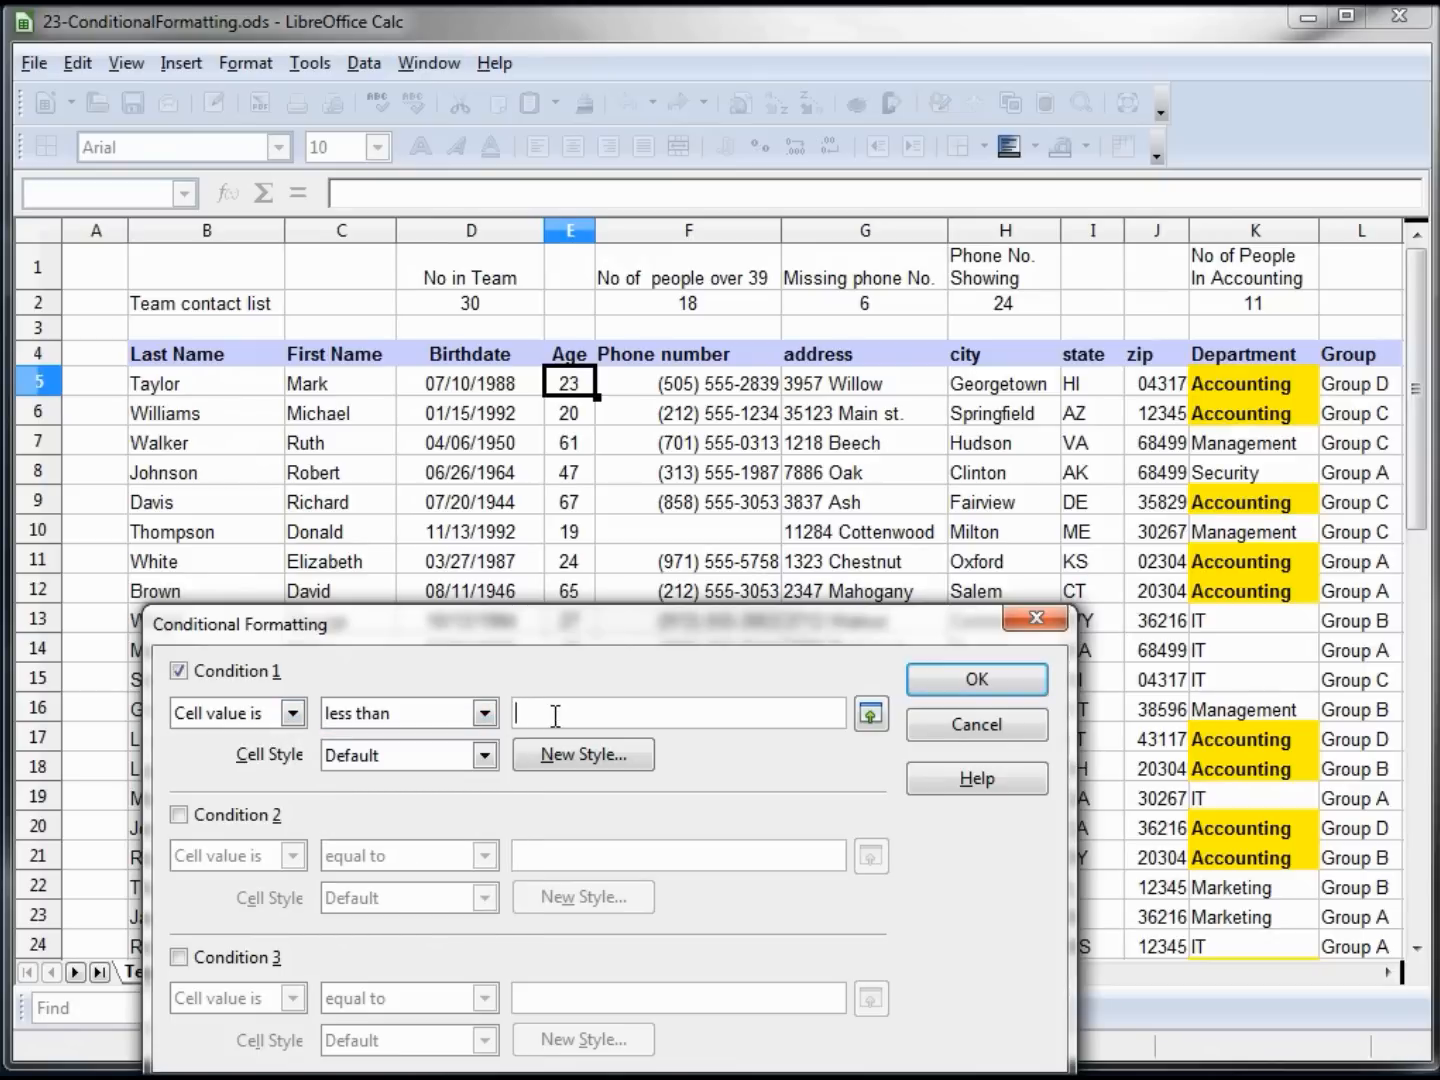
pyautogui.write('40')
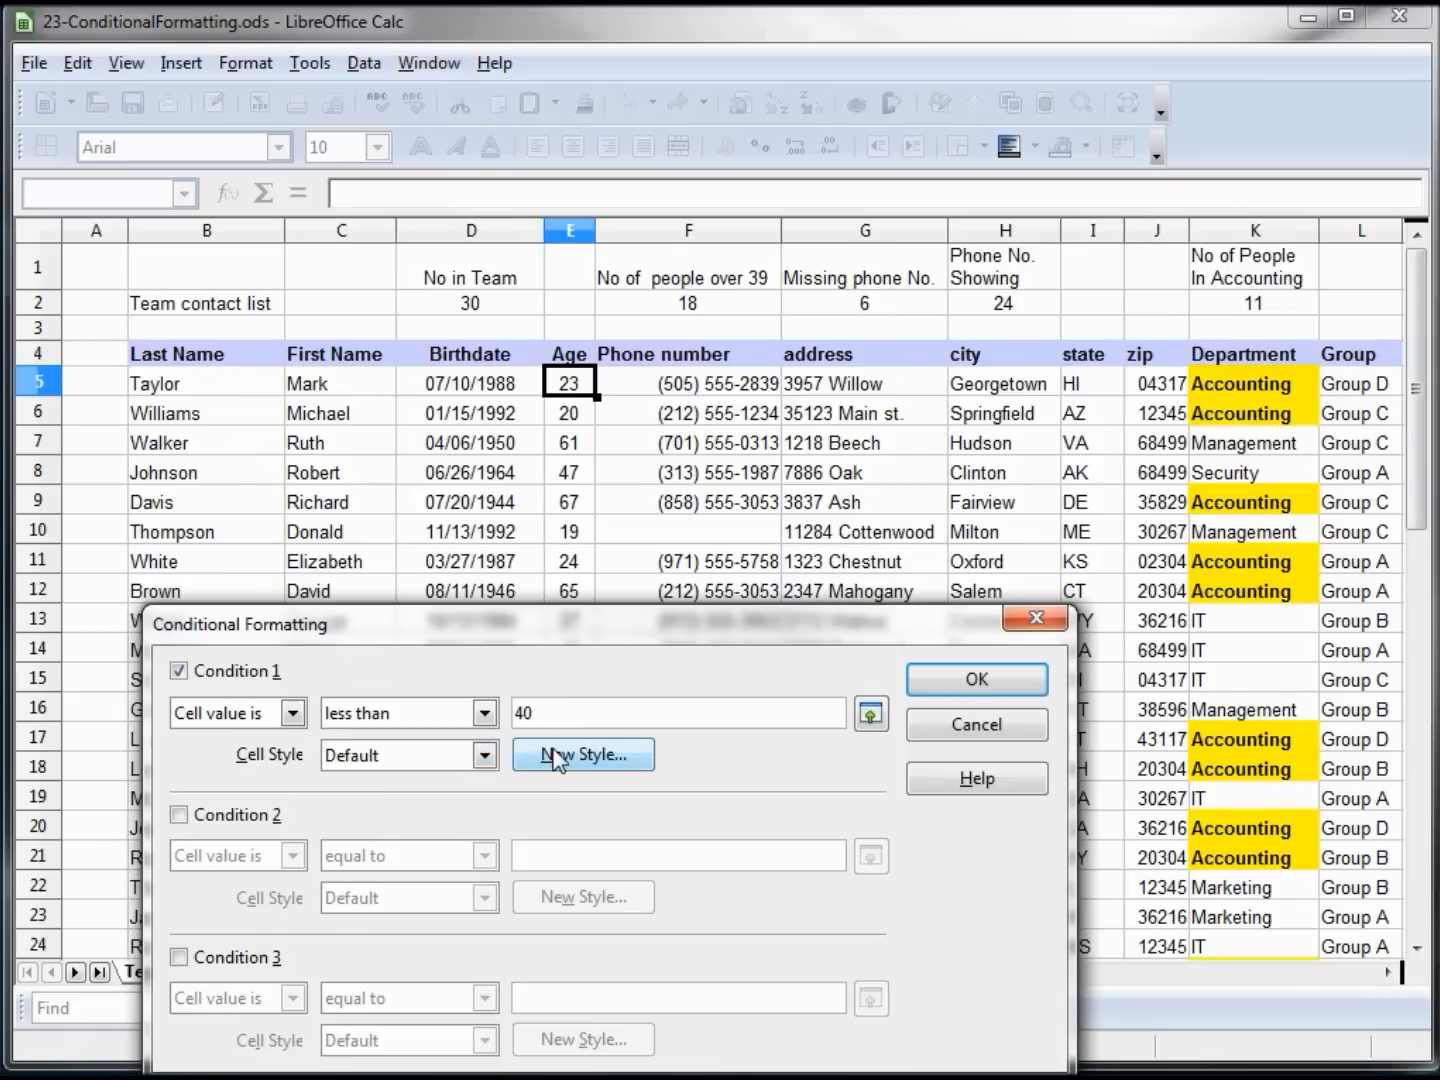
# Step: Create a new style Untitled1 with a Green 7 background for the under-40 rule
pyautogui.click(584, 754)
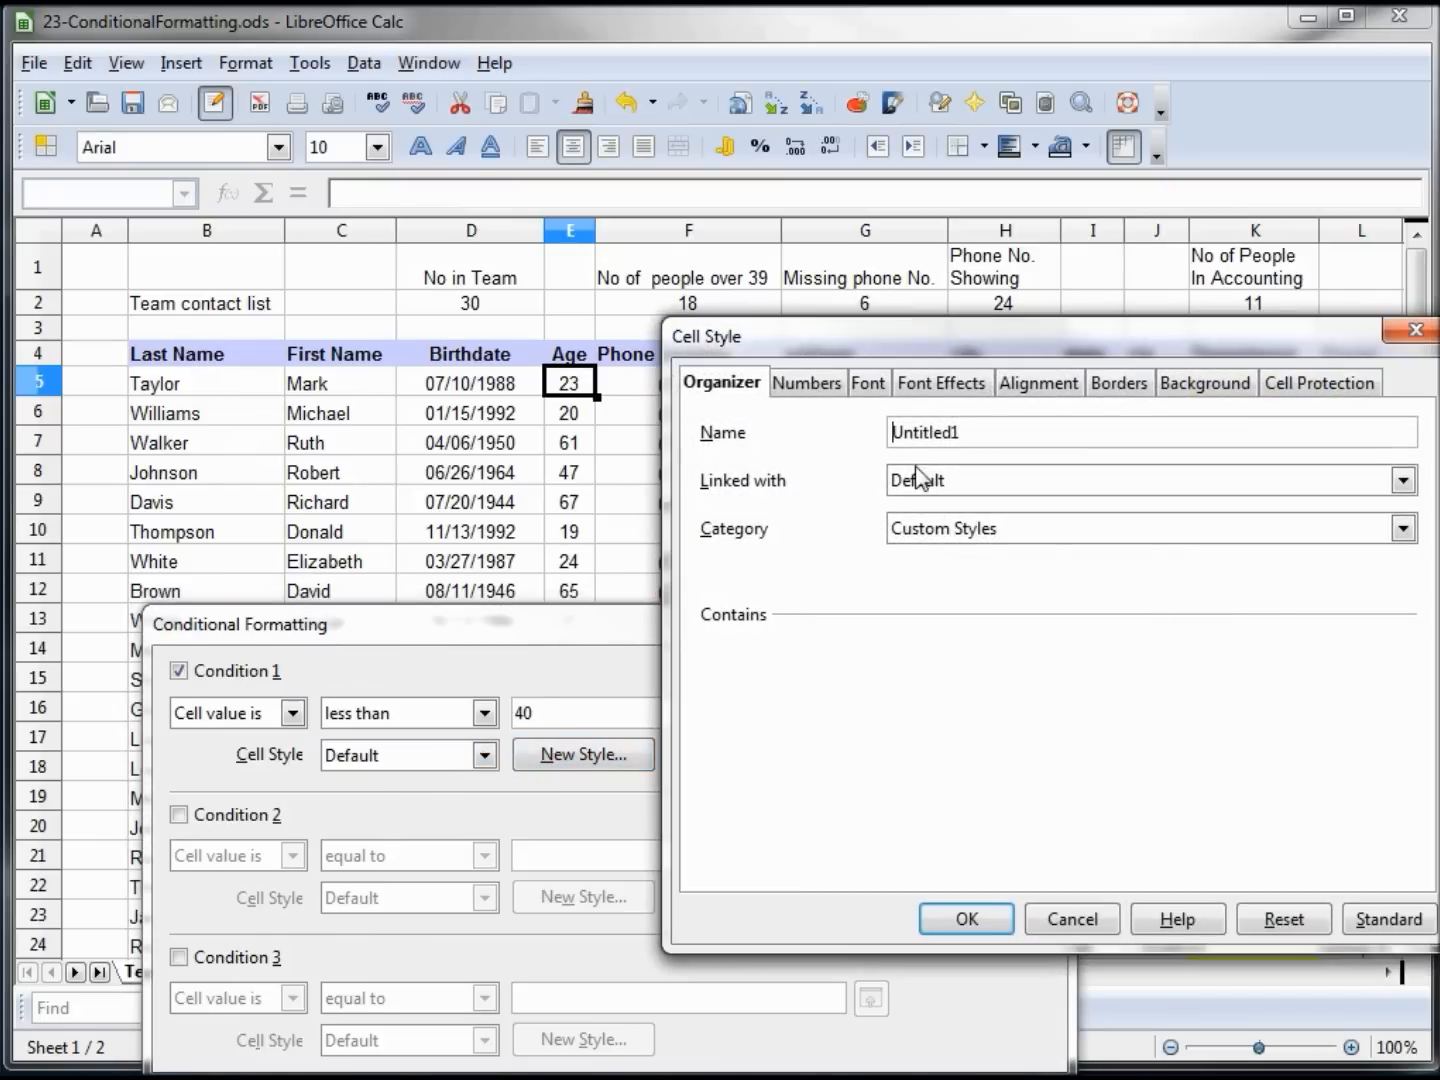
pyautogui.moveTo(1120, 382)
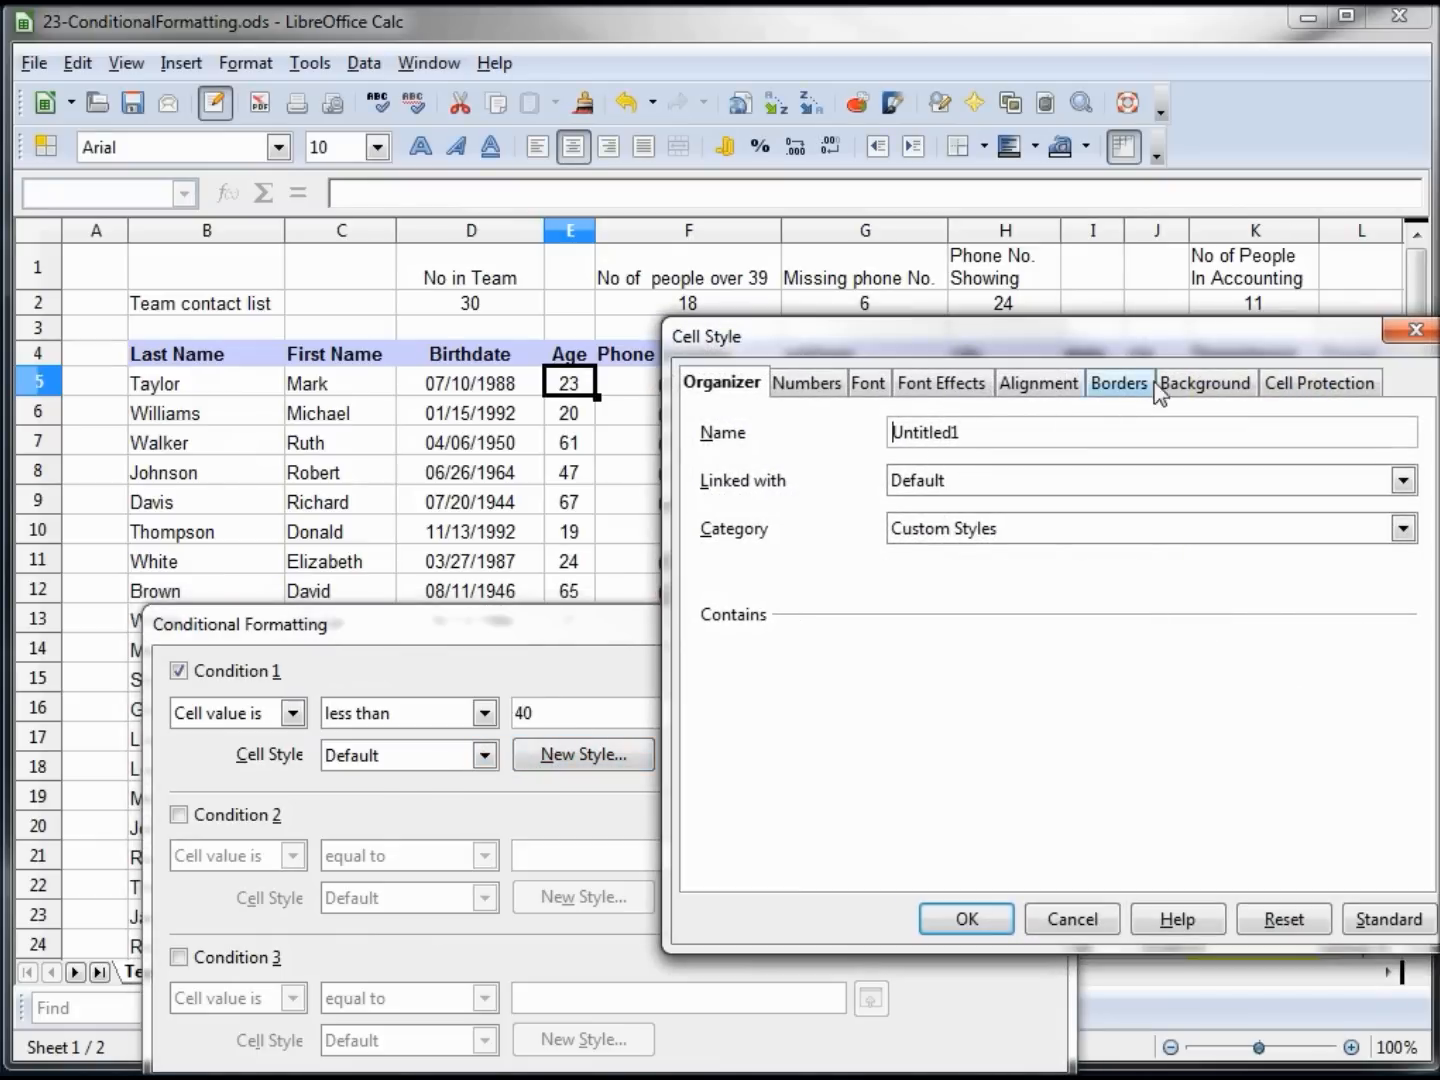
pyautogui.click(1204, 382)
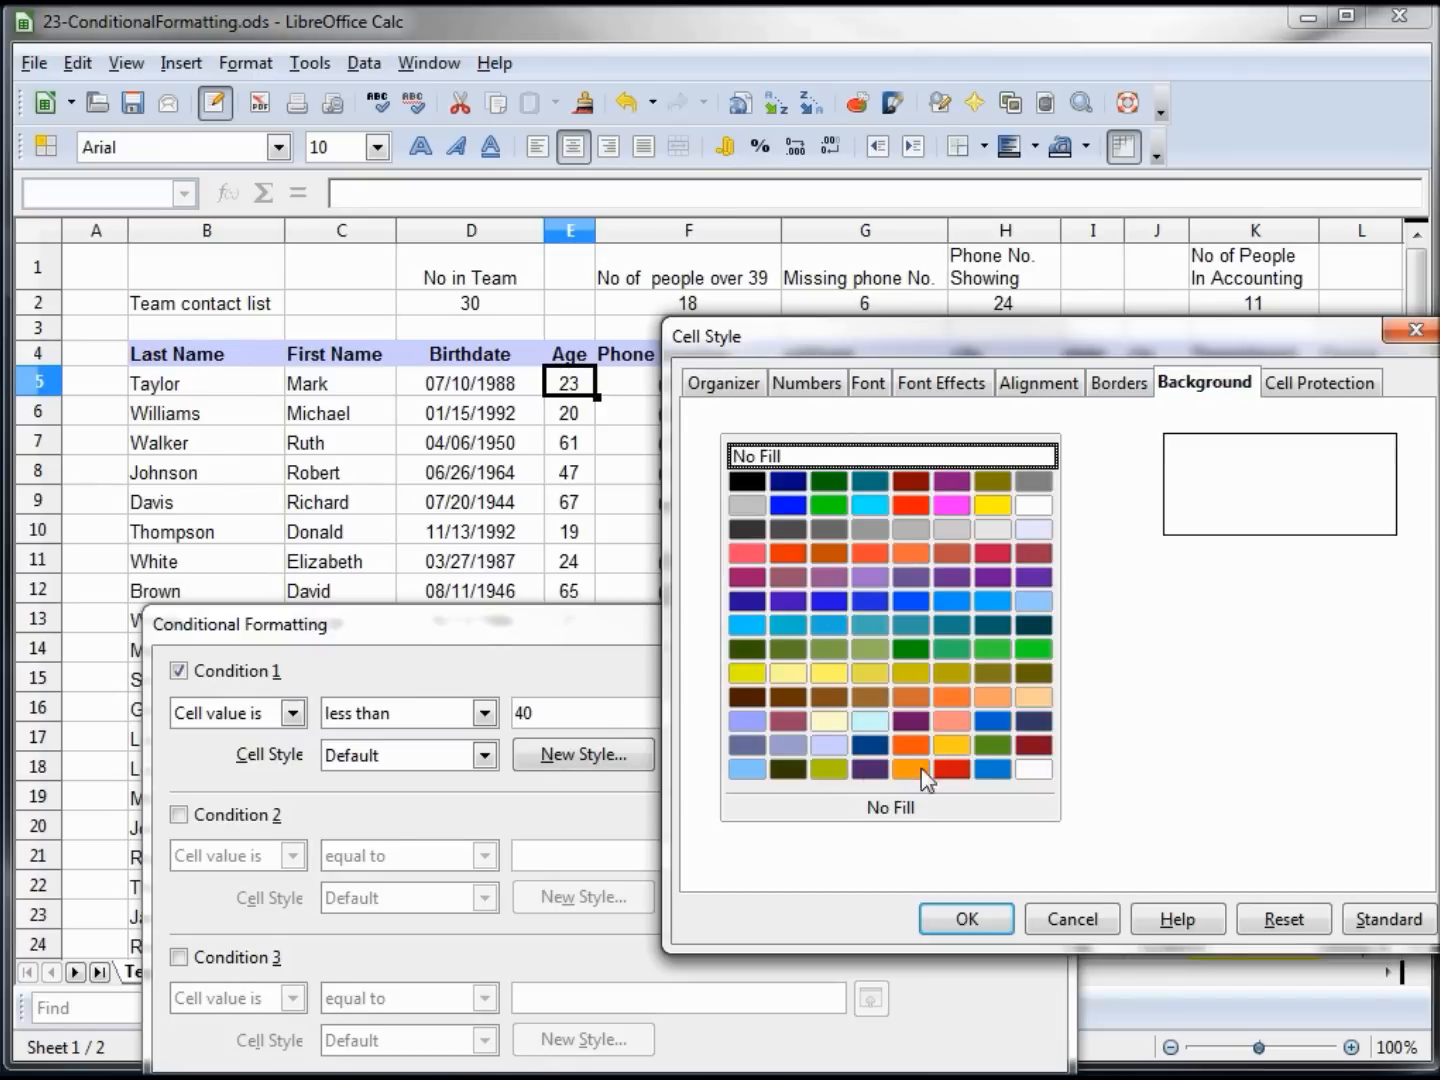
pyautogui.click(992, 744)
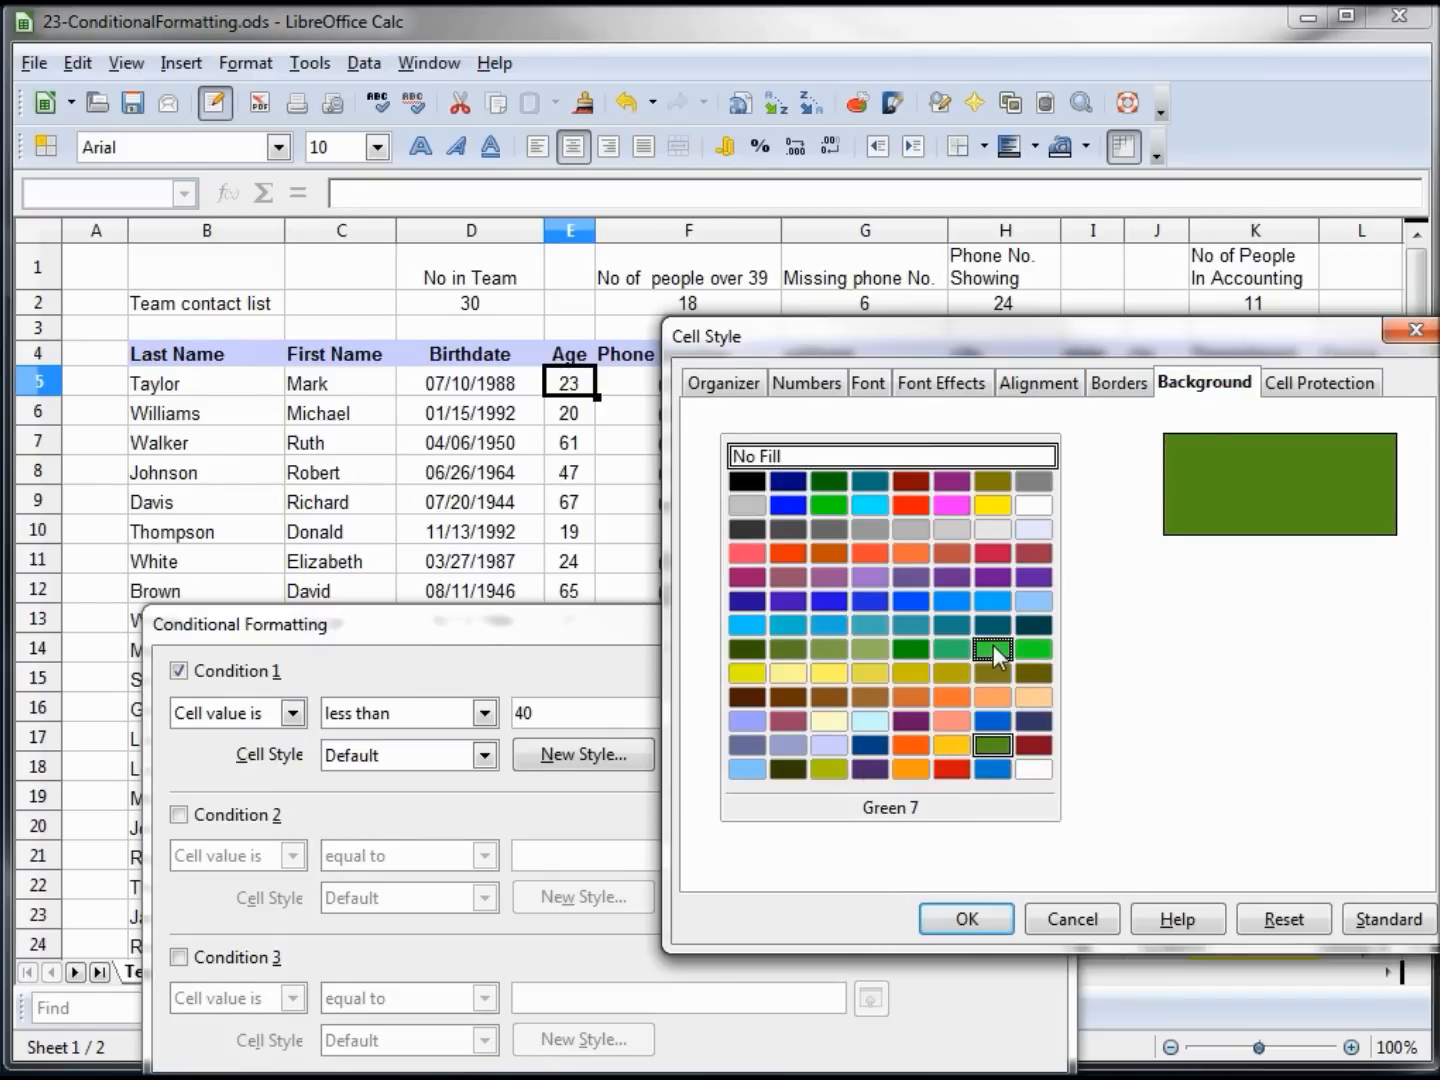
pyautogui.click(962, 918)
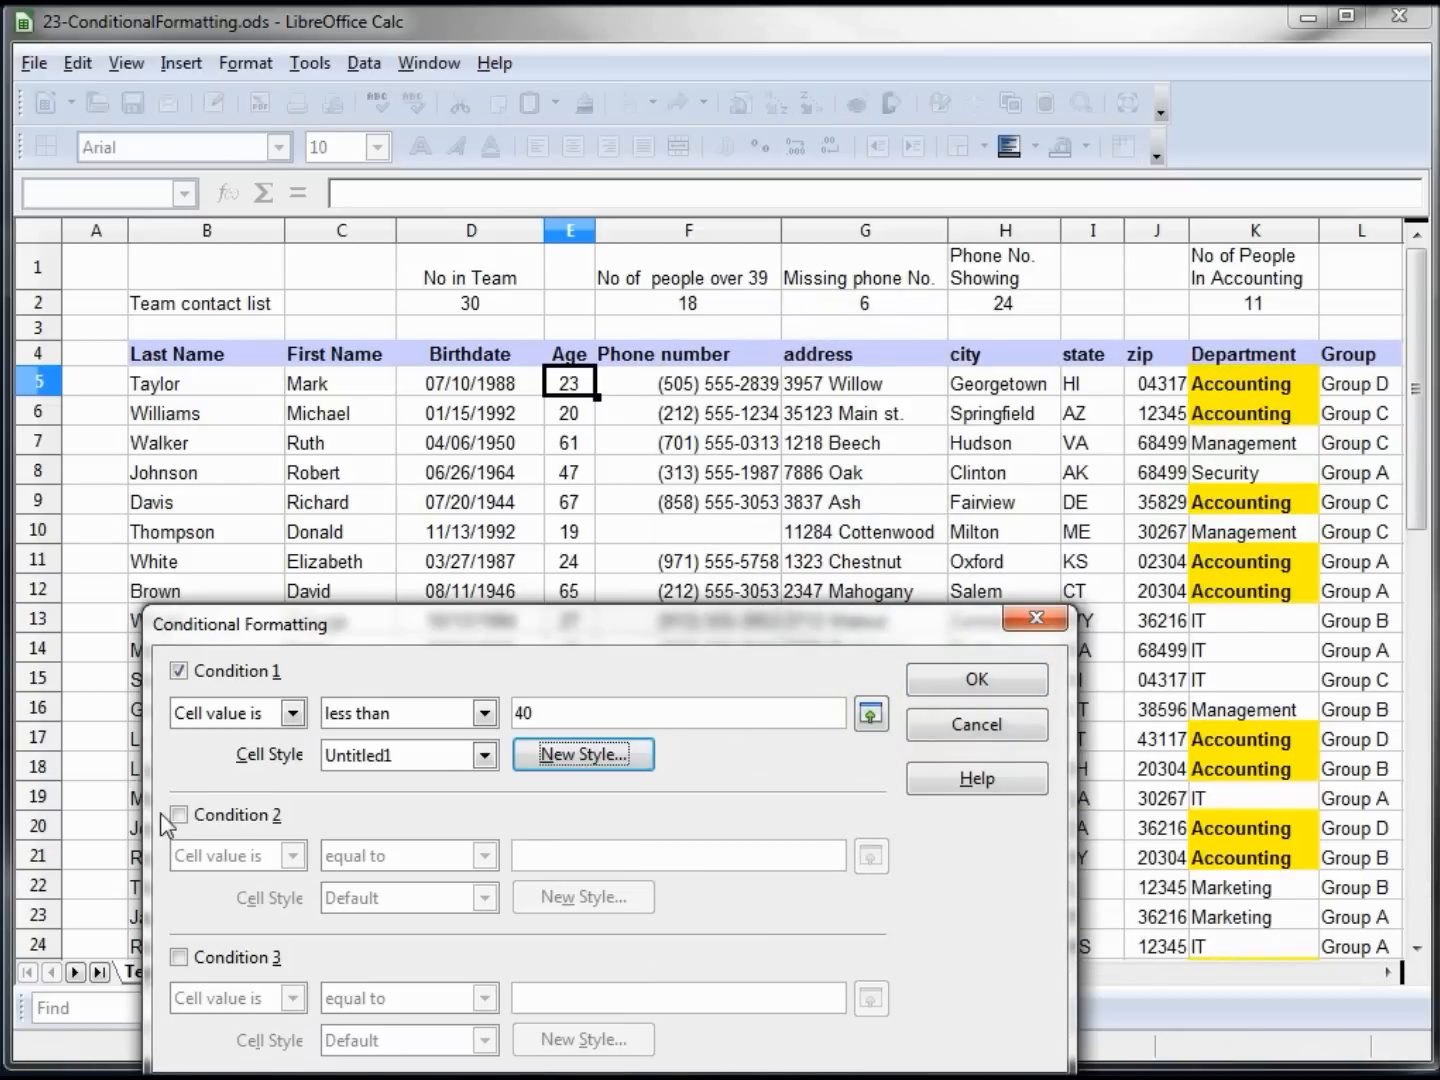
# Step: Add Condition 2, cell value less than or equal to 40, with a new Gray 20% background style
pyautogui.click(178, 814)
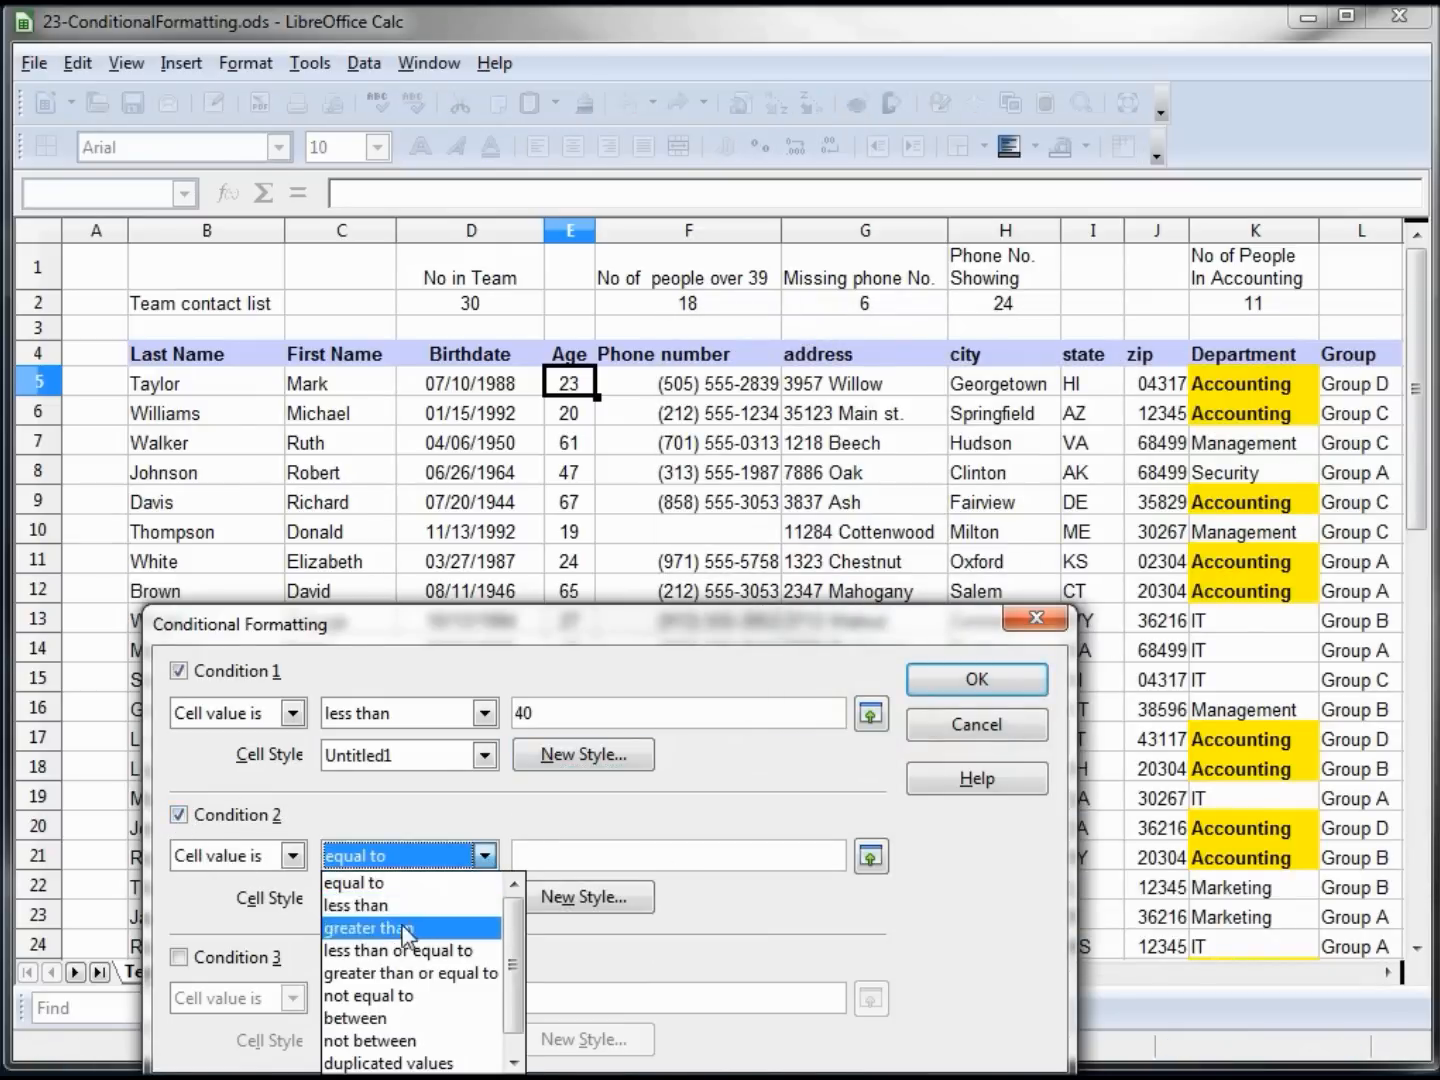
pyautogui.click(368, 928)
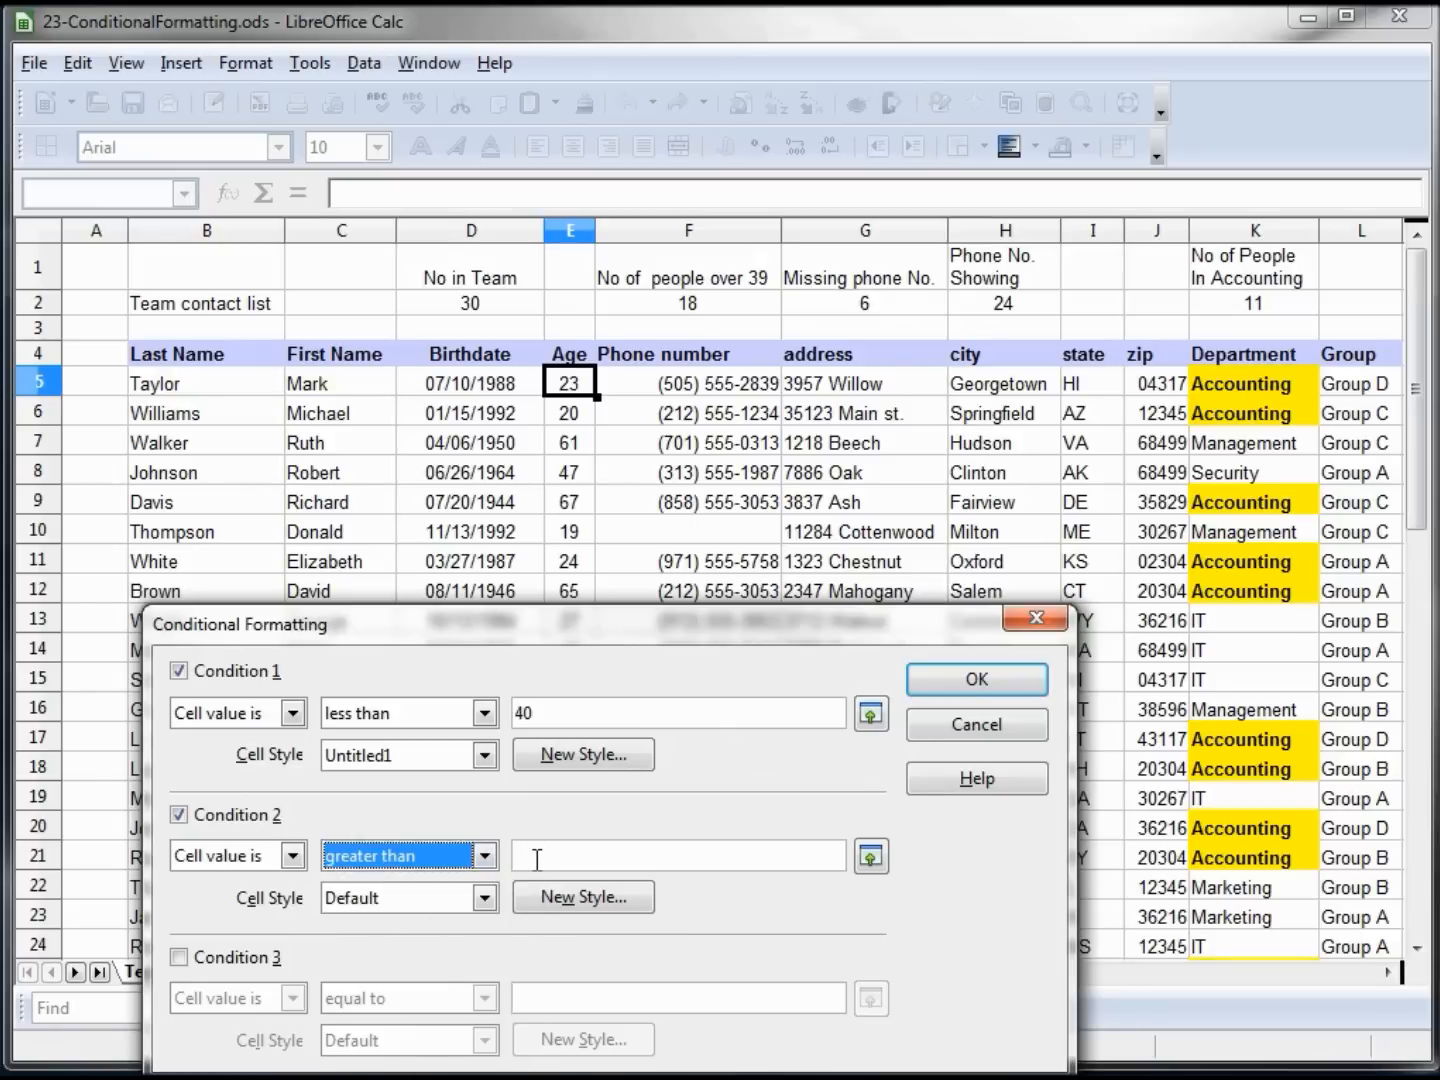
pyautogui.click(484, 856)
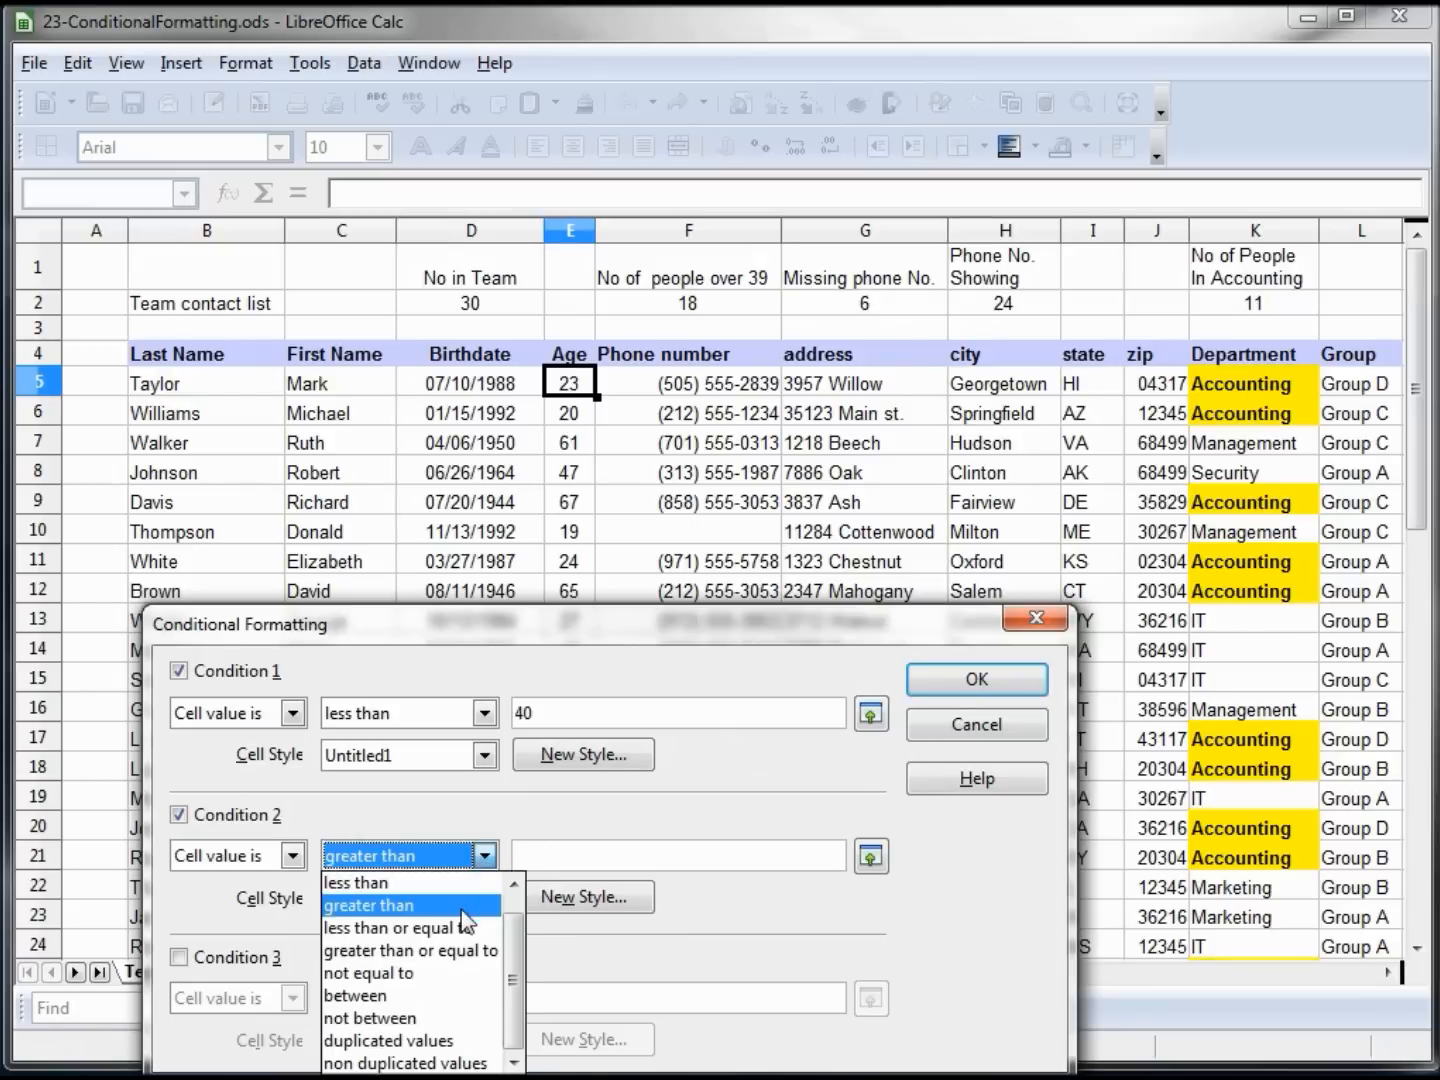
pyautogui.click(404, 928)
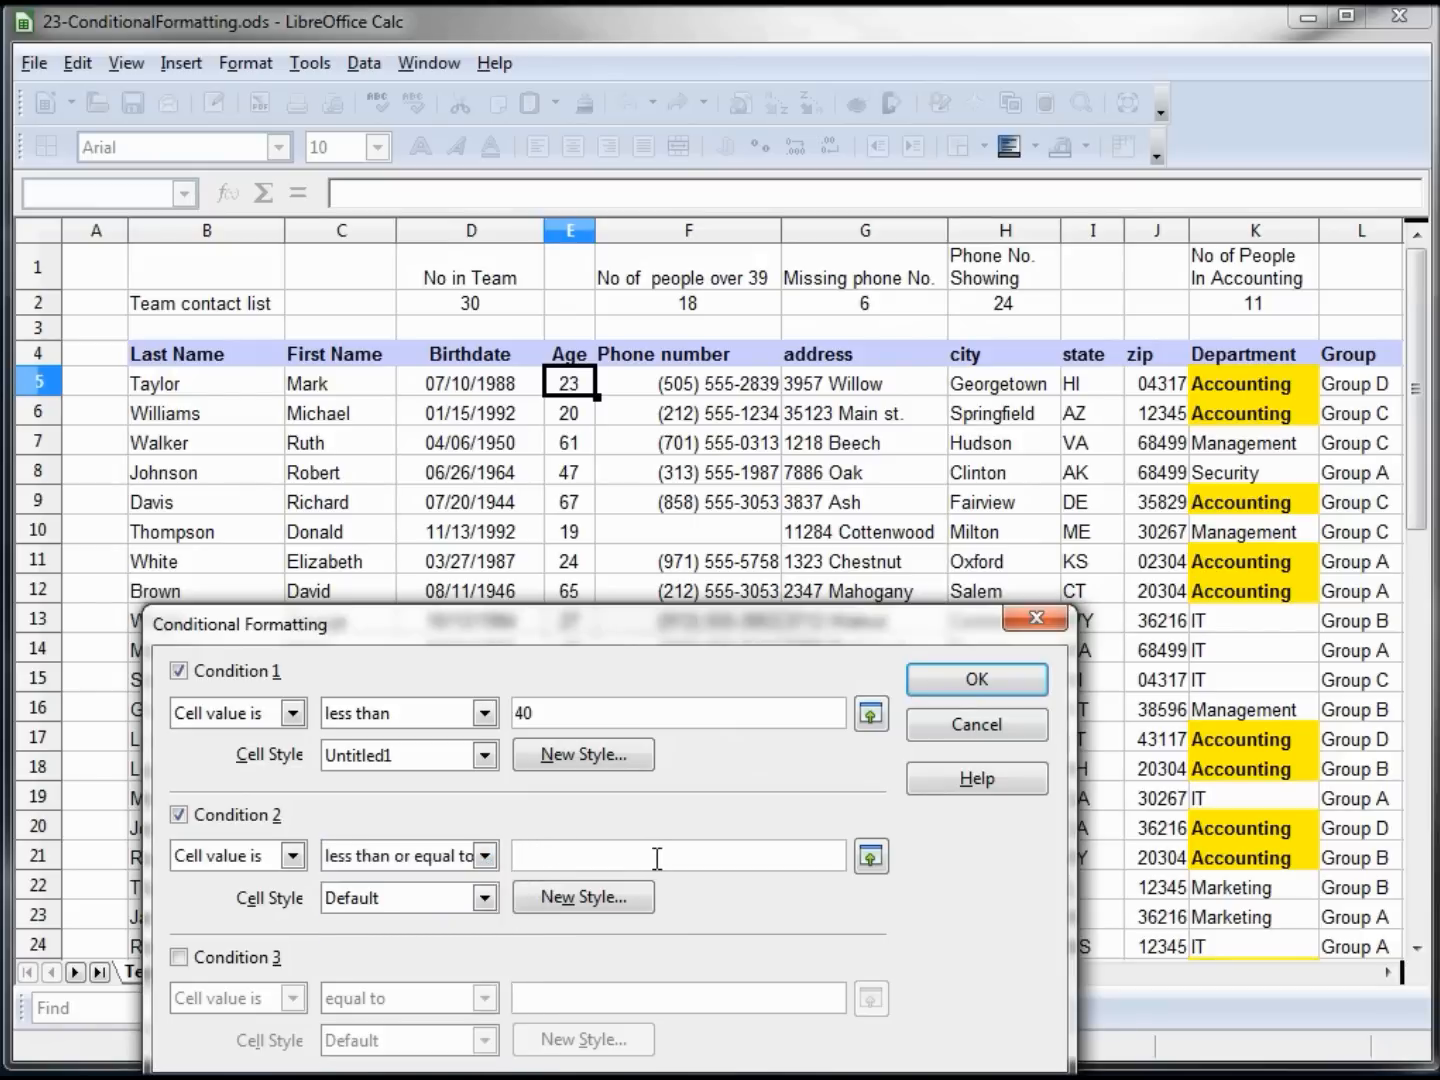
pyautogui.write('40')
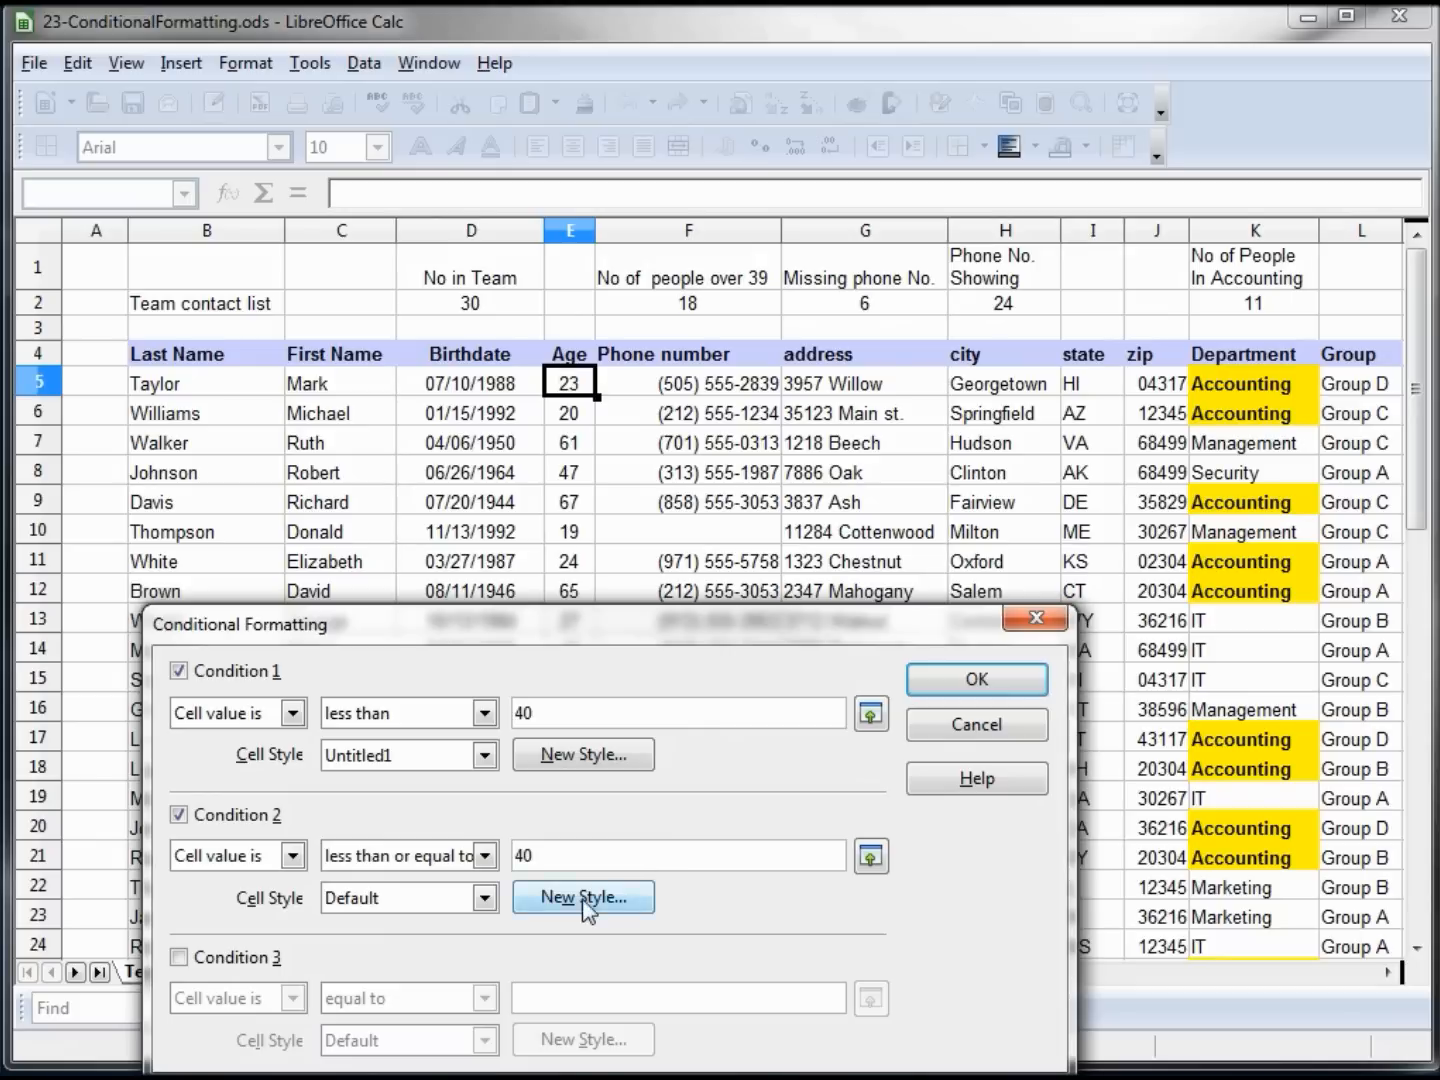
pyautogui.click(584, 896)
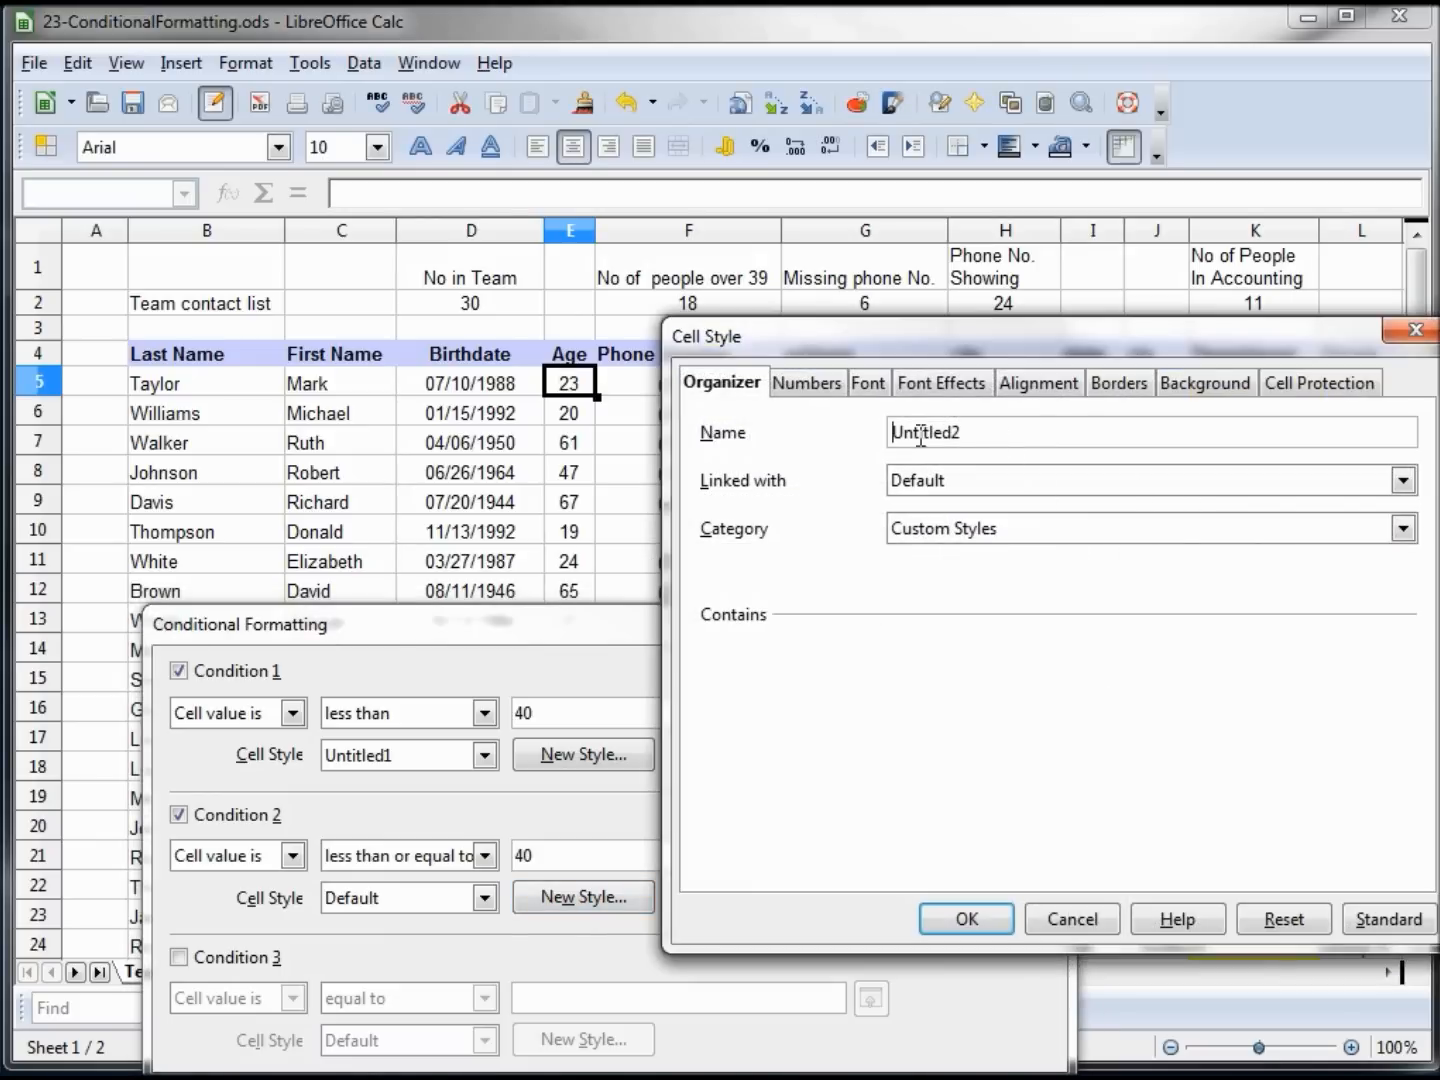
pyautogui.click(1204, 382)
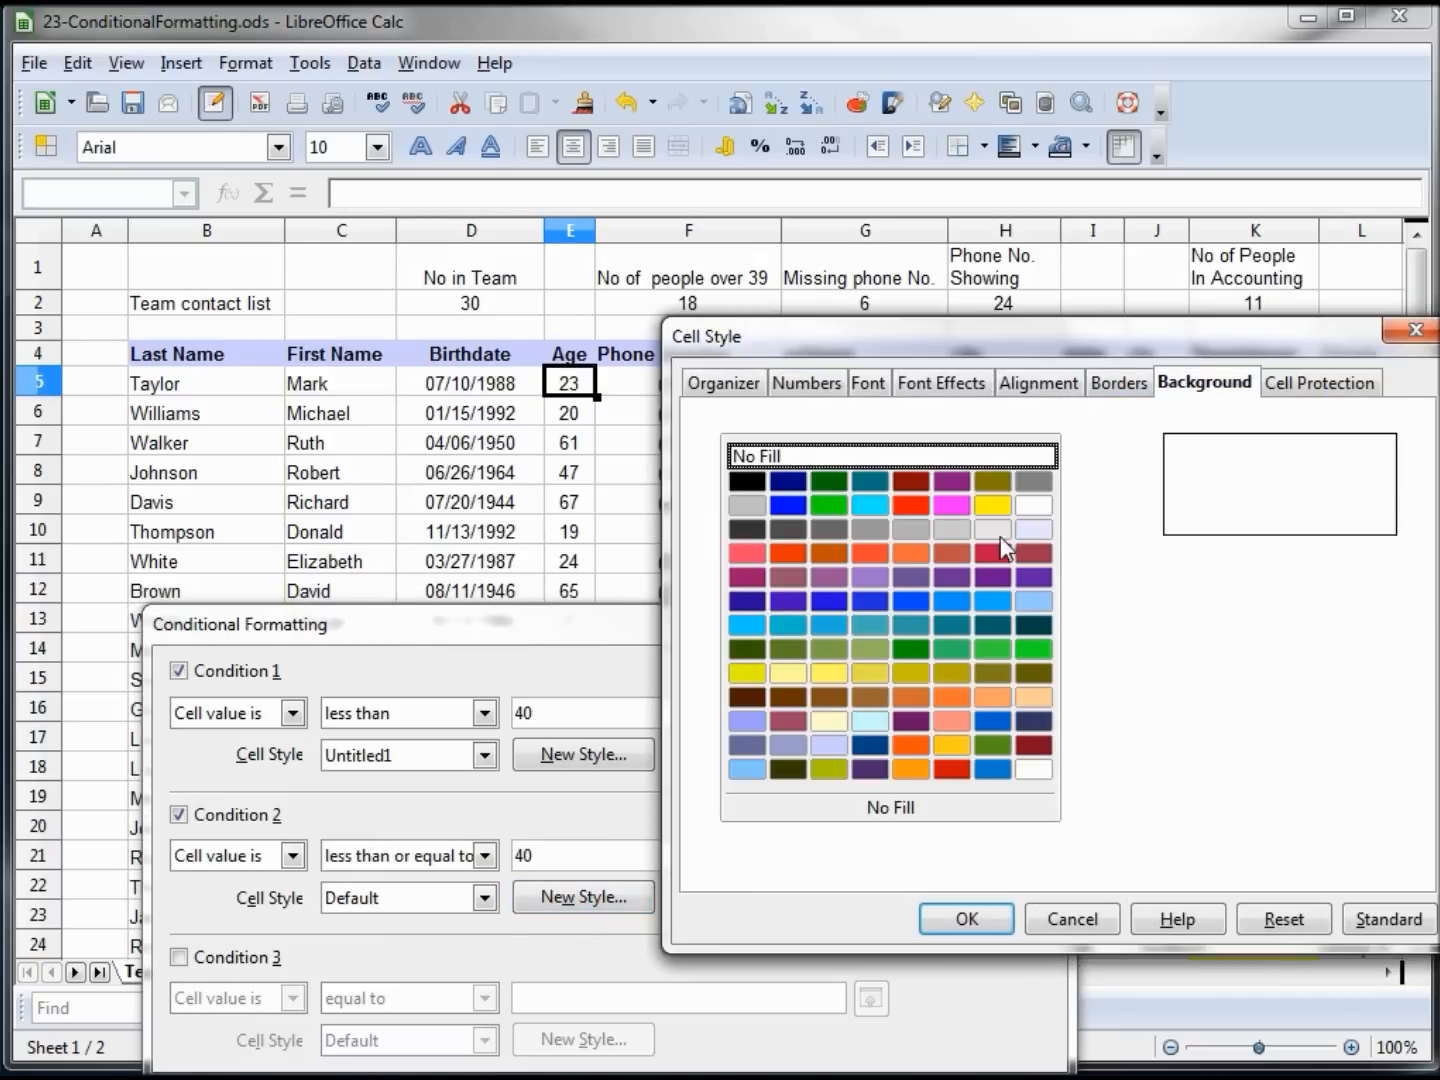
pyautogui.moveTo(956, 532)
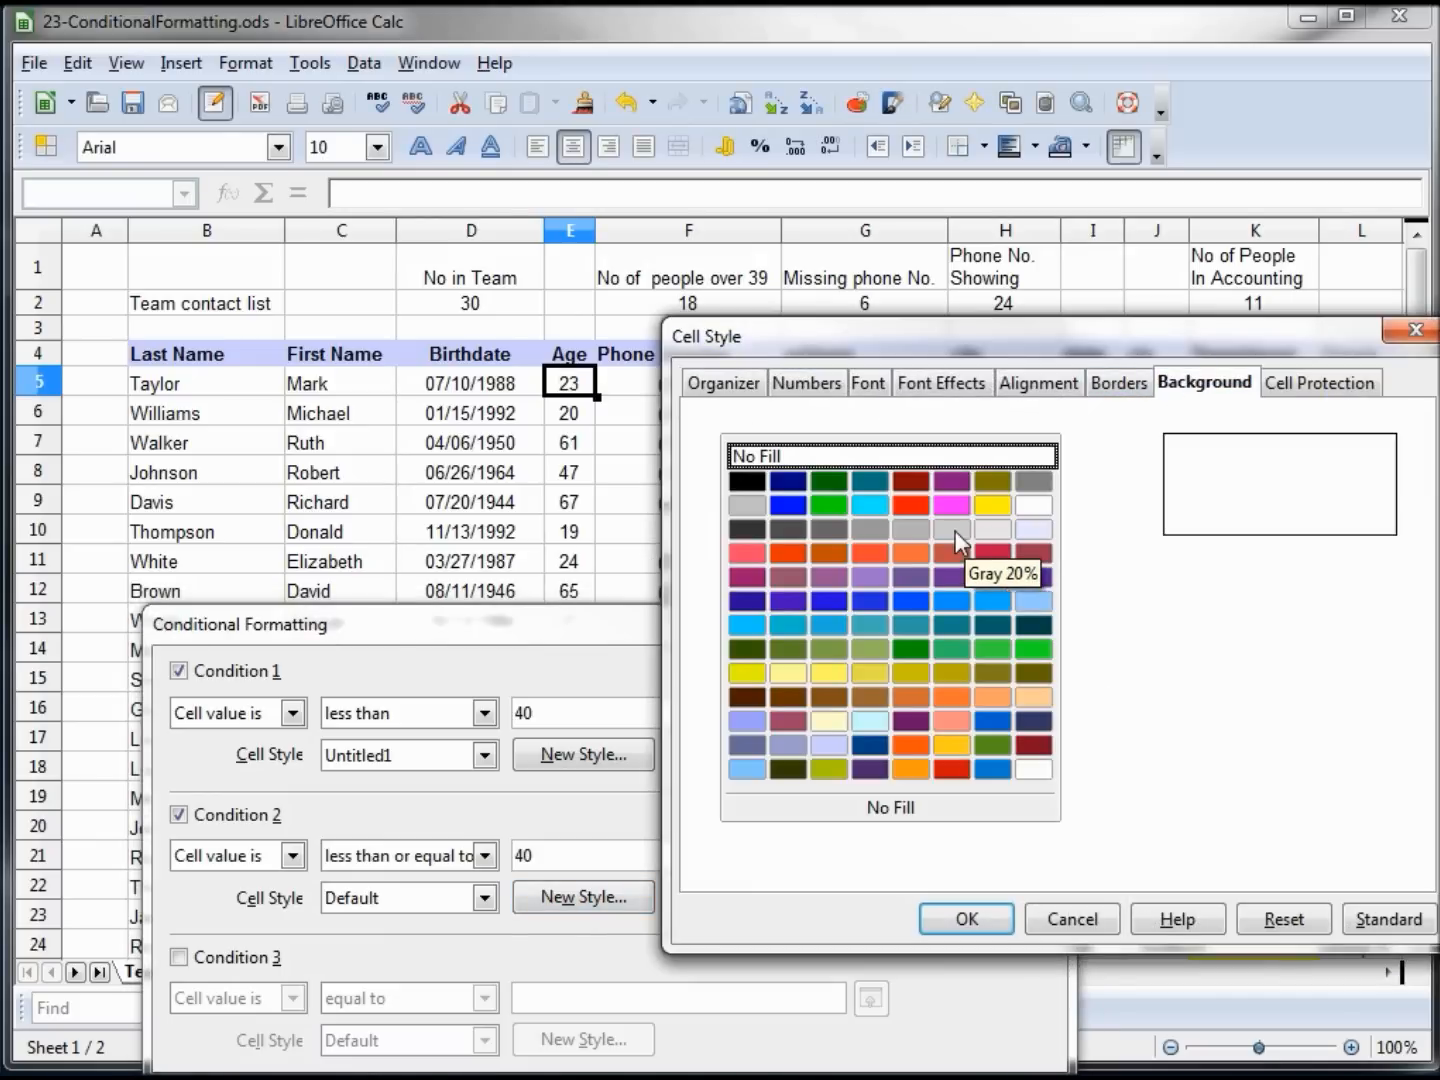
pyautogui.click(964, 918)
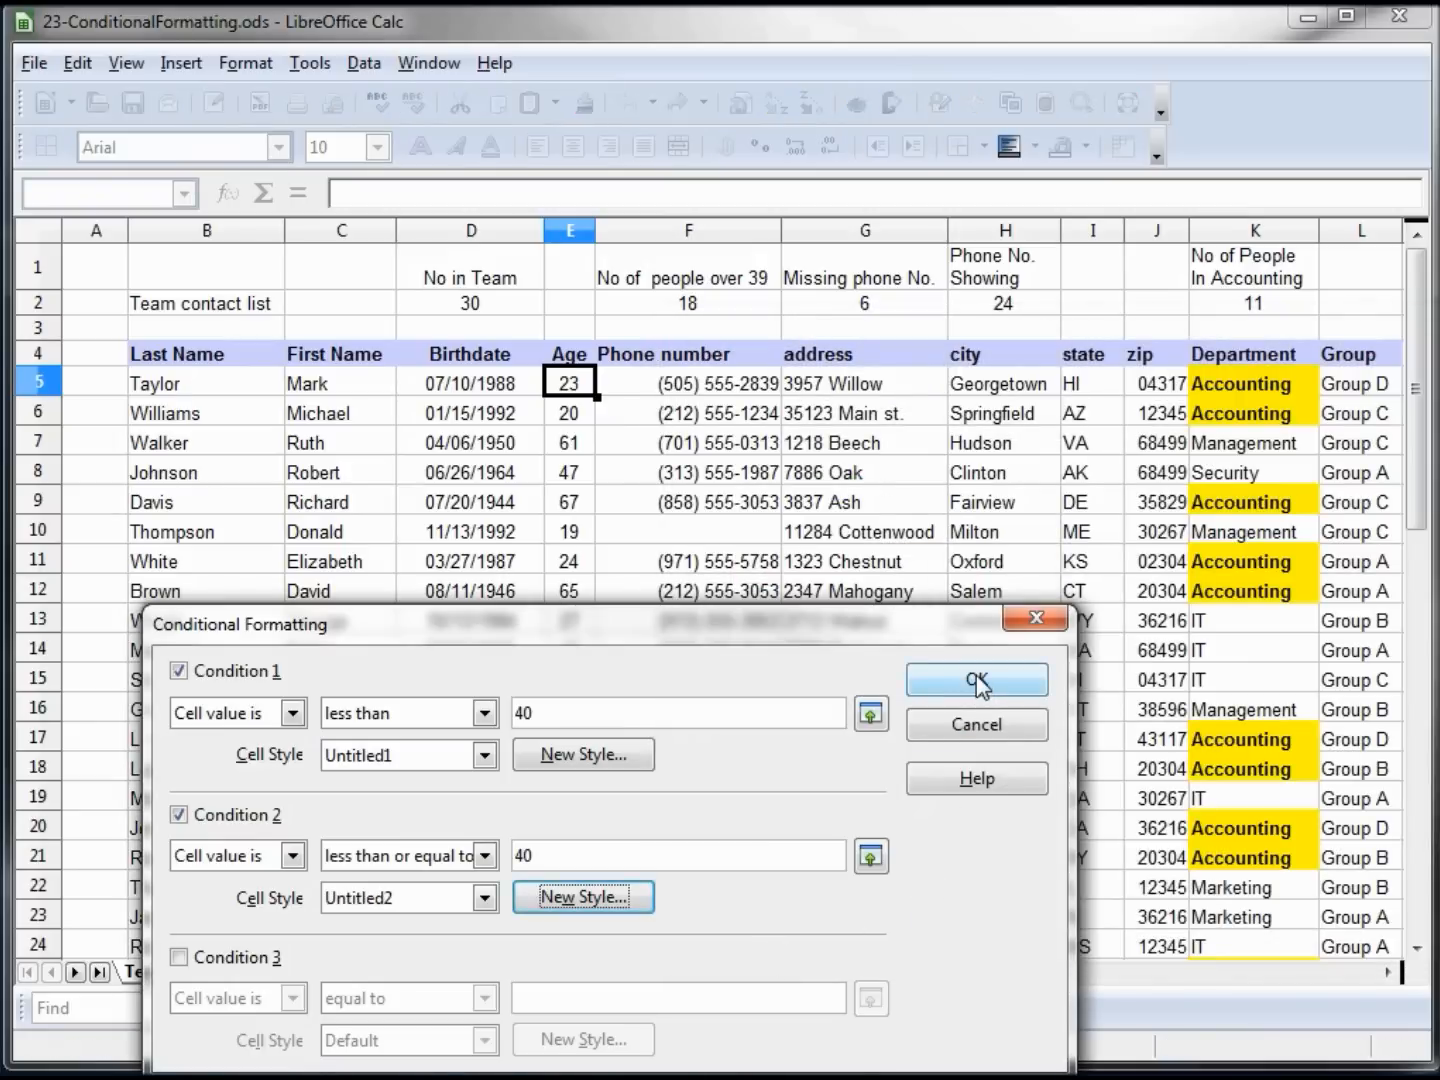
# Step: Confirm both age rules and clone E5's formatting down the Age column
pyautogui.click(976, 680)
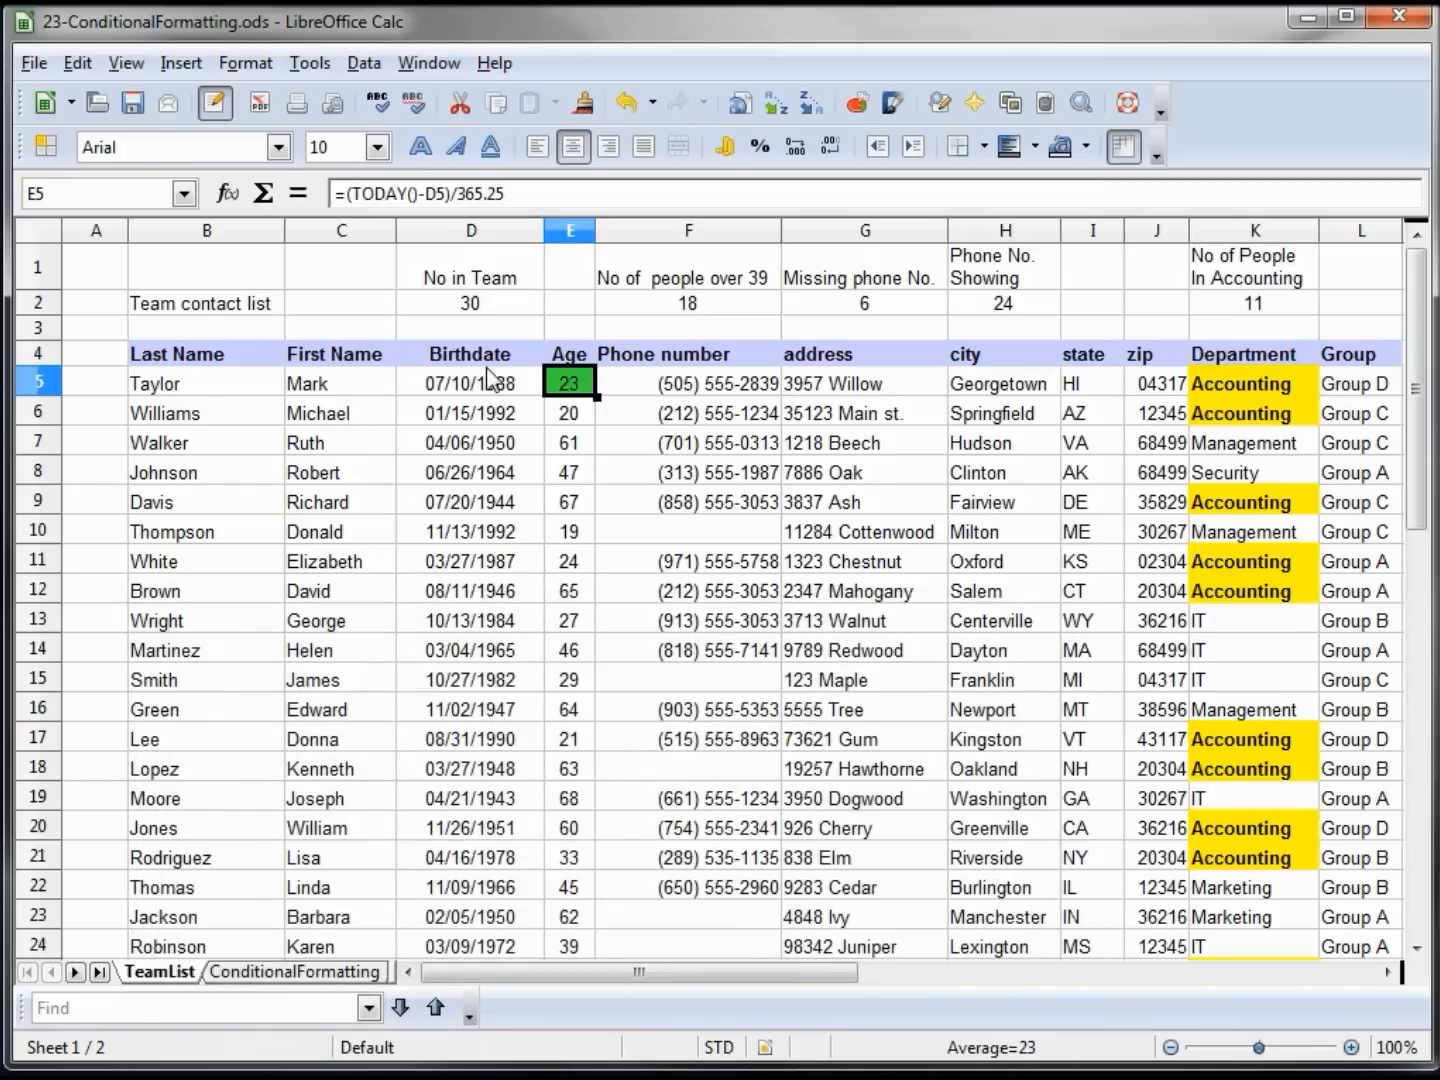
pyautogui.moveTo(588, 388)
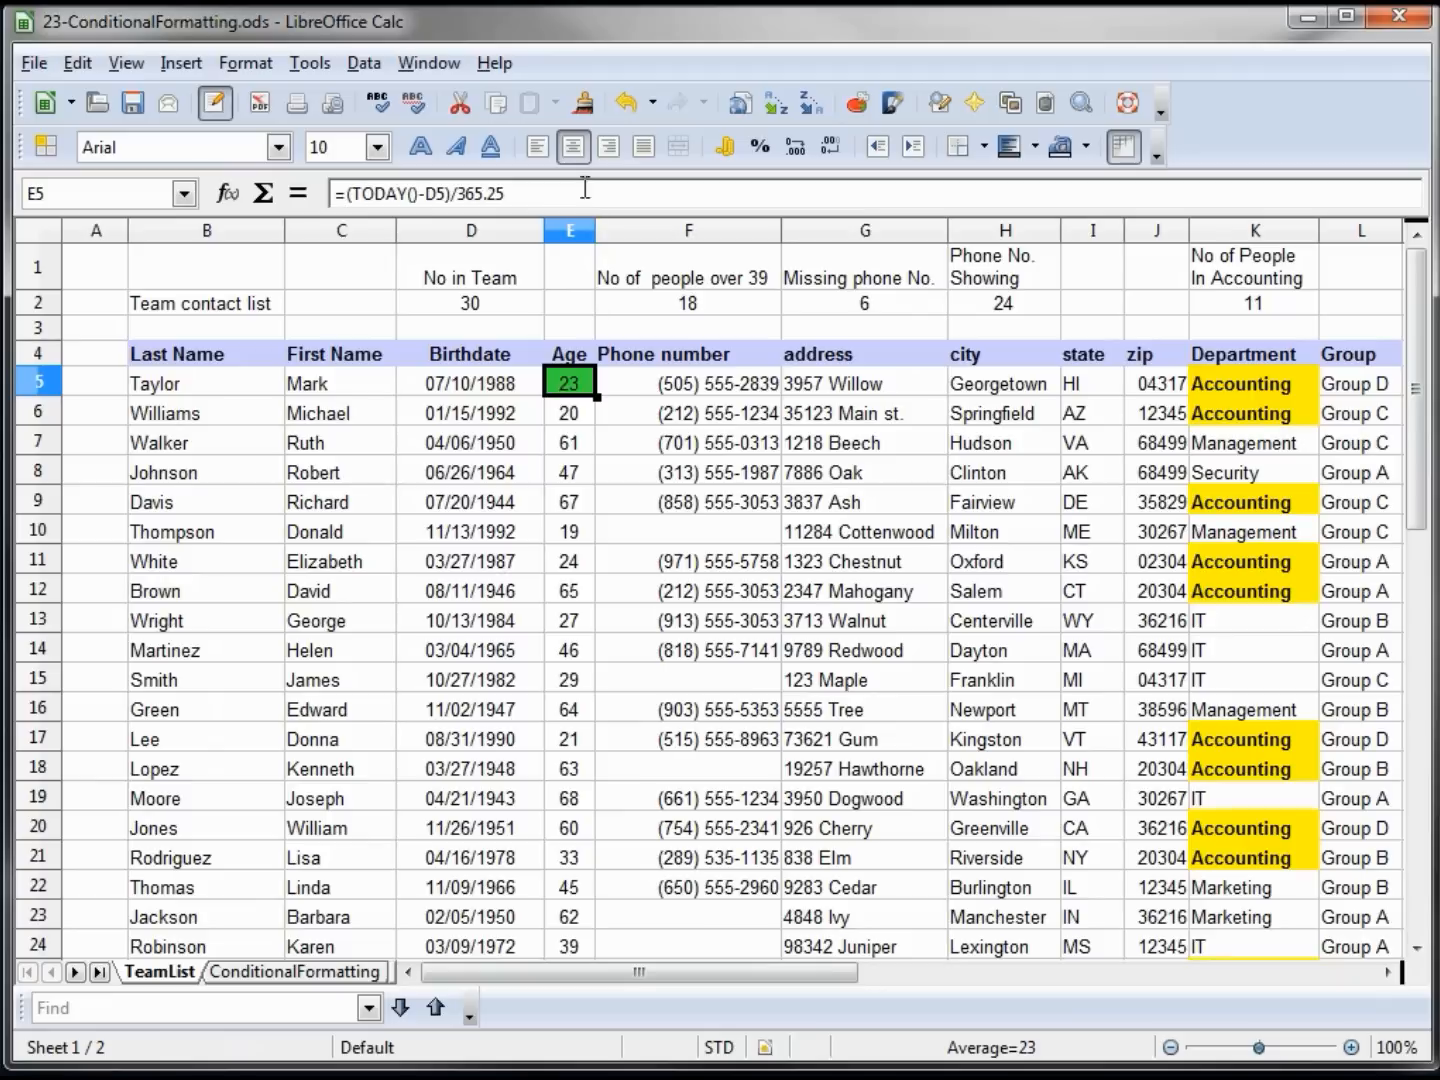
pyautogui.click(582, 104)
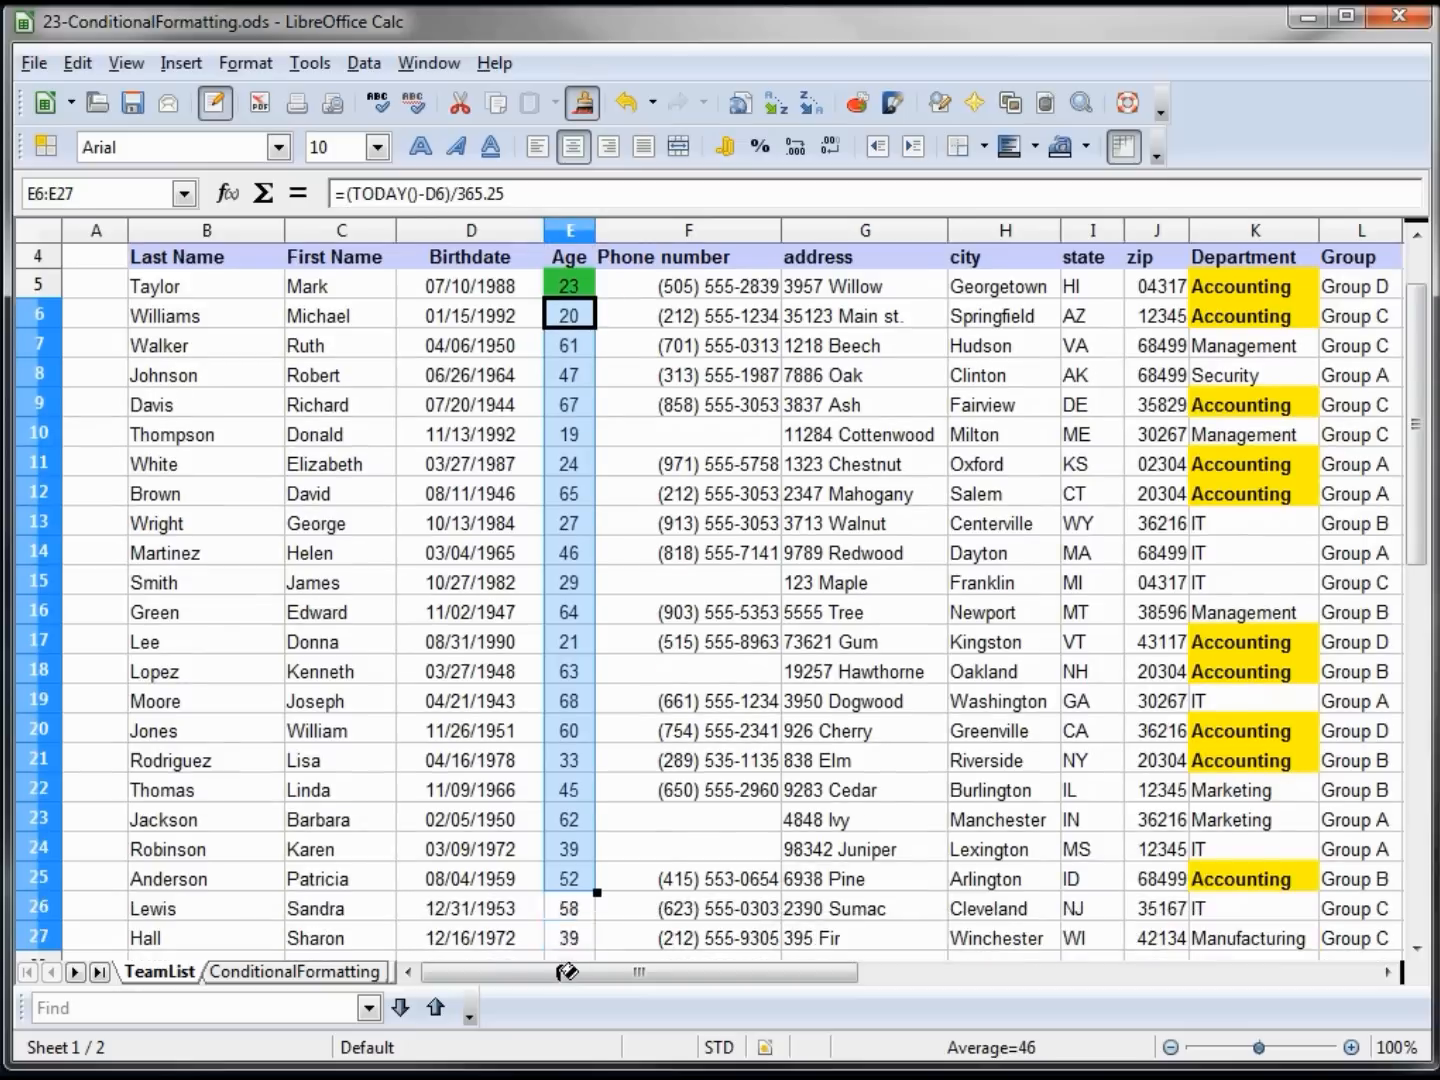
pyautogui.scroll(-3)
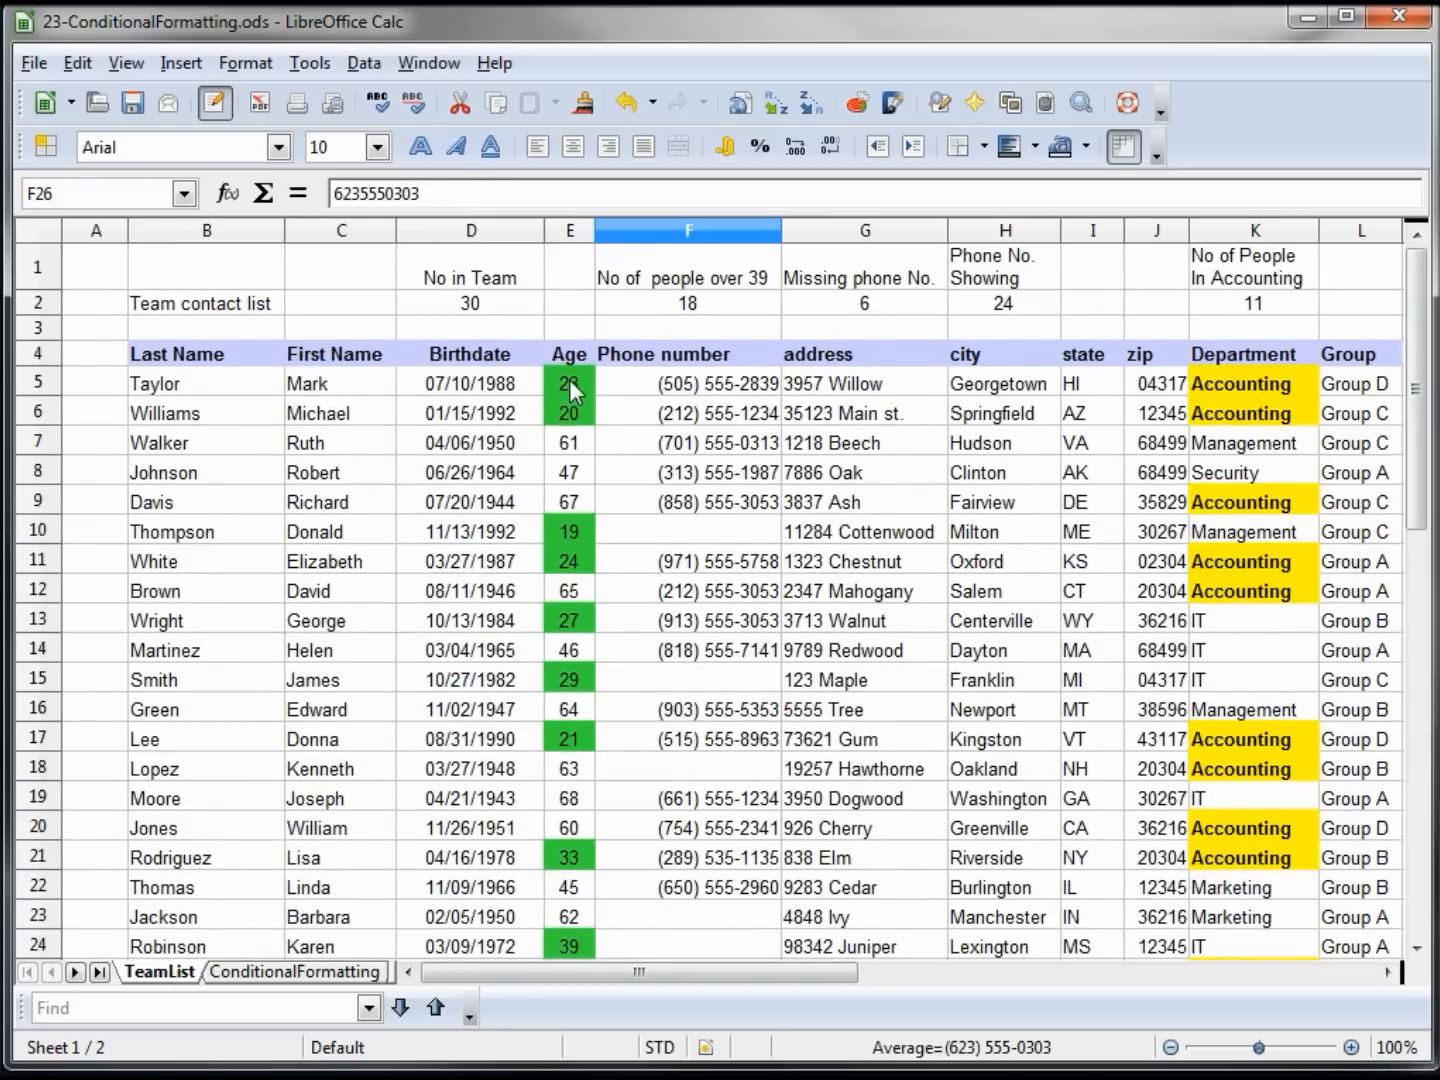
pyautogui.click(244, 62)
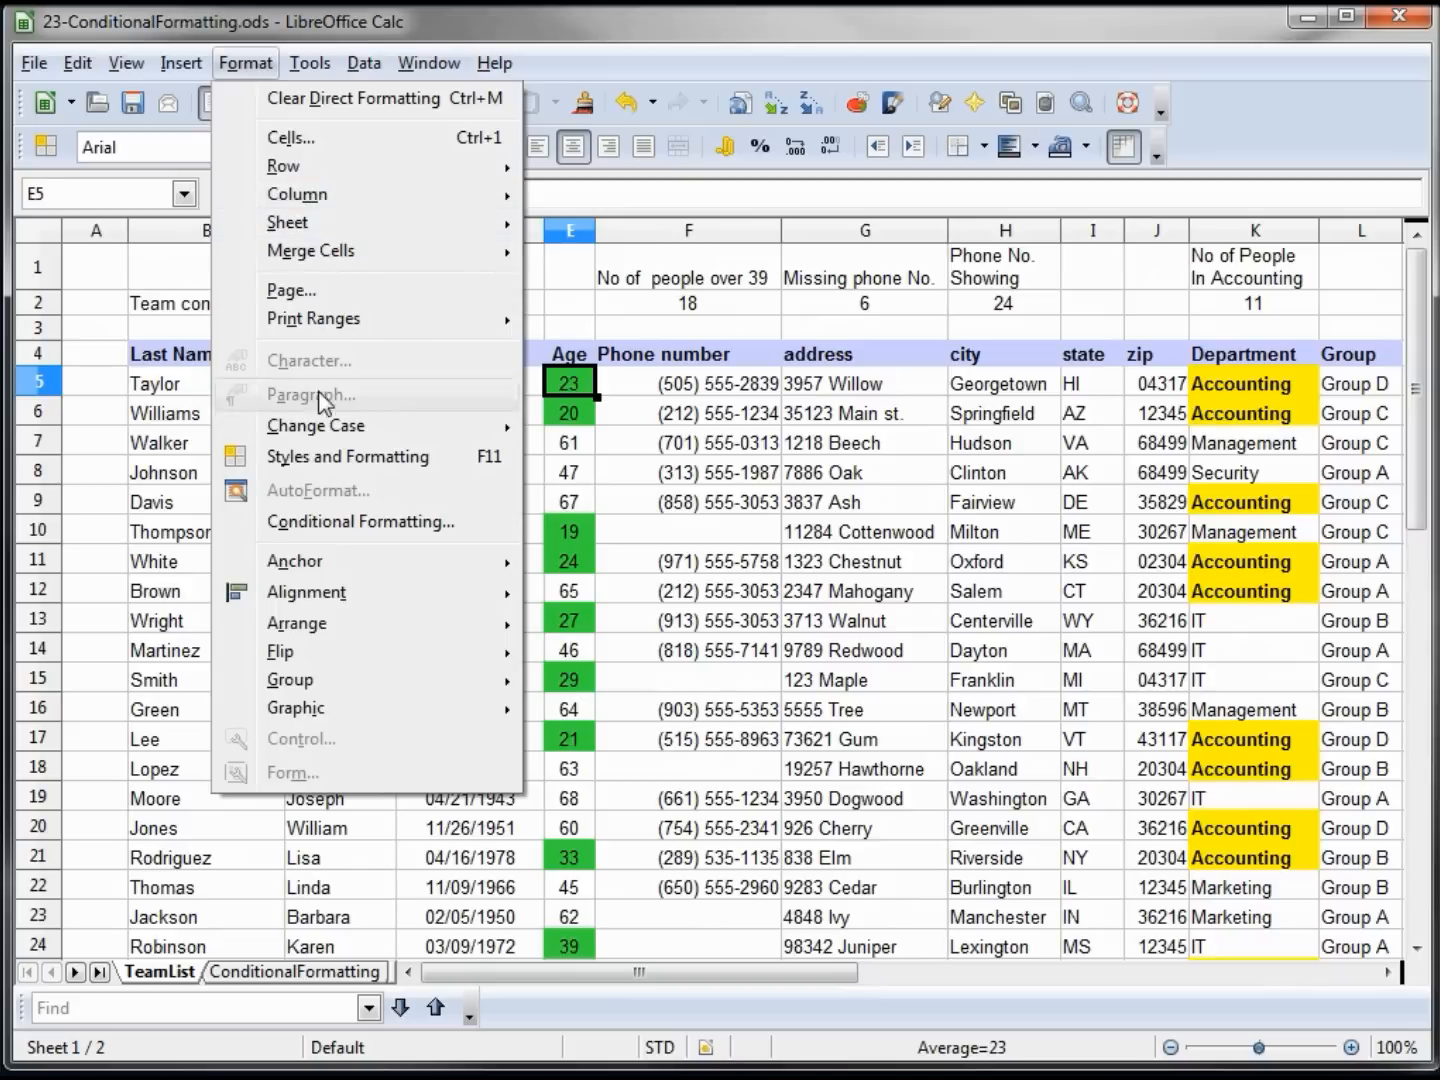
pyautogui.click(360, 520)
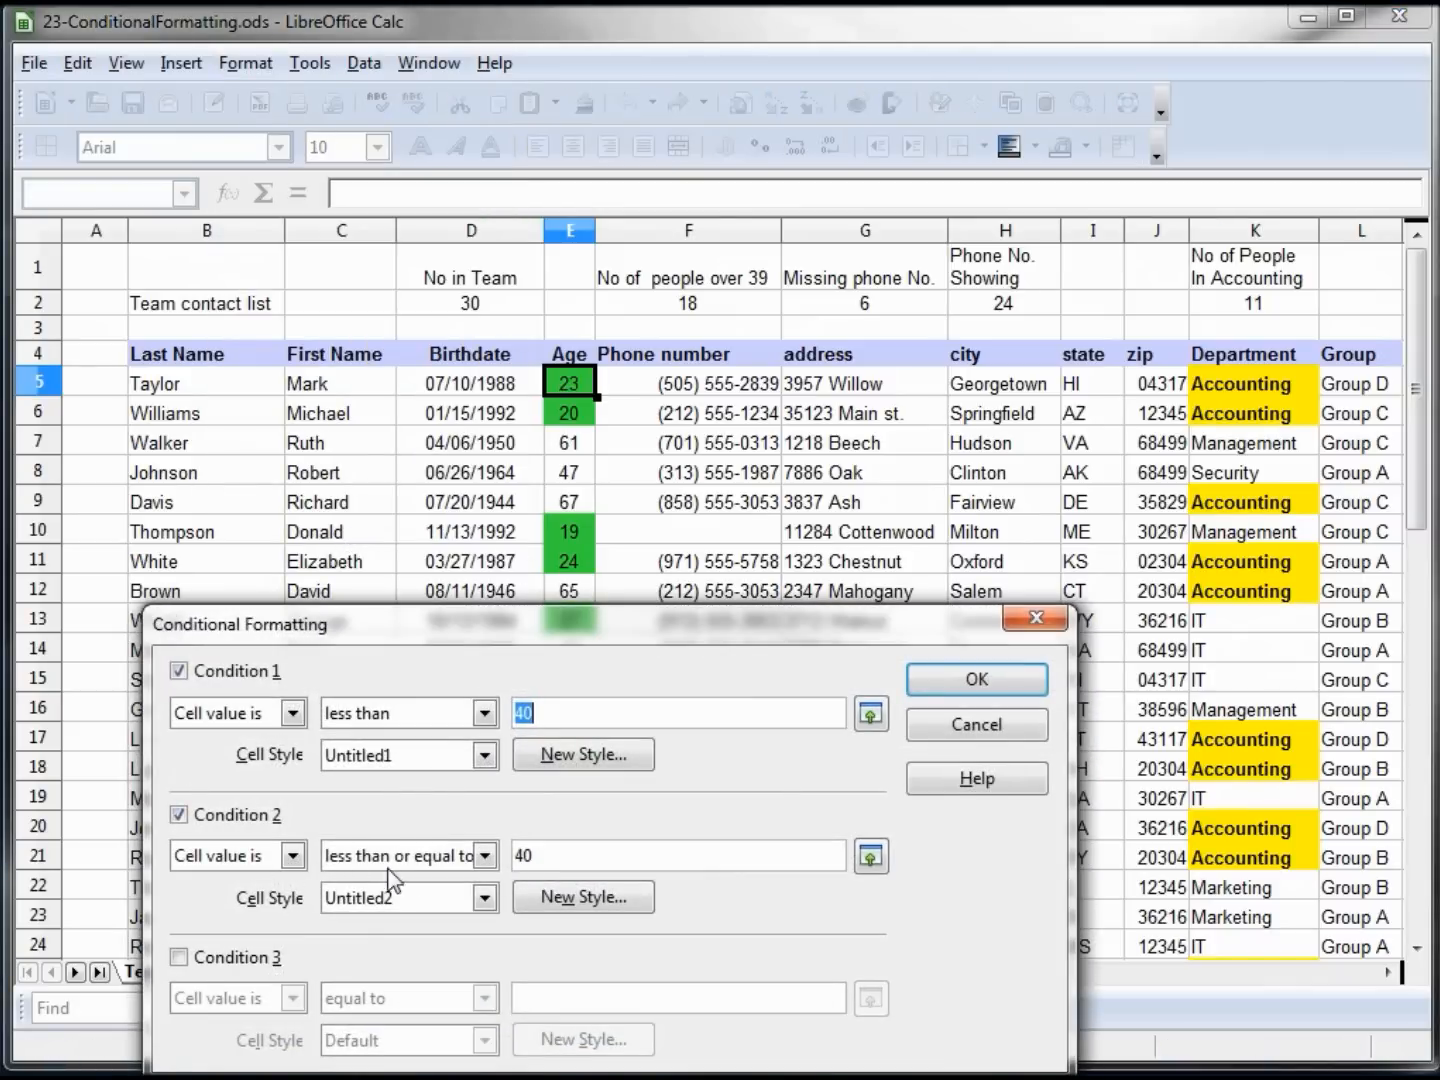
pyautogui.moveTo(420, 722)
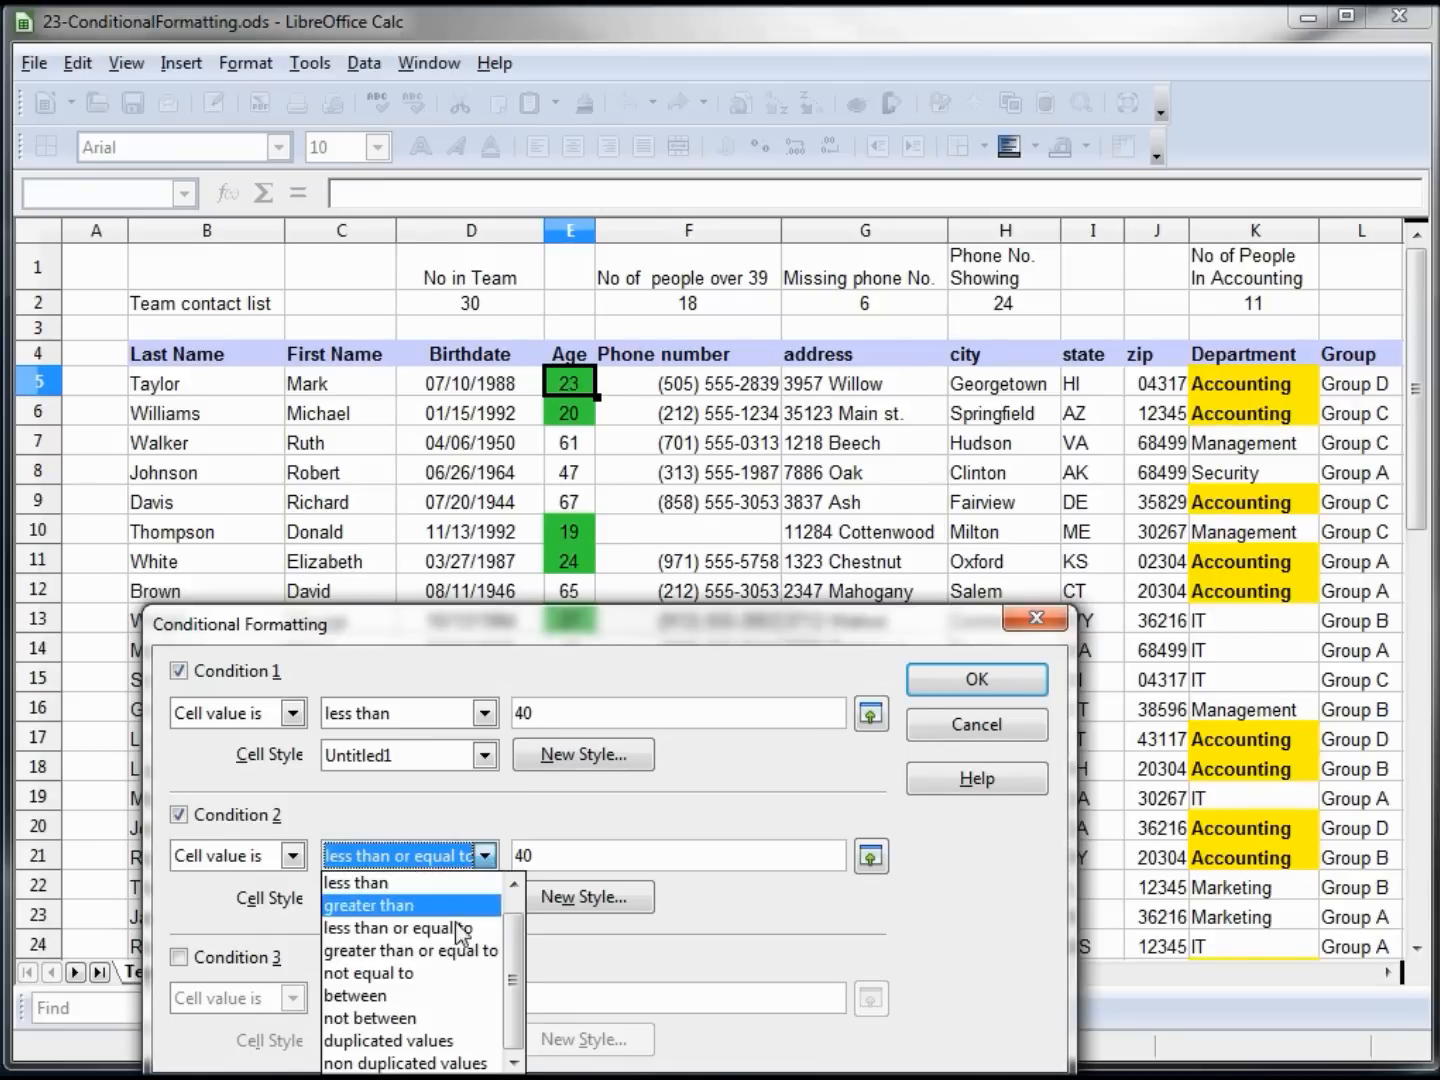
pyautogui.click(410, 950)
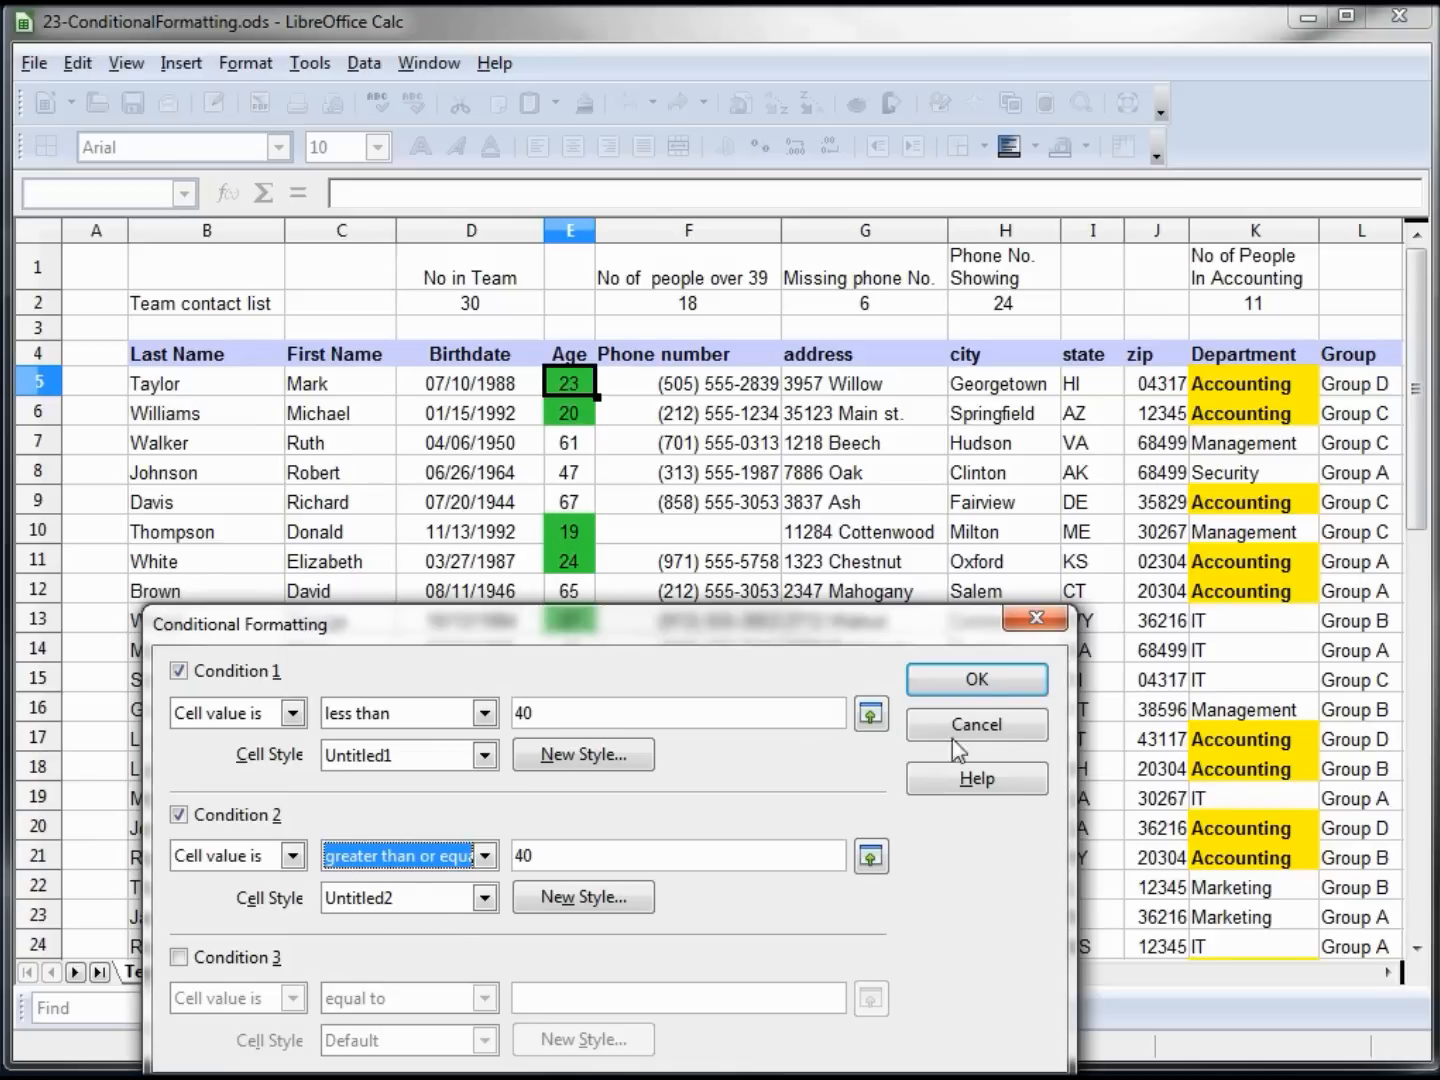
pyautogui.click(976, 680)
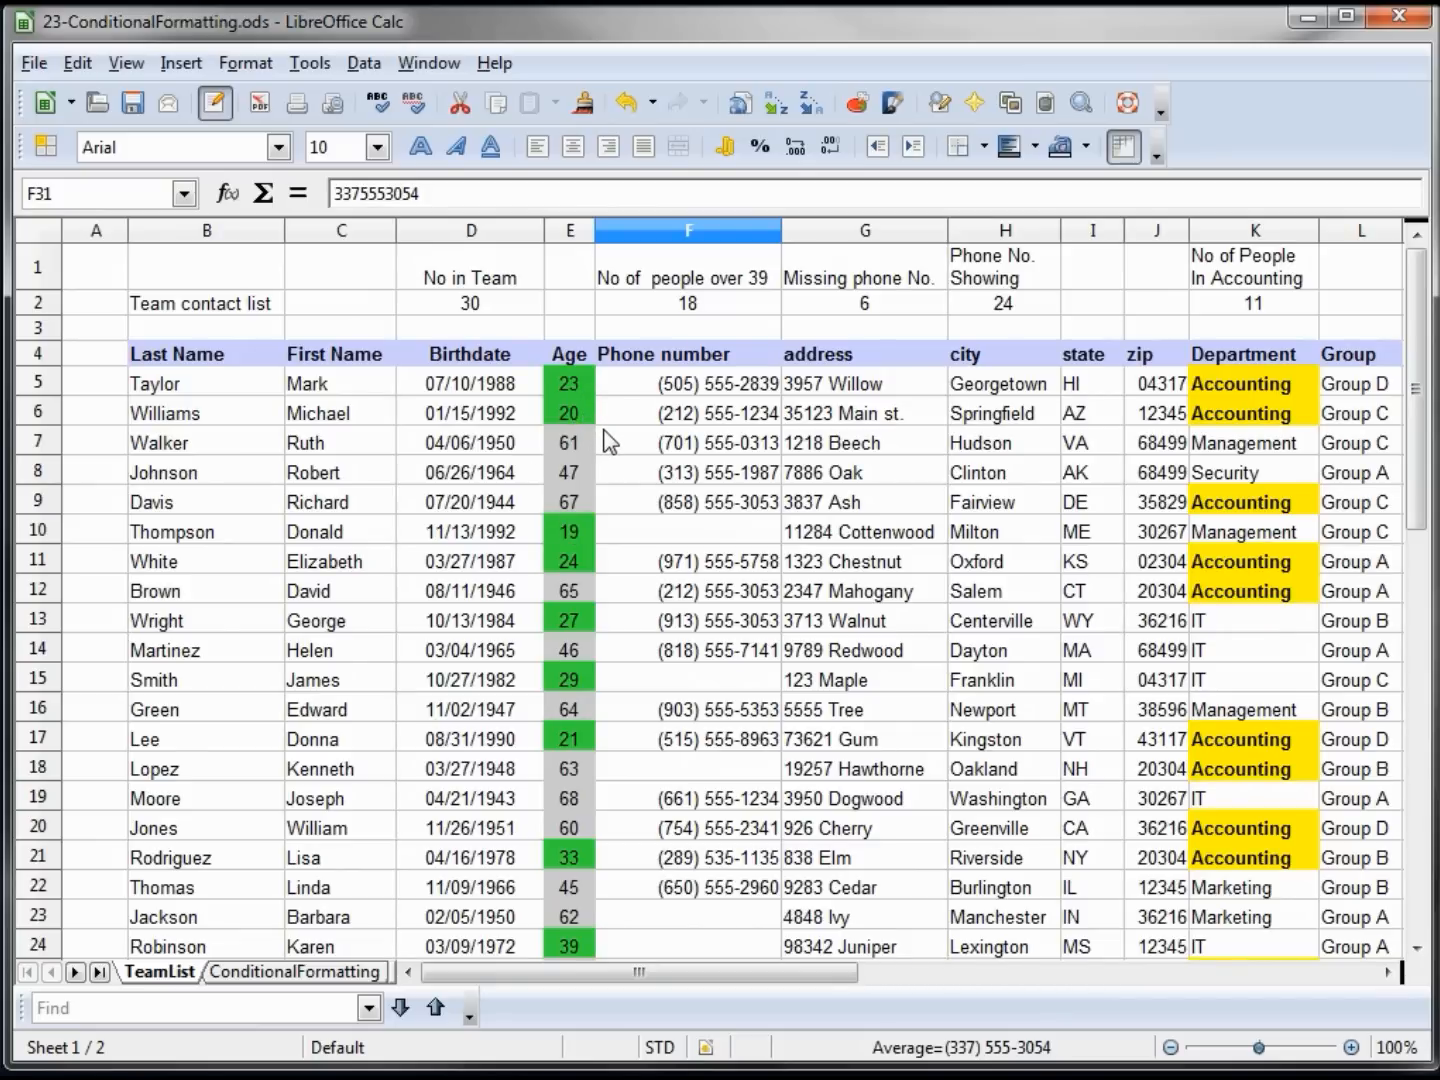
pyautogui.moveTo(610, 450)
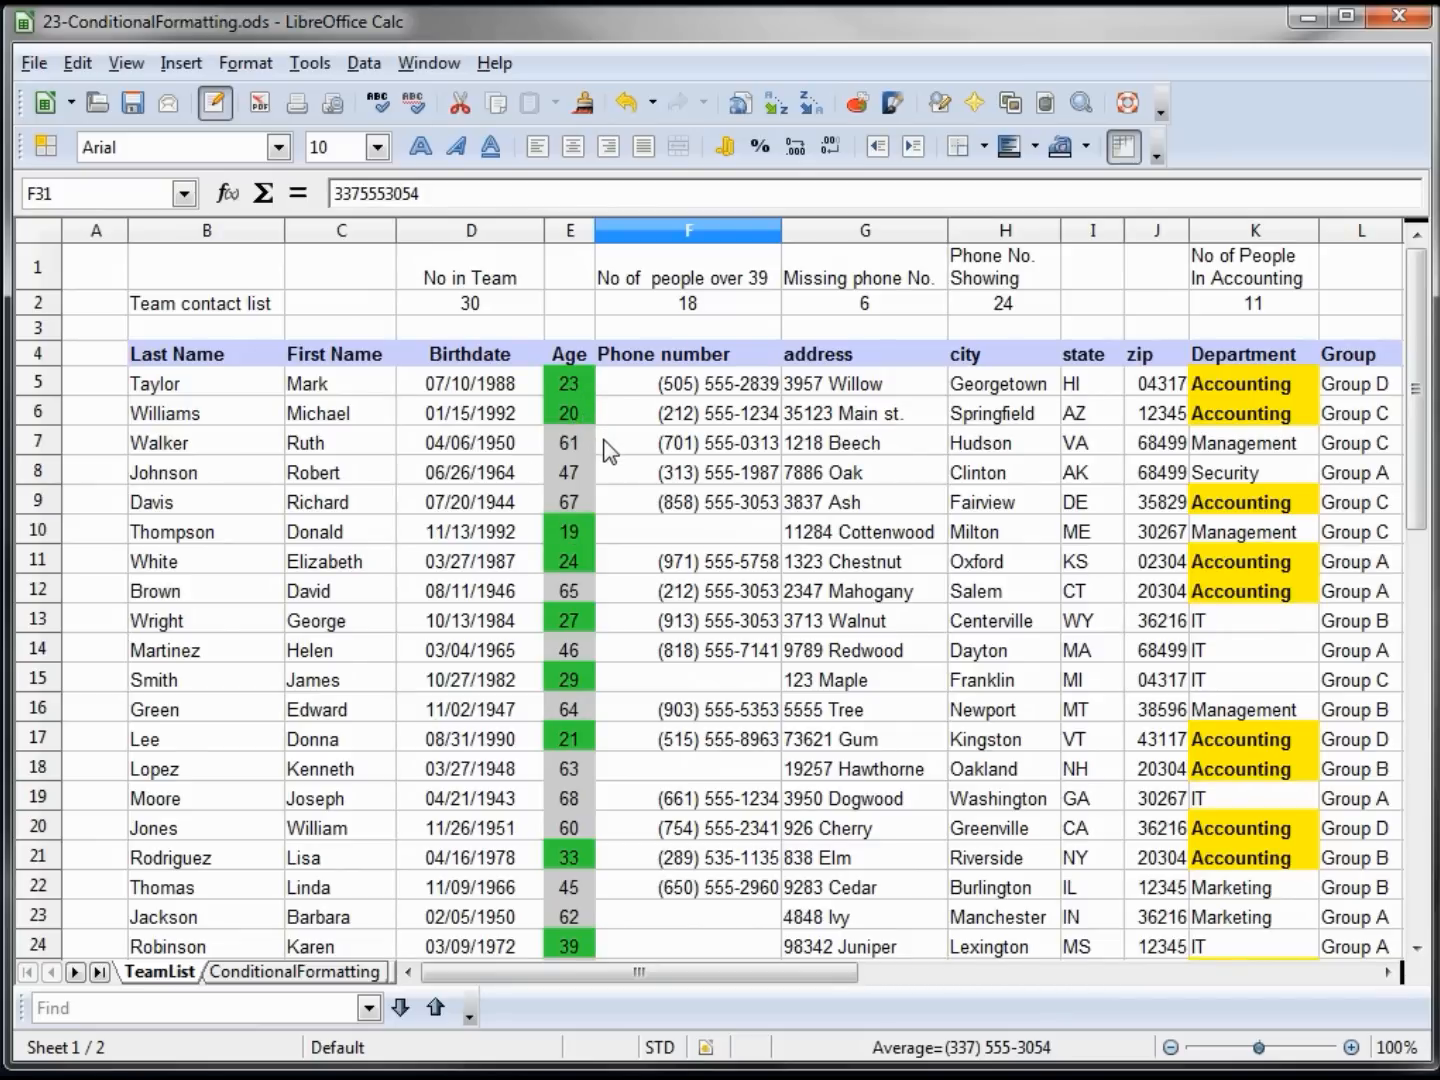
pyautogui.moveTo(680, 540)
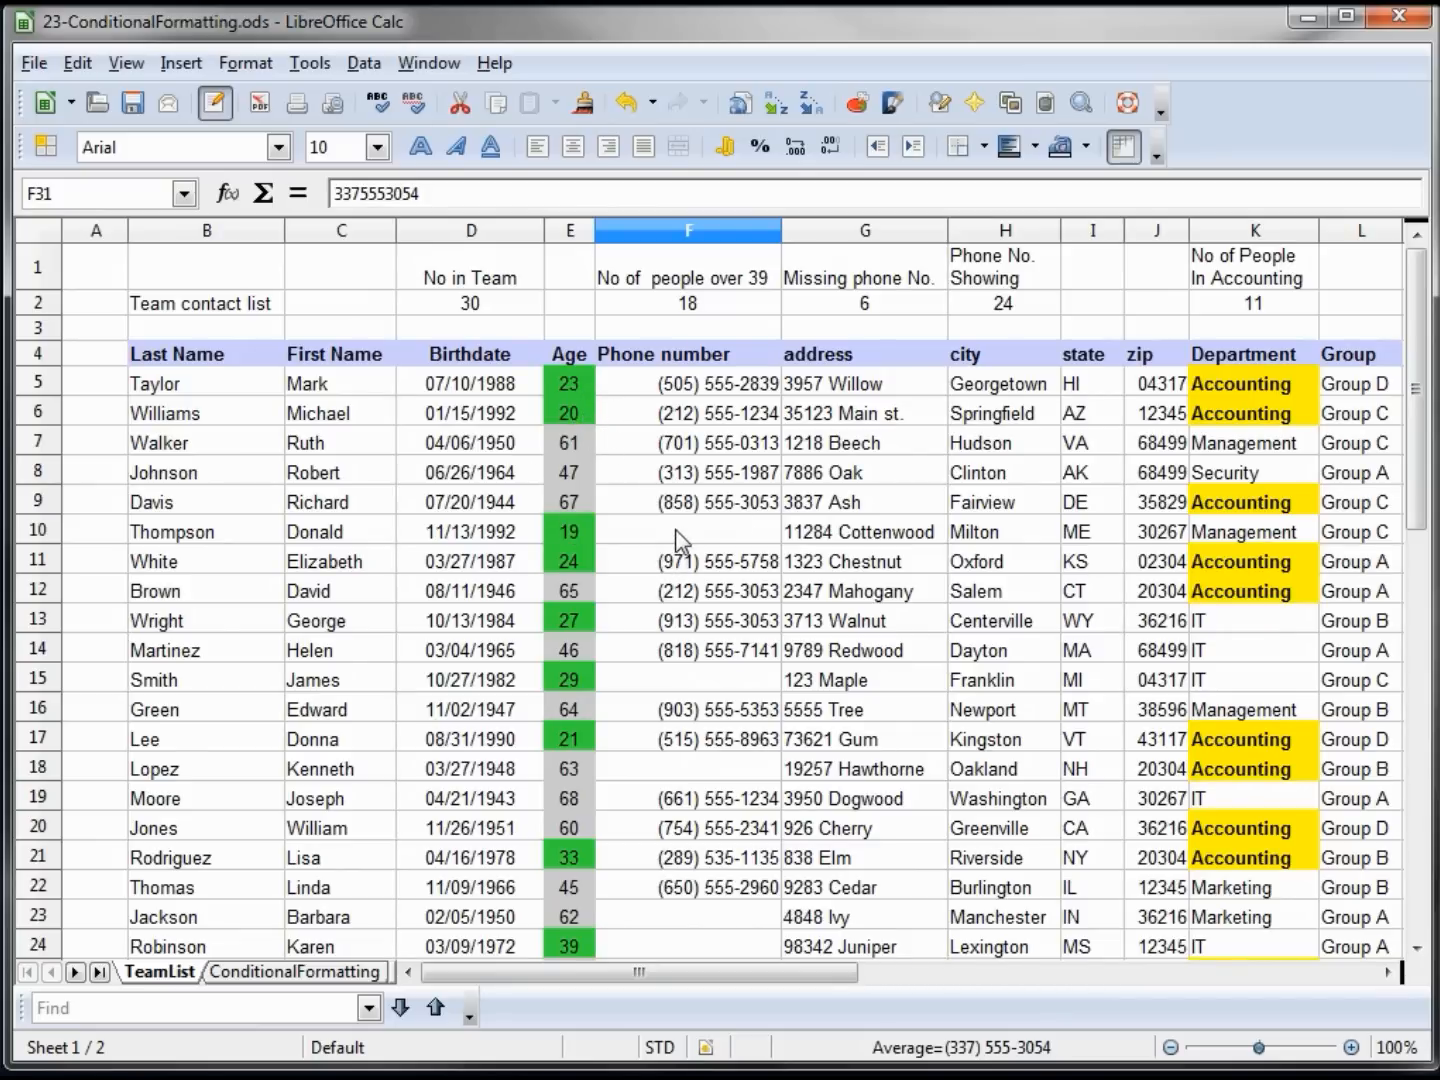
# Step: Give F5 a conditional format for cell value equal to "" with a chosen cell style
pyautogui.click(688, 530)
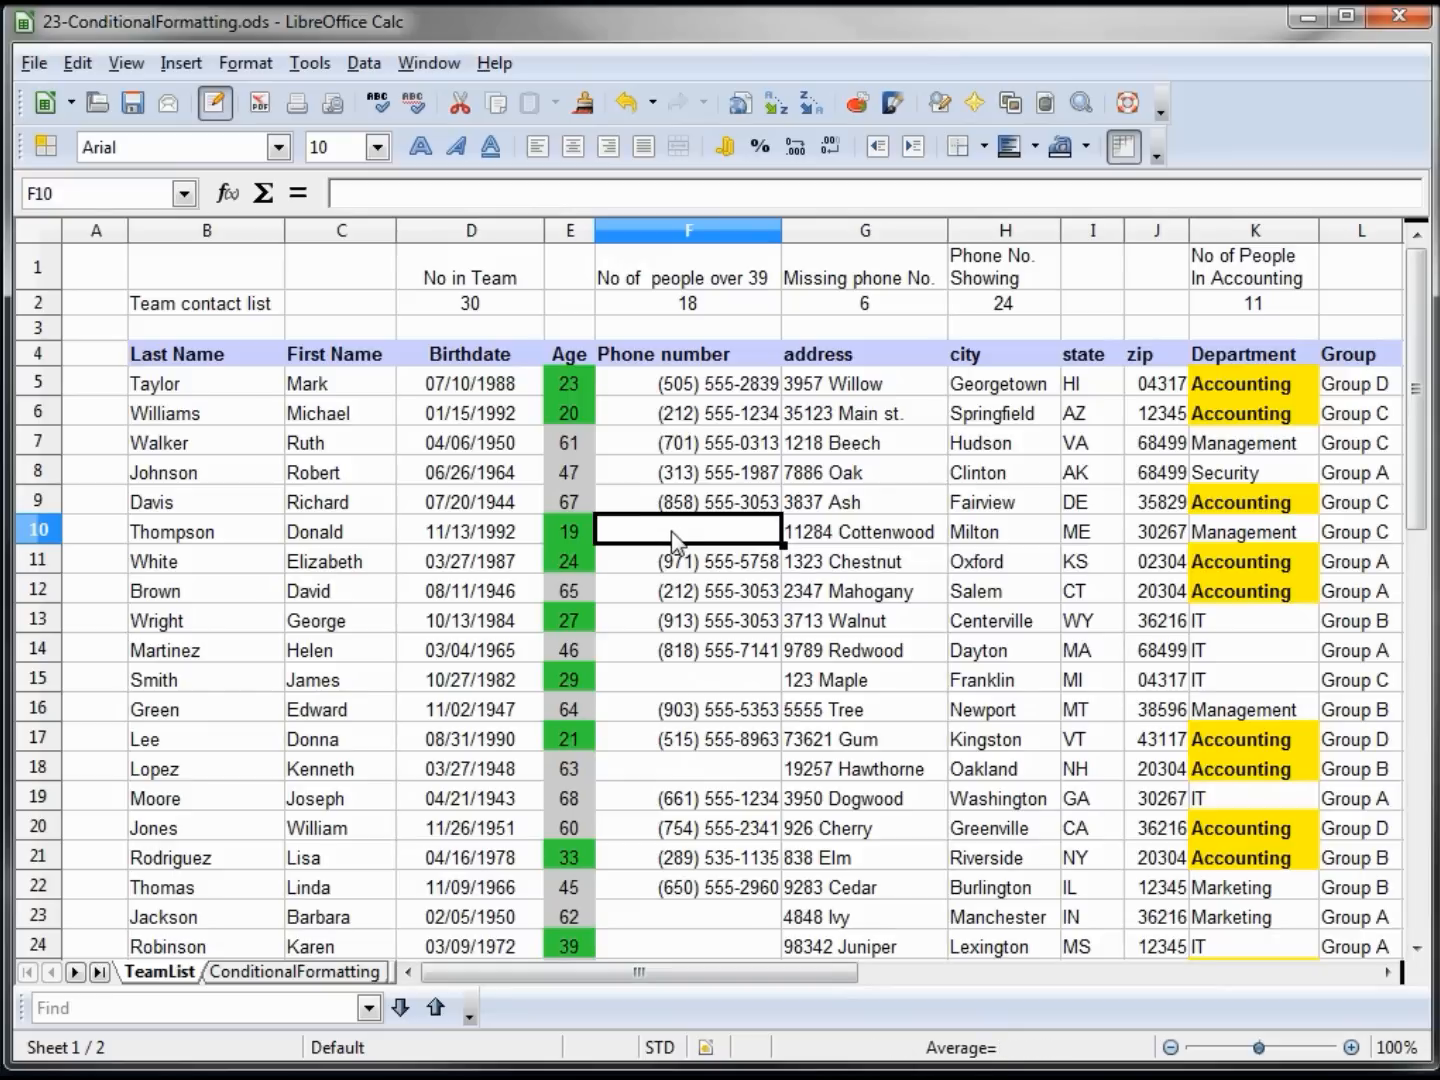
pyautogui.click(688, 382)
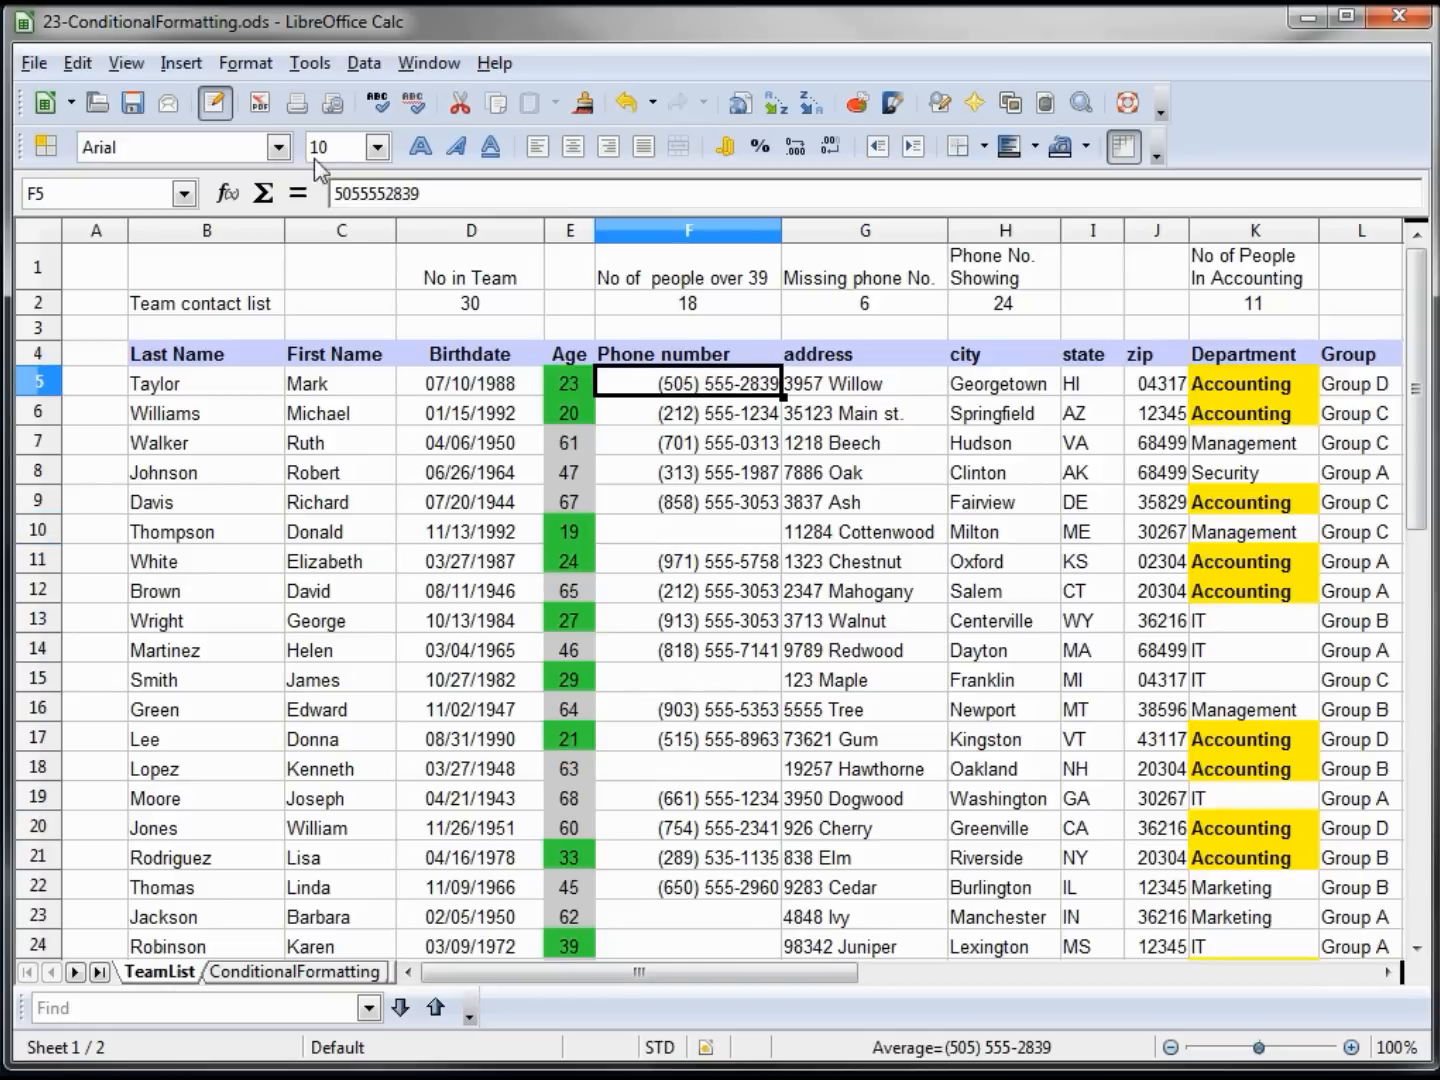
pyautogui.click(244, 62)
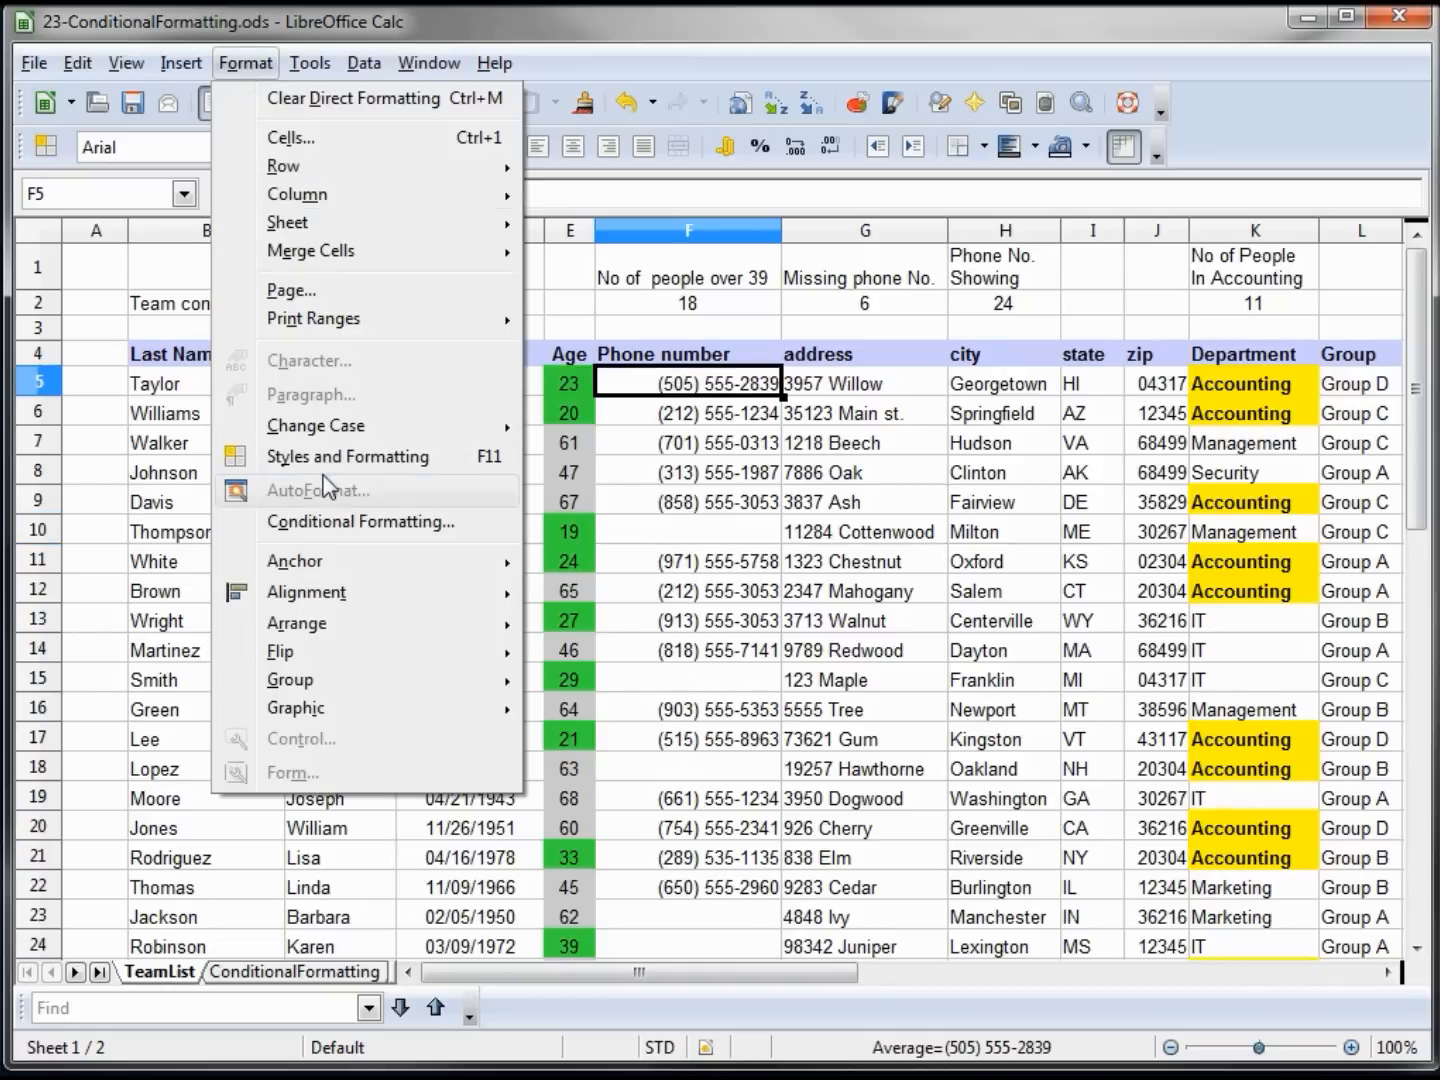
pyautogui.moveTo(360, 520)
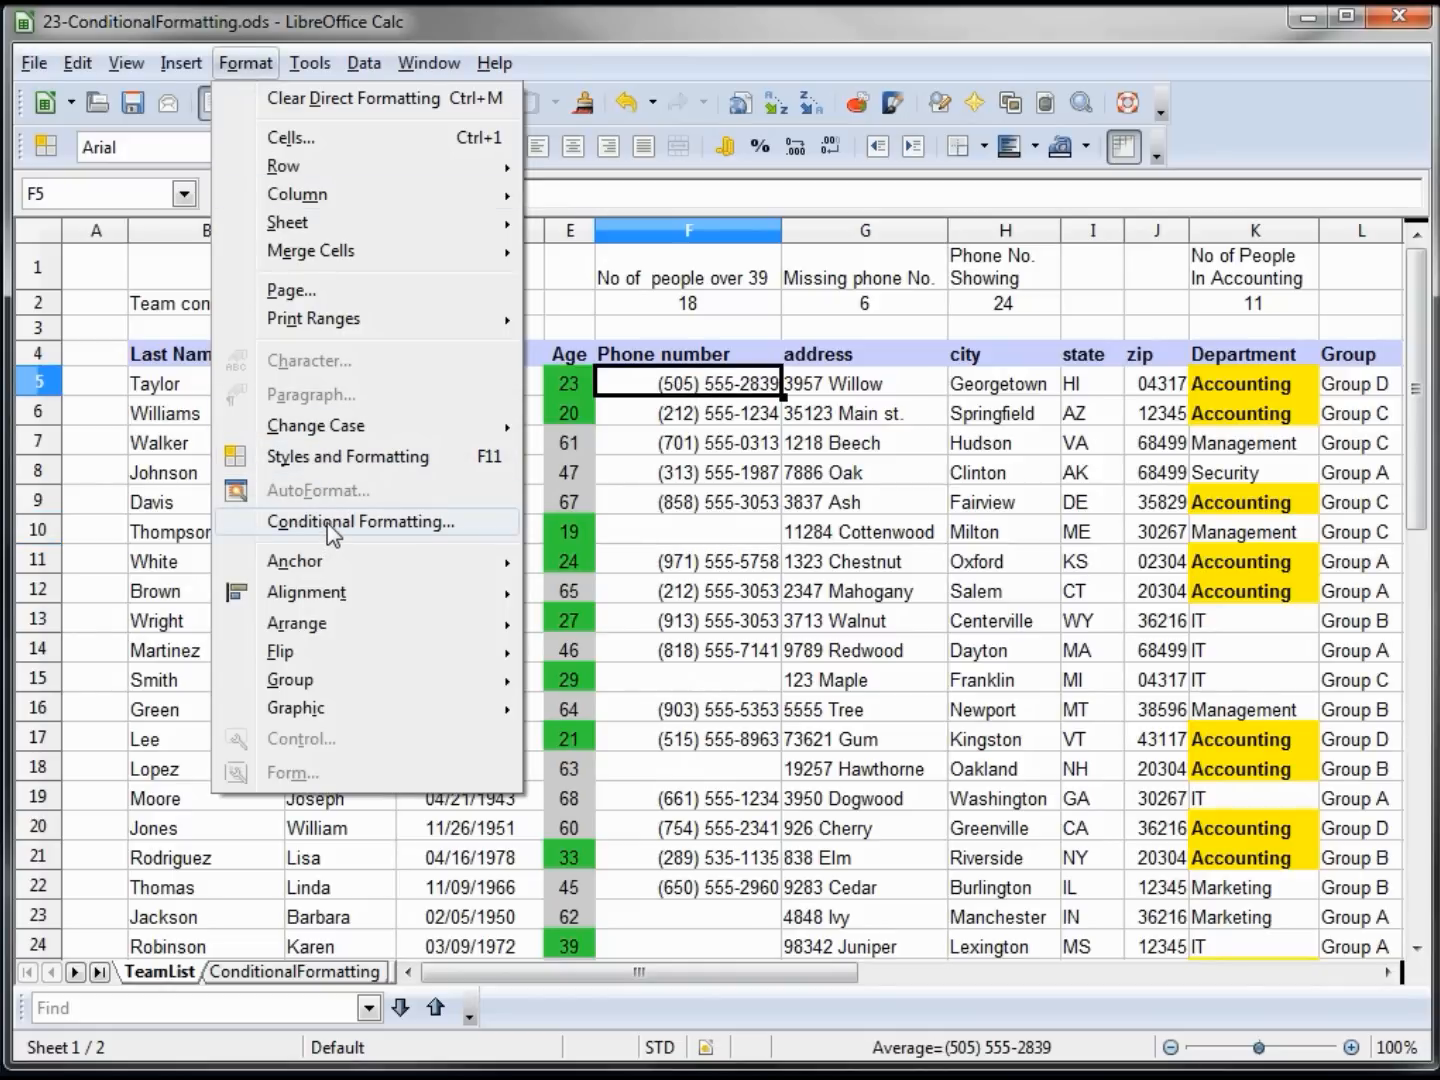
pyautogui.click(360, 520)
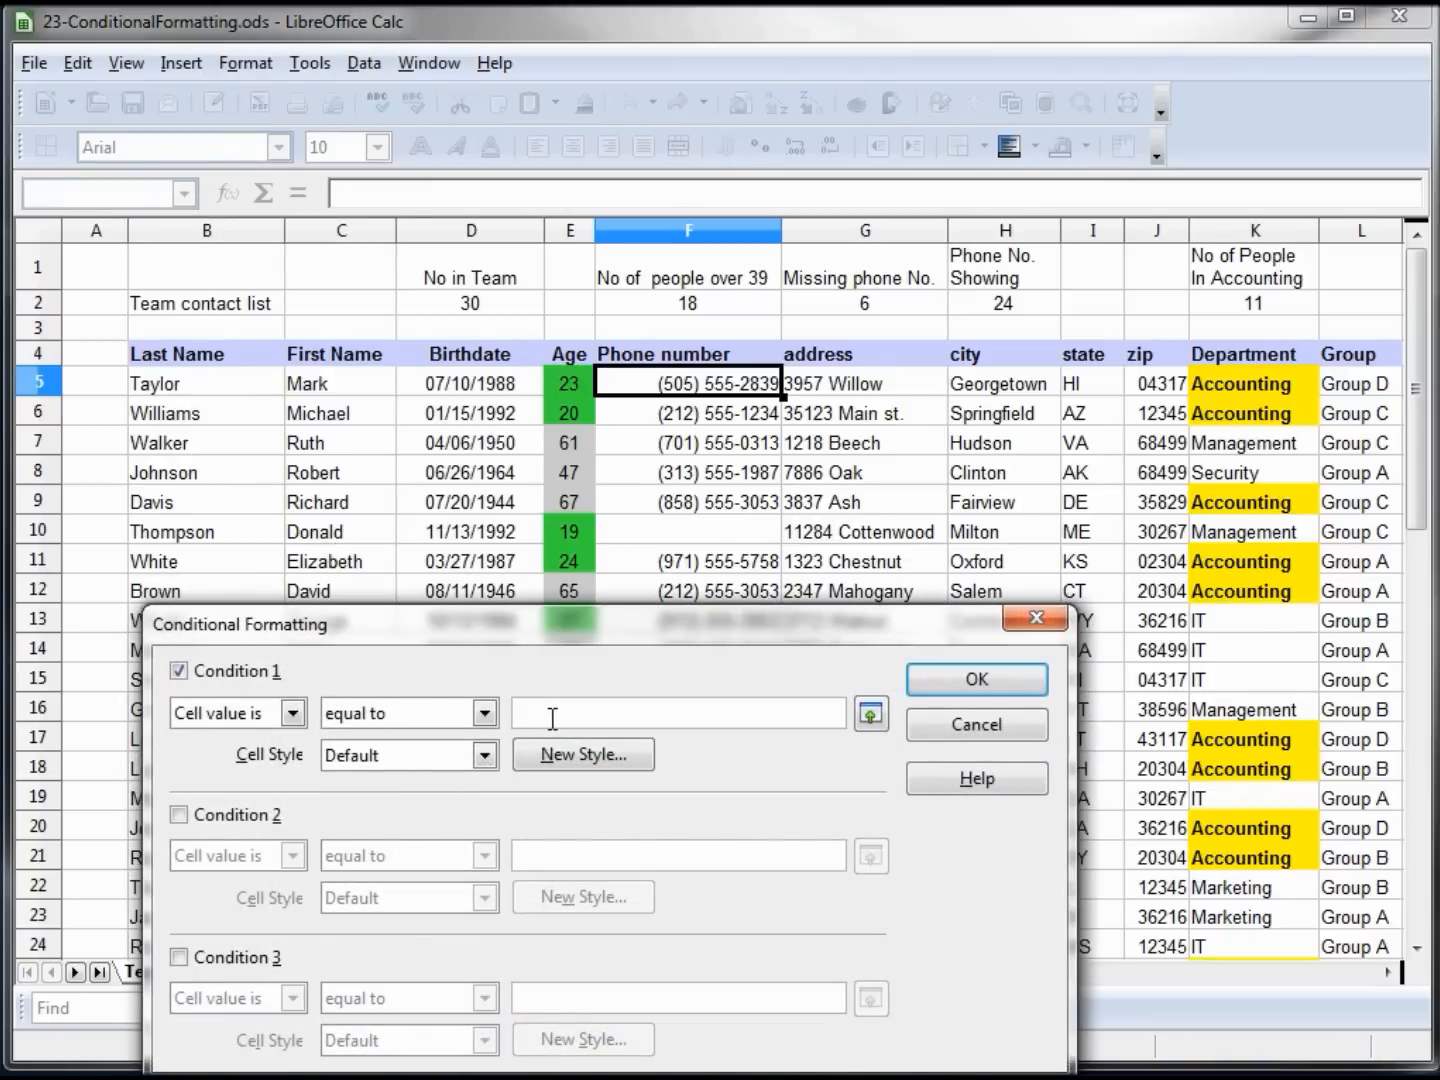
pyautogui.write('"')
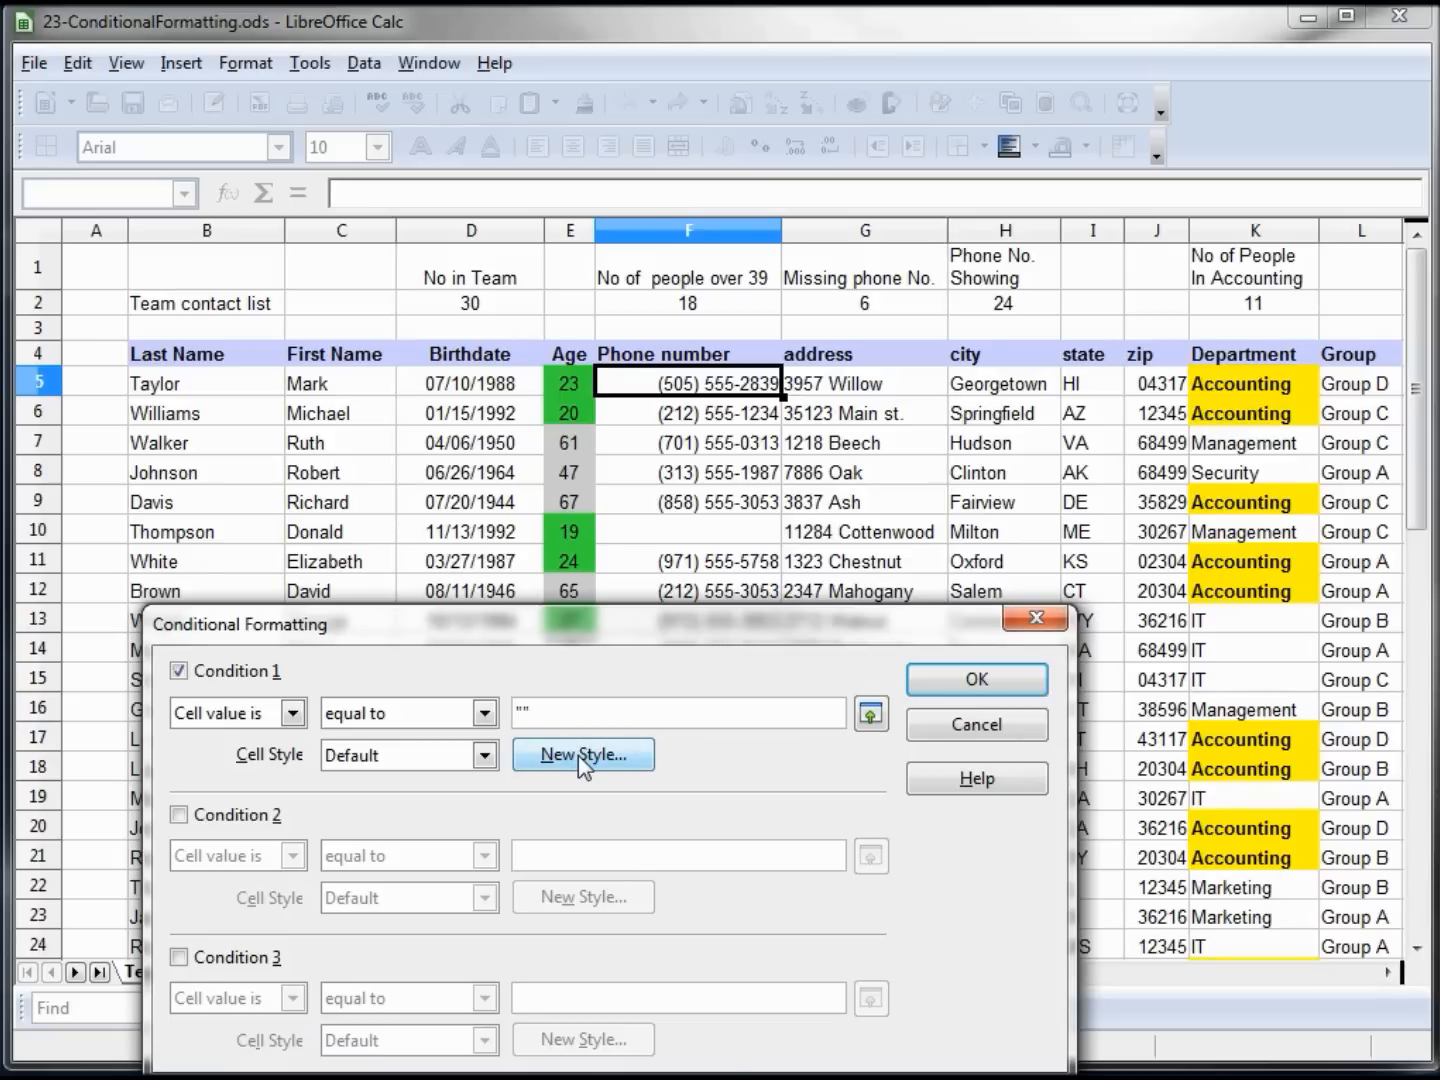
pyautogui.click(486, 756)
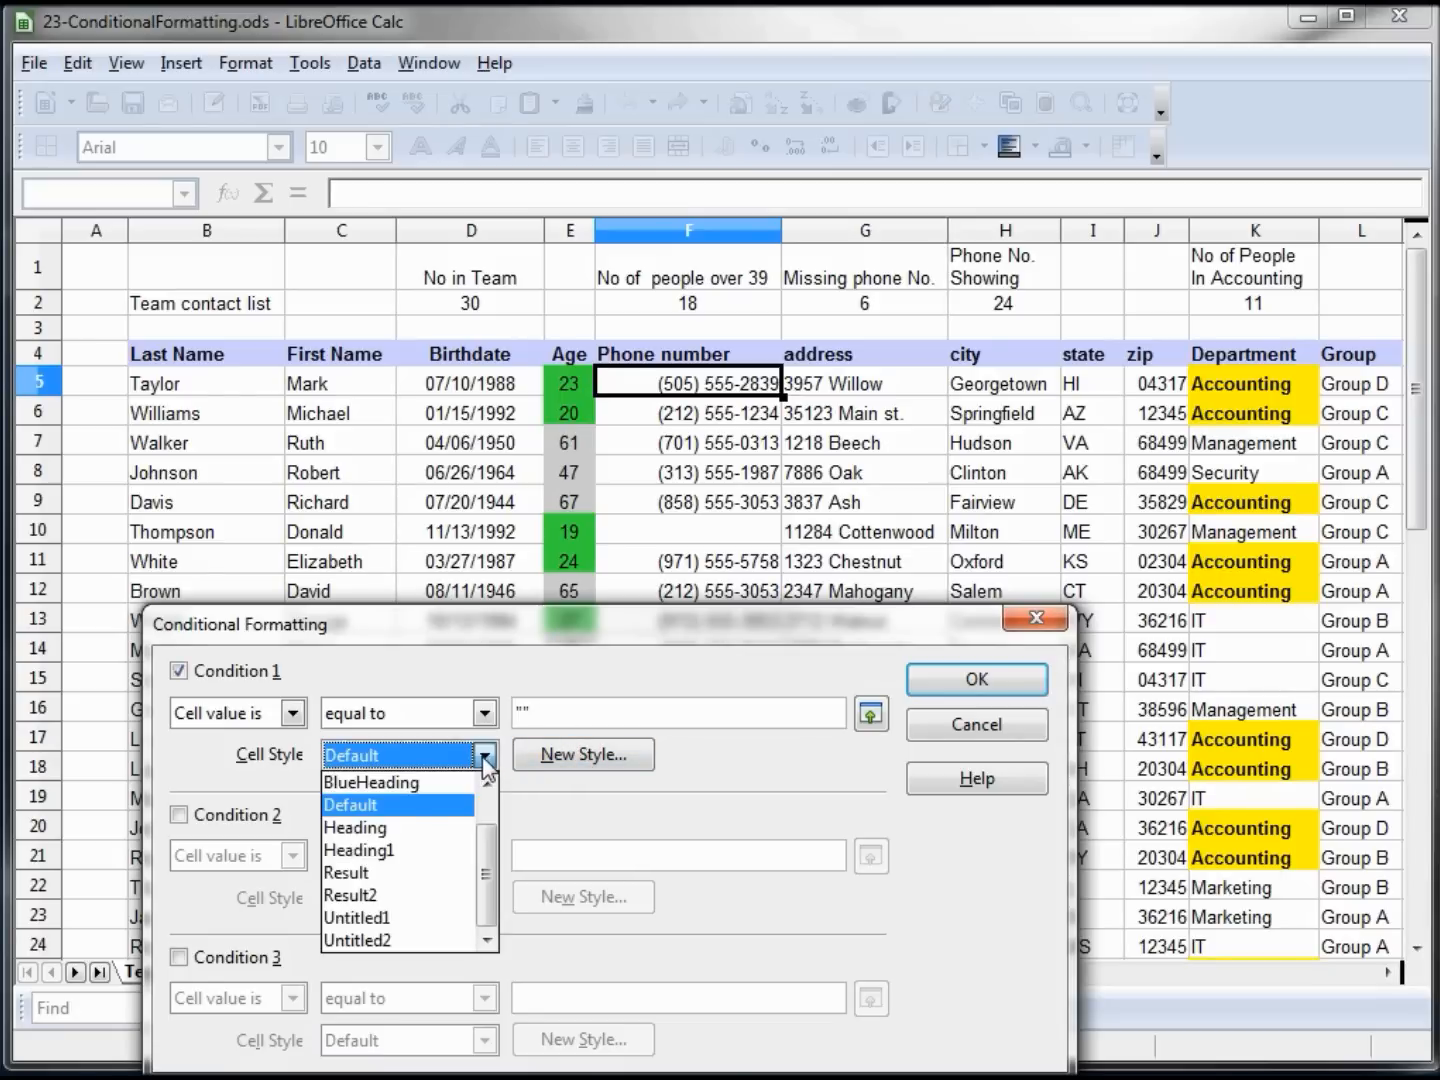
pyautogui.scroll(-3)
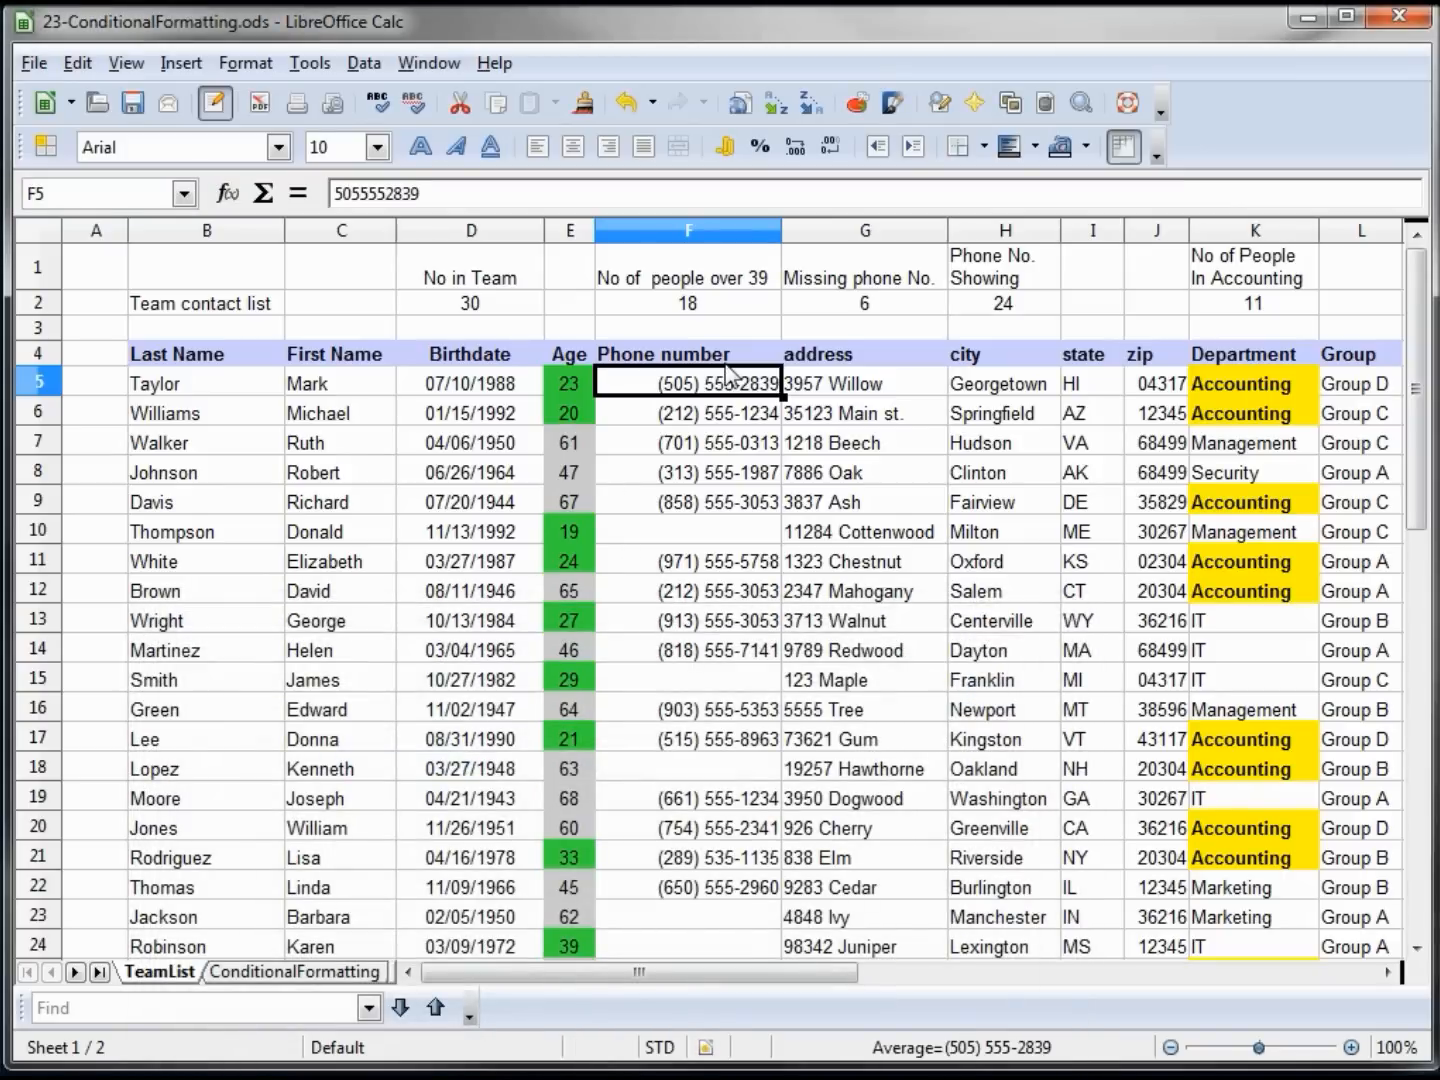
pyautogui.moveTo(650, 182)
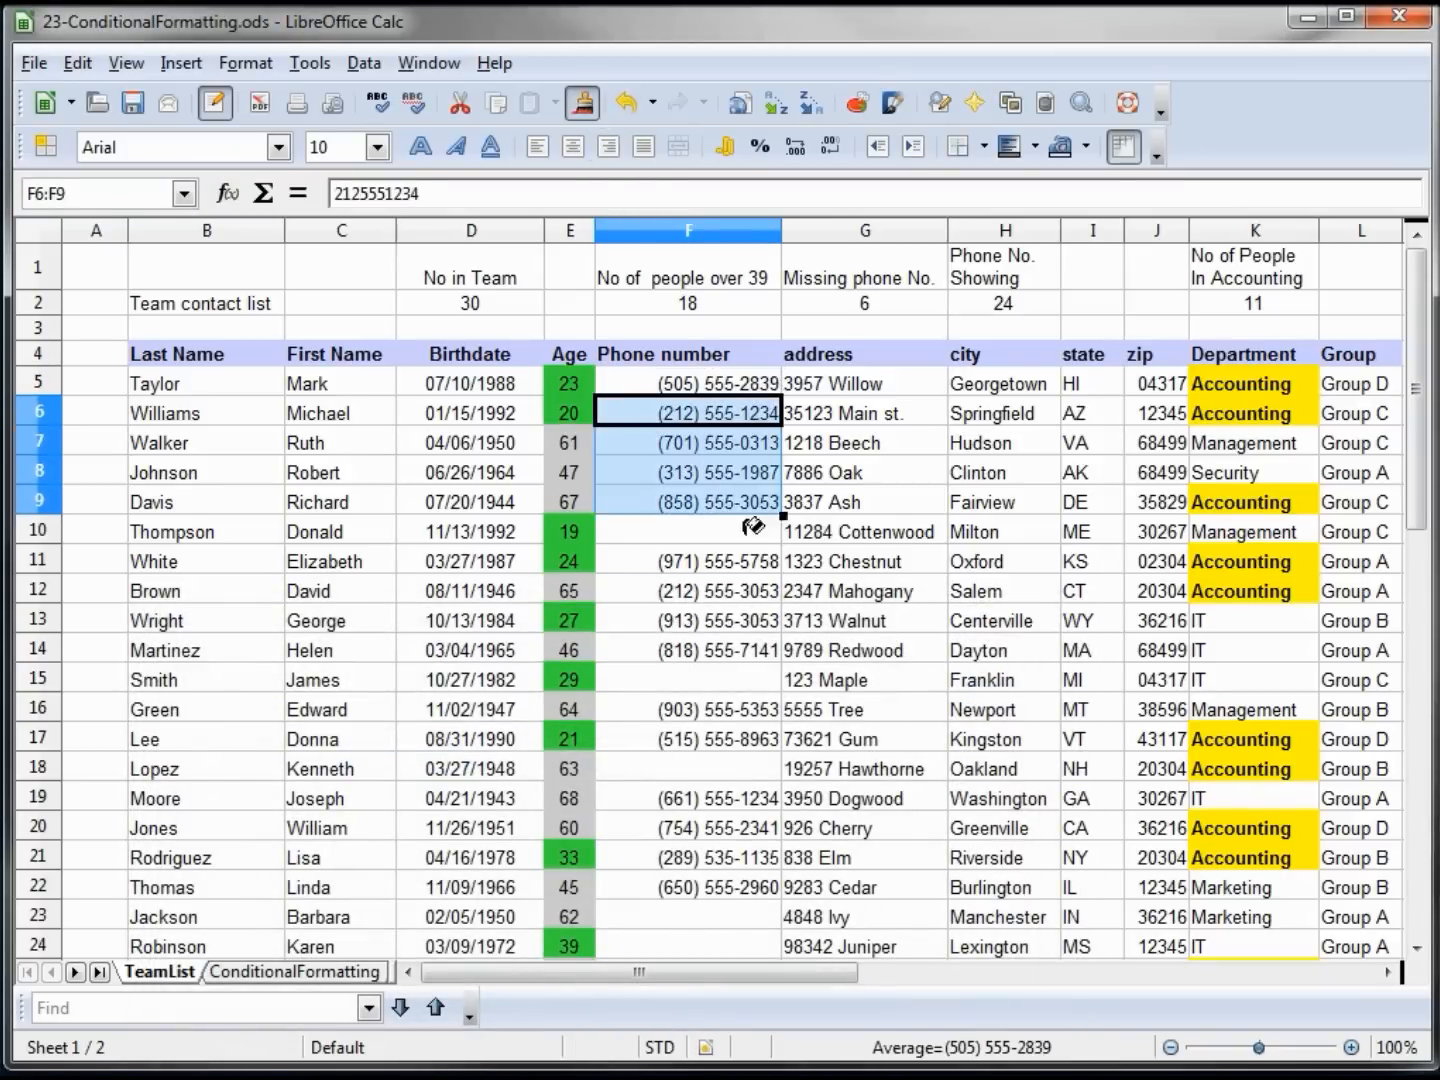
# Step: Clone the blank-phone format from F5 down the phone column so empty cells turn yellow
pyautogui.scroll(-3)
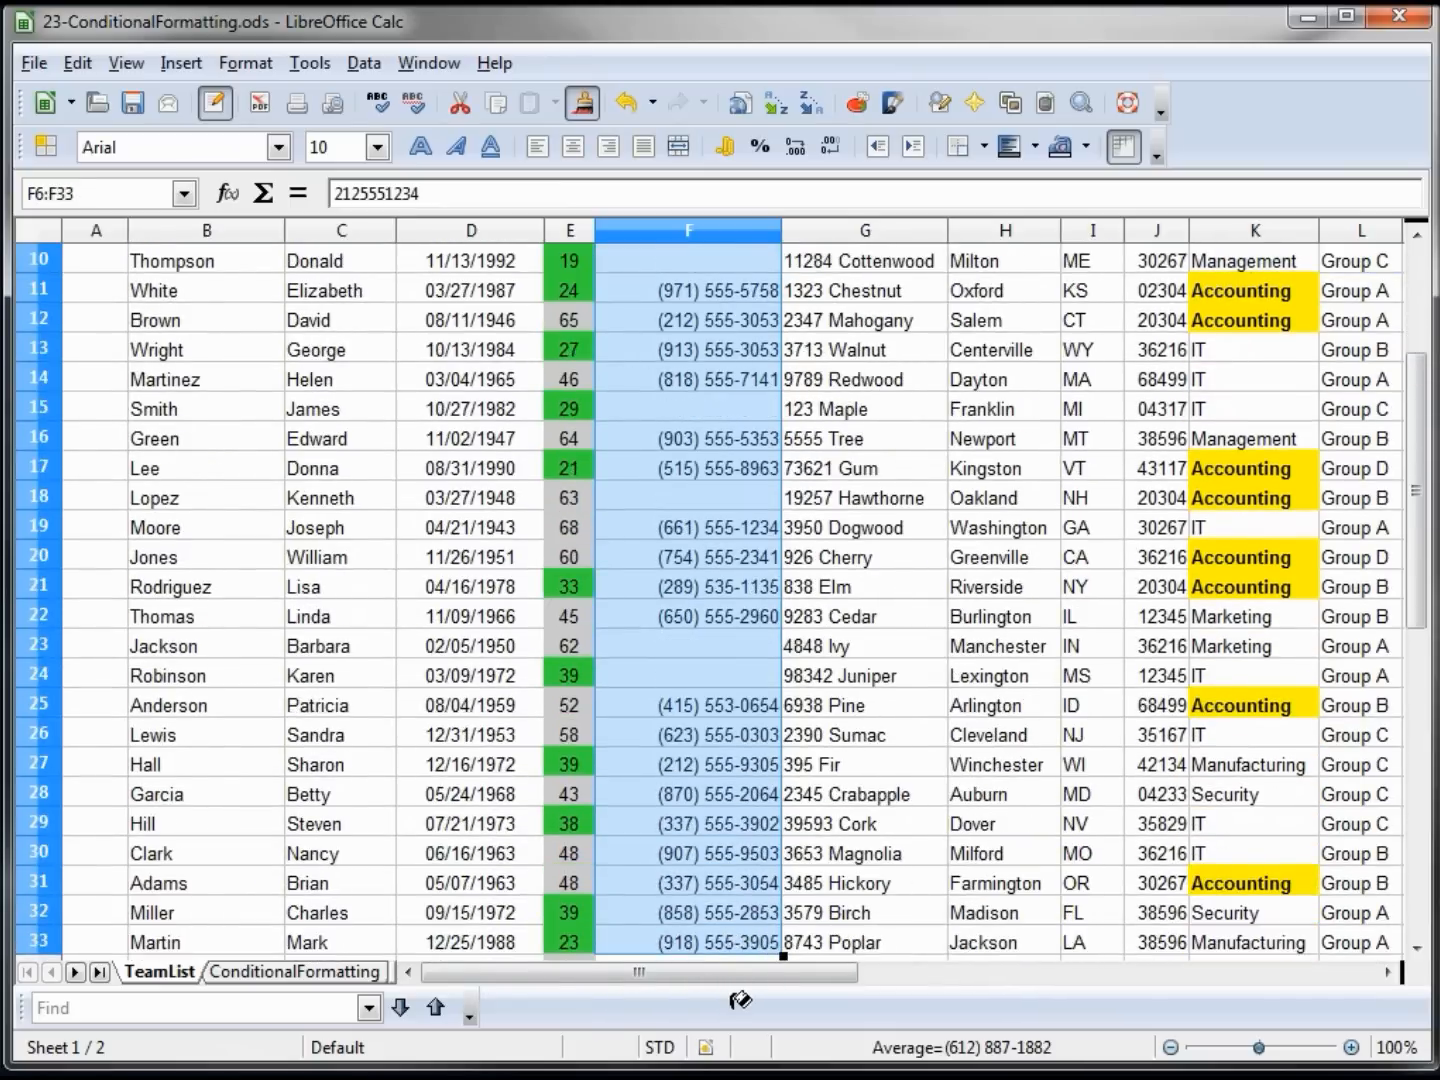
pyautogui.scroll(-3)
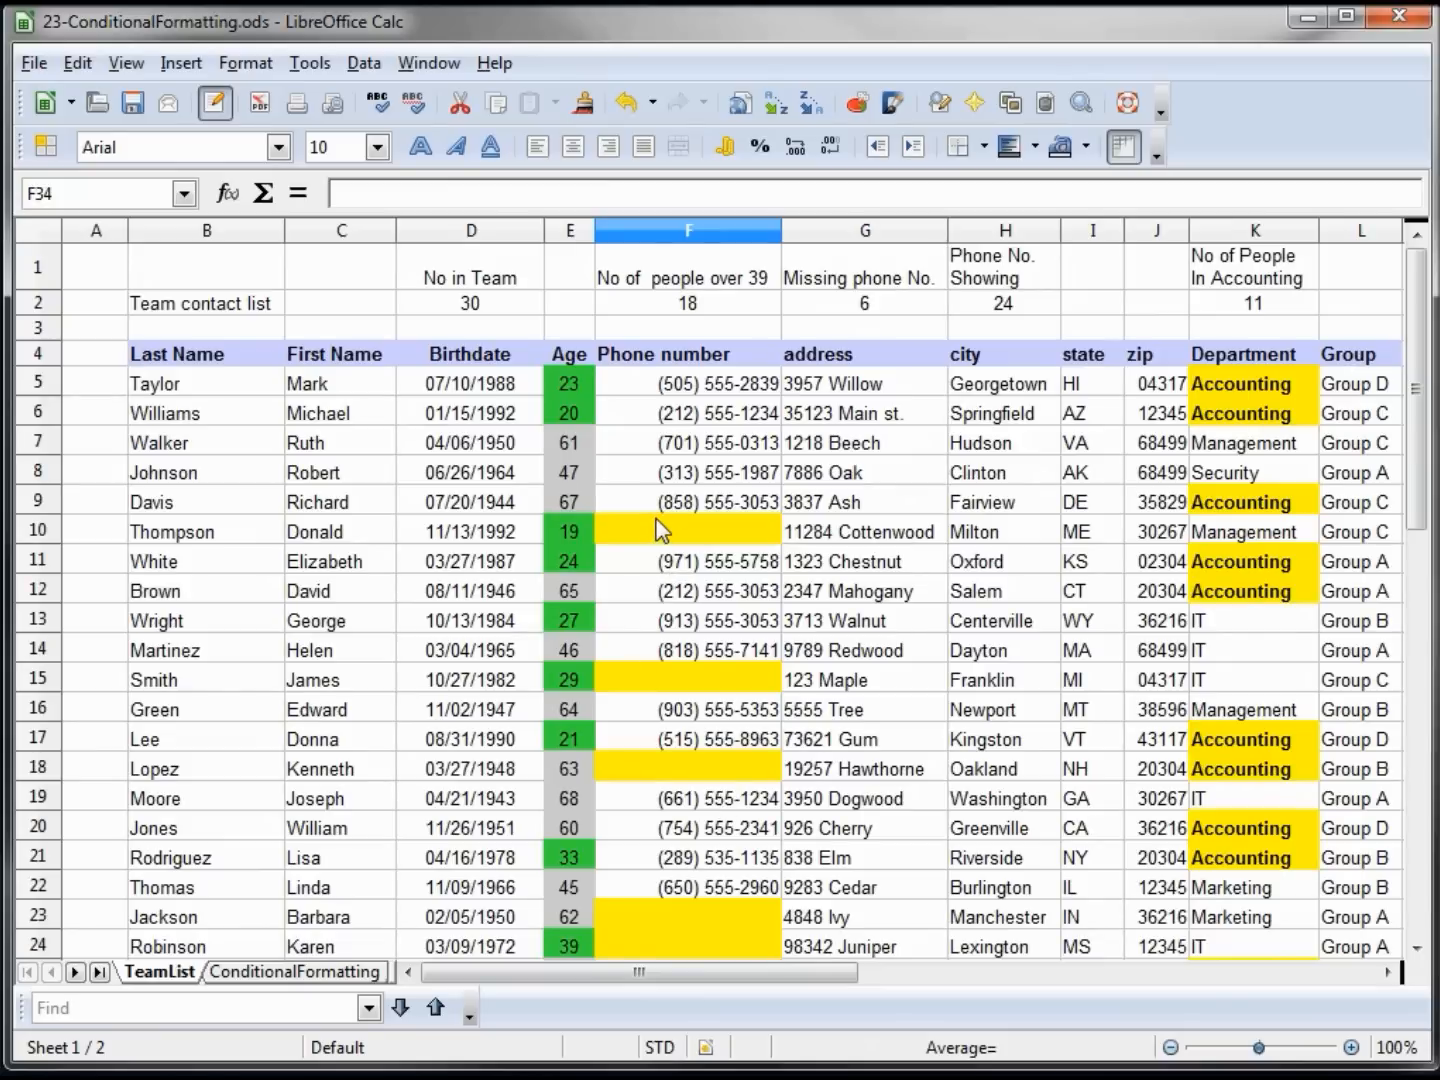
pyautogui.click(688, 530)
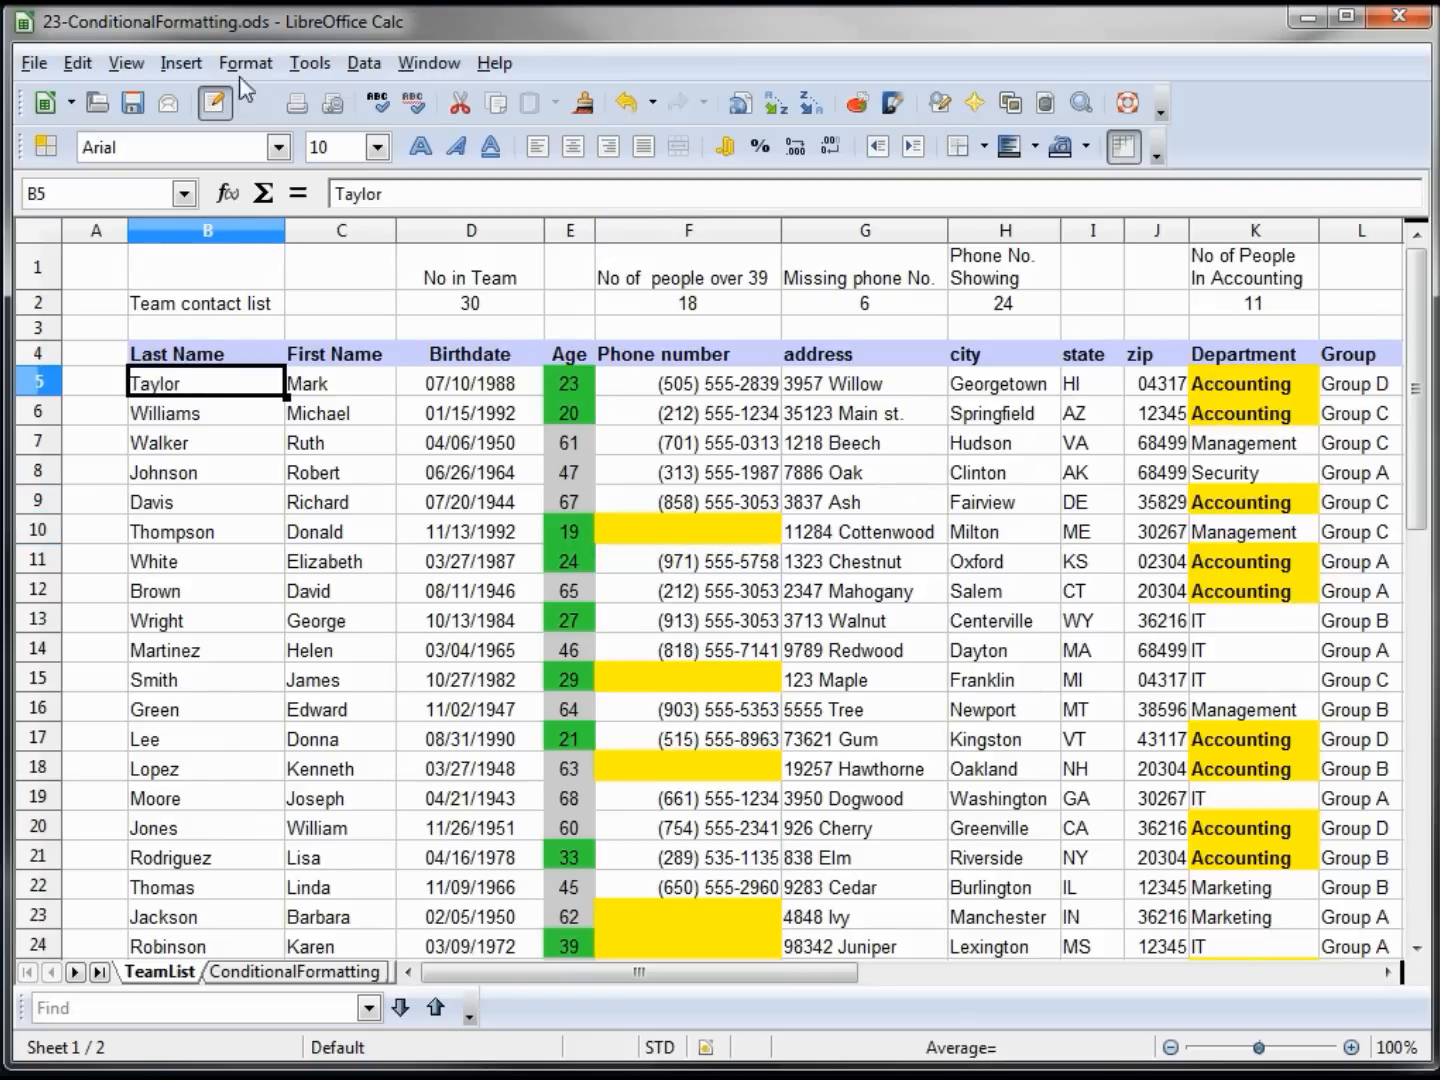
# Step: Create a new italic cell style Untitled3 as condition 1 for Taylor's last-name cell B5
pyautogui.click(244, 62)
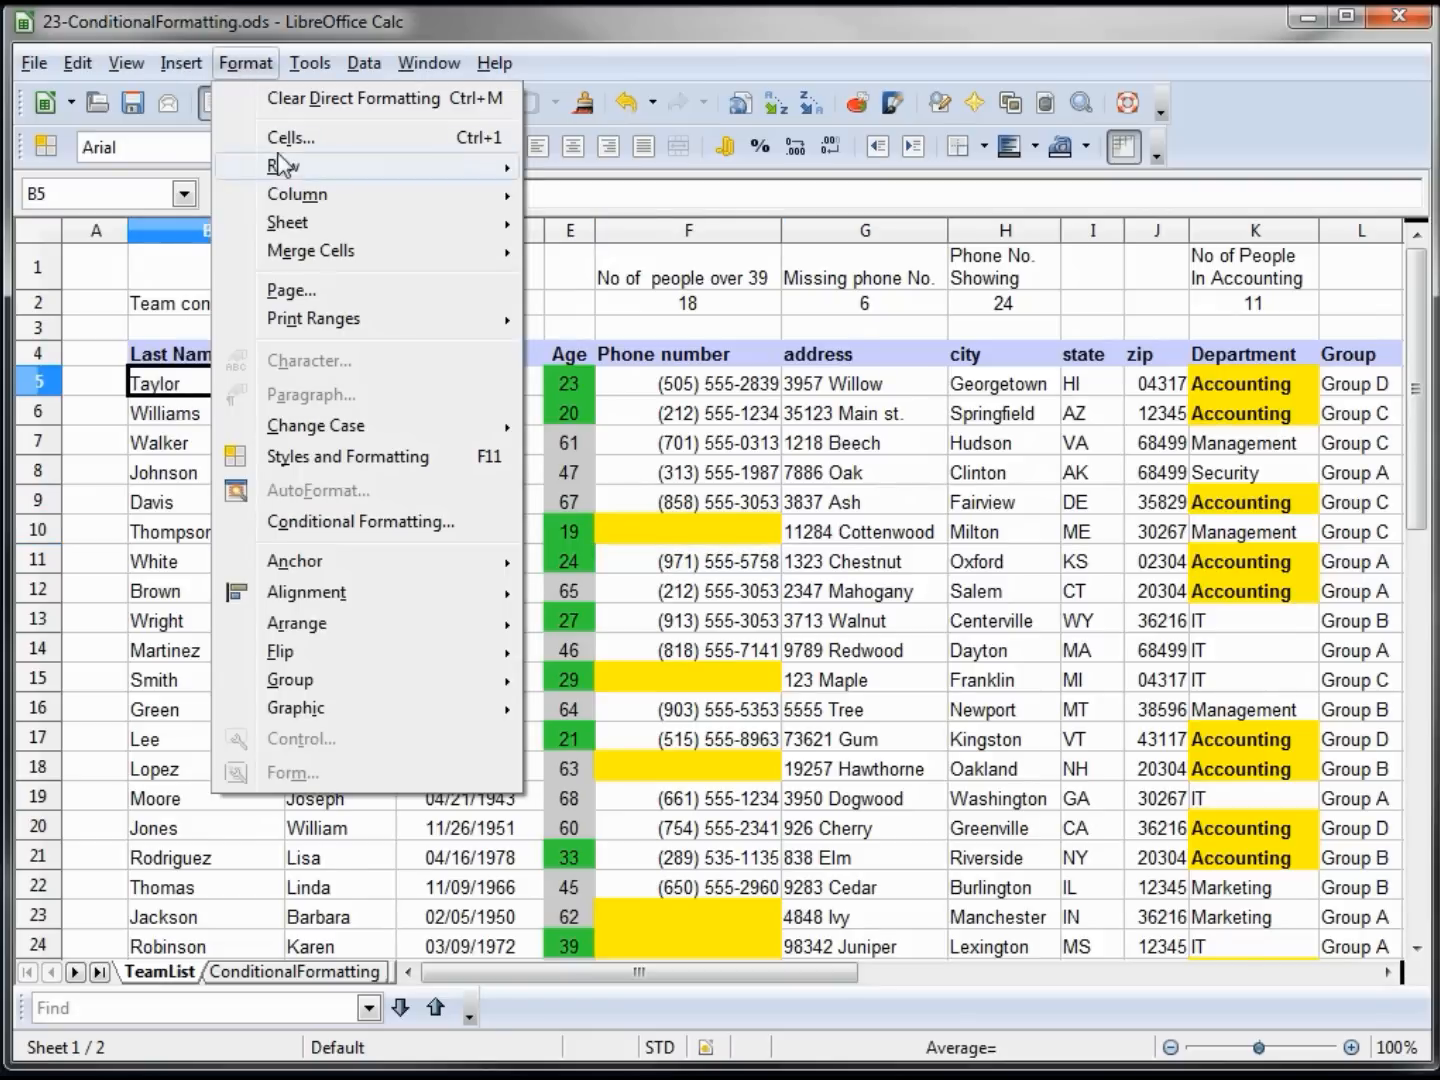
pyautogui.moveTo(304, 592)
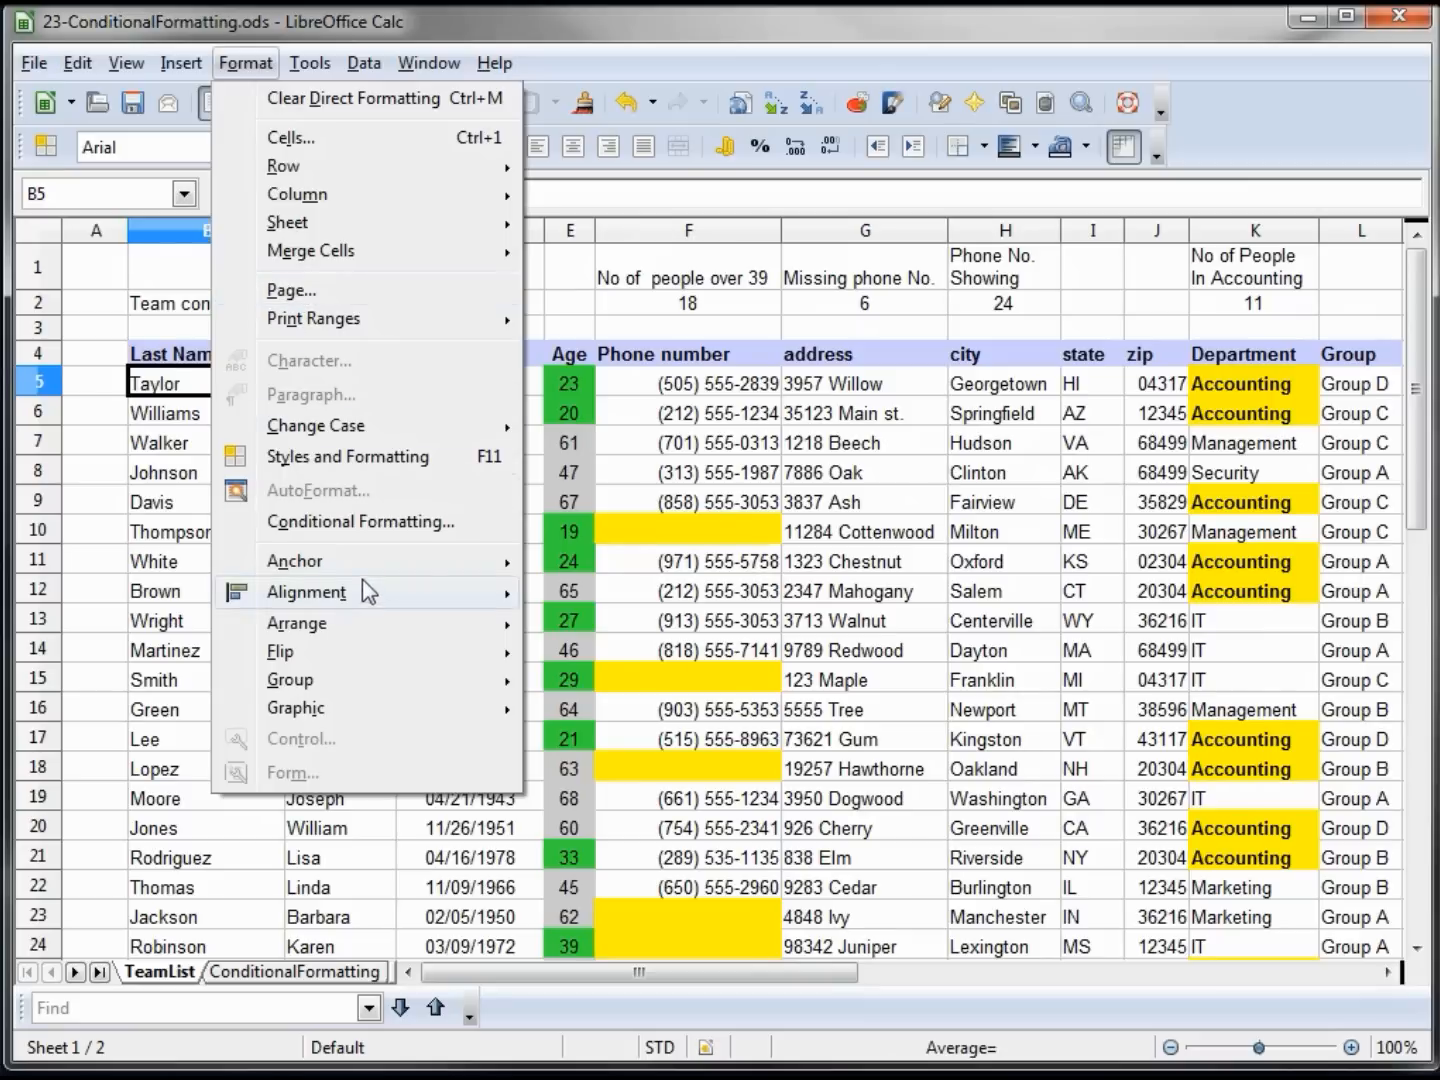
pyautogui.click(360, 520)
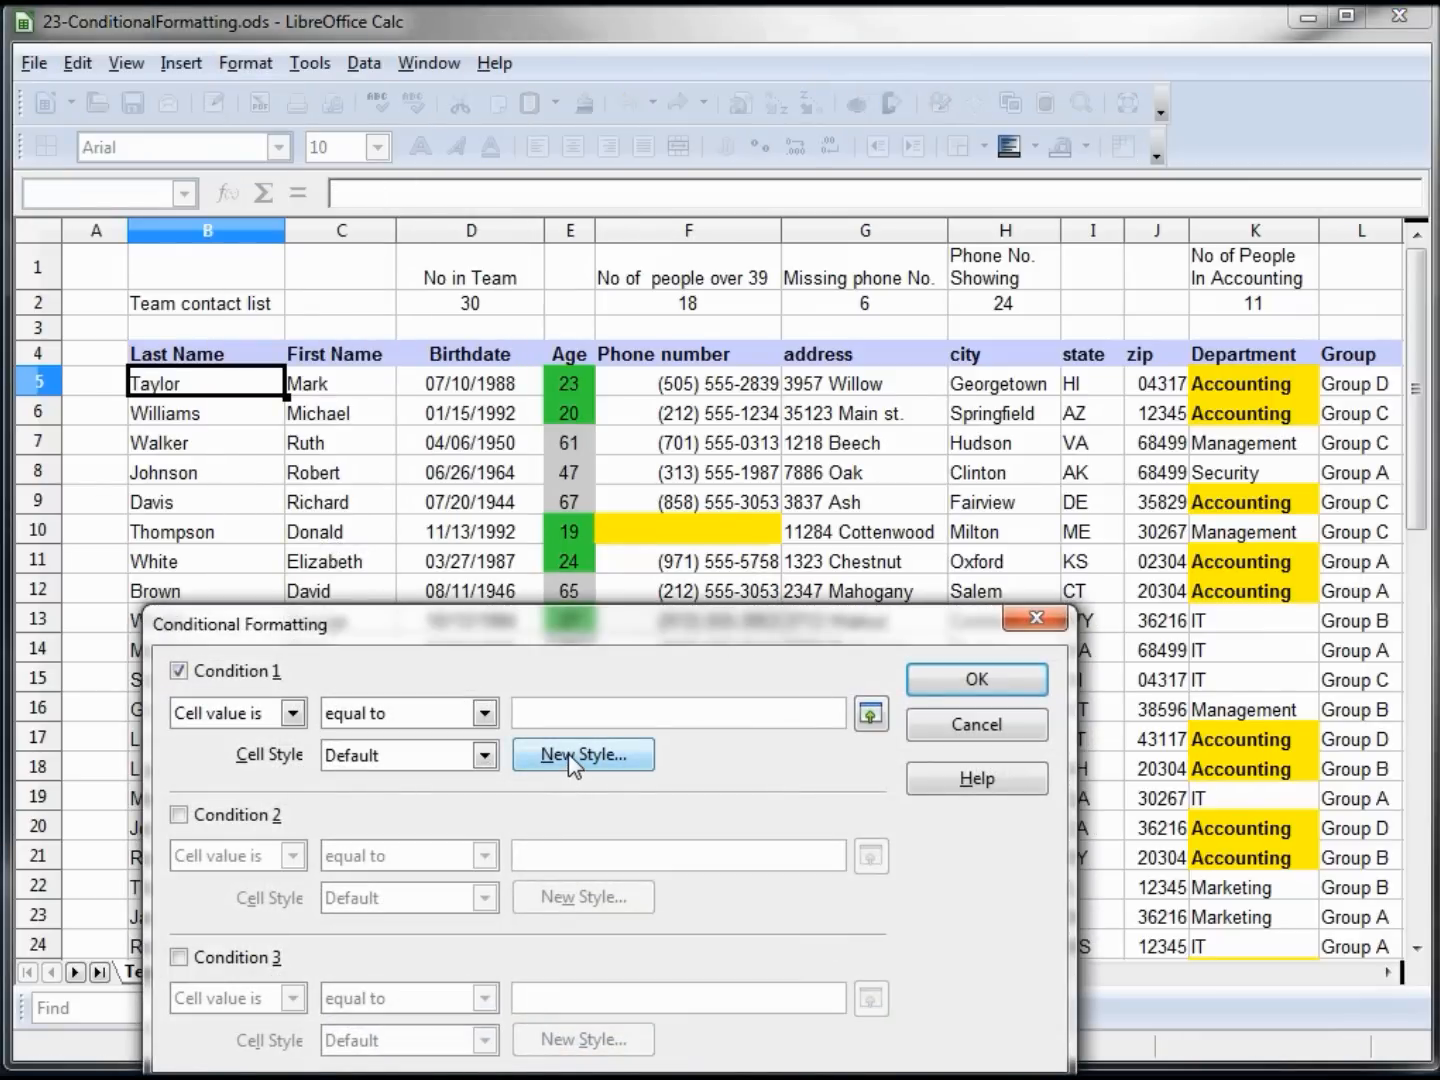
pyautogui.click(584, 754)
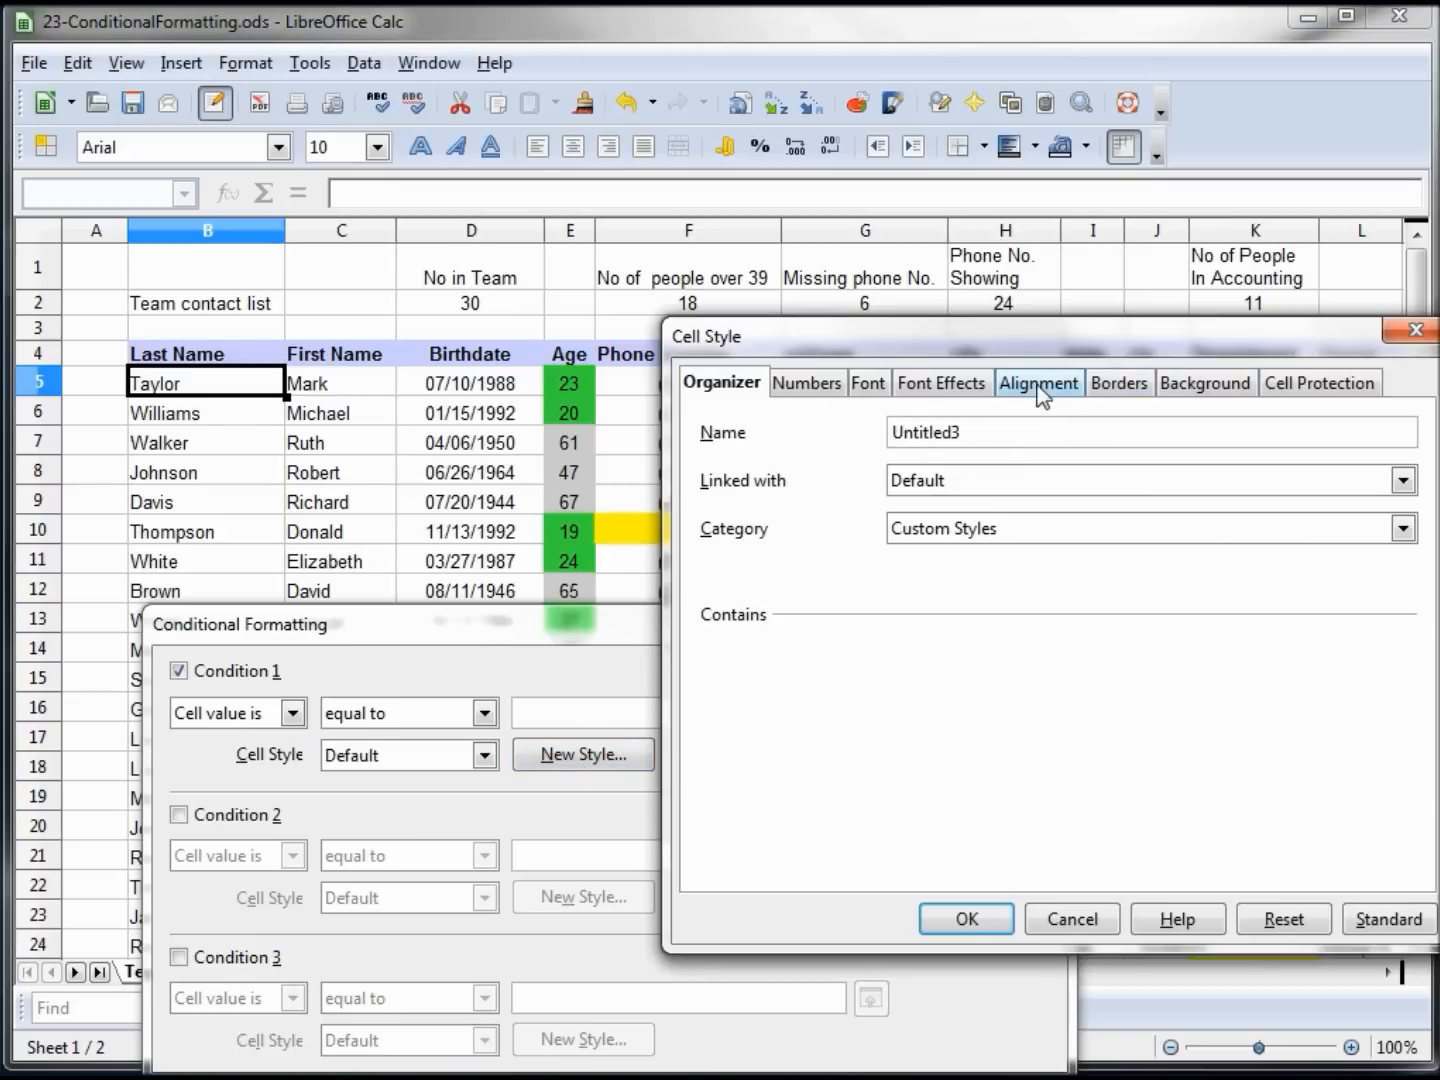
pyautogui.click(868, 382)
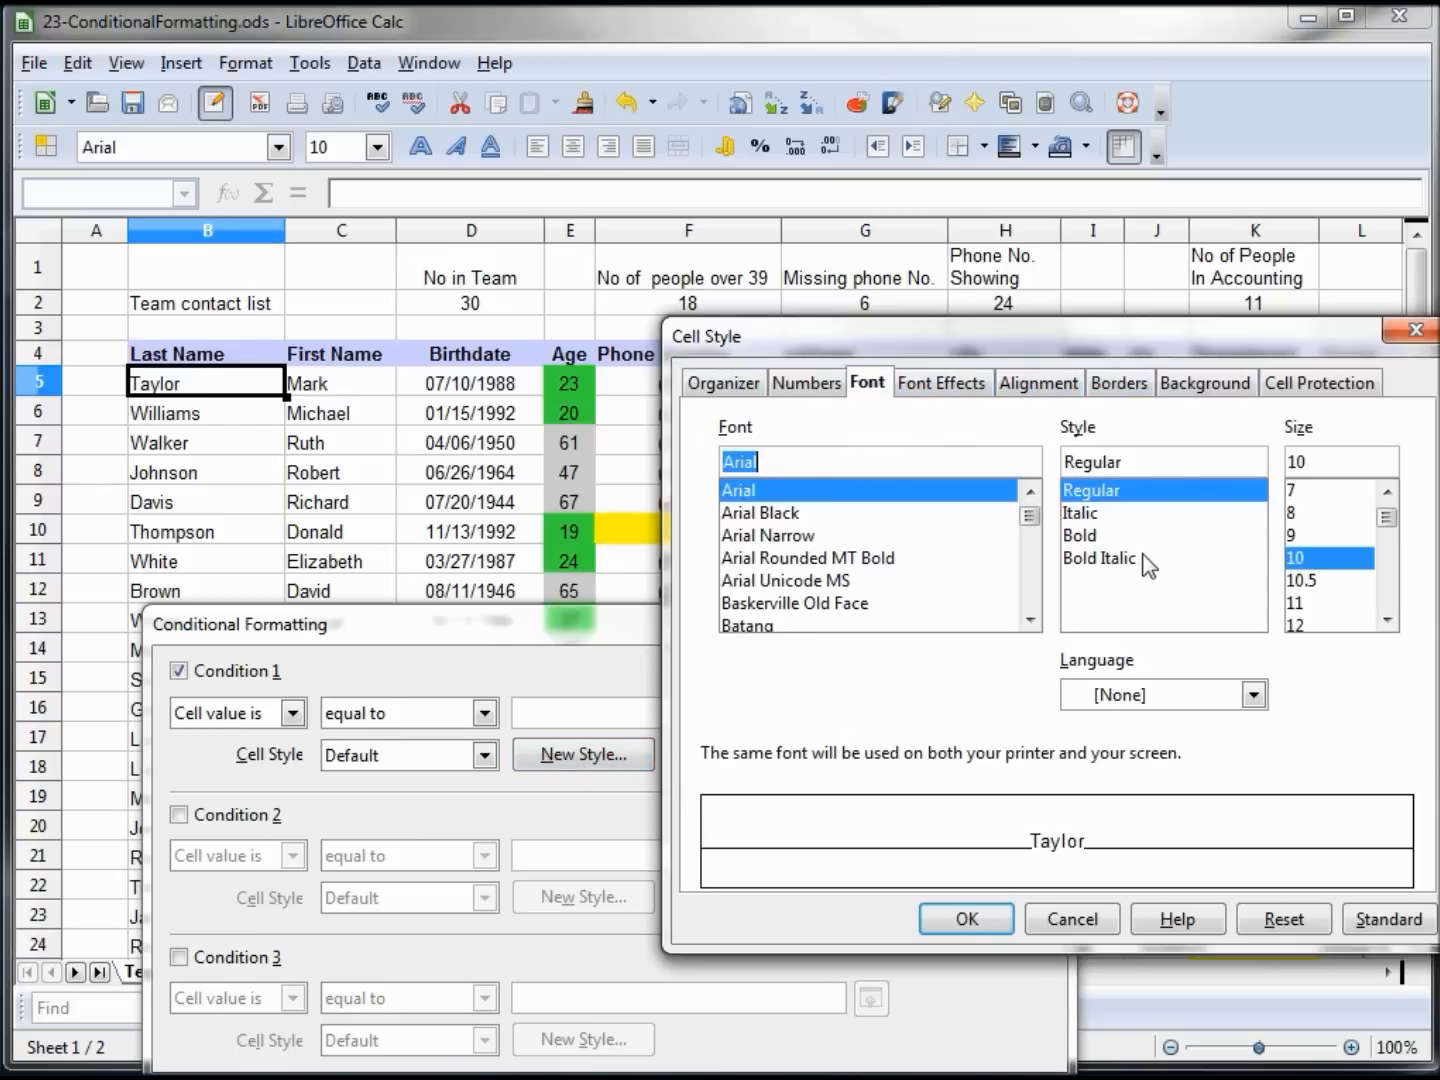
pyautogui.click(1096, 512)
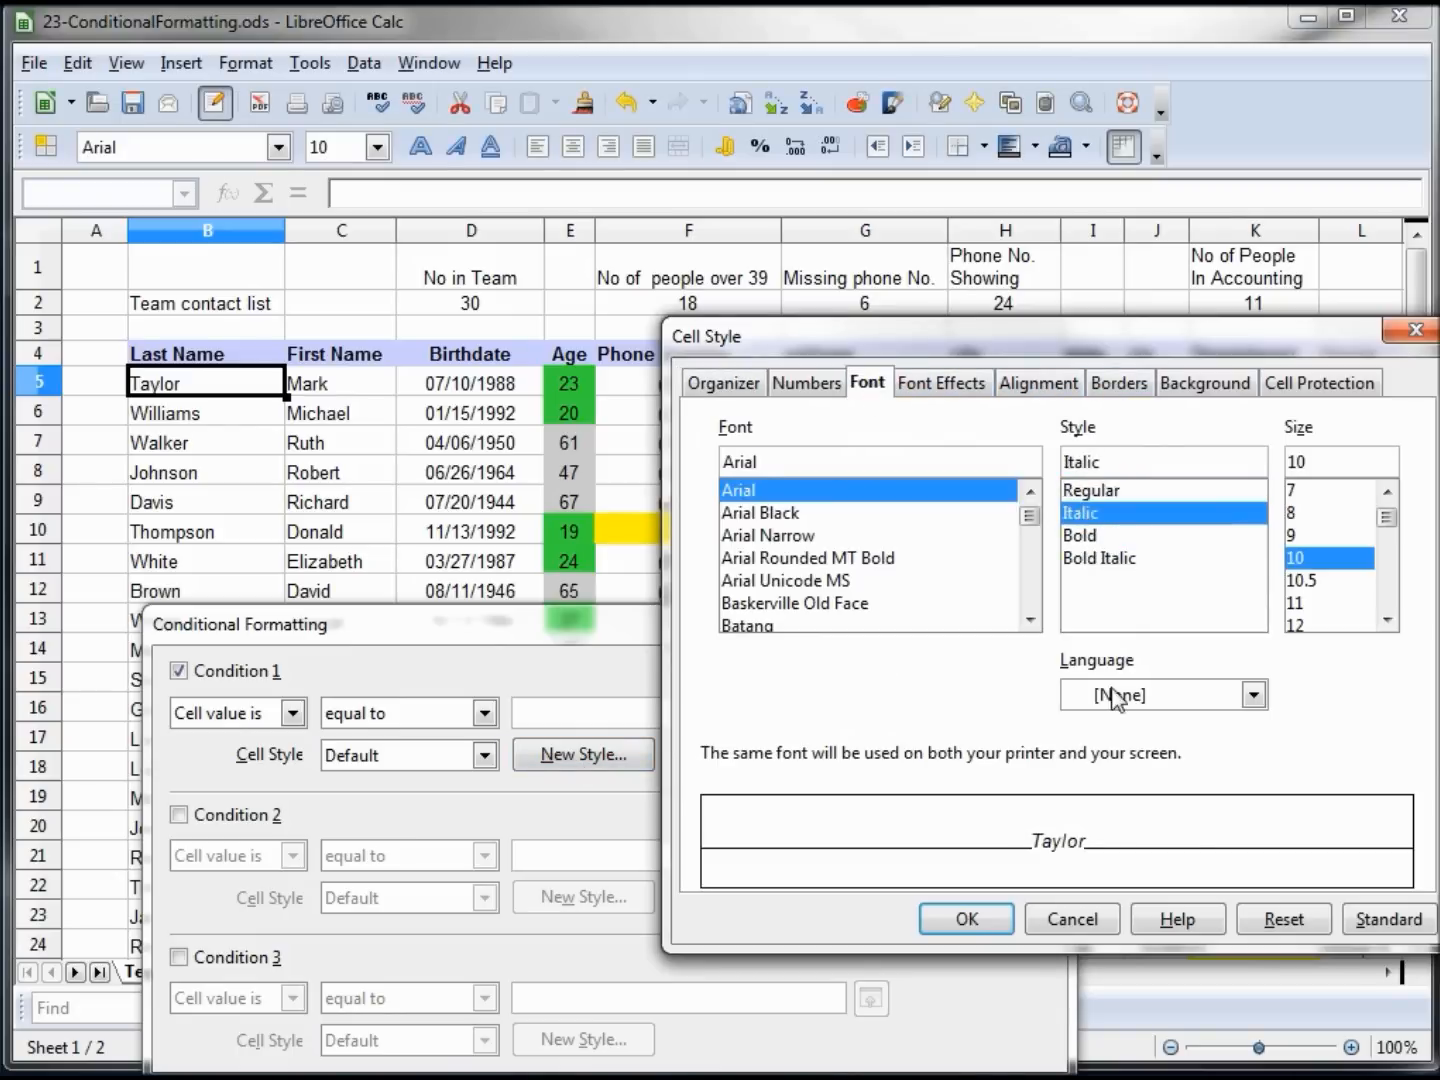
pyautogui.click(964, 918)
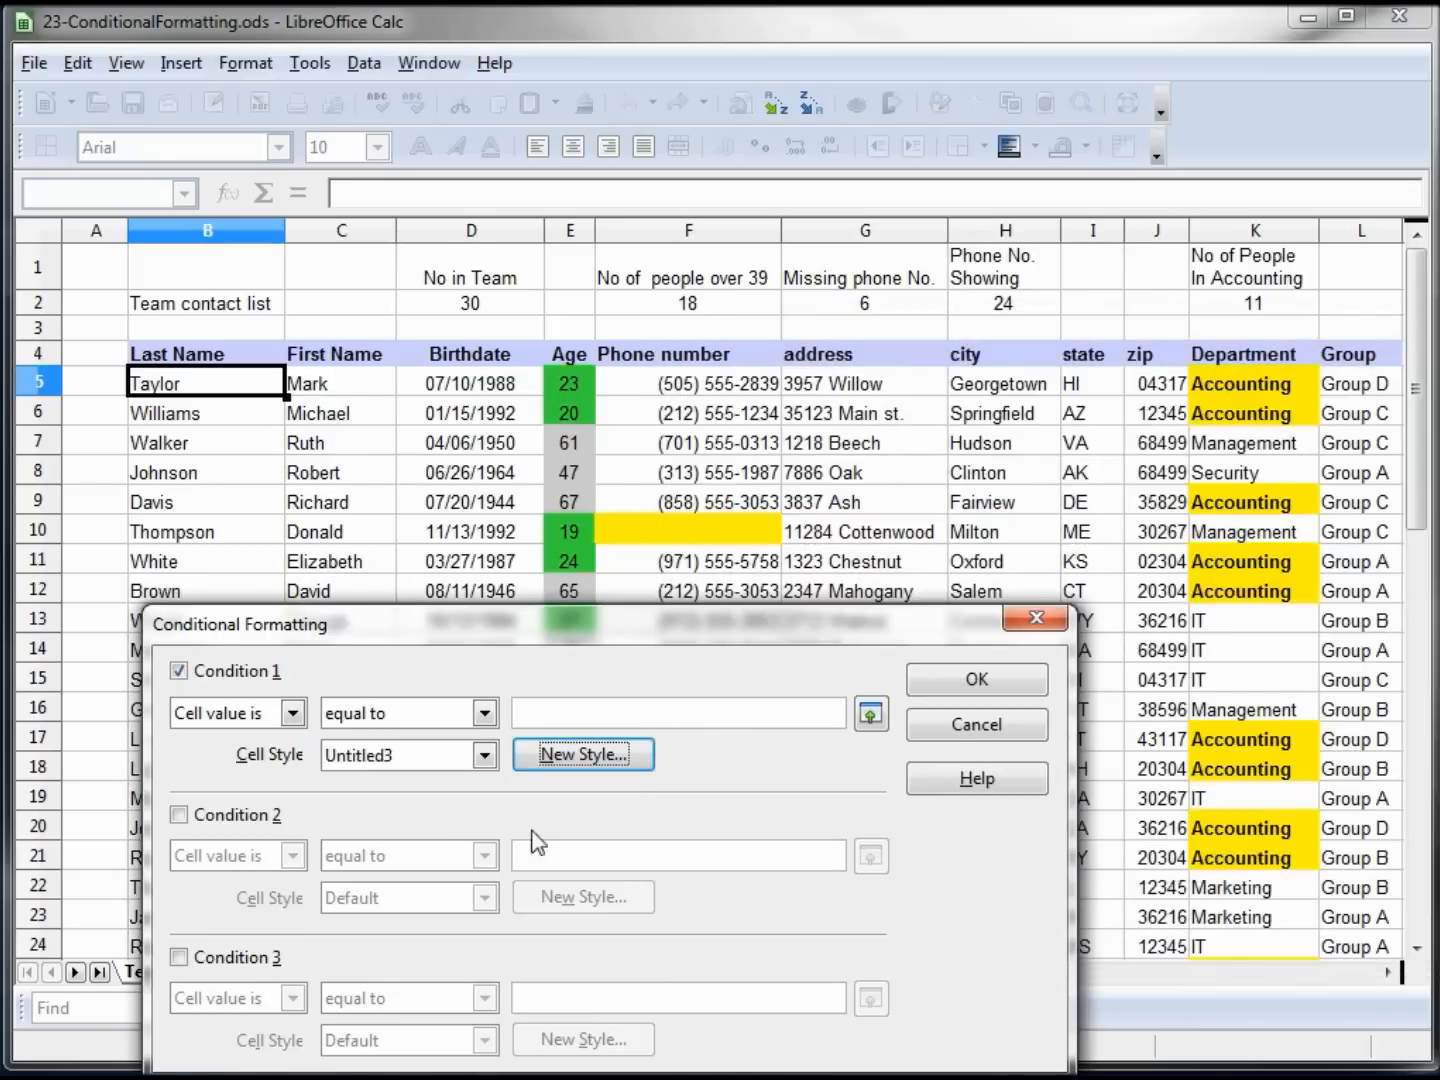
pyautogui.moveTo(230, 720)
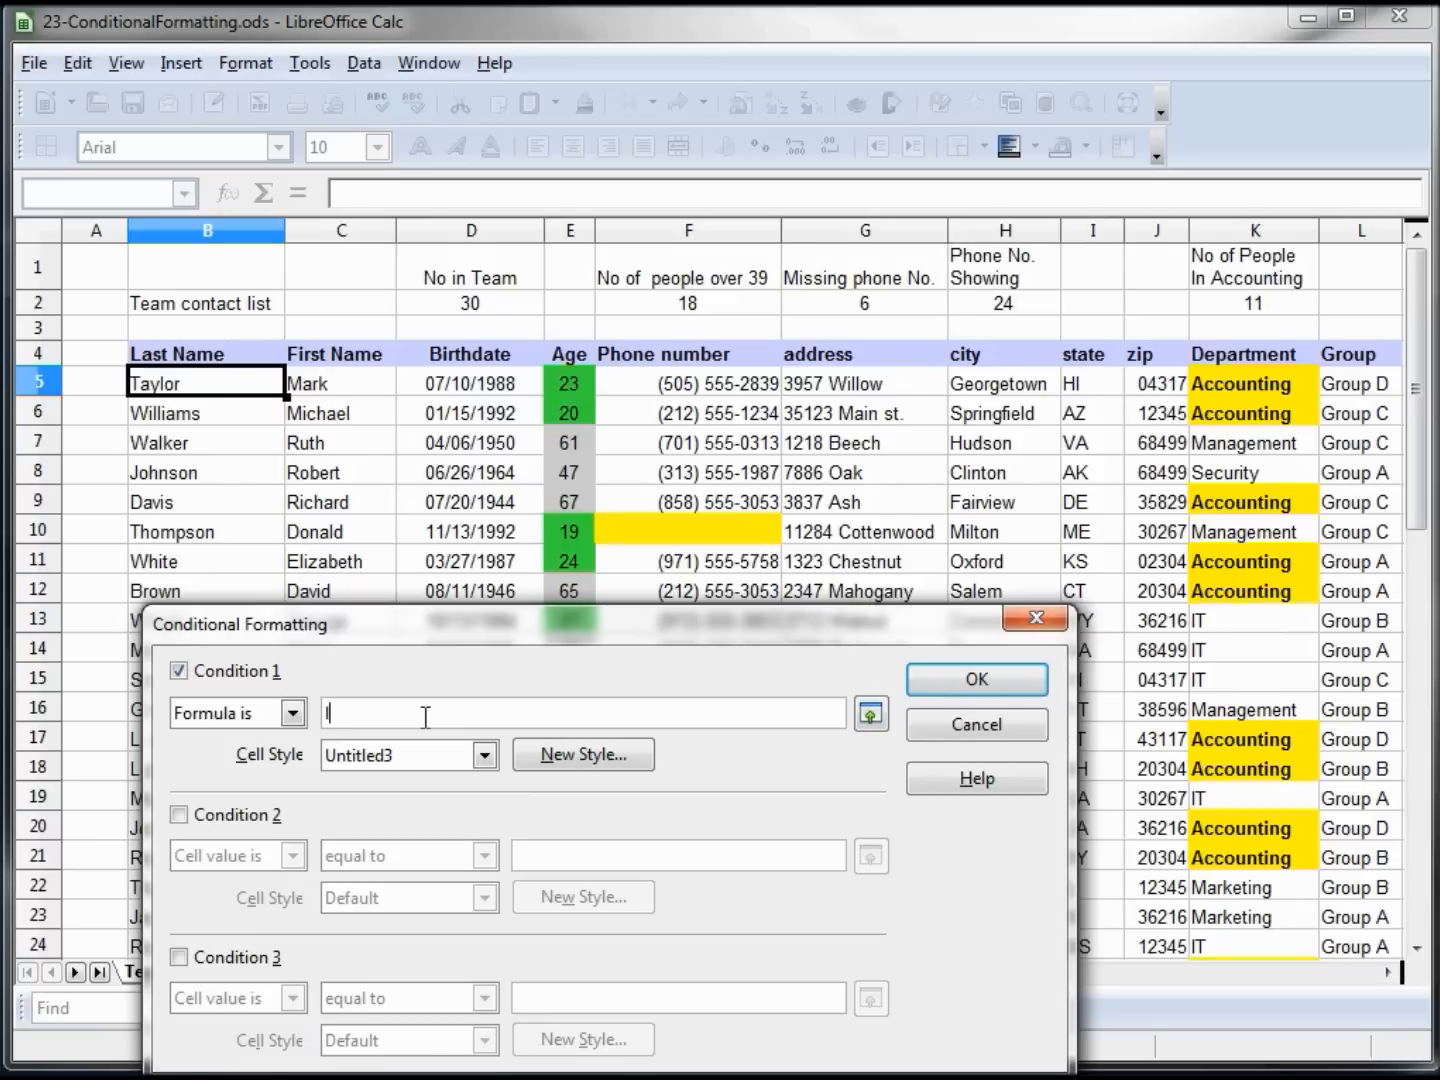
# Step: Set the condition to Formula is =$L5="Group D" with style Untitled3 and confirm
pyautogui.write('=')
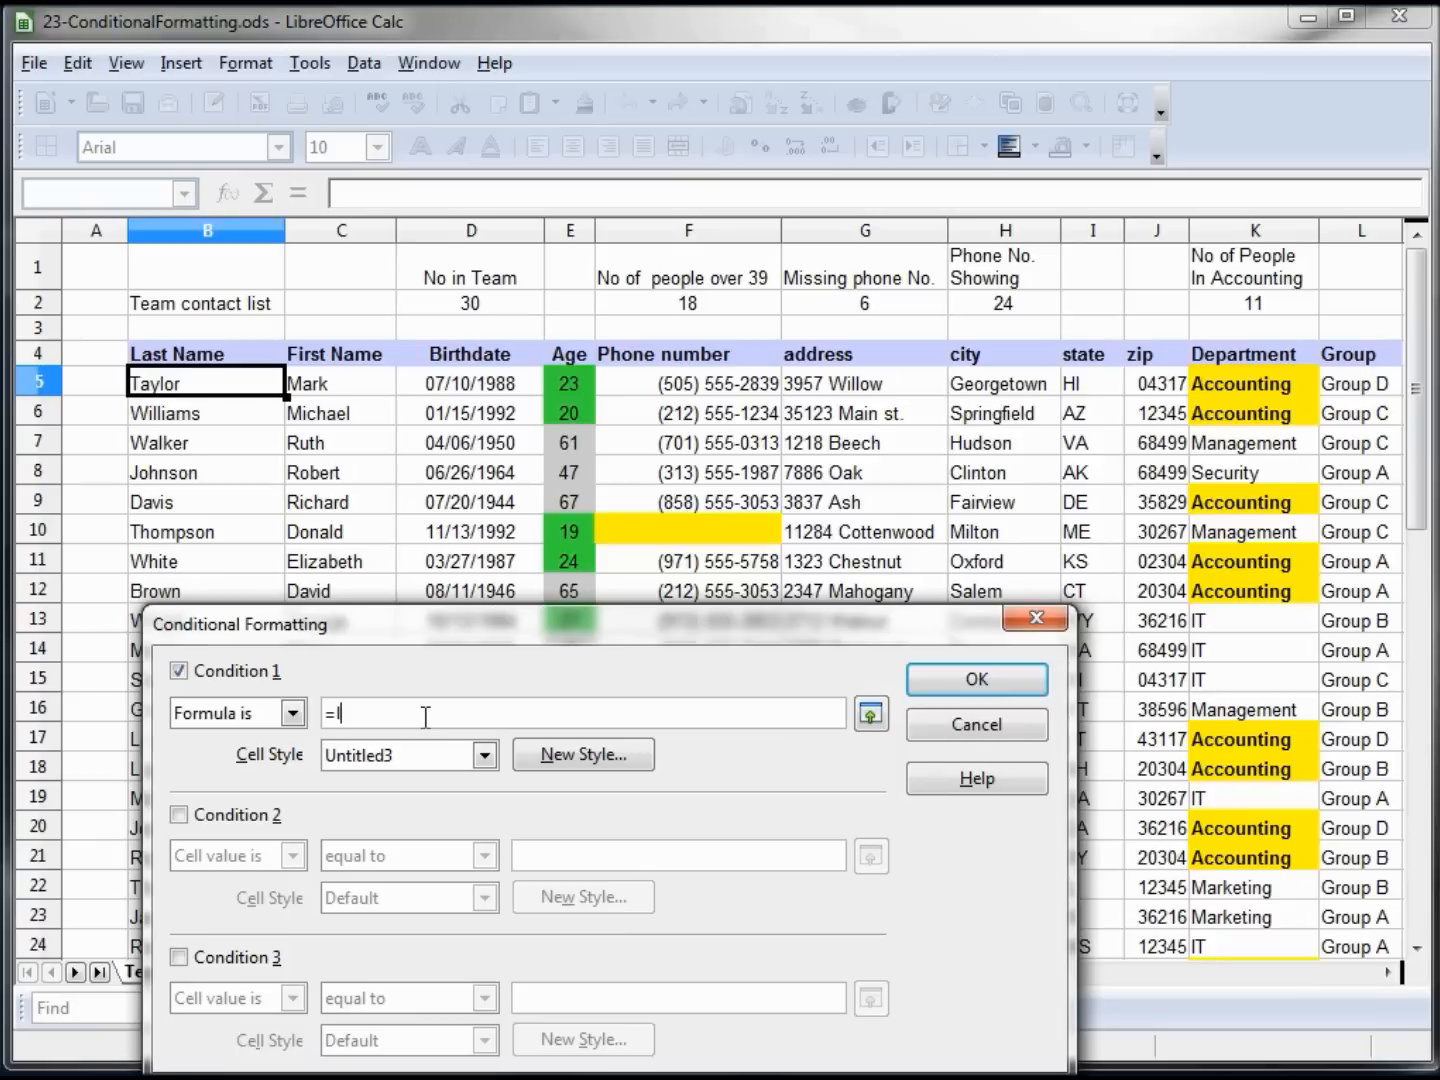
pyautogui.write('5')
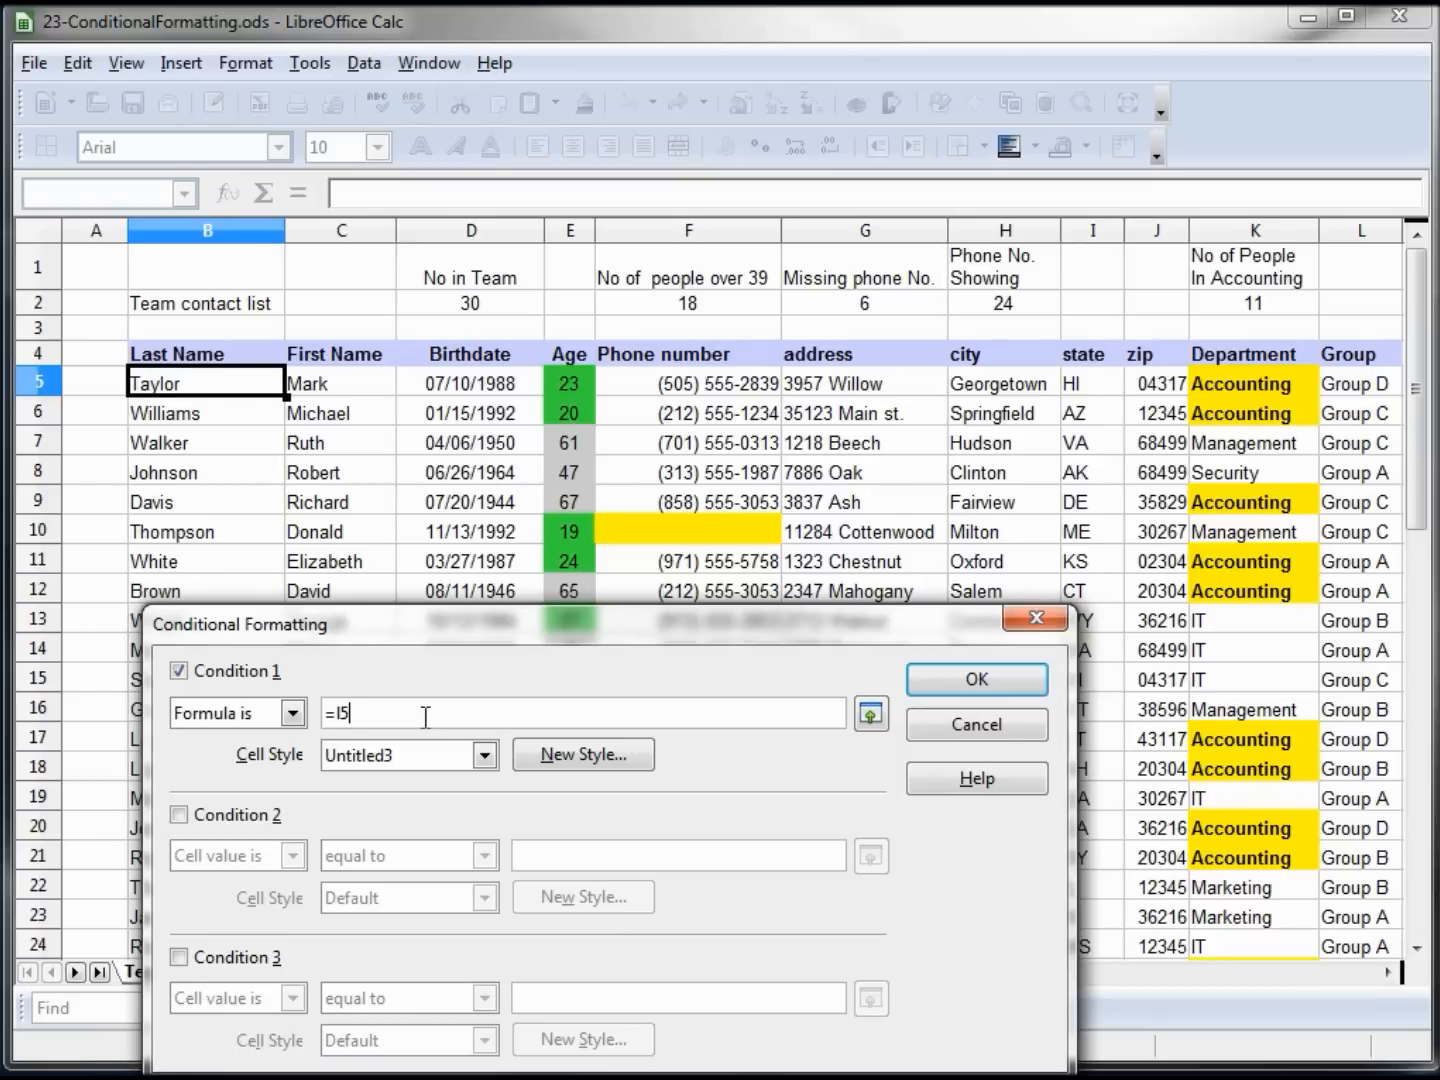
pyautogui.write('="Group')
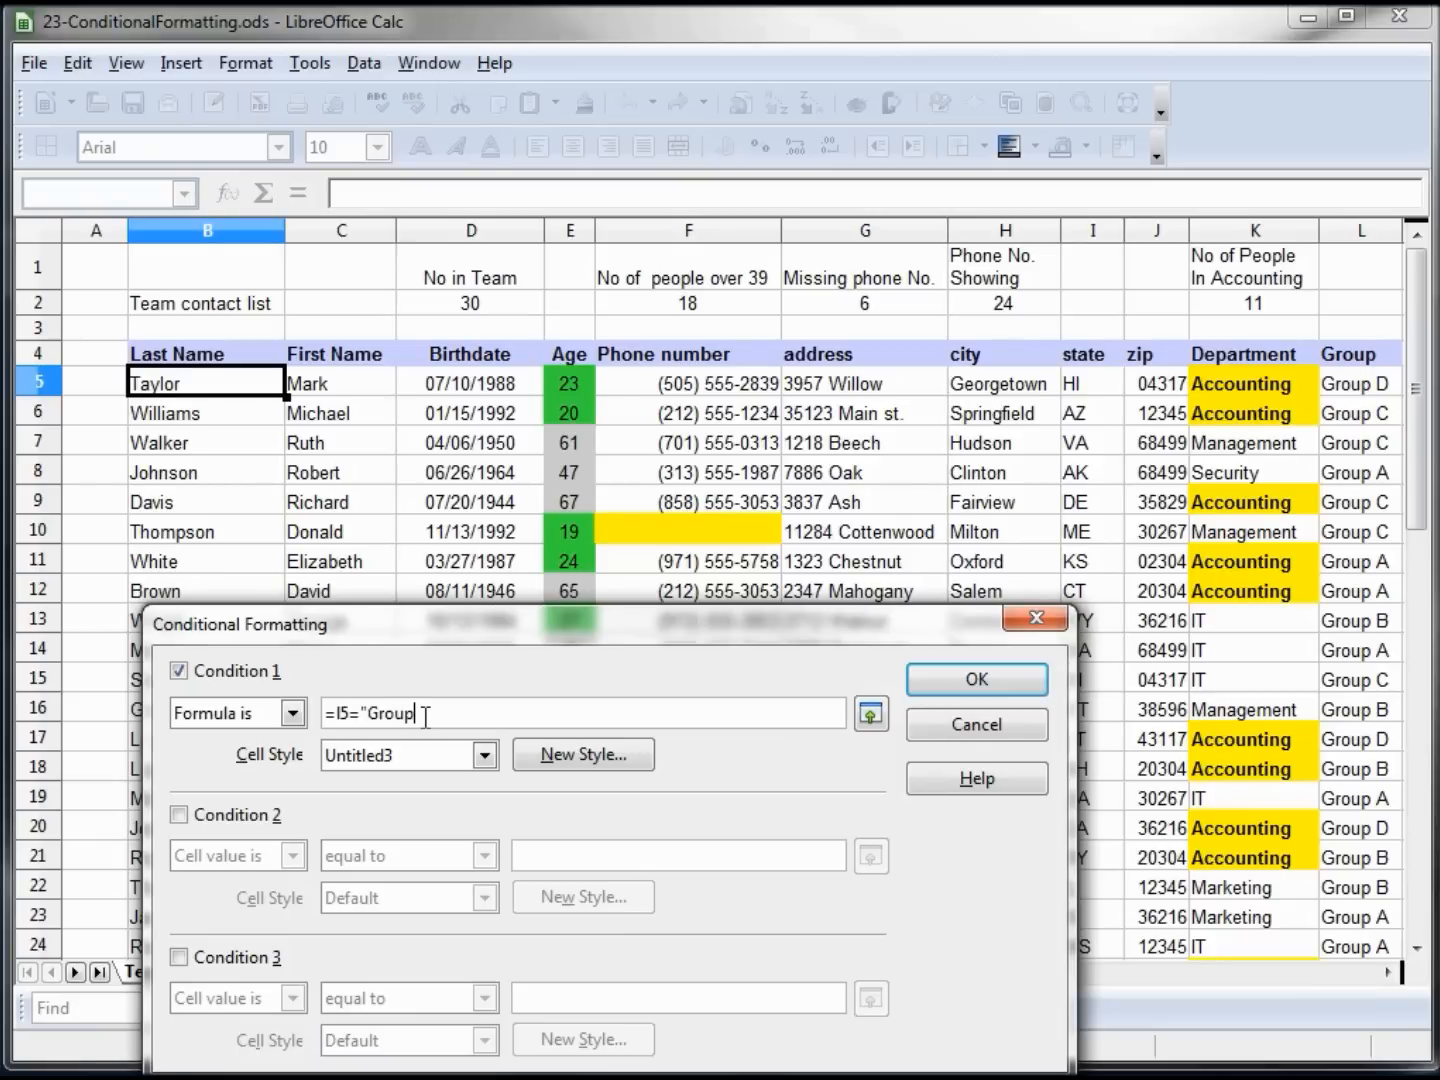
pyautogui.write('D"')
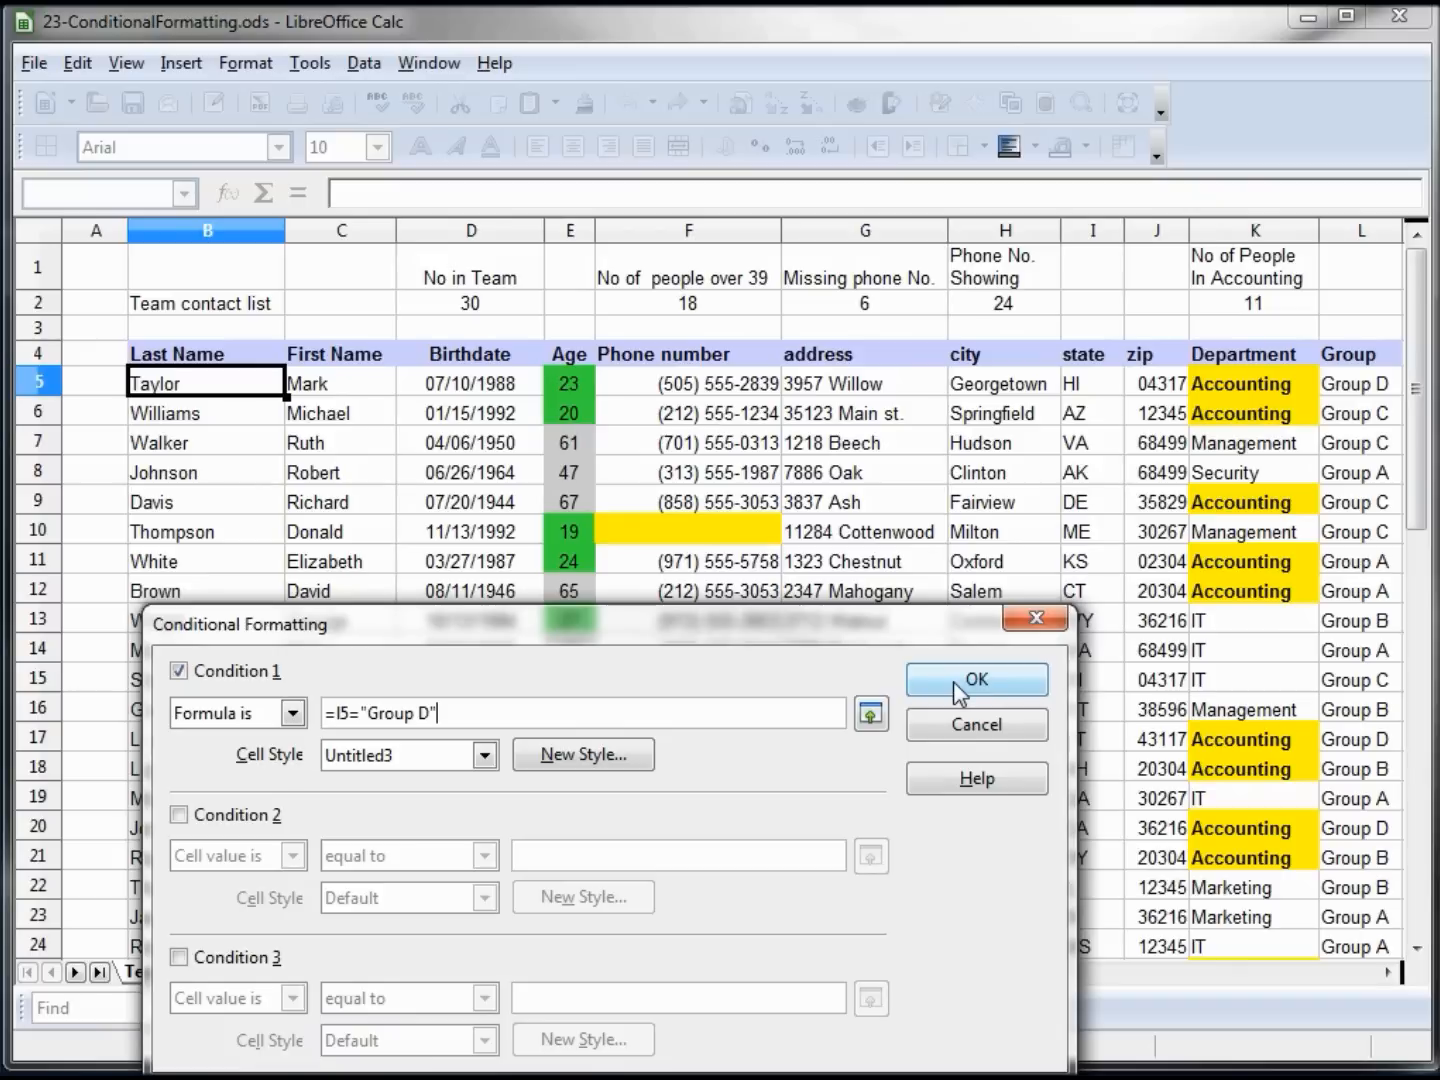
pyautogui.click(976, 680)
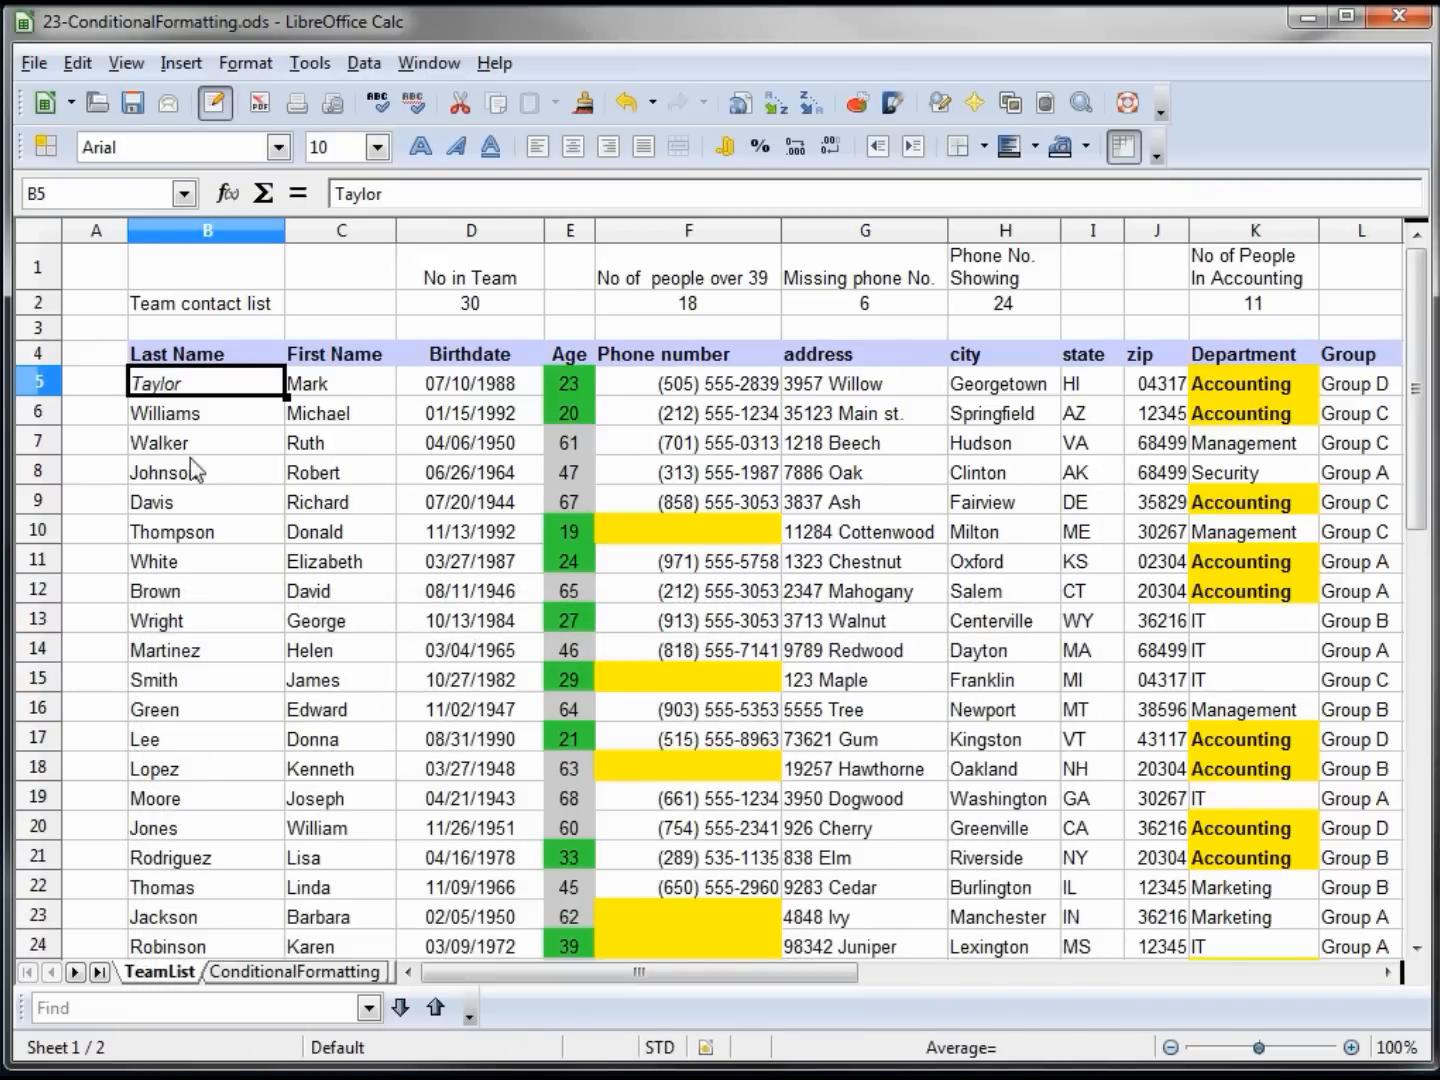
pyautogui.moveTo(176, 398)
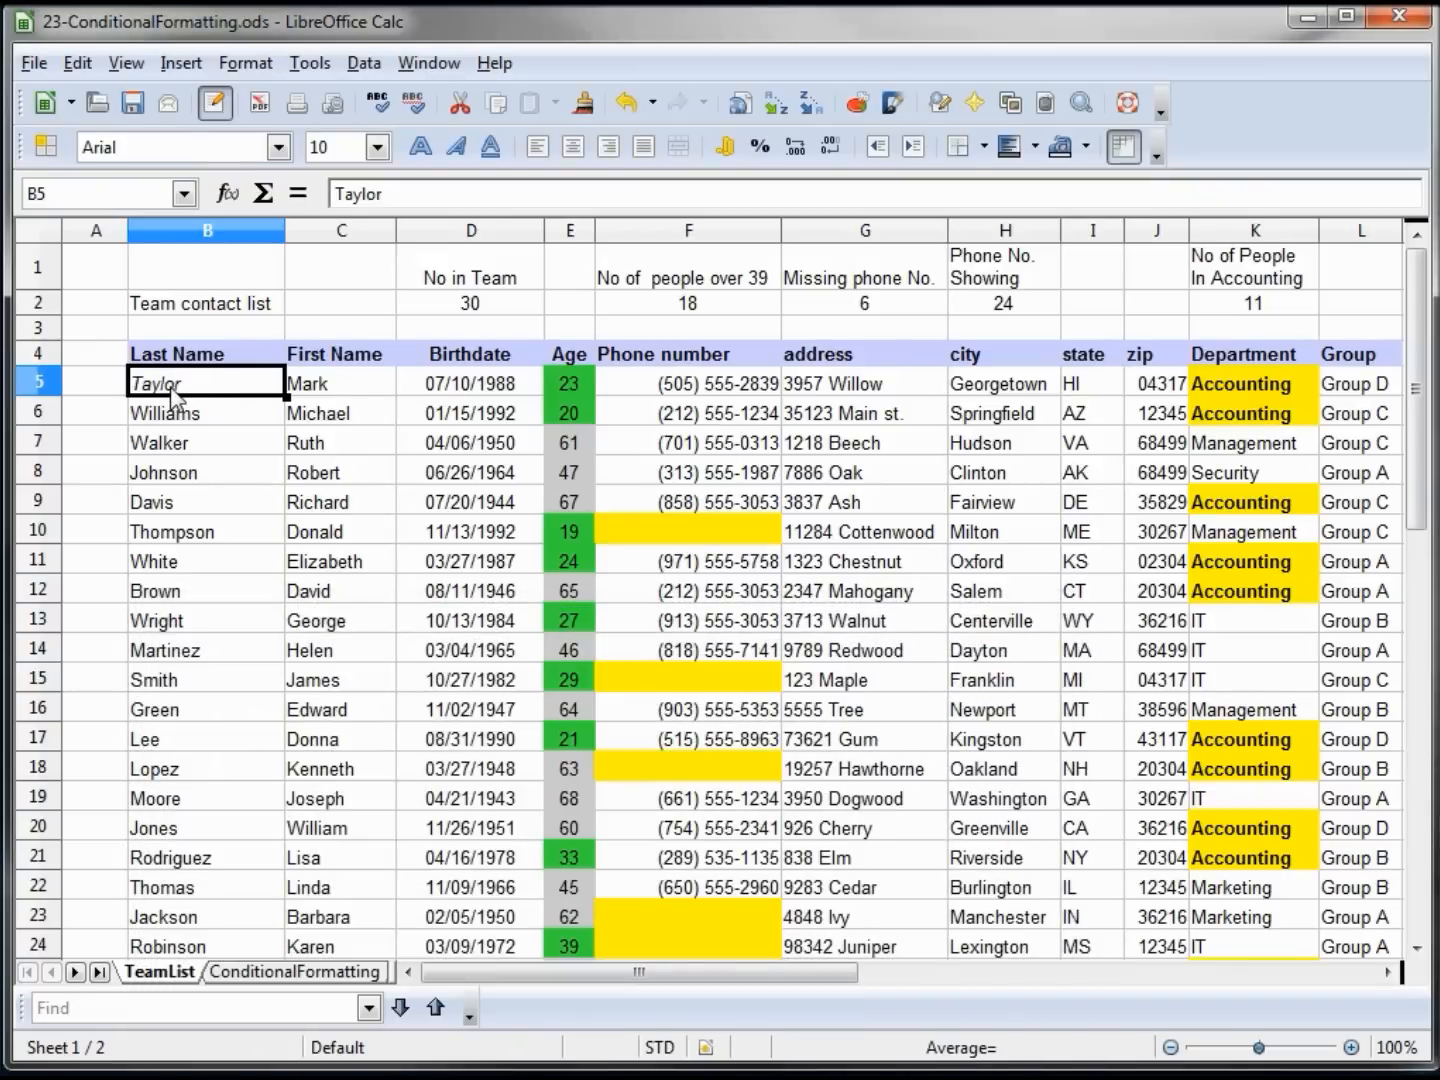
pyautogui.moveTo(236, 396)
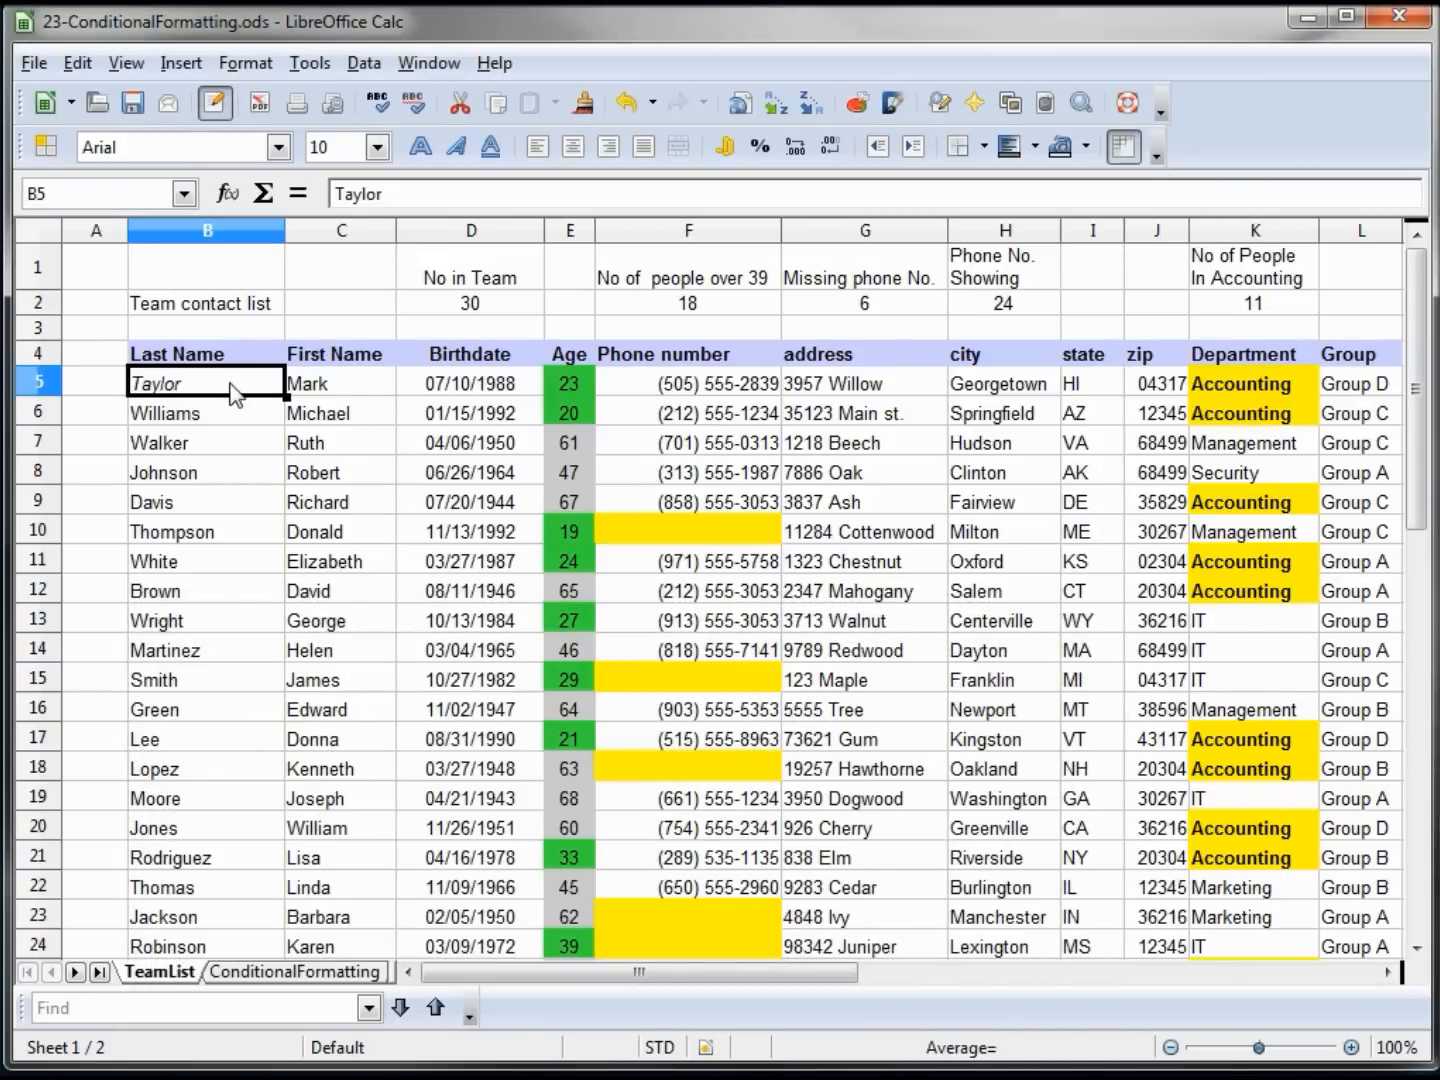
pyautogui.click(244, 62)
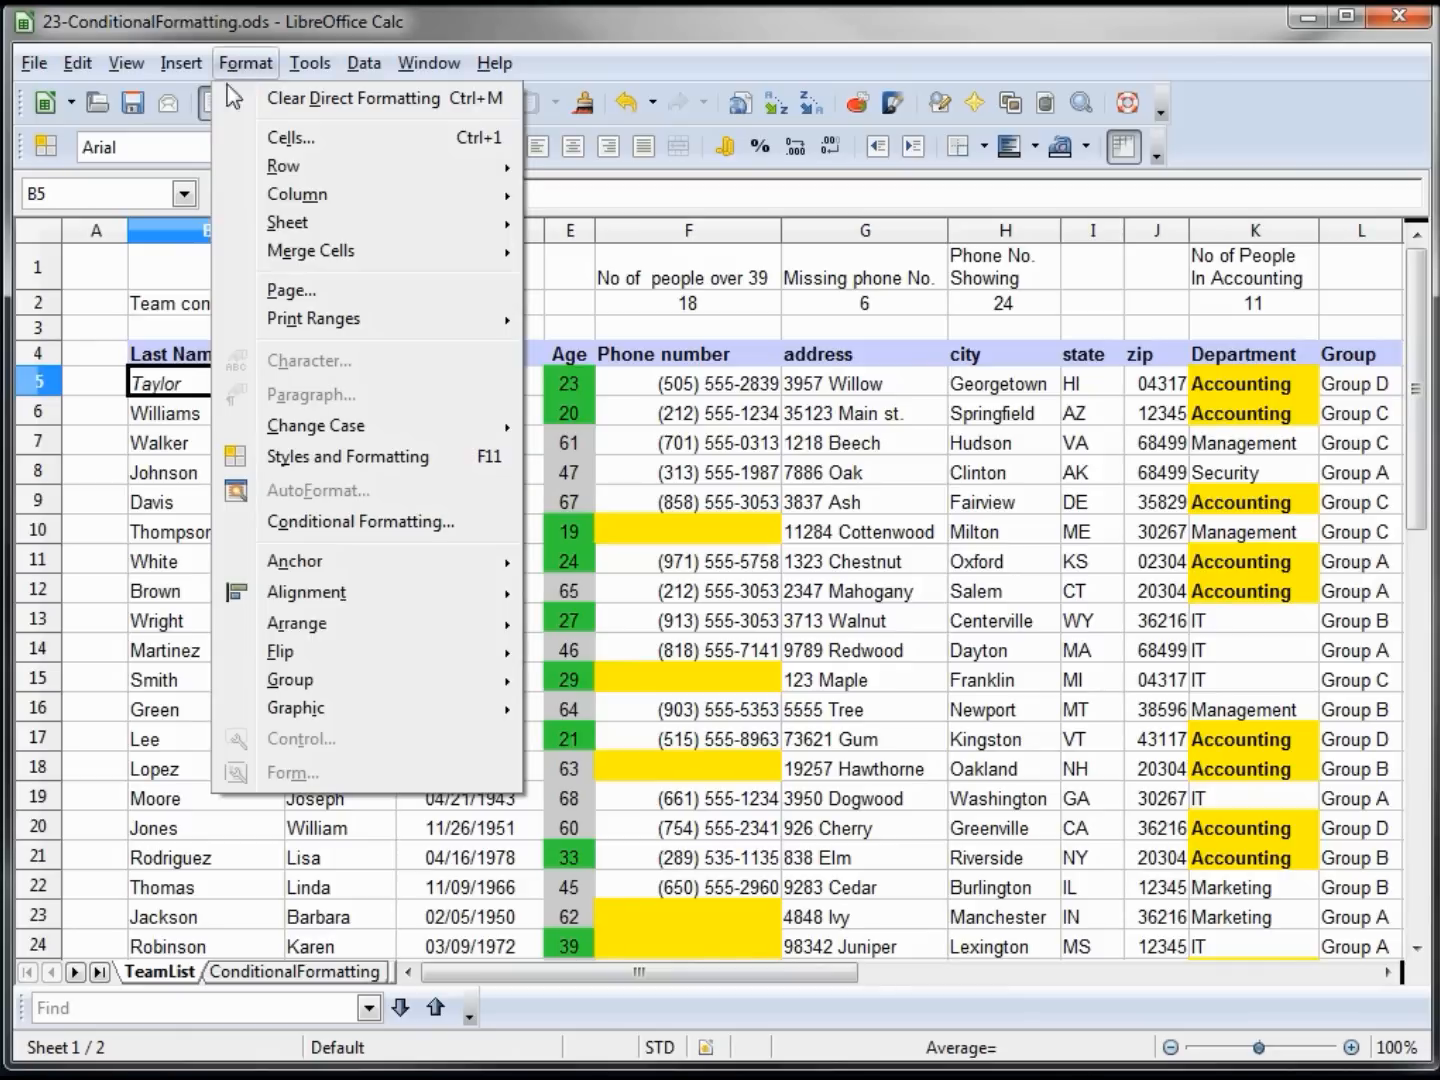
pyautogui.moveTo(360, 520)
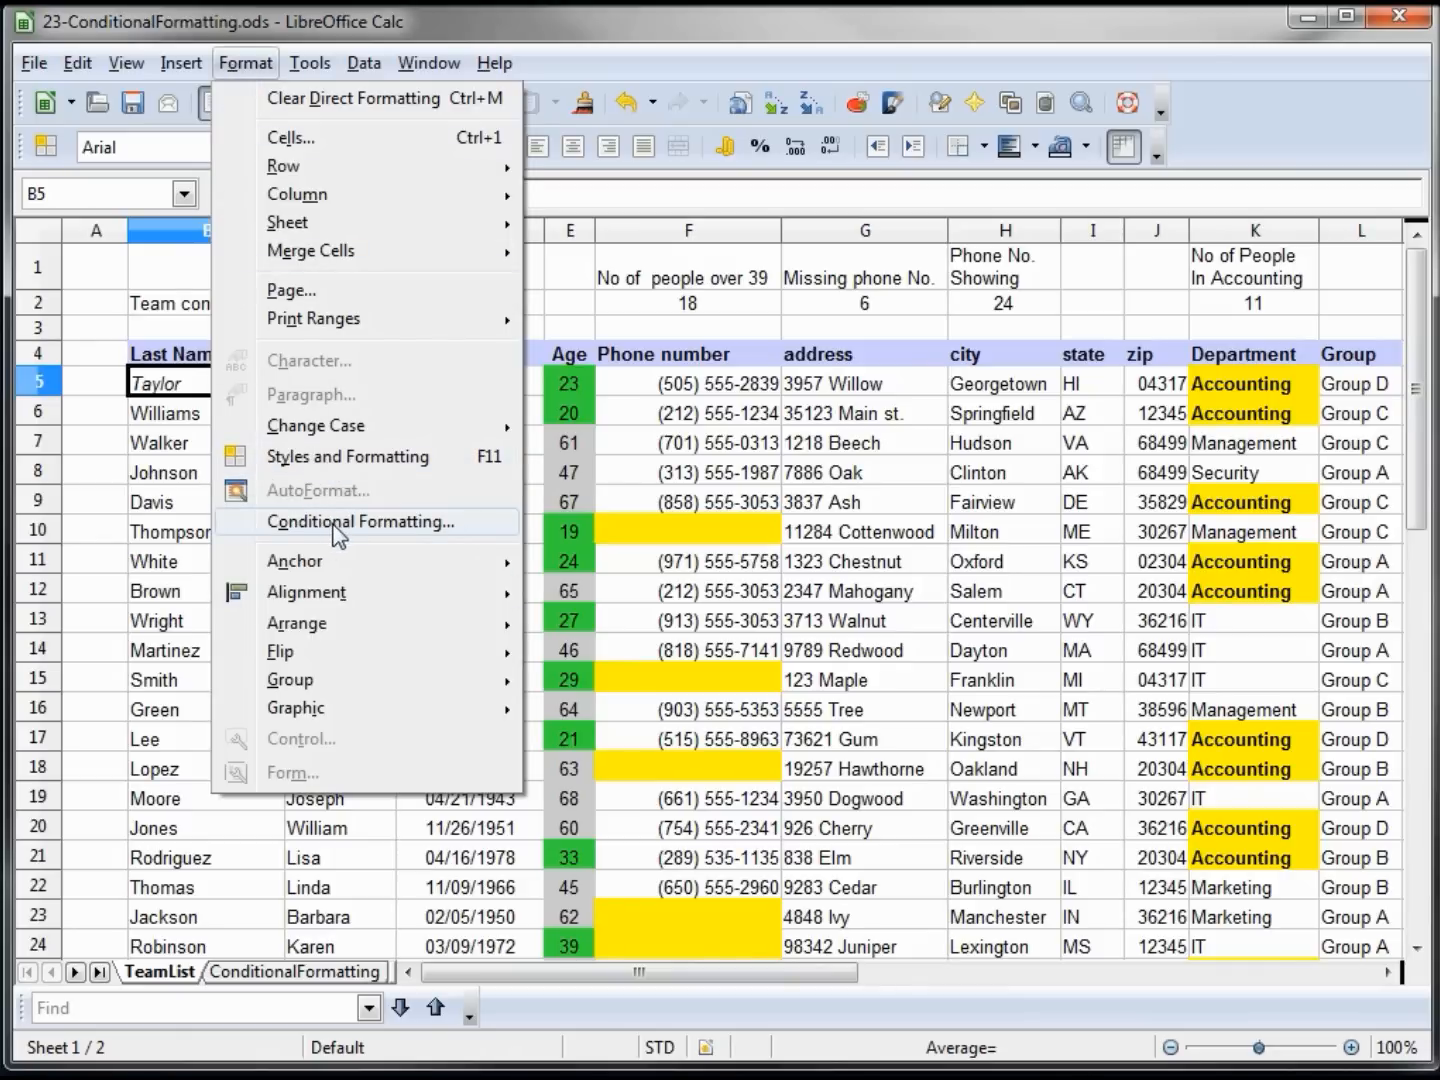
pyautogui.click(360, 520)
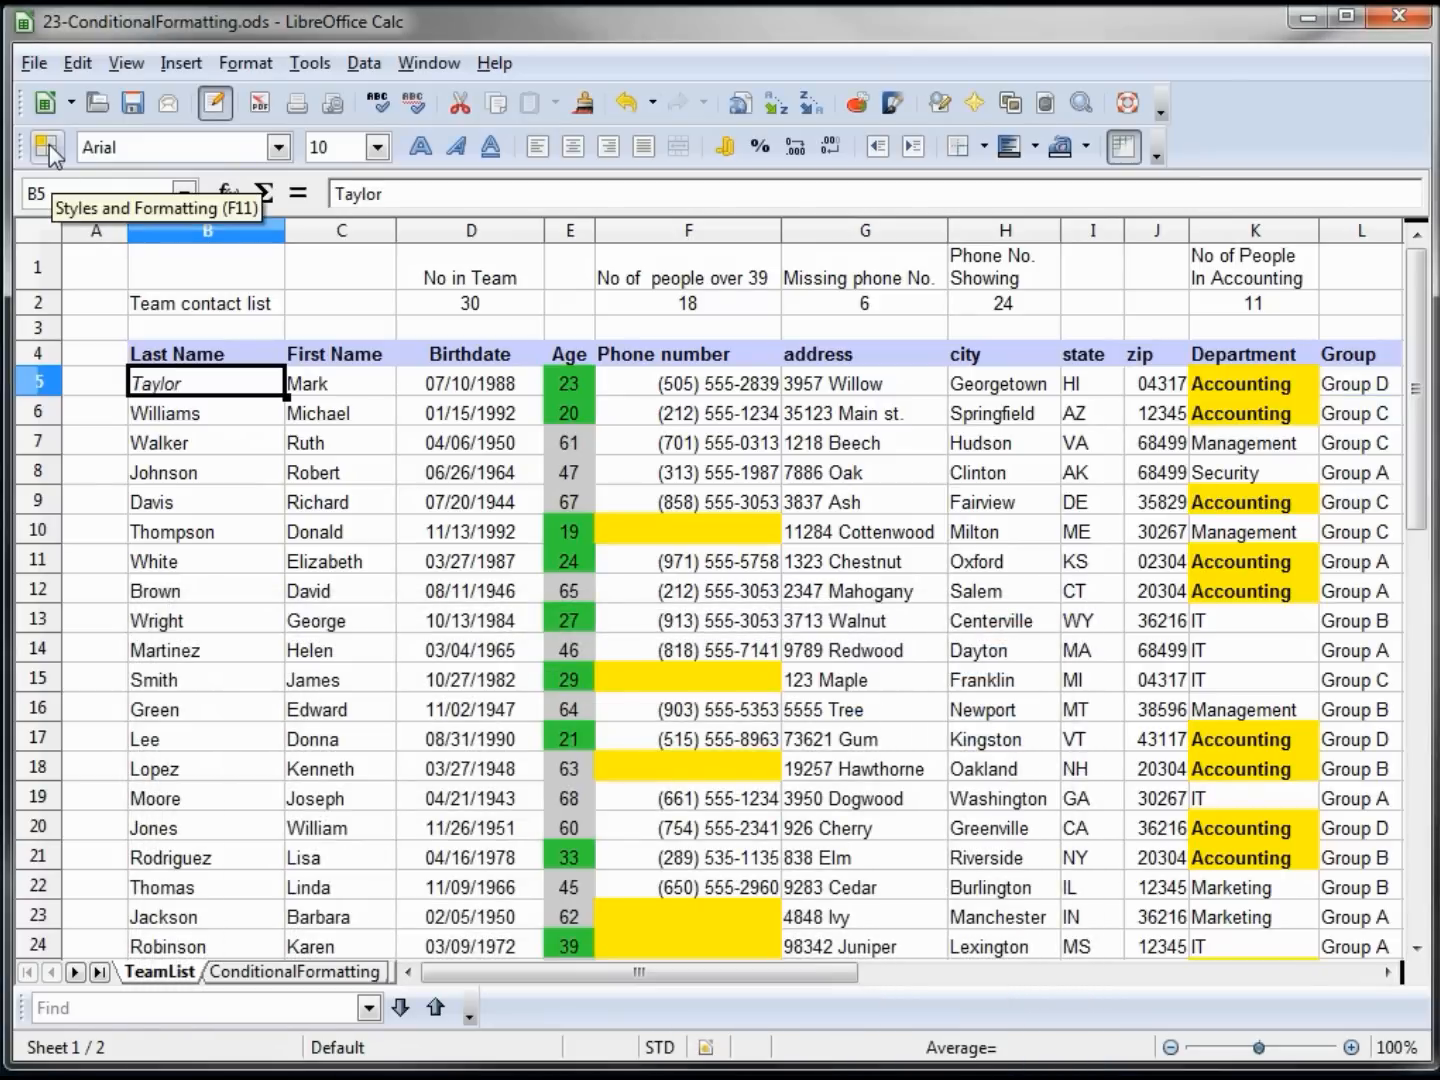
# Step: Edit the Untitled3 style to Bold Italic font with a border via the styles list
pyautogui.click(48, 148)
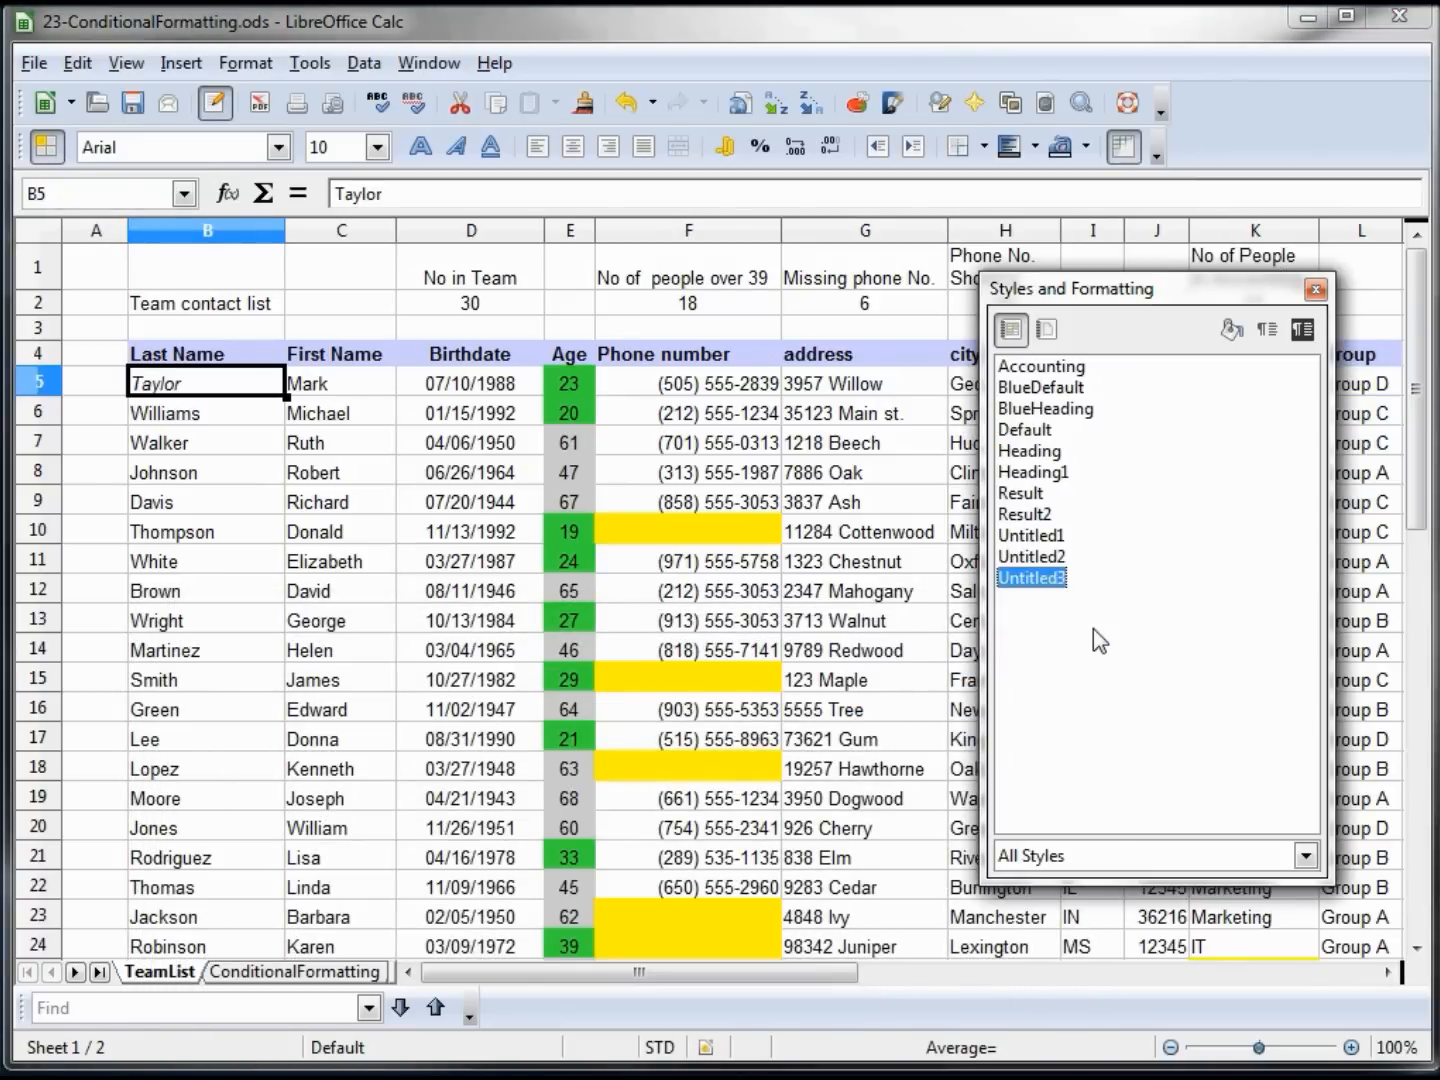
pyautogui.doubleClick(1032, 578)
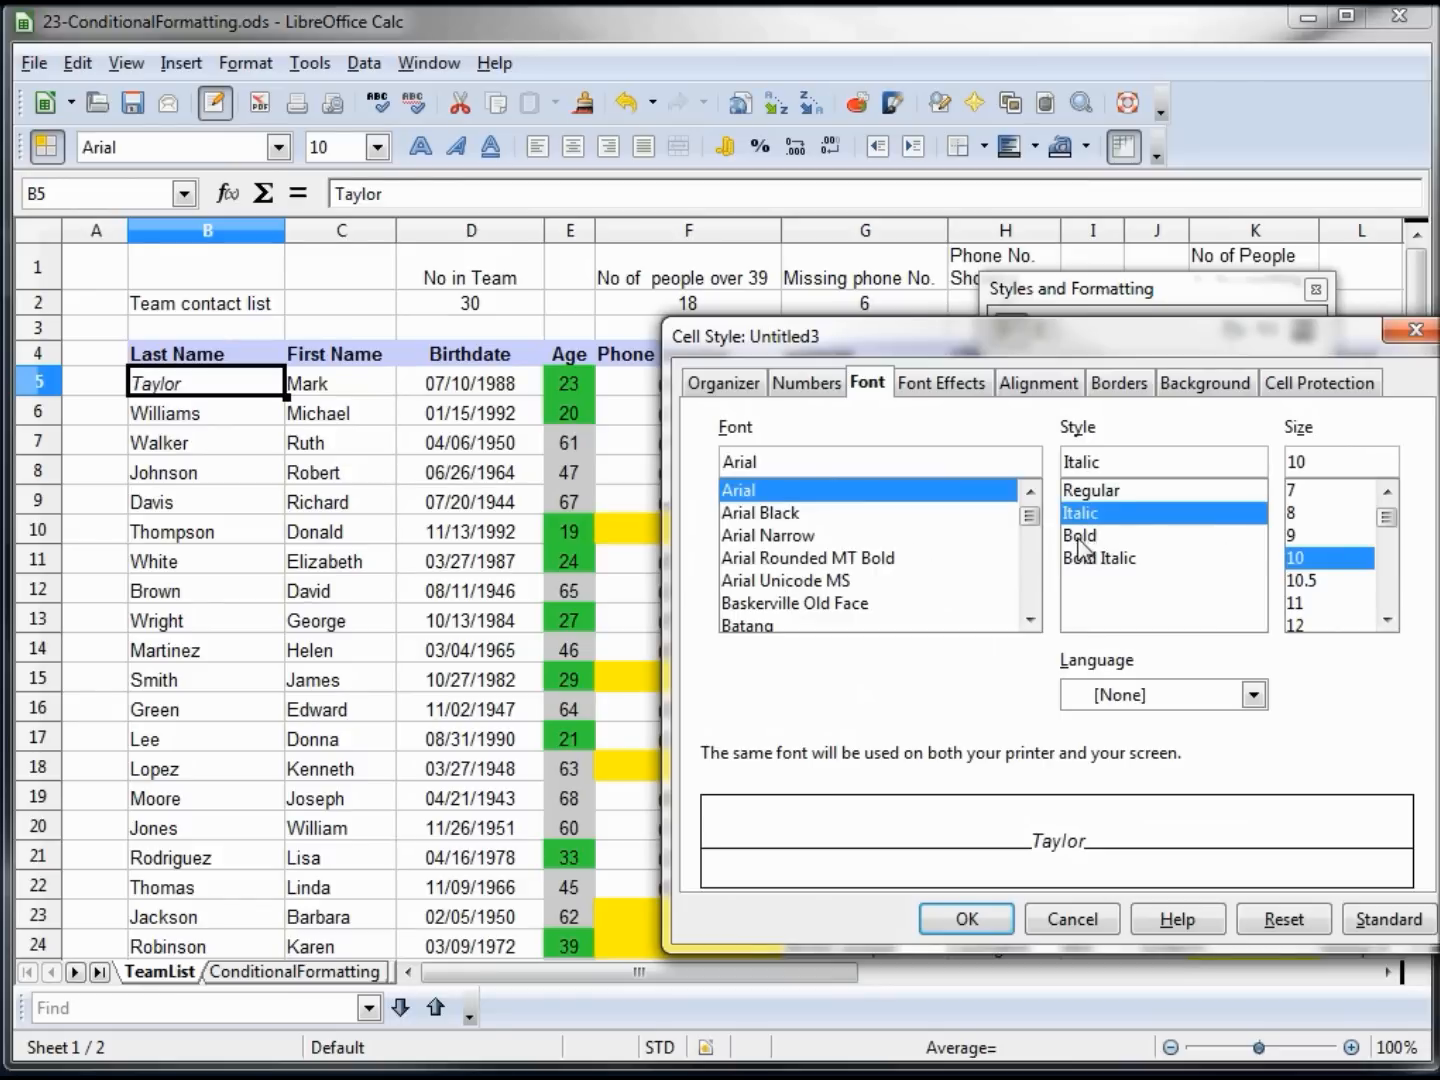
pyautogui.click(1098, 558)
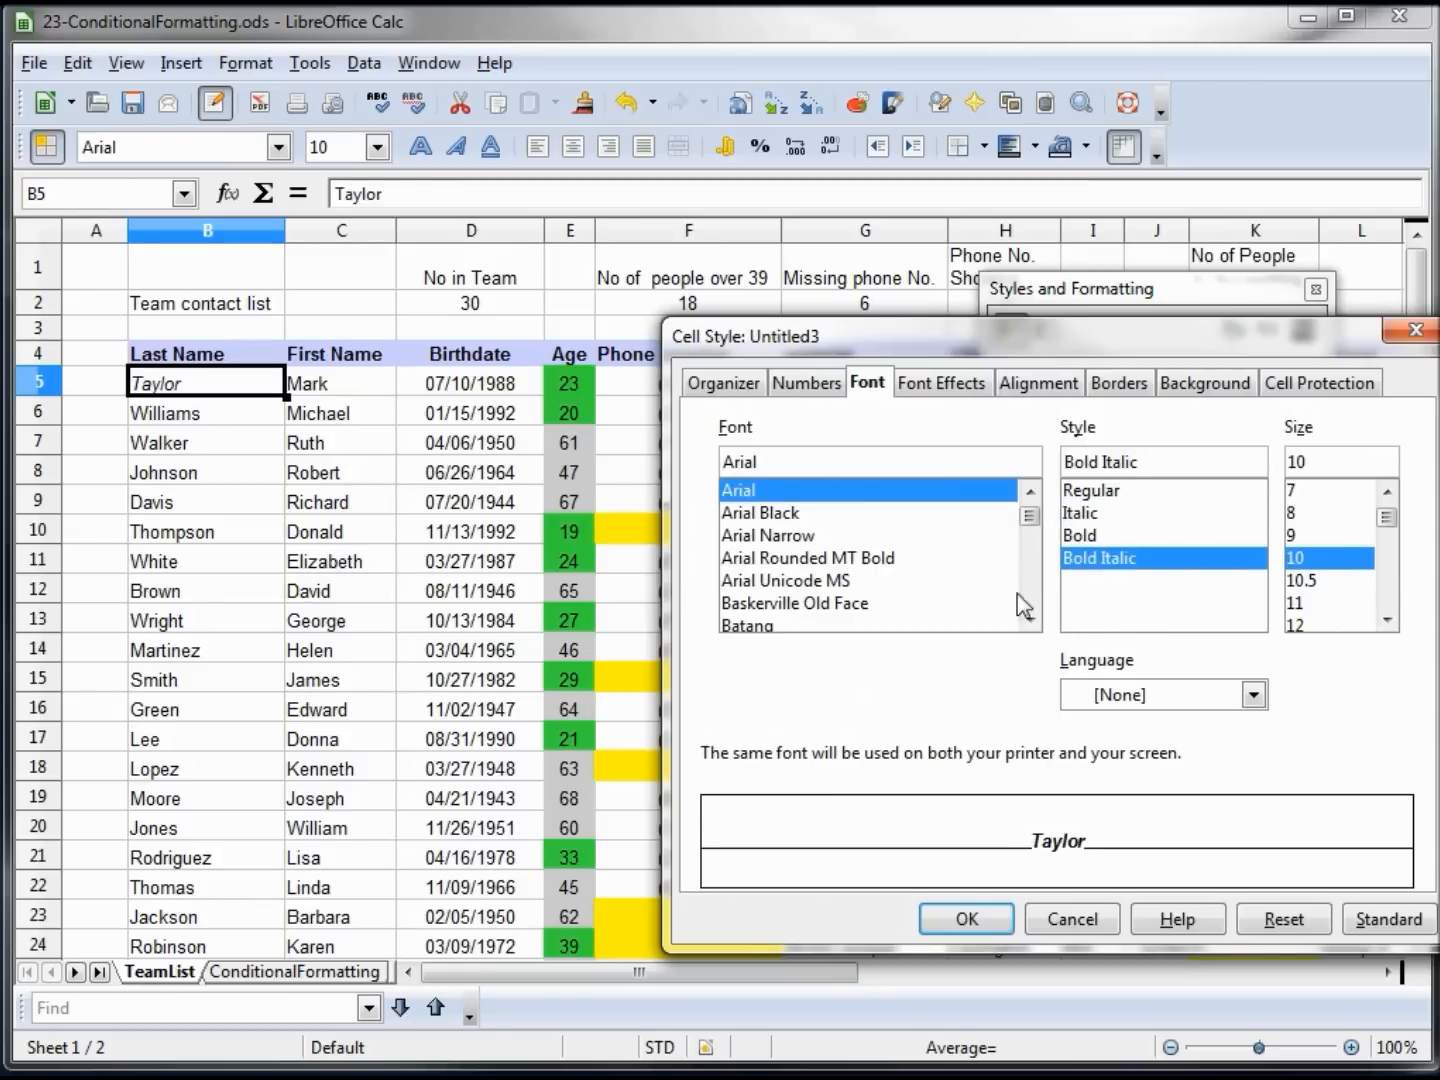
pyautogui.moveTo(1030, 392)
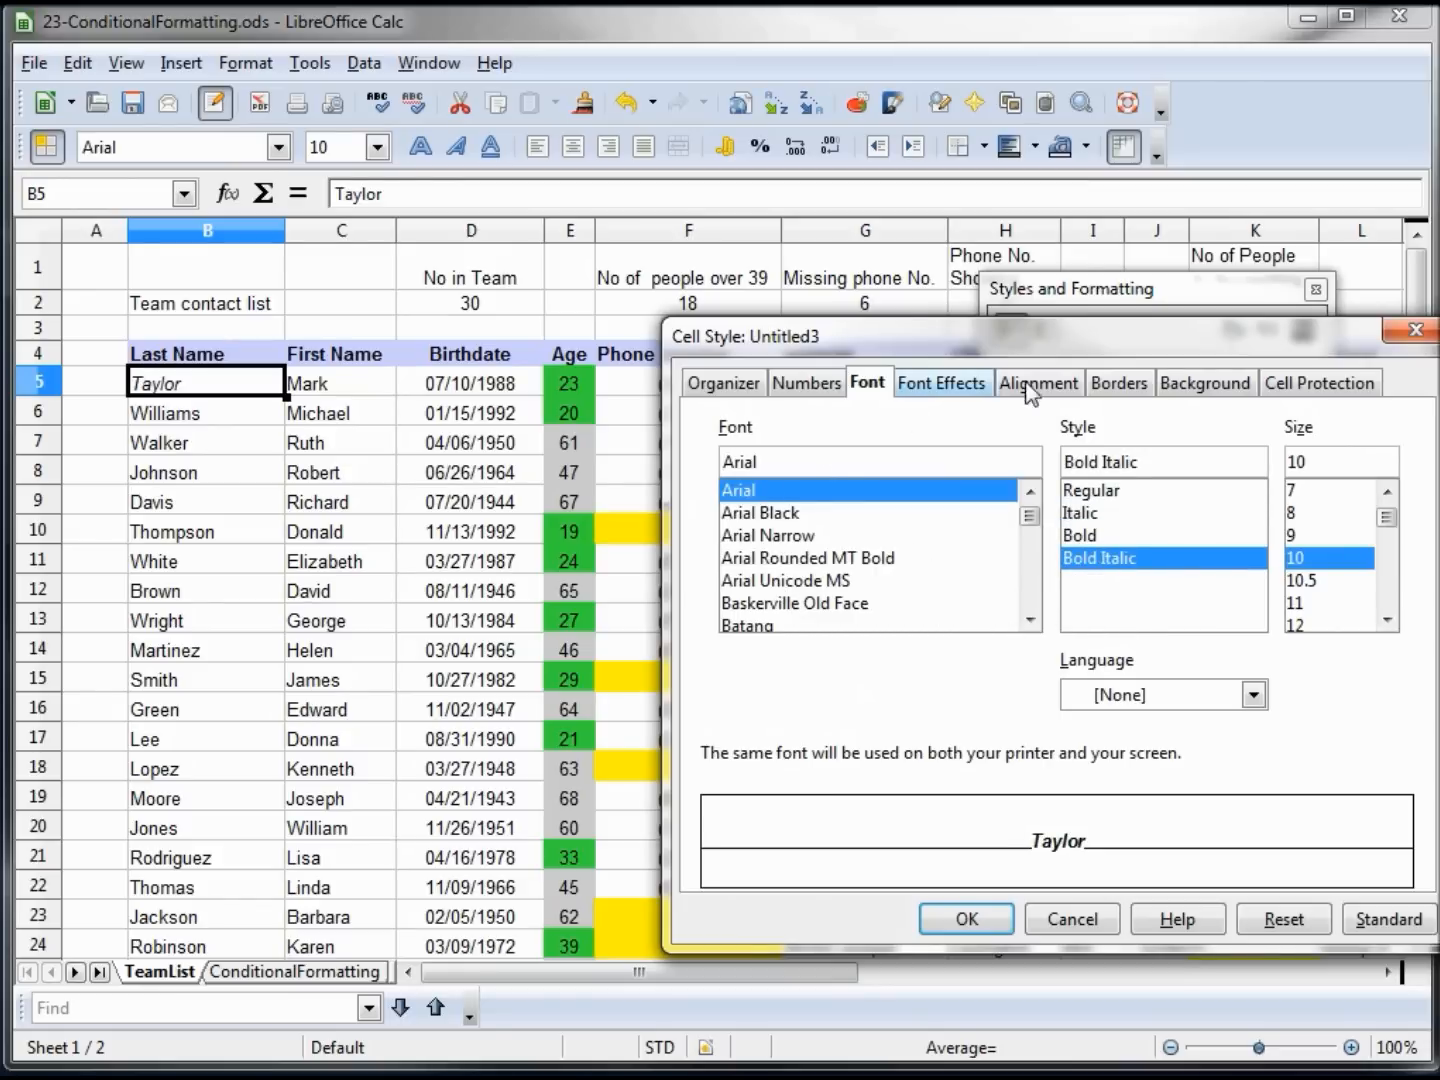
pyautogui.click(1120, 382)
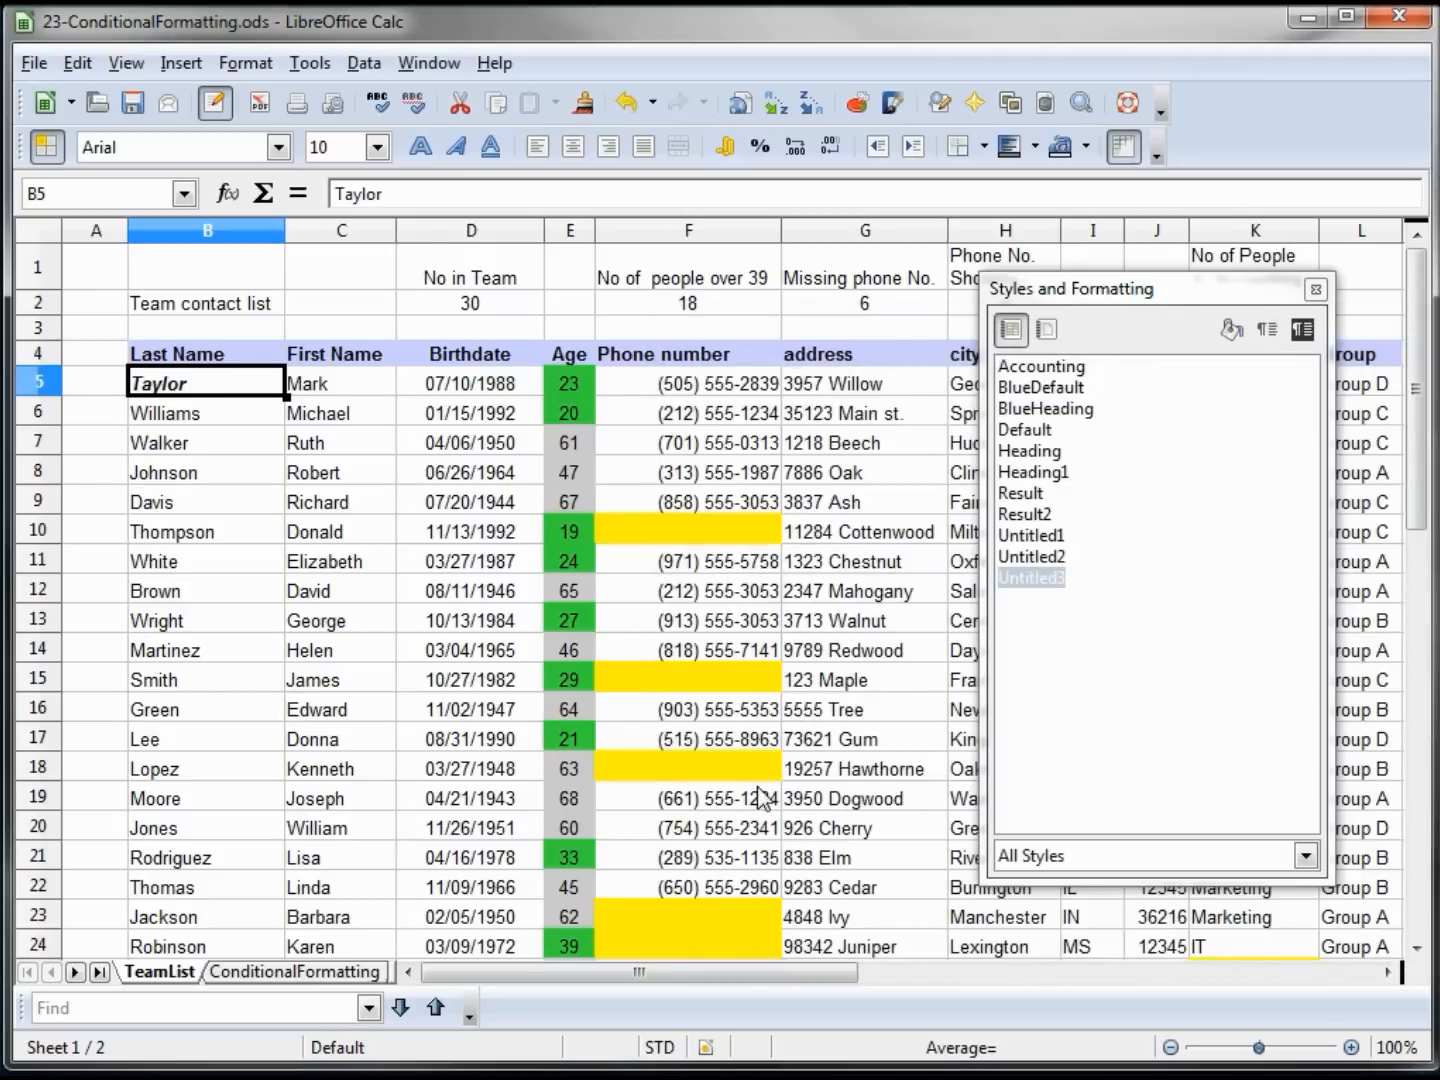
pyautogui.click(340, 382)
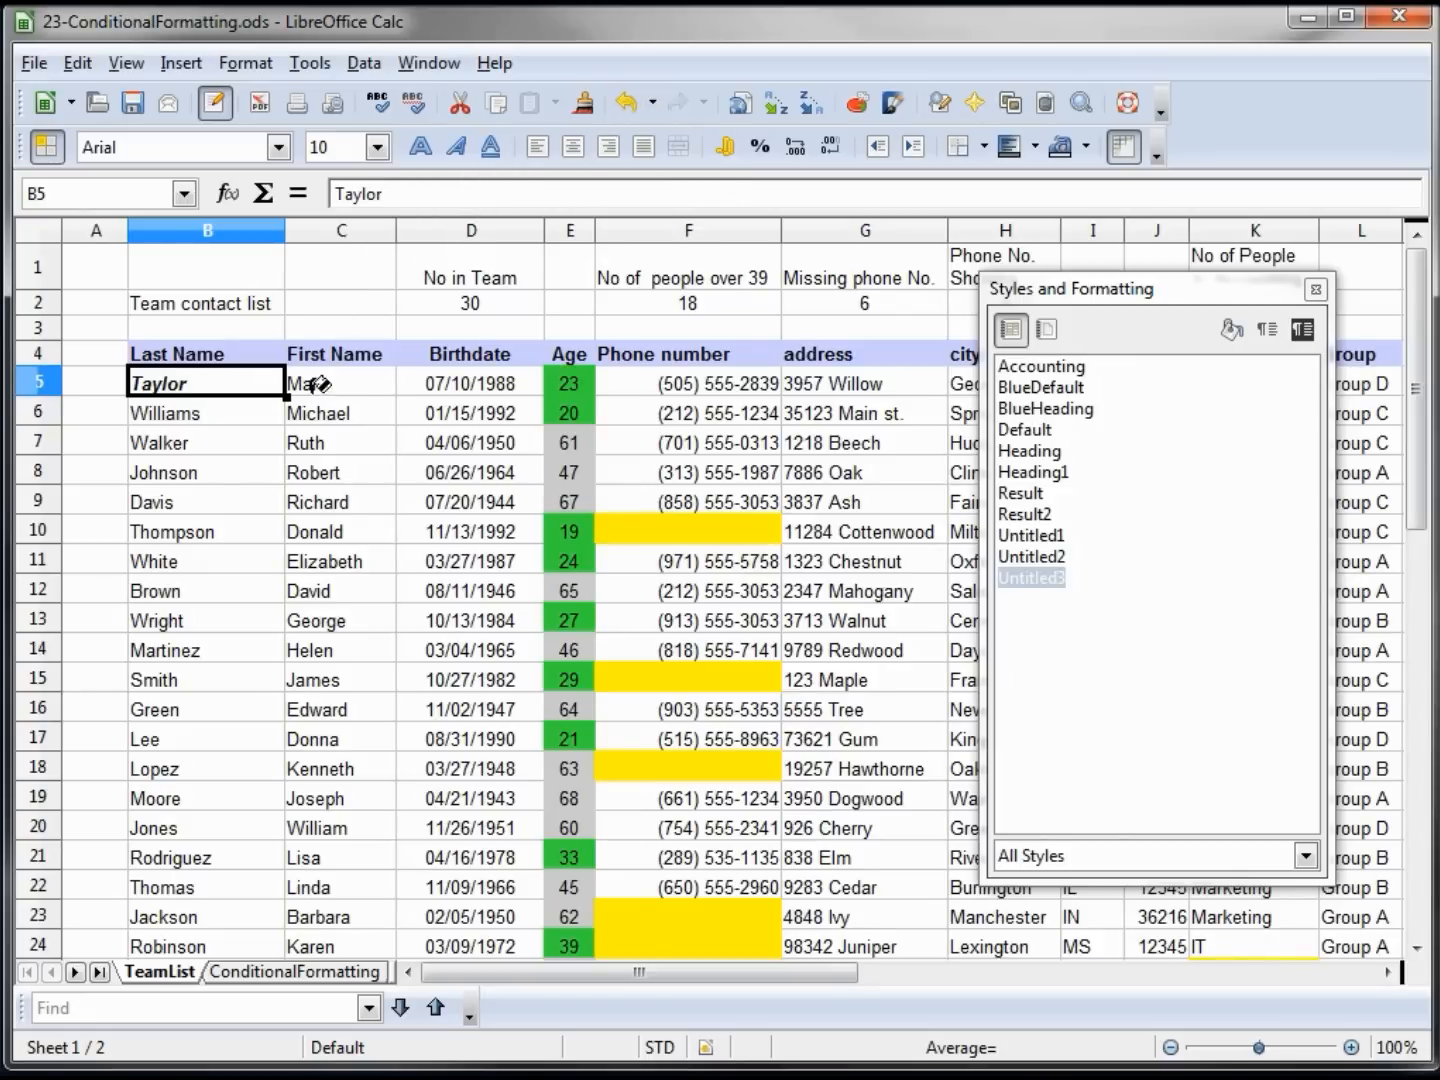
# Step: Apply the Group D formula condition with Untitled3 style to Mark's first-name cell C5
pyautogui.click(340, 382)
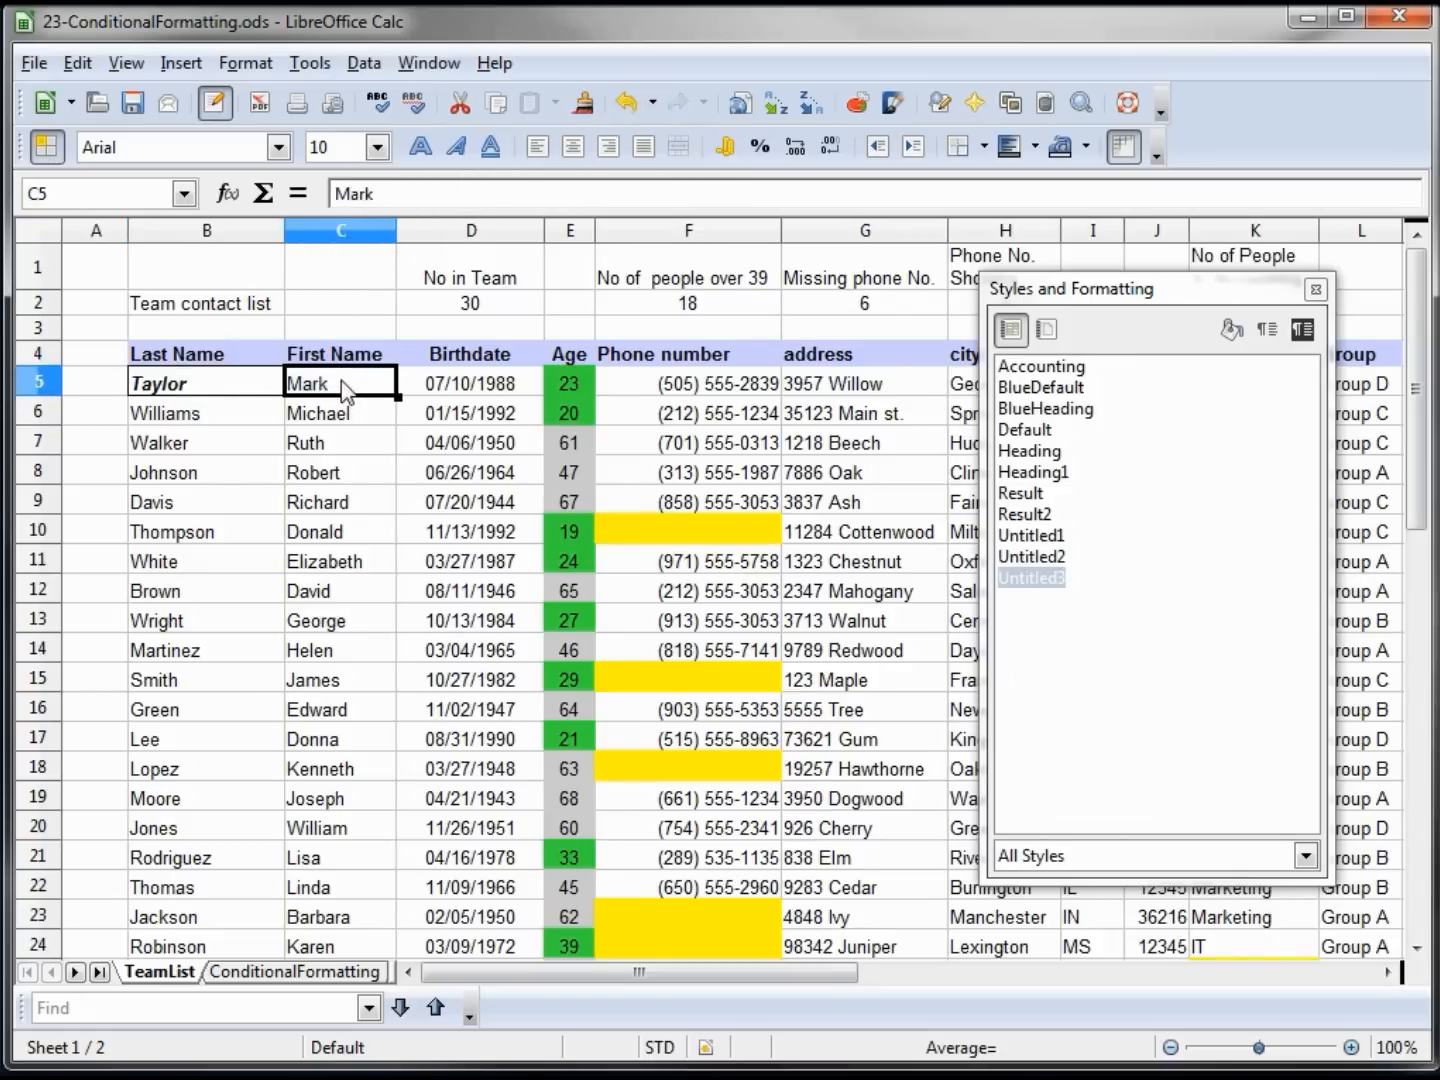
pyautogui.moveTo(212, 72)
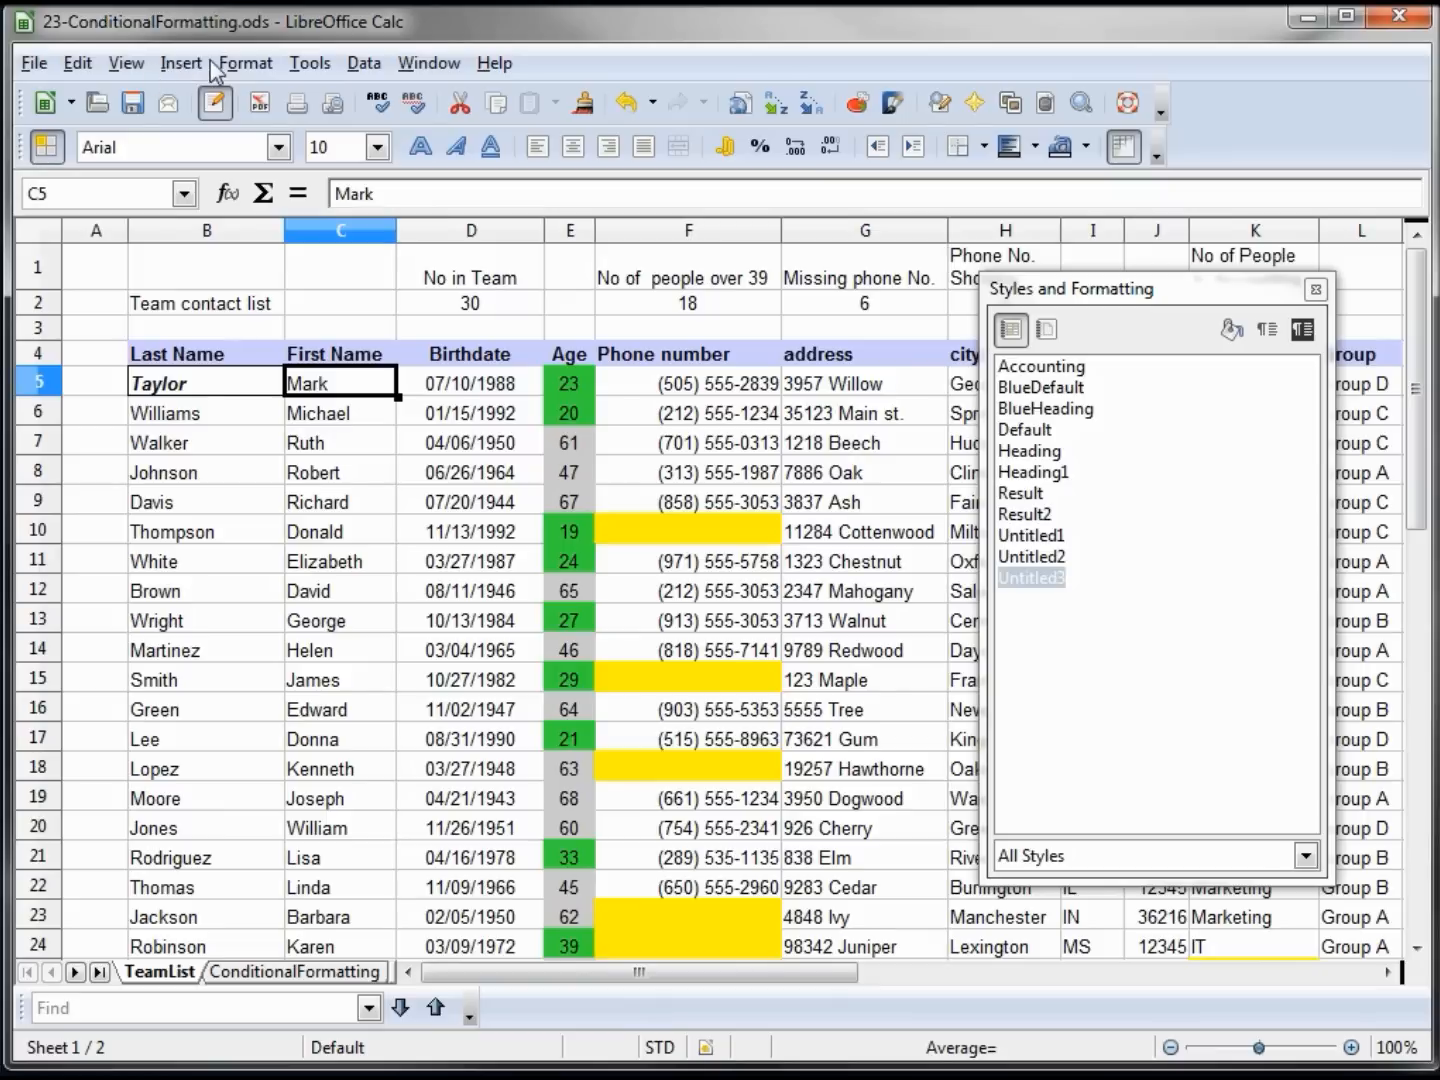
pyautogui.click(244, 64)
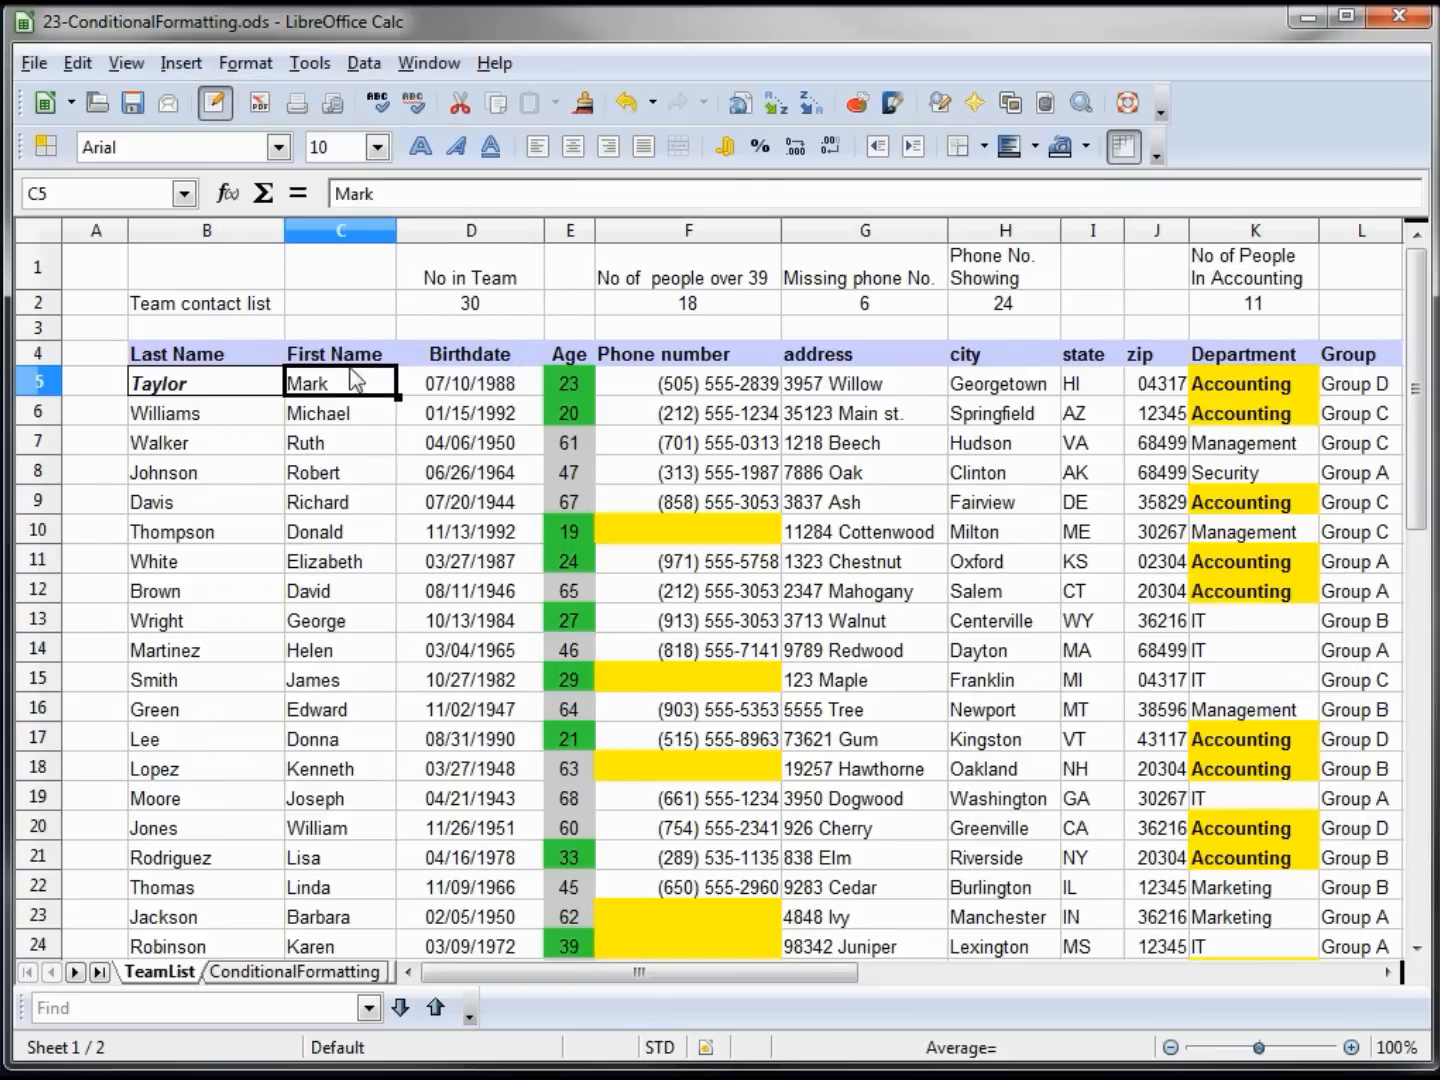
pyautogui.click(244, 62)
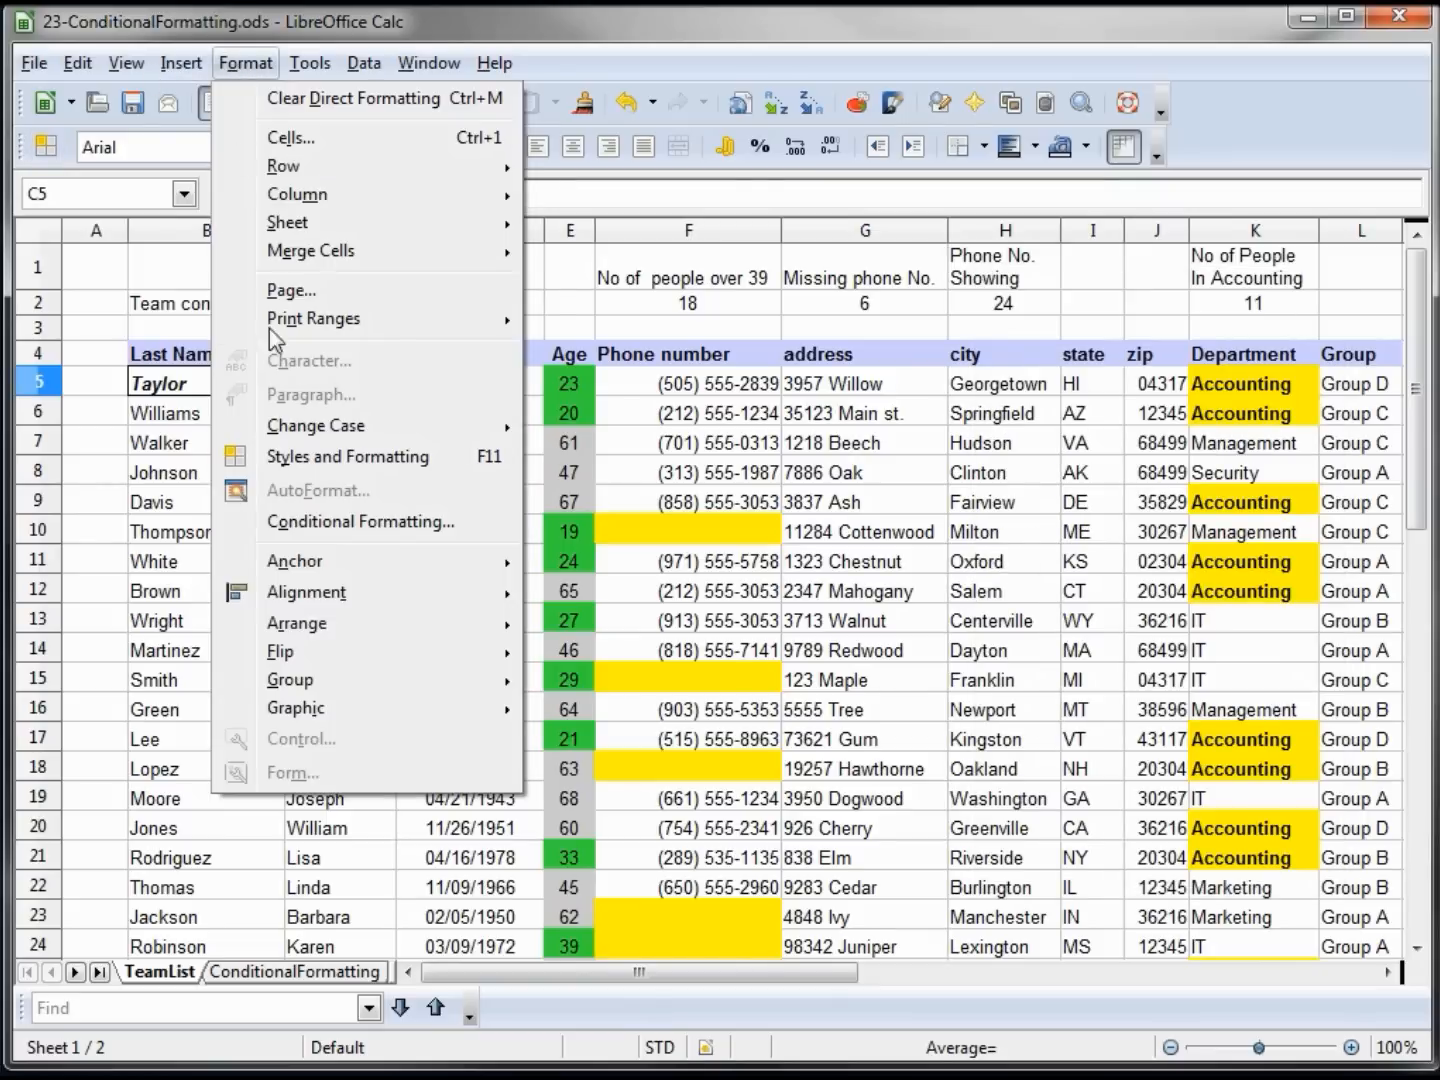
pyautogui.click(360, 520)
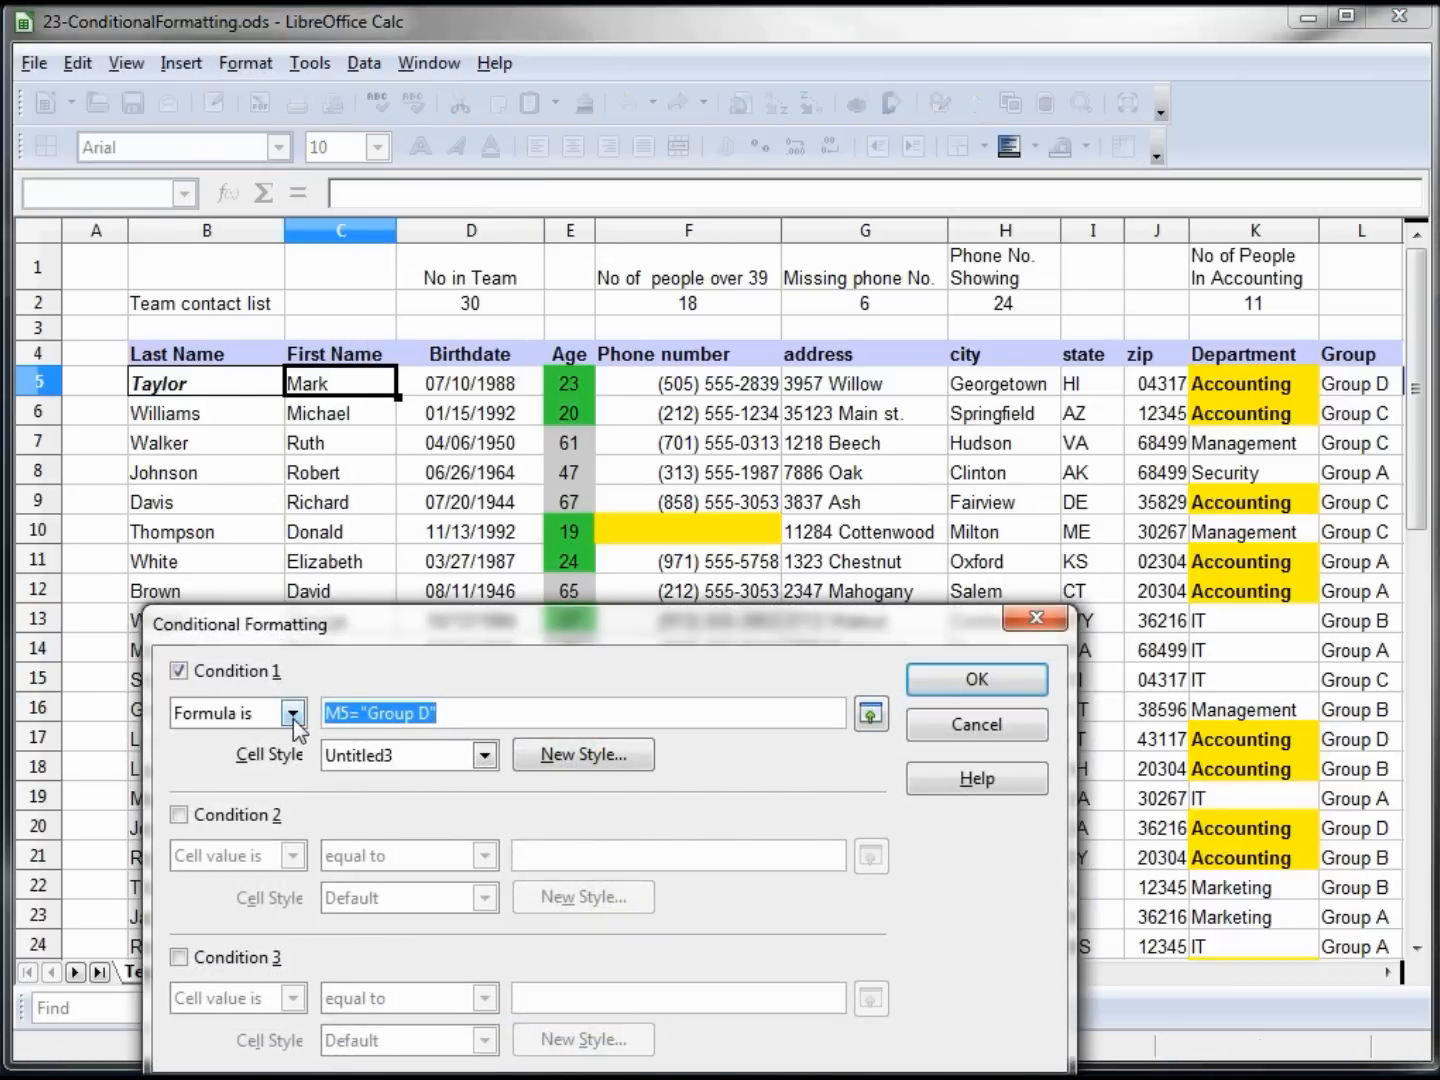
pyautogui.click(580, 712)
pyautogui.write('L')
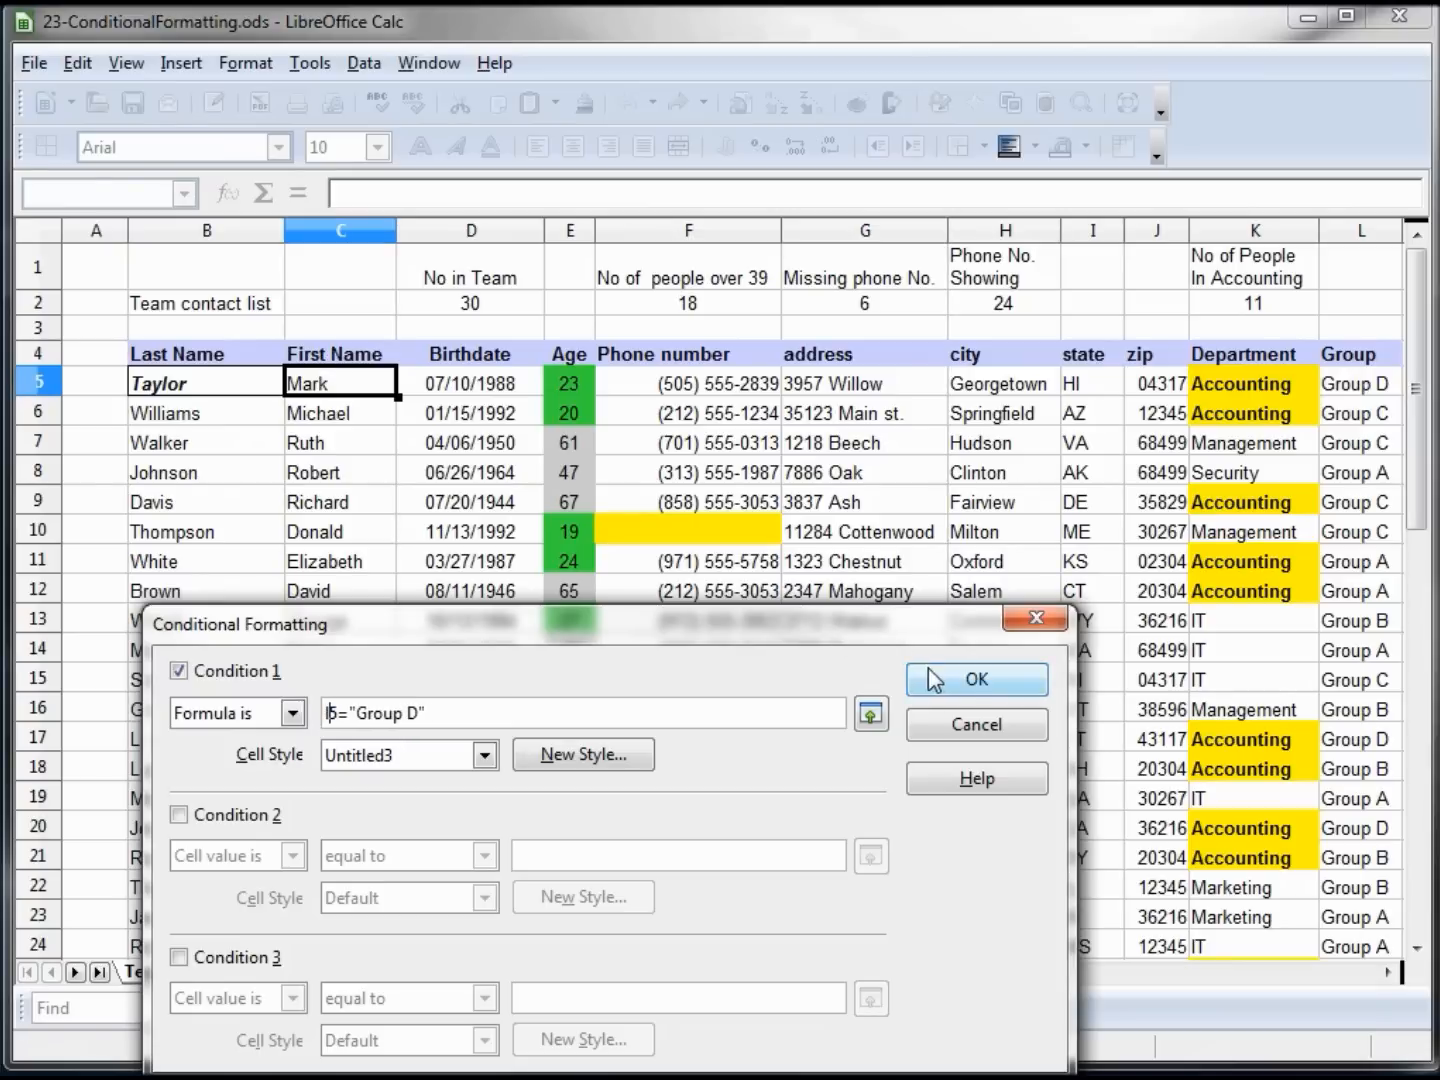
pyautogui.click(976, 680)
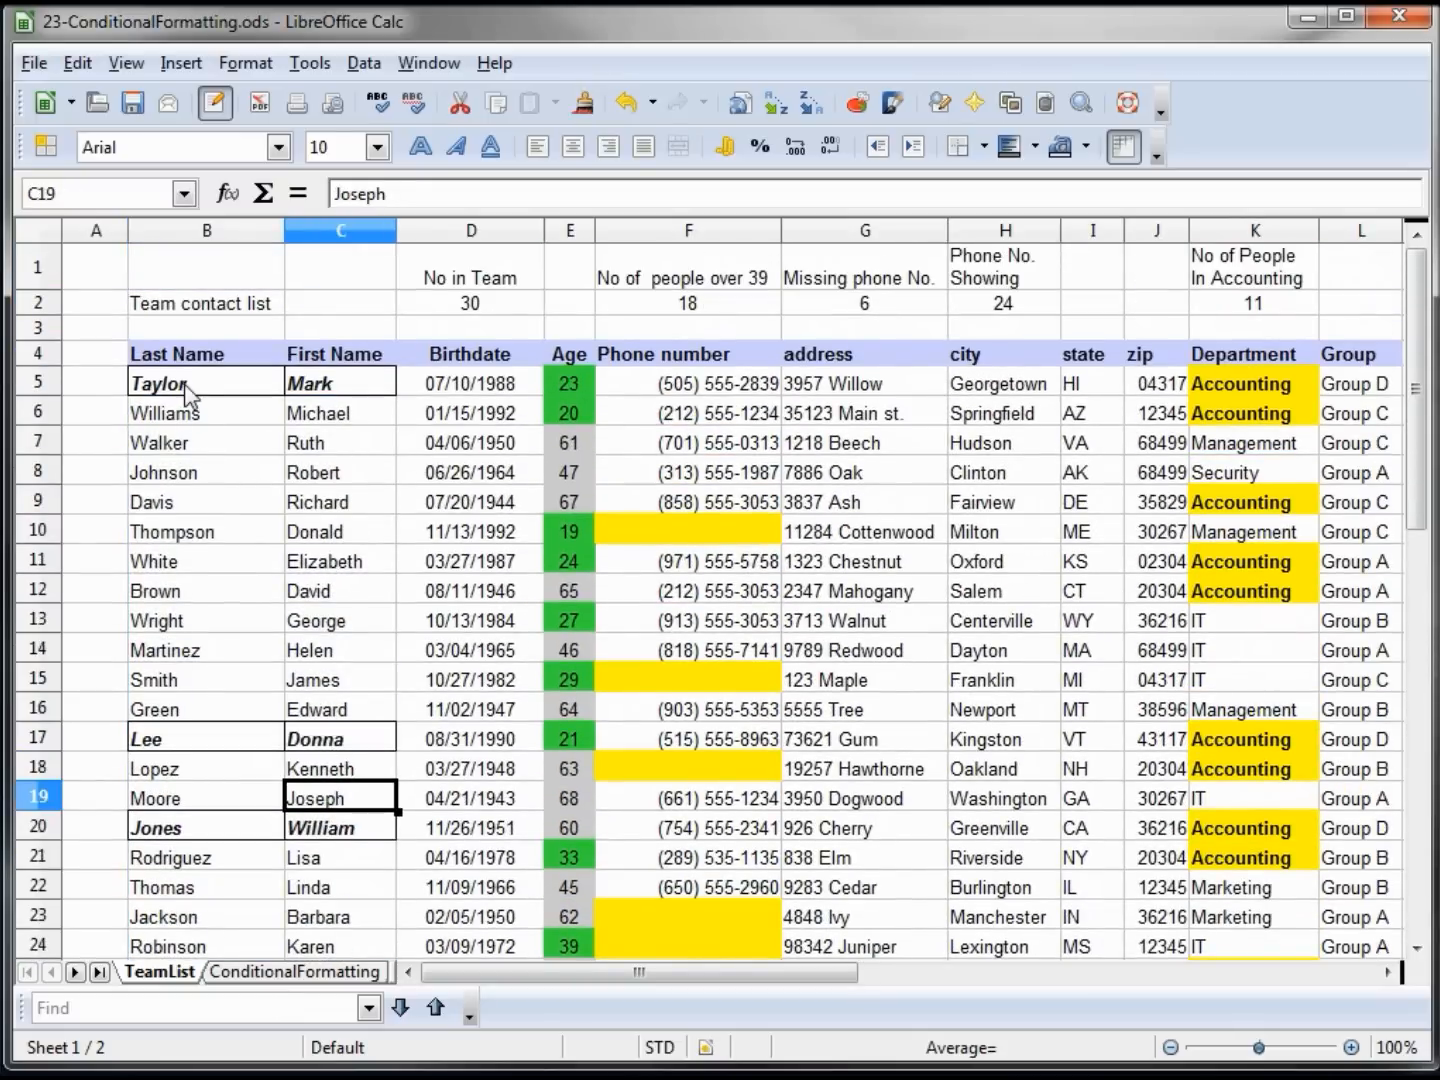
# Step: Check Mark's conditionally formatted first-name cell
pyautogui.click(340, 382)
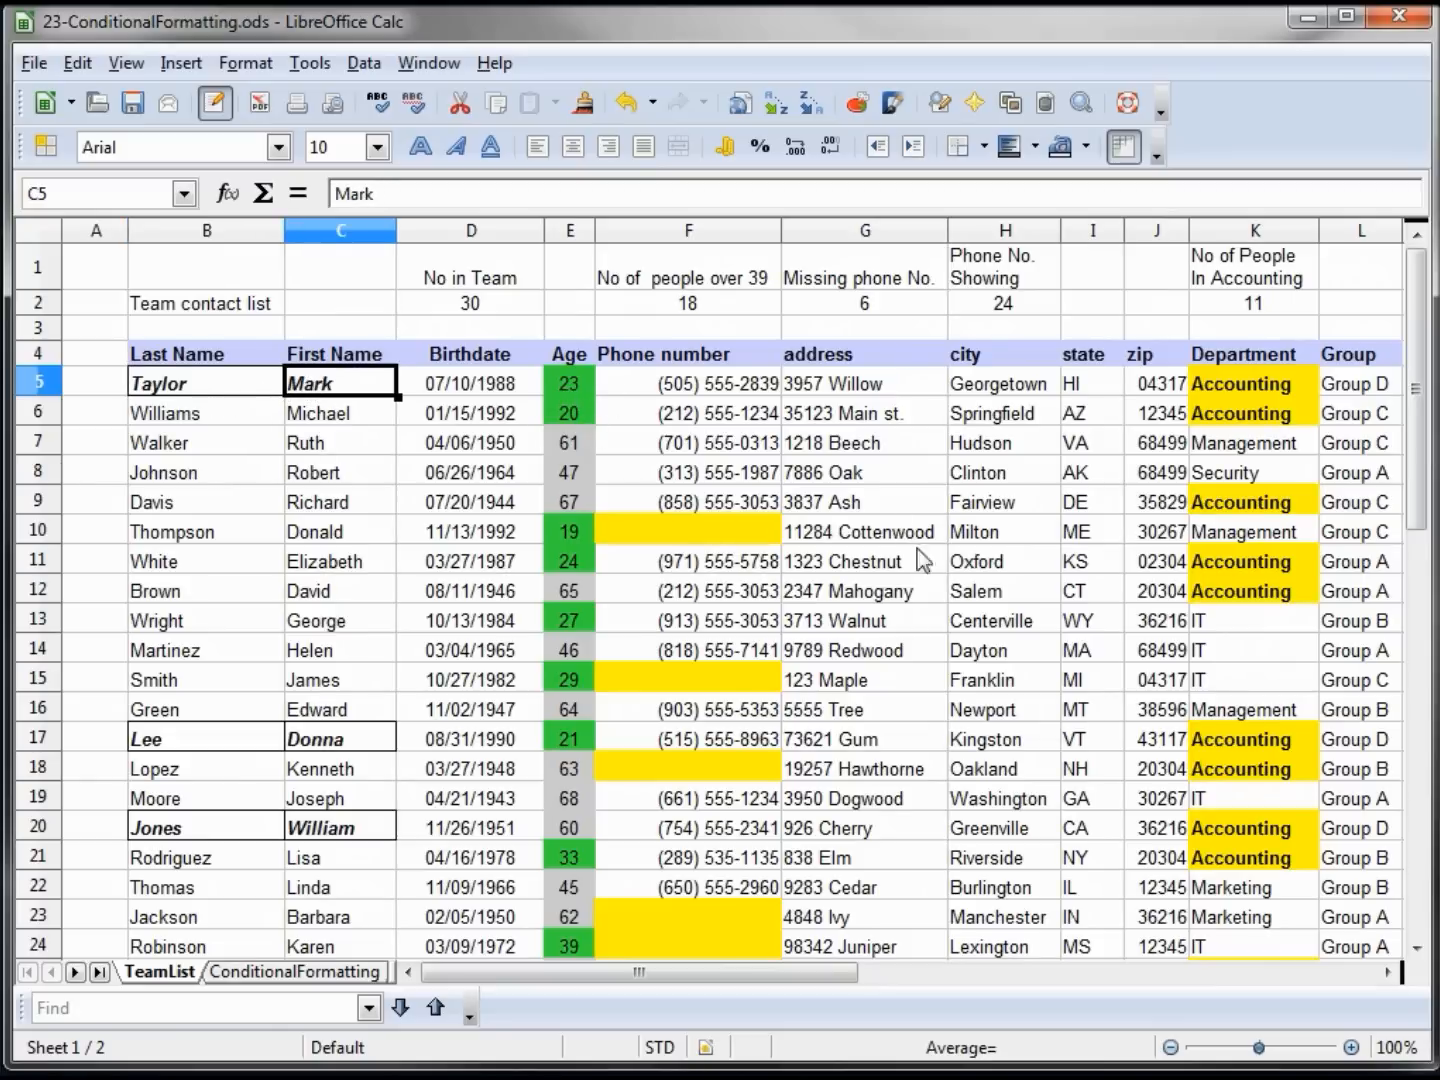
pyautogui.moveTo(930, 576)
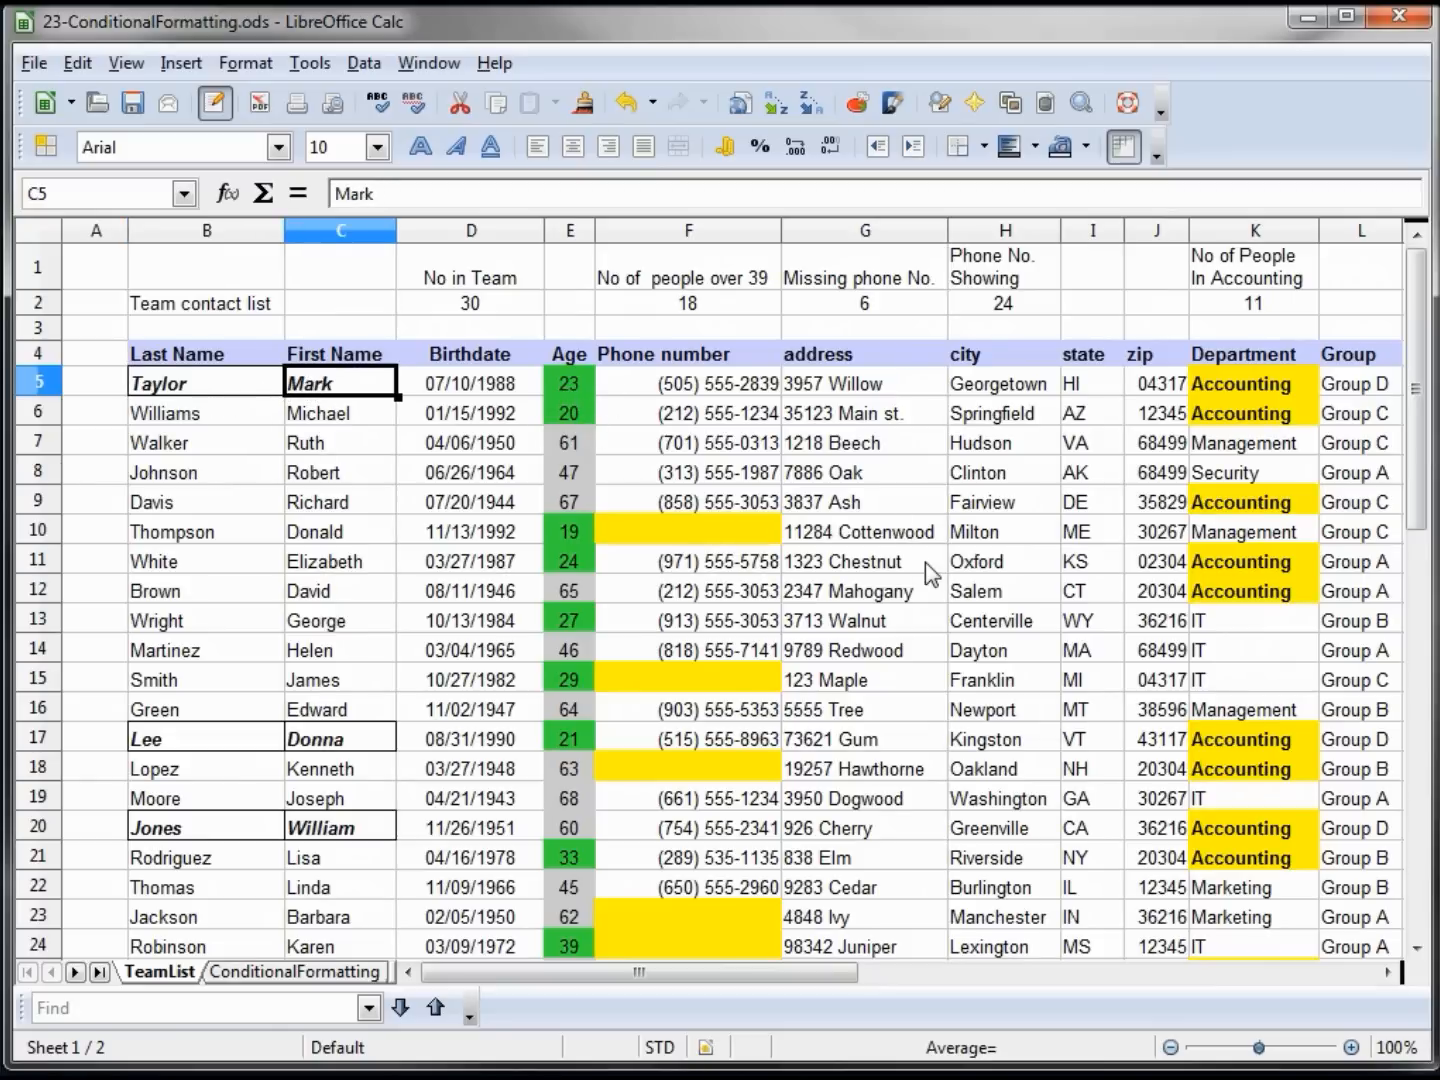